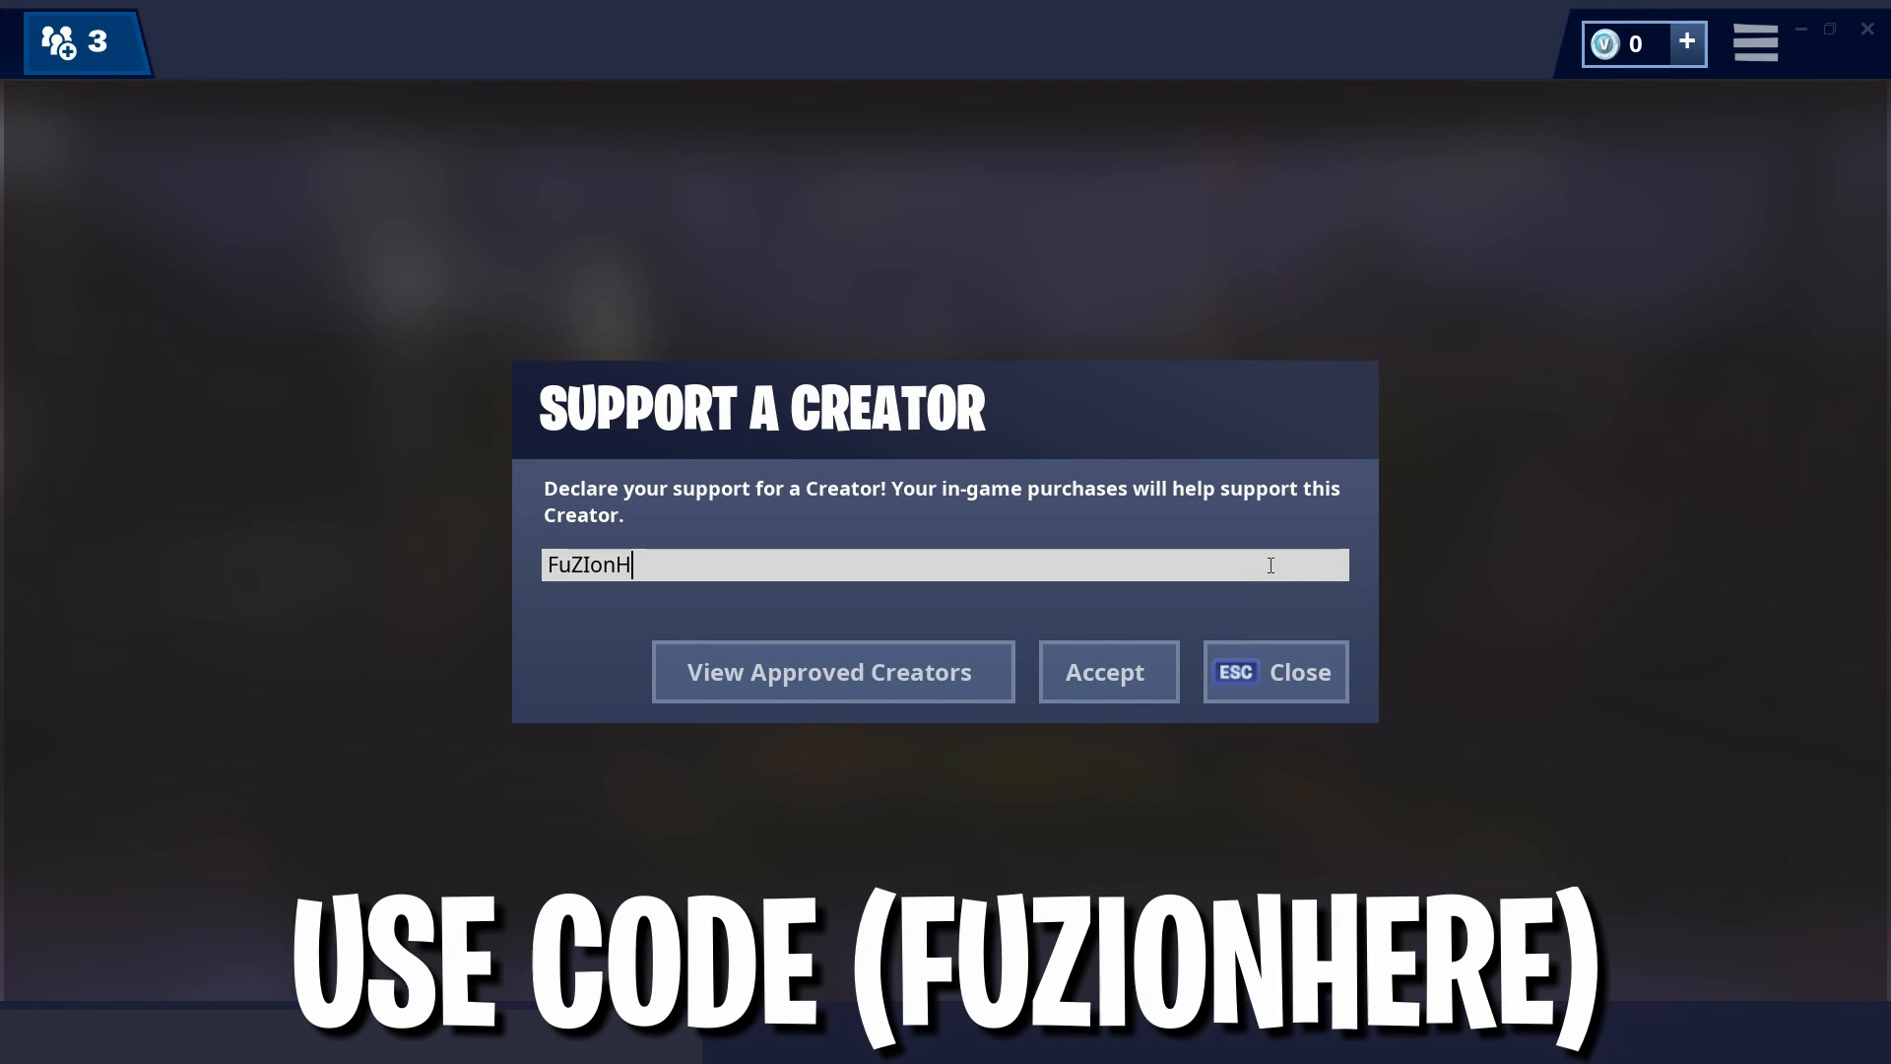
Accept the Fortnite creator-support code and exit the game to the Windows desktop
left_click(1105, 671)
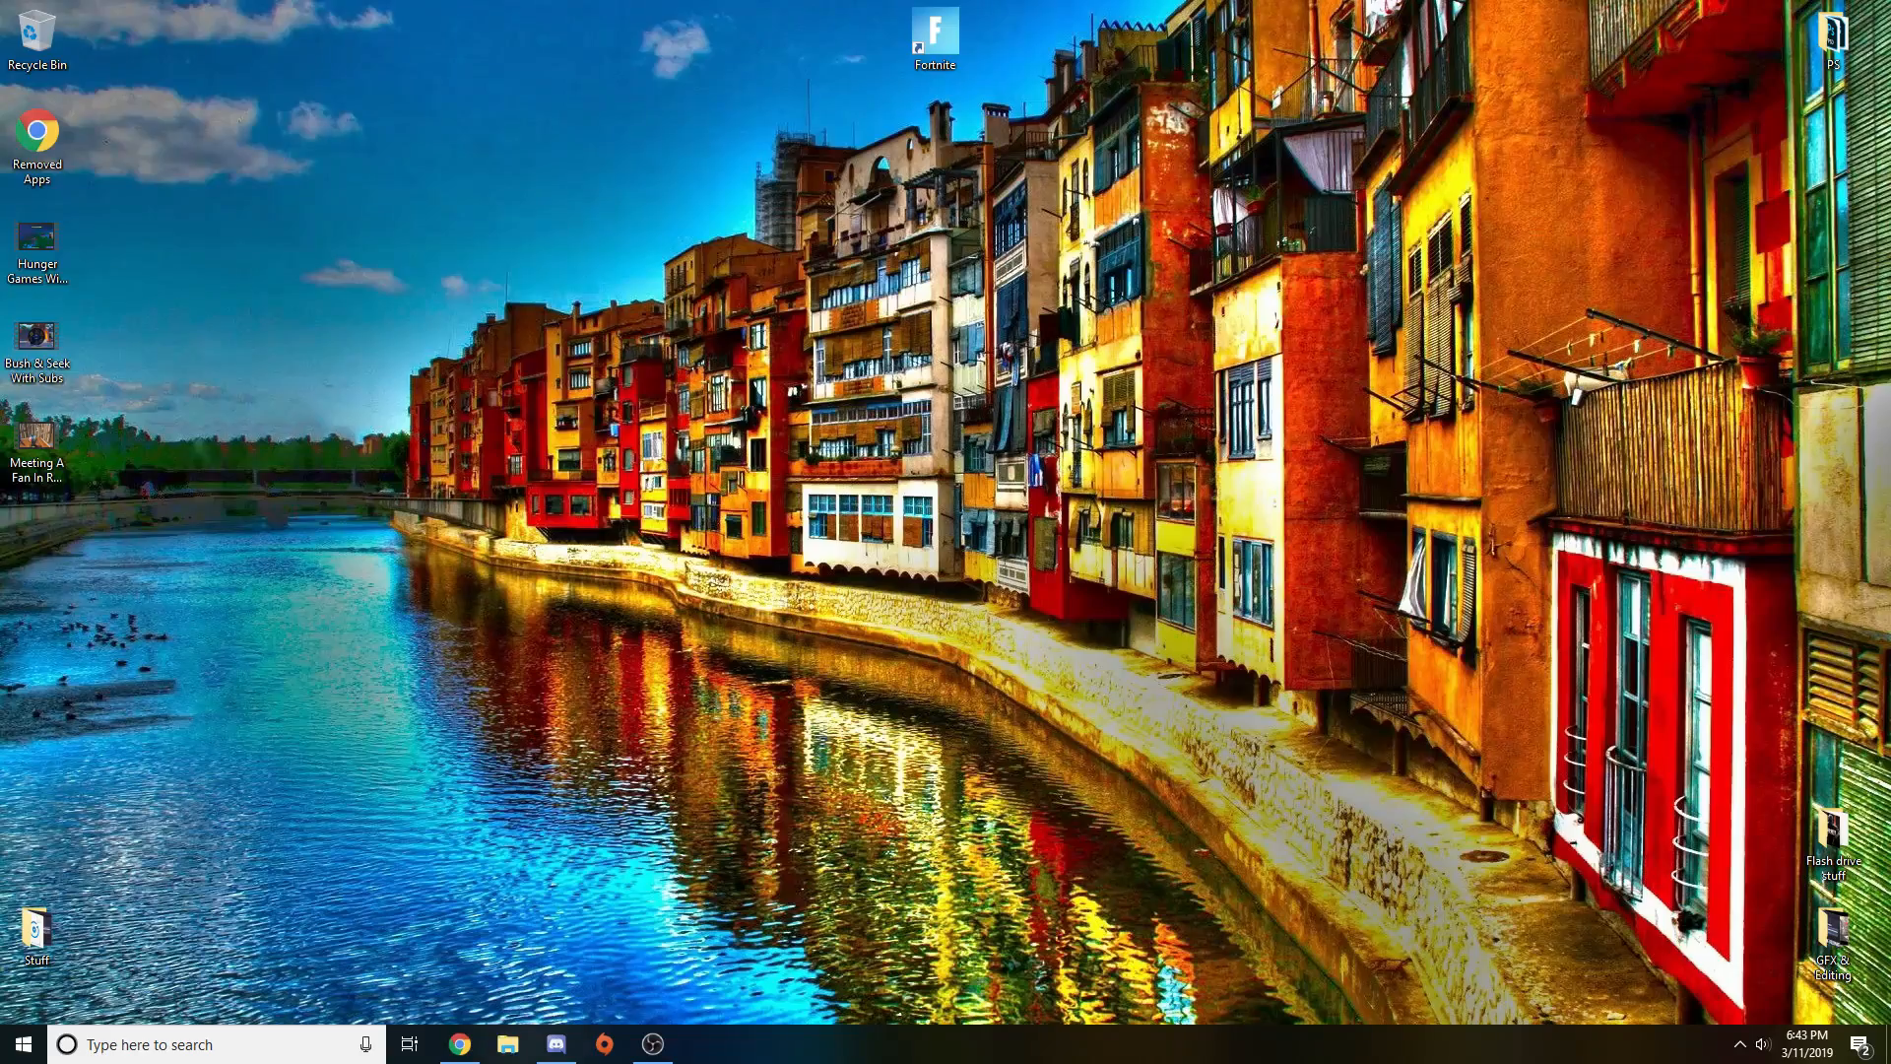
Maximize OBS and select the Facecam Overlay source in the Recording scene
left_click(654, 1044)
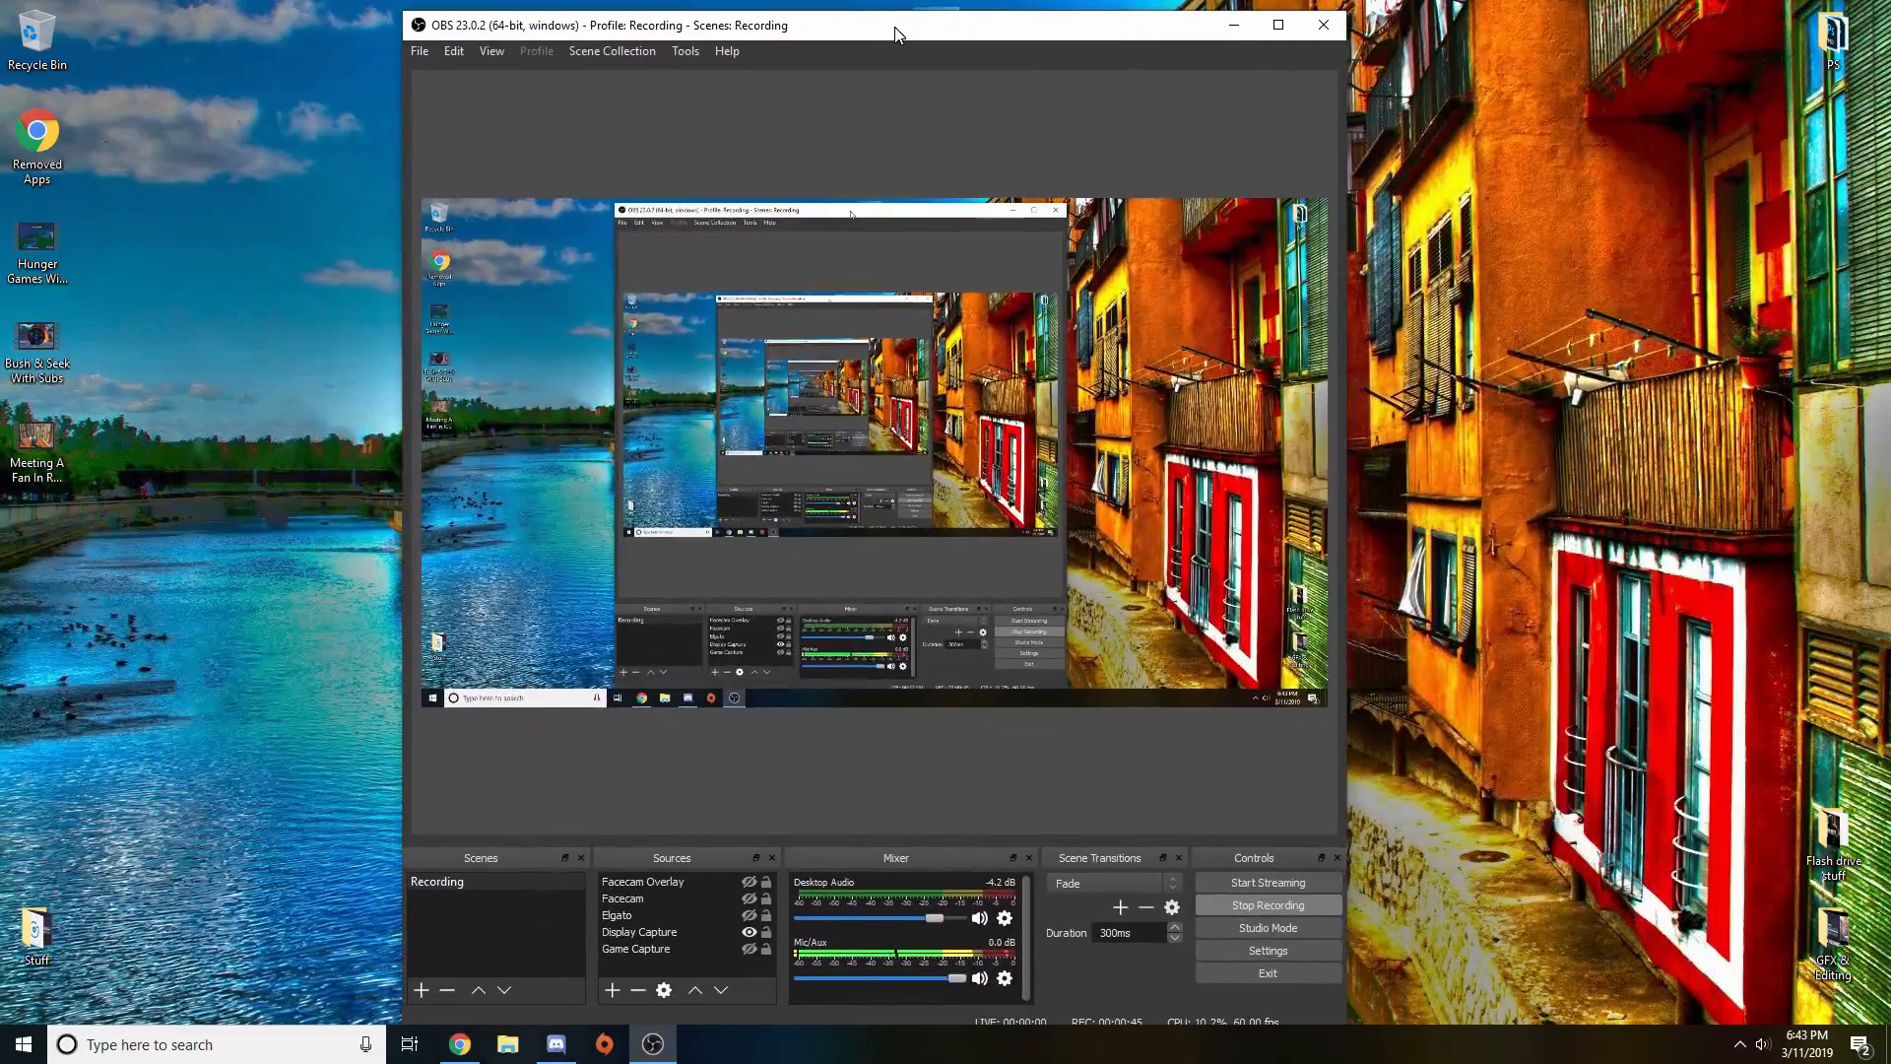
left_click(1278, 23)
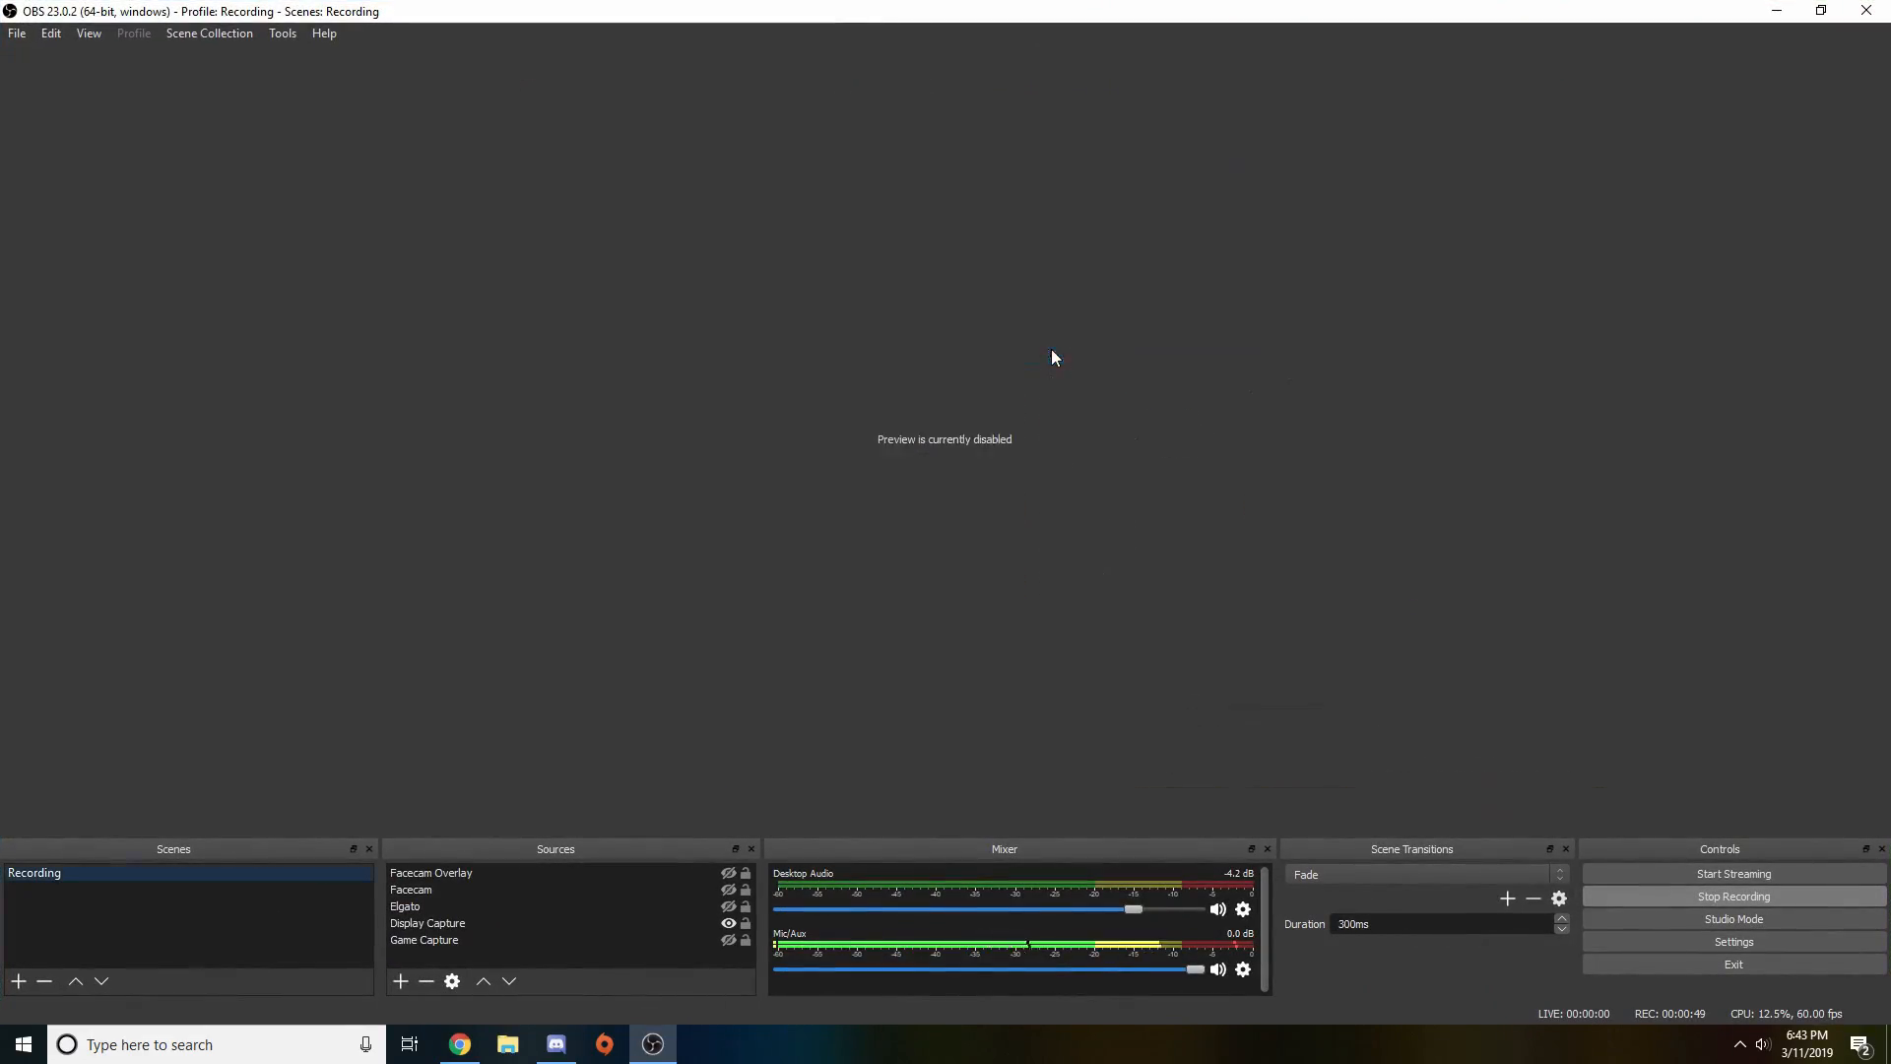
mouse_move(792, 709)
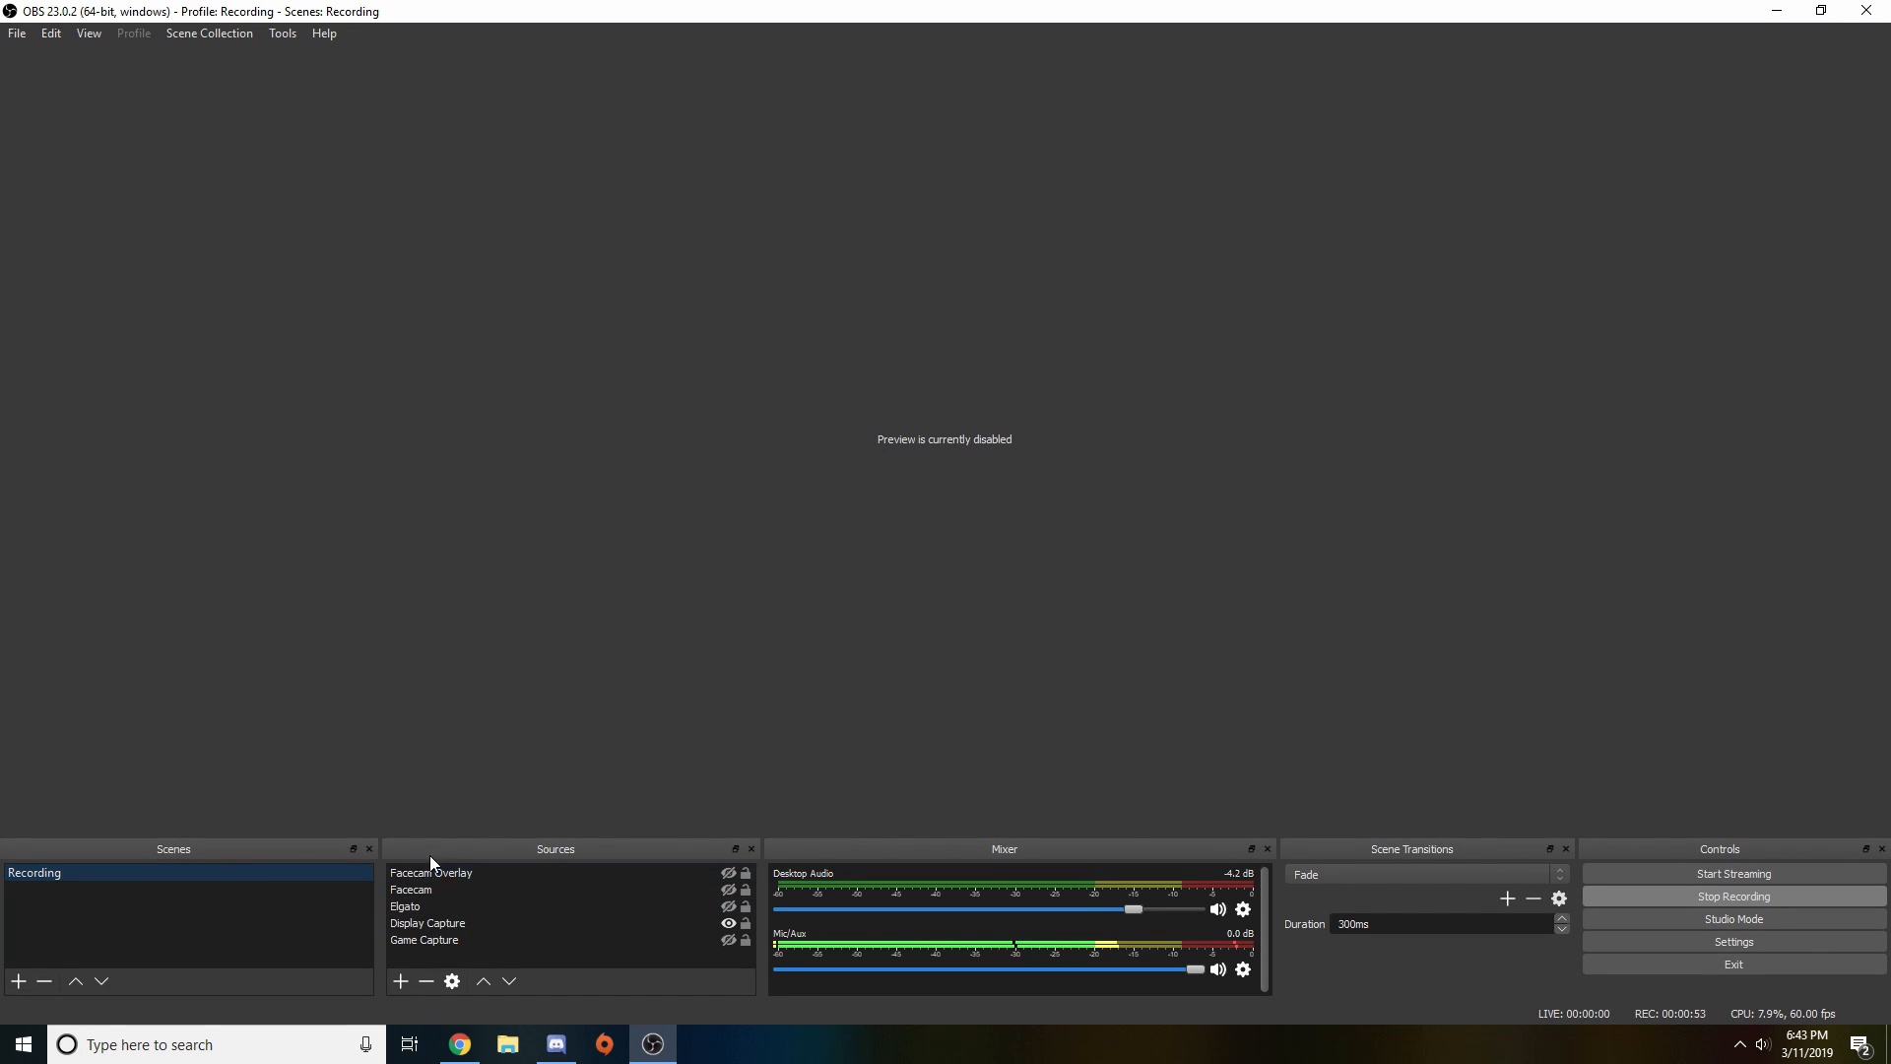
left_click(430, 871)
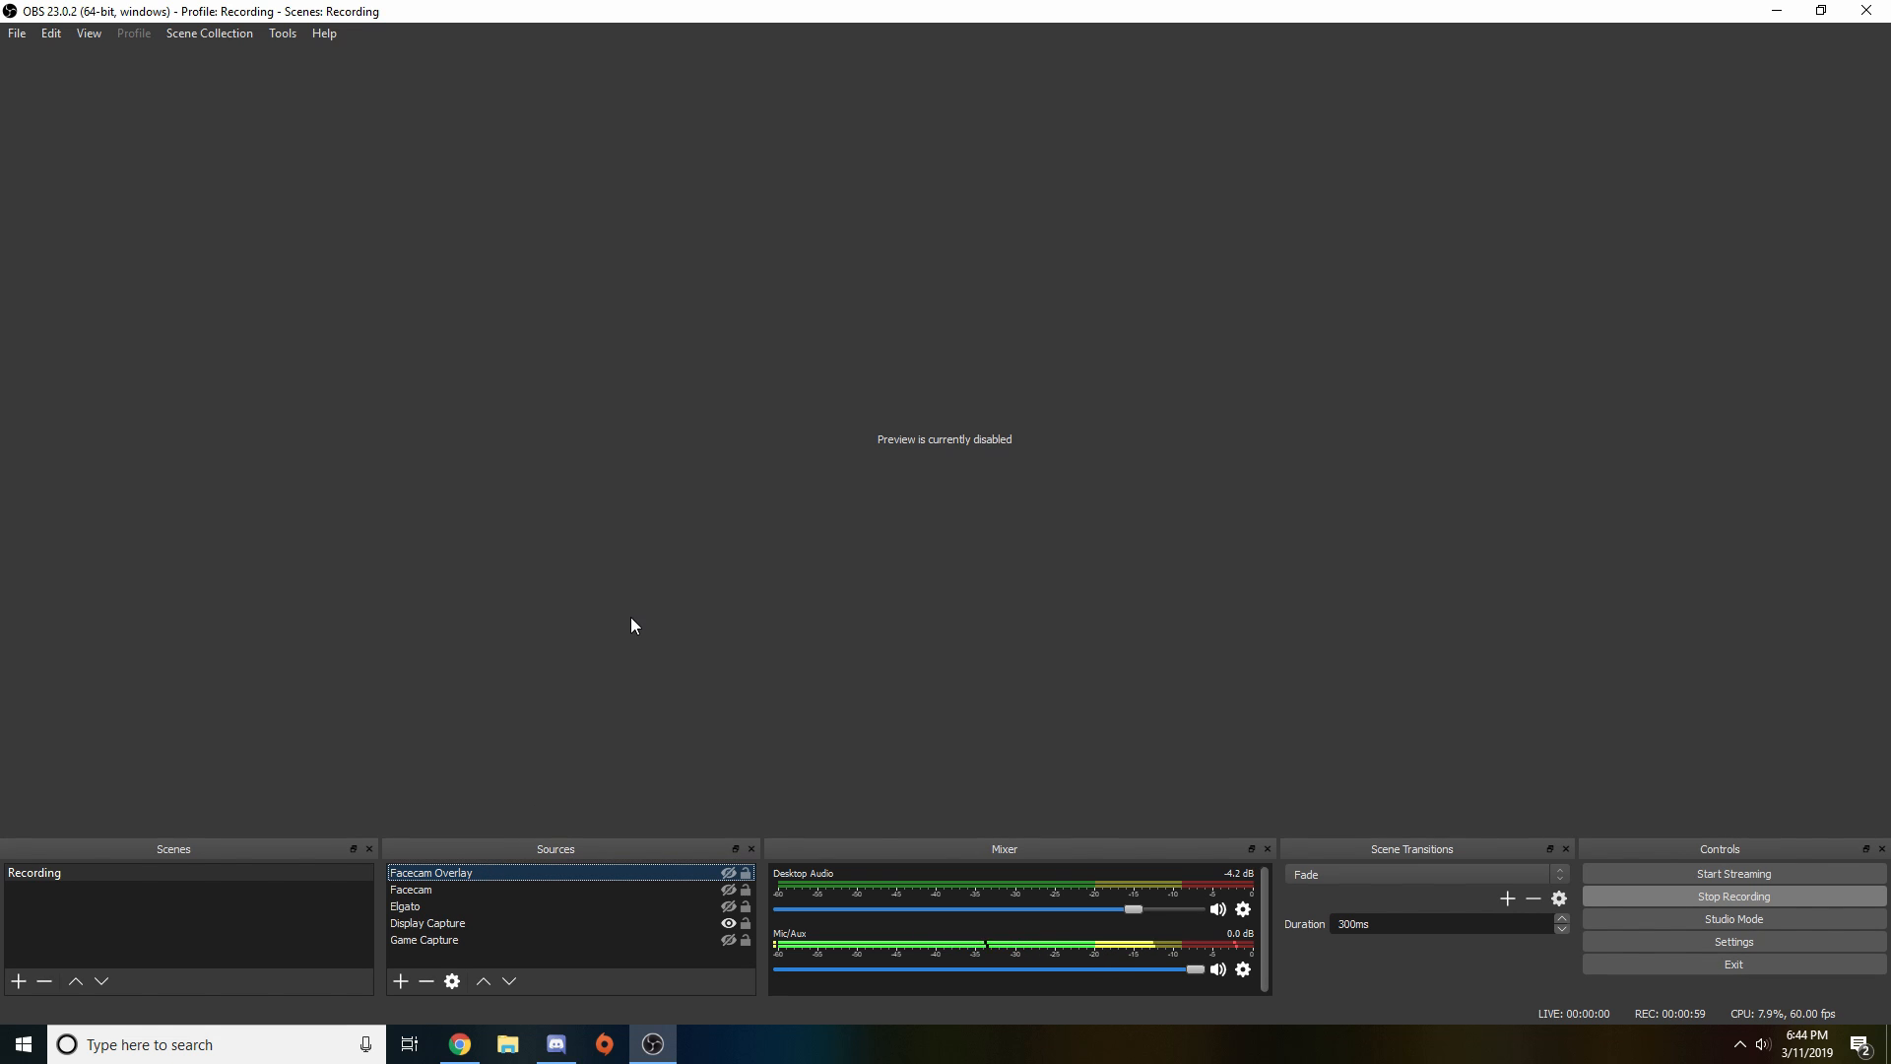
mouse_move(1253, 865)
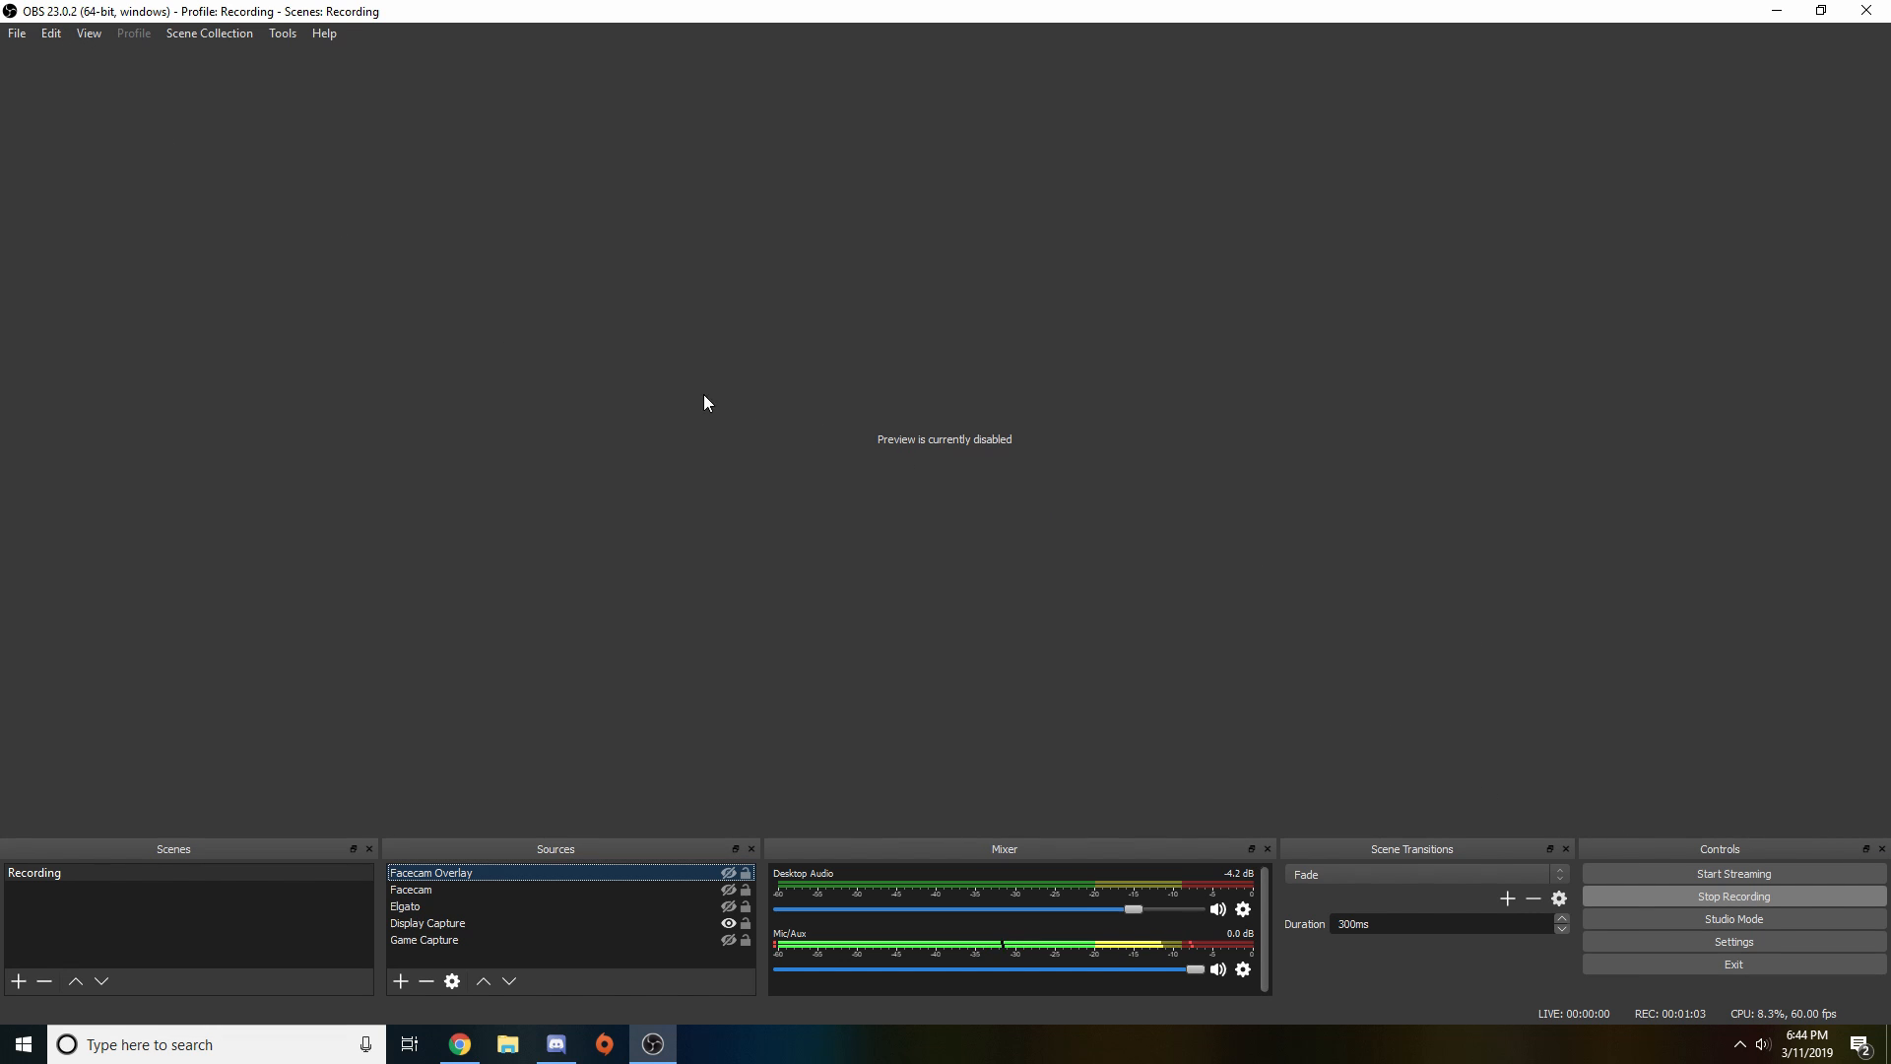
mouse_move(17, 32)
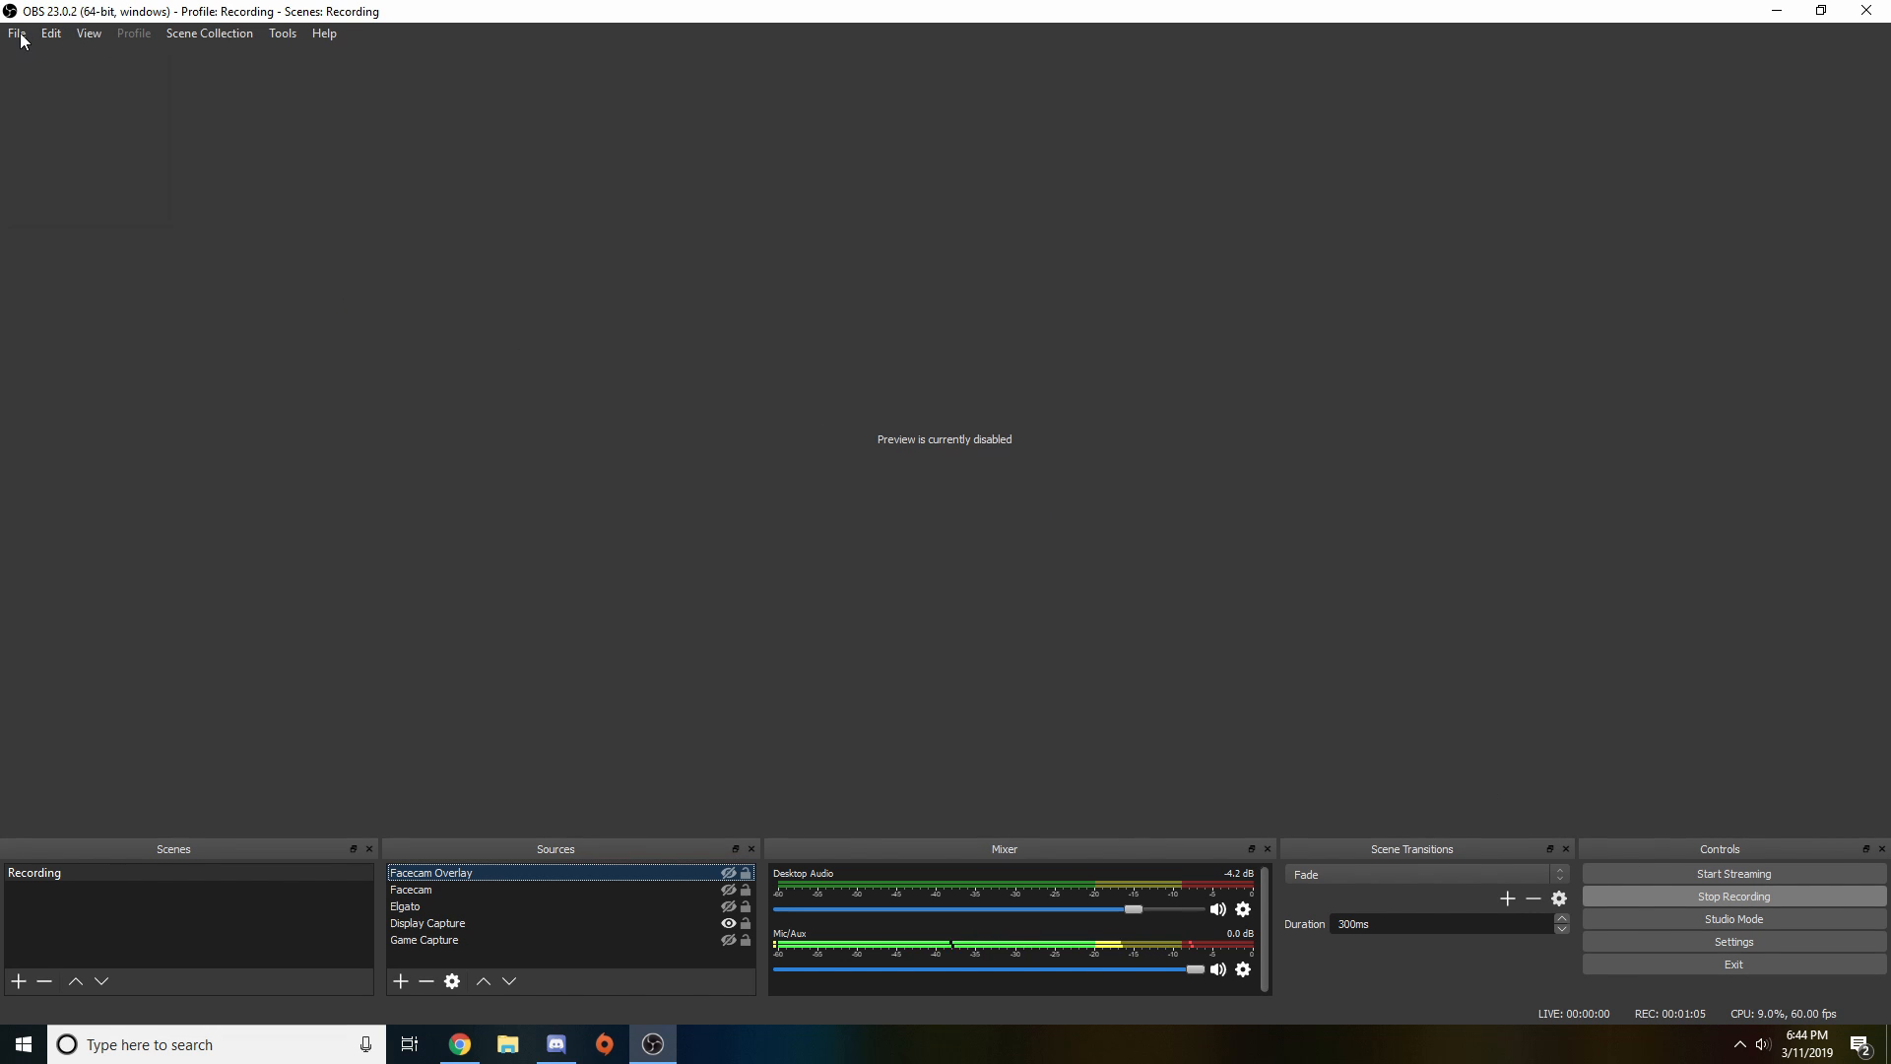
left_click(1731, 941)
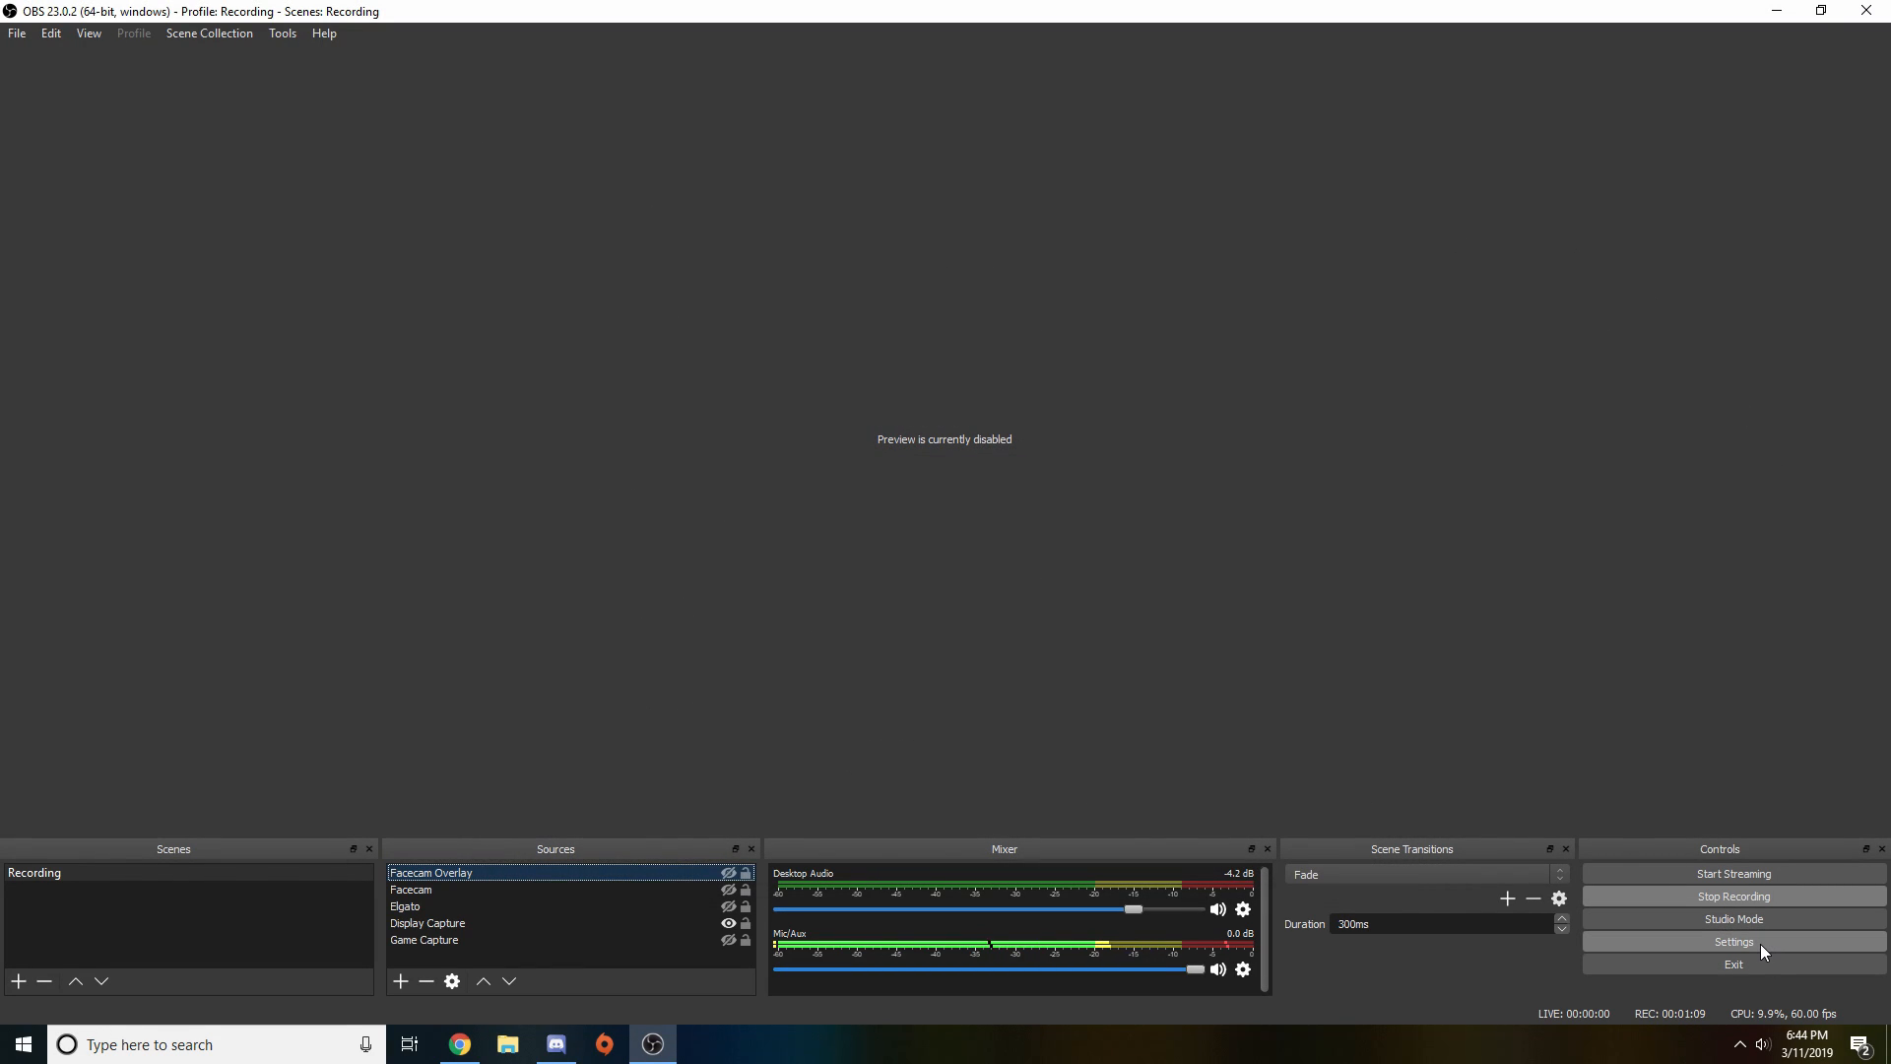
Try the Default and Acri interface themes in Settings, then switch back to Dark
left_click(1732, 941)
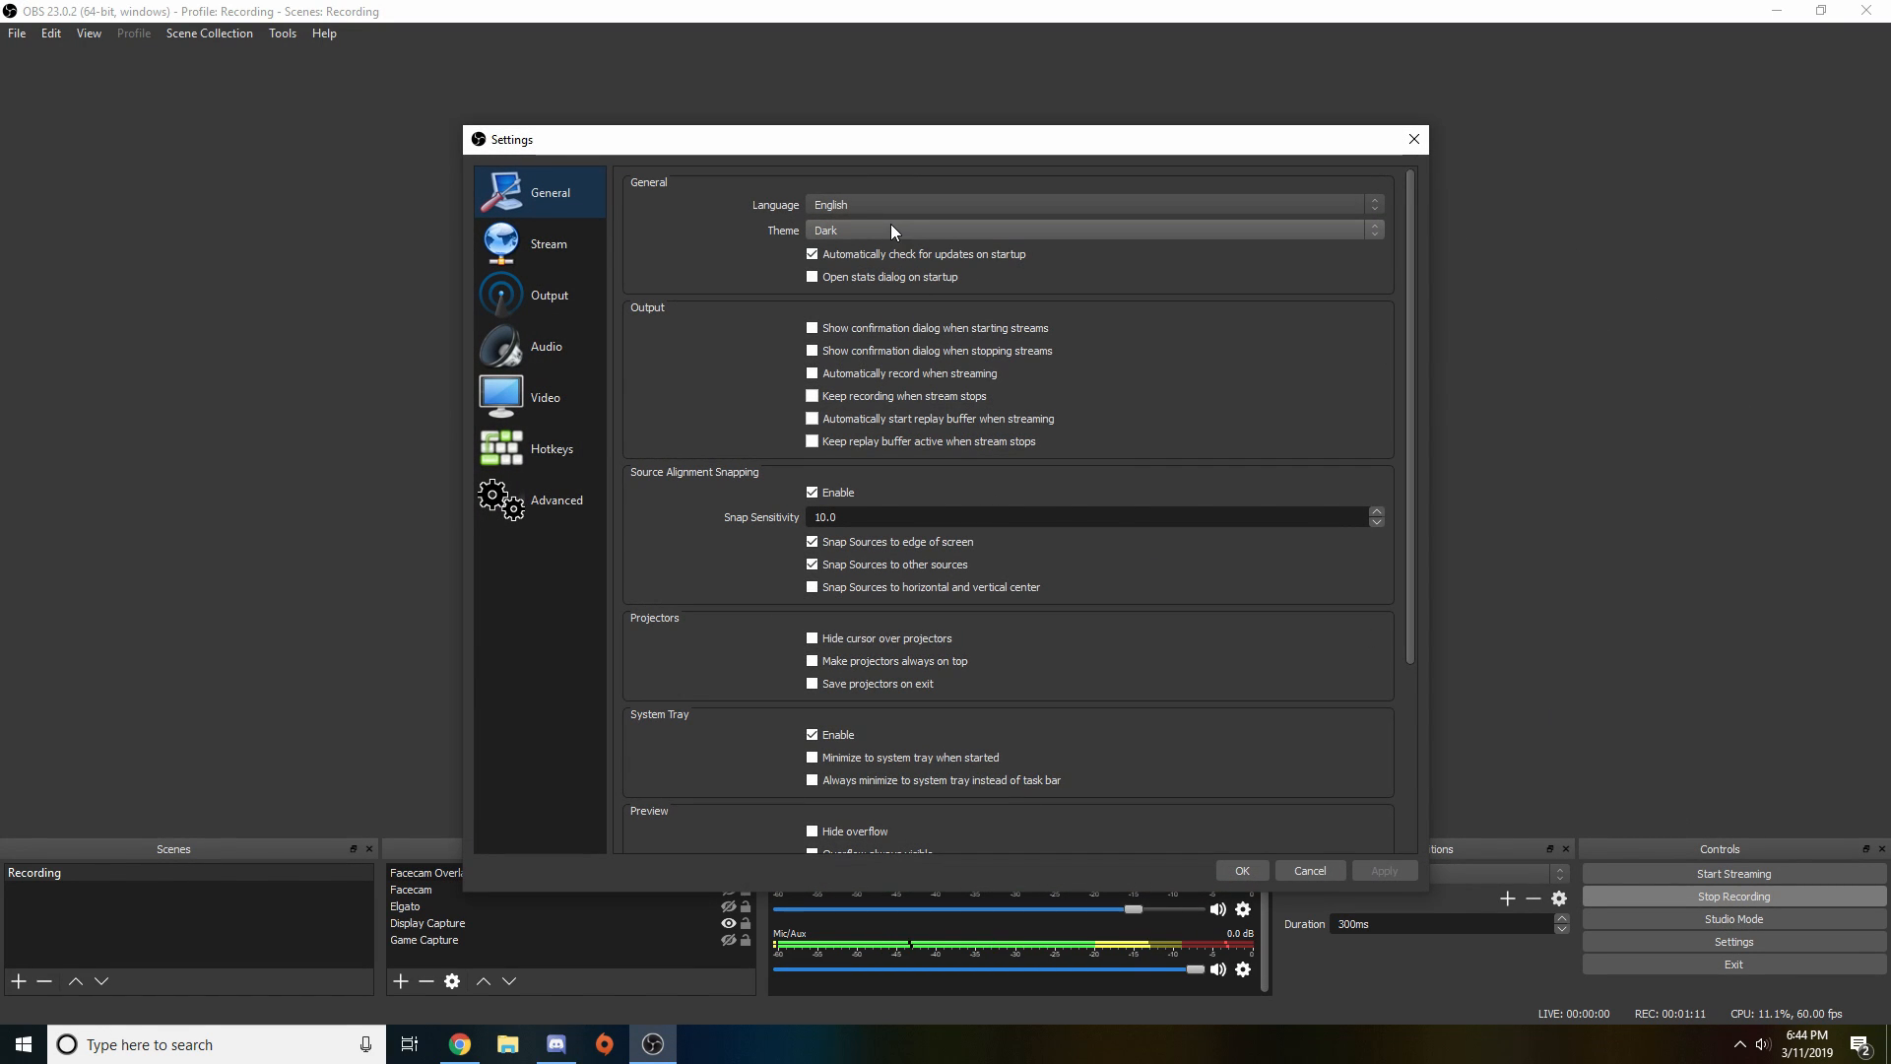
left_click(1088, 231)
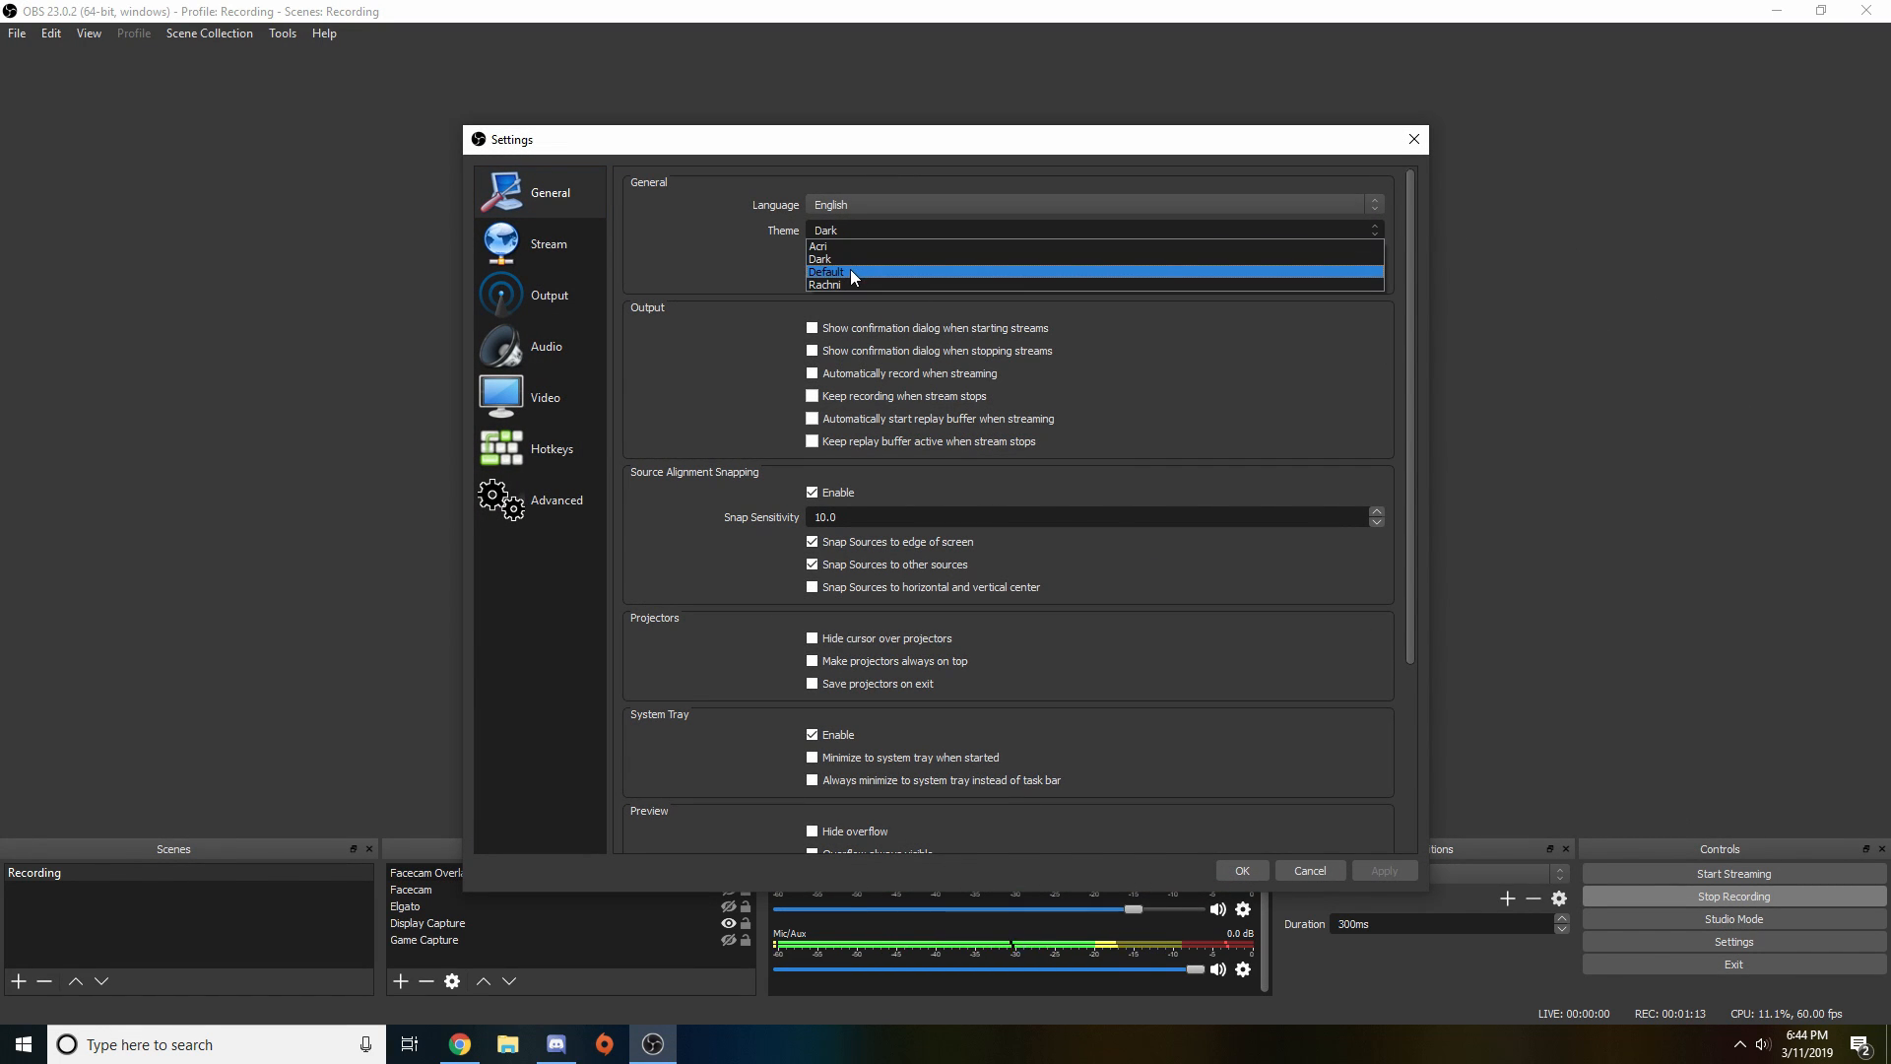
left_click(828, 272)
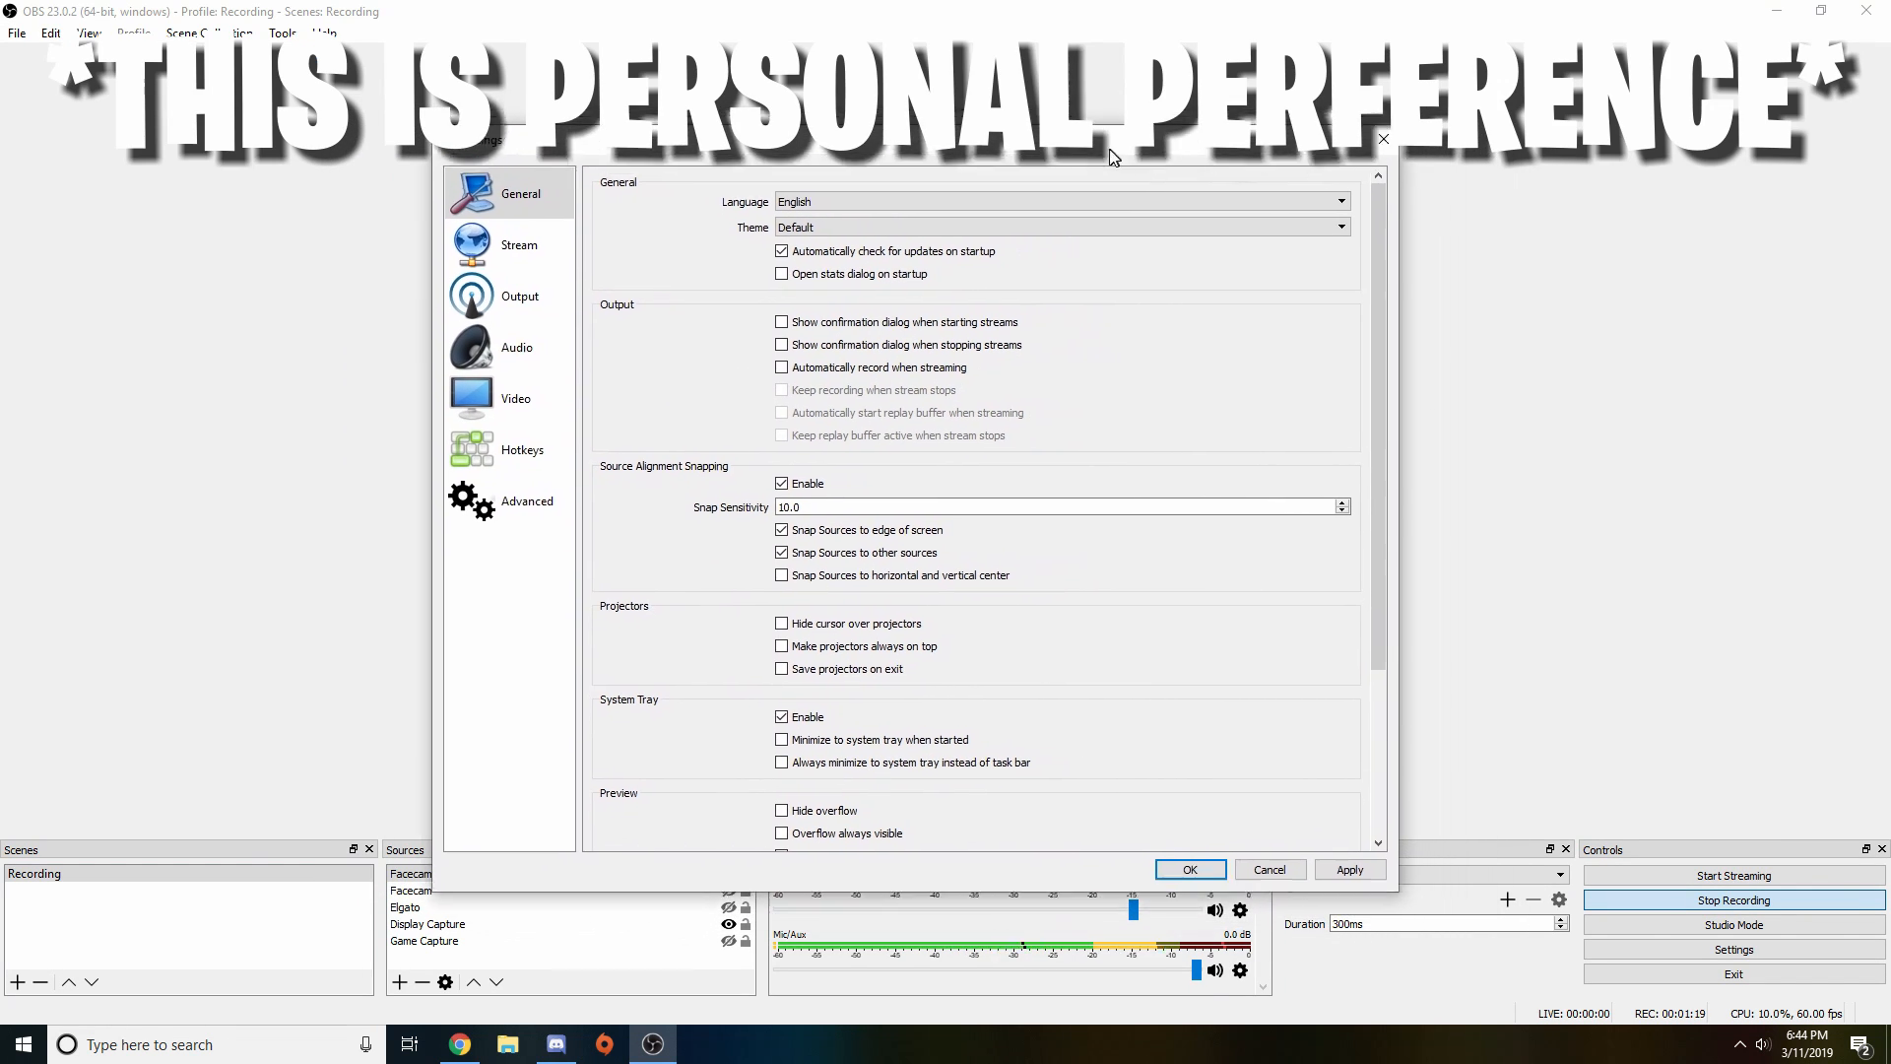
left_click(1059, 226)
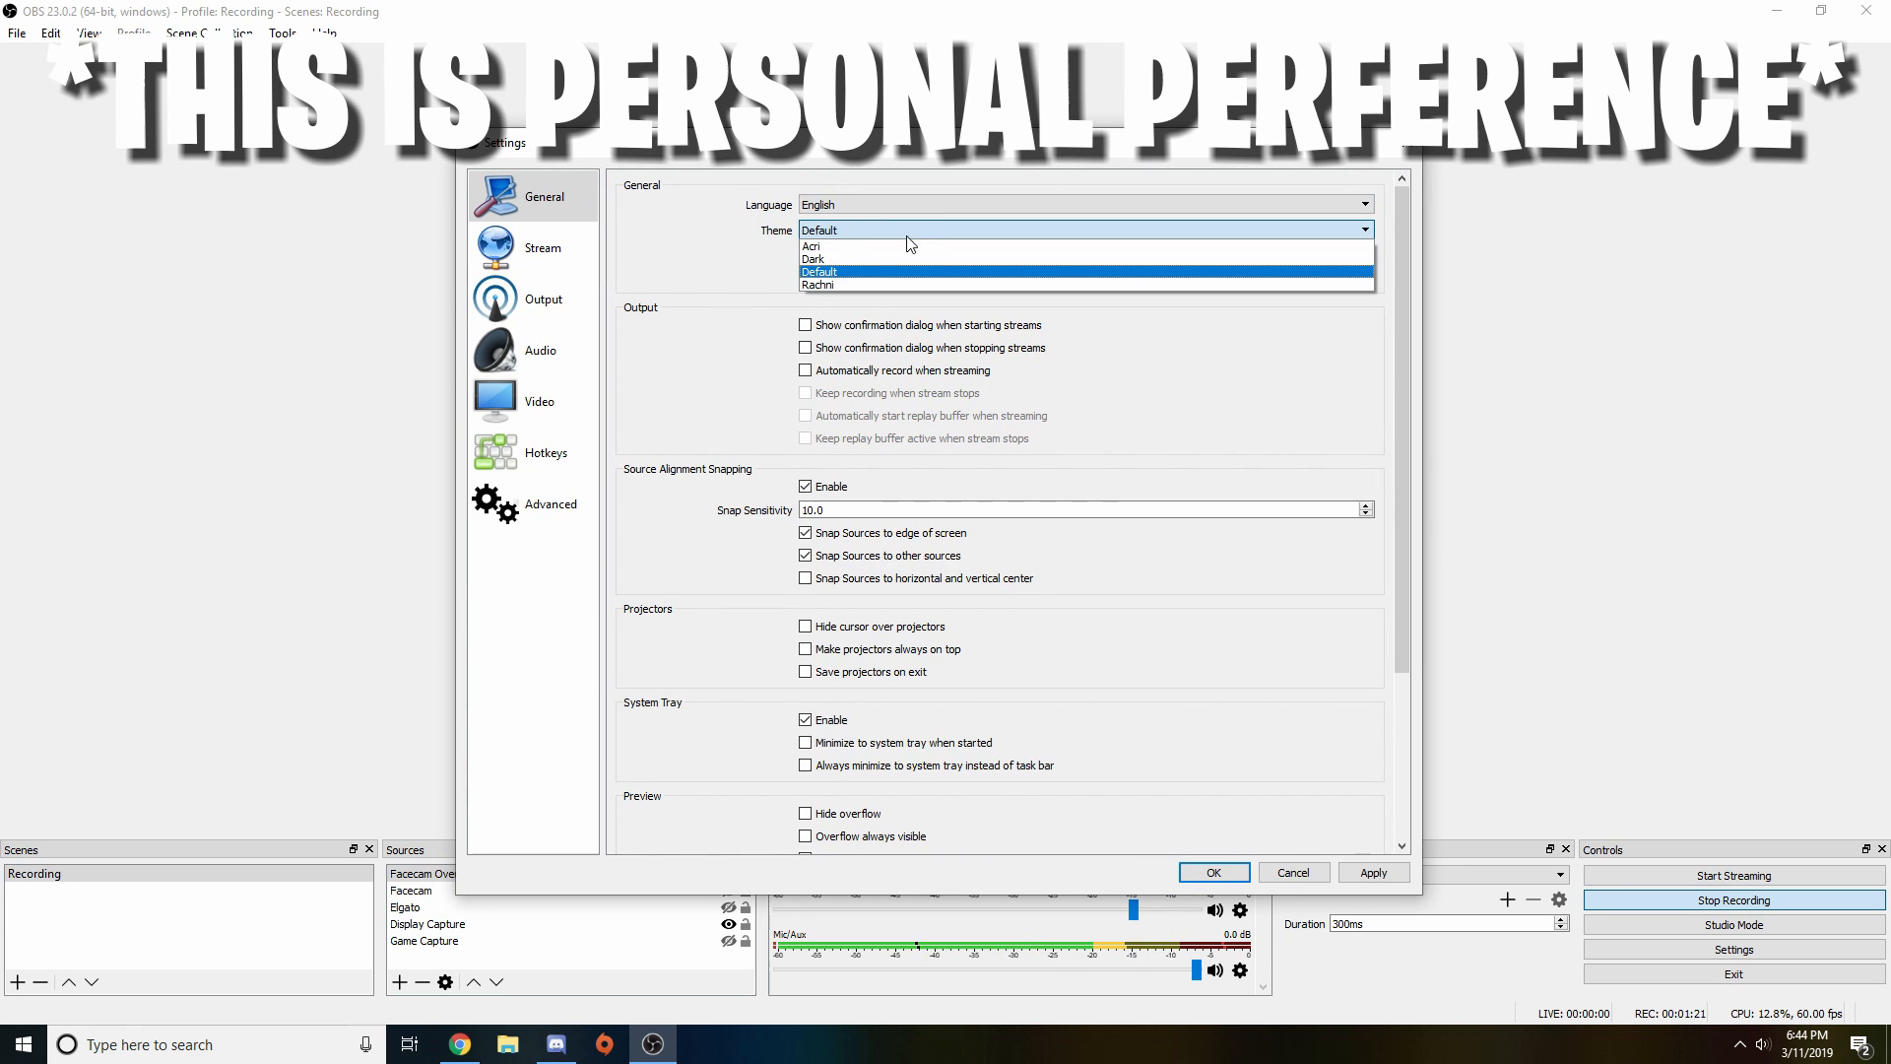
left_click(818, 254)
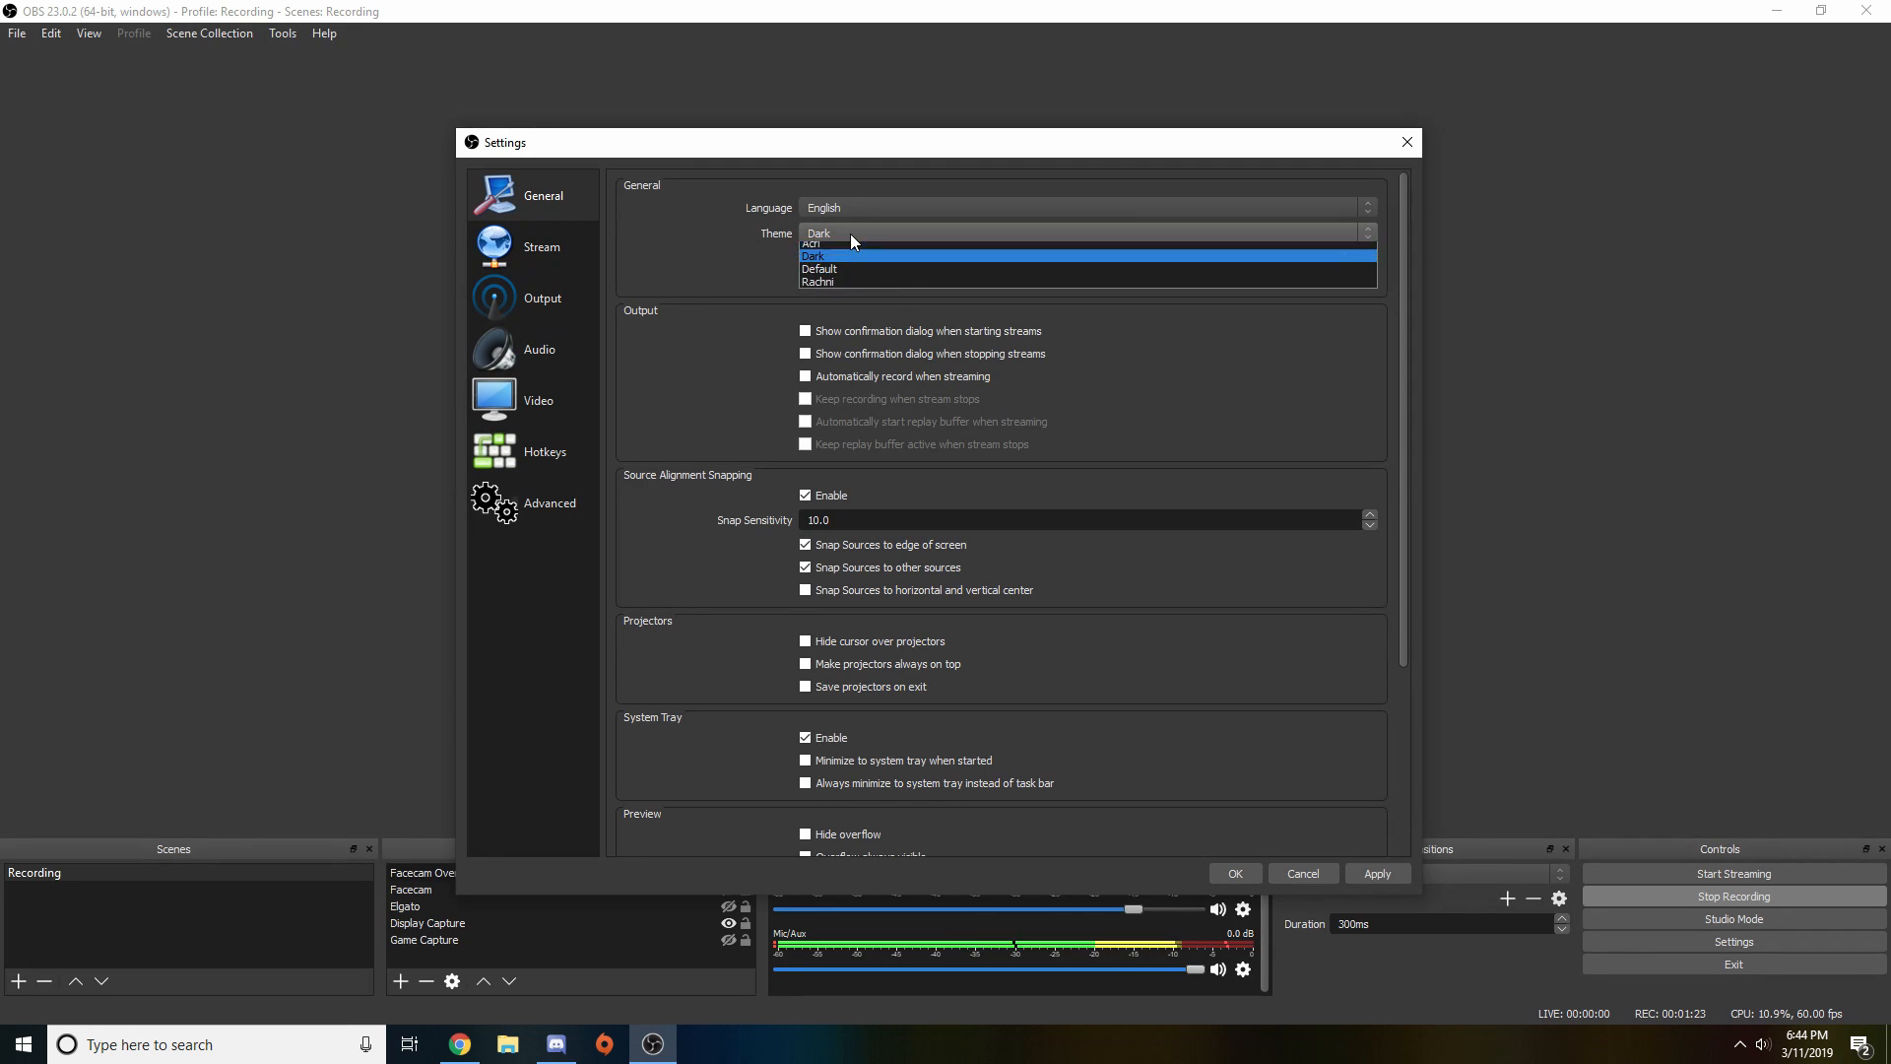
left_click(812, 243)
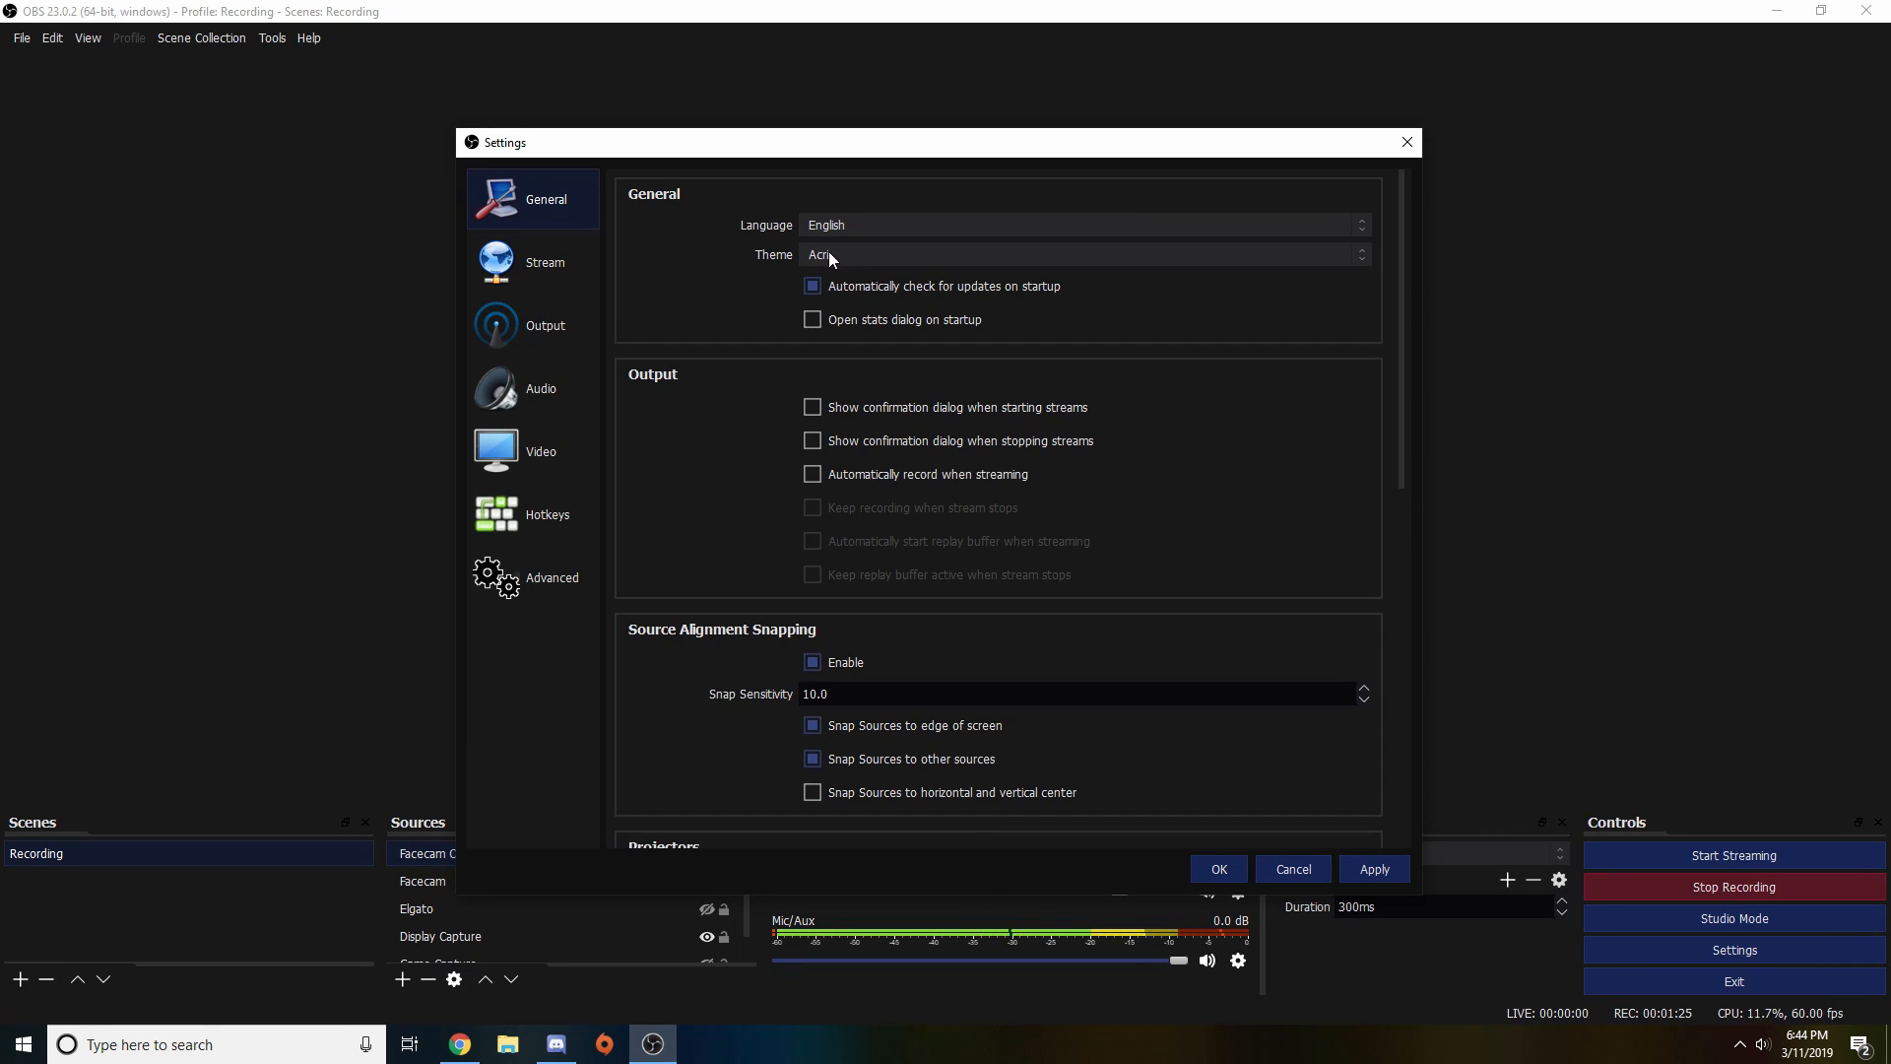
left_click(1079, 232)
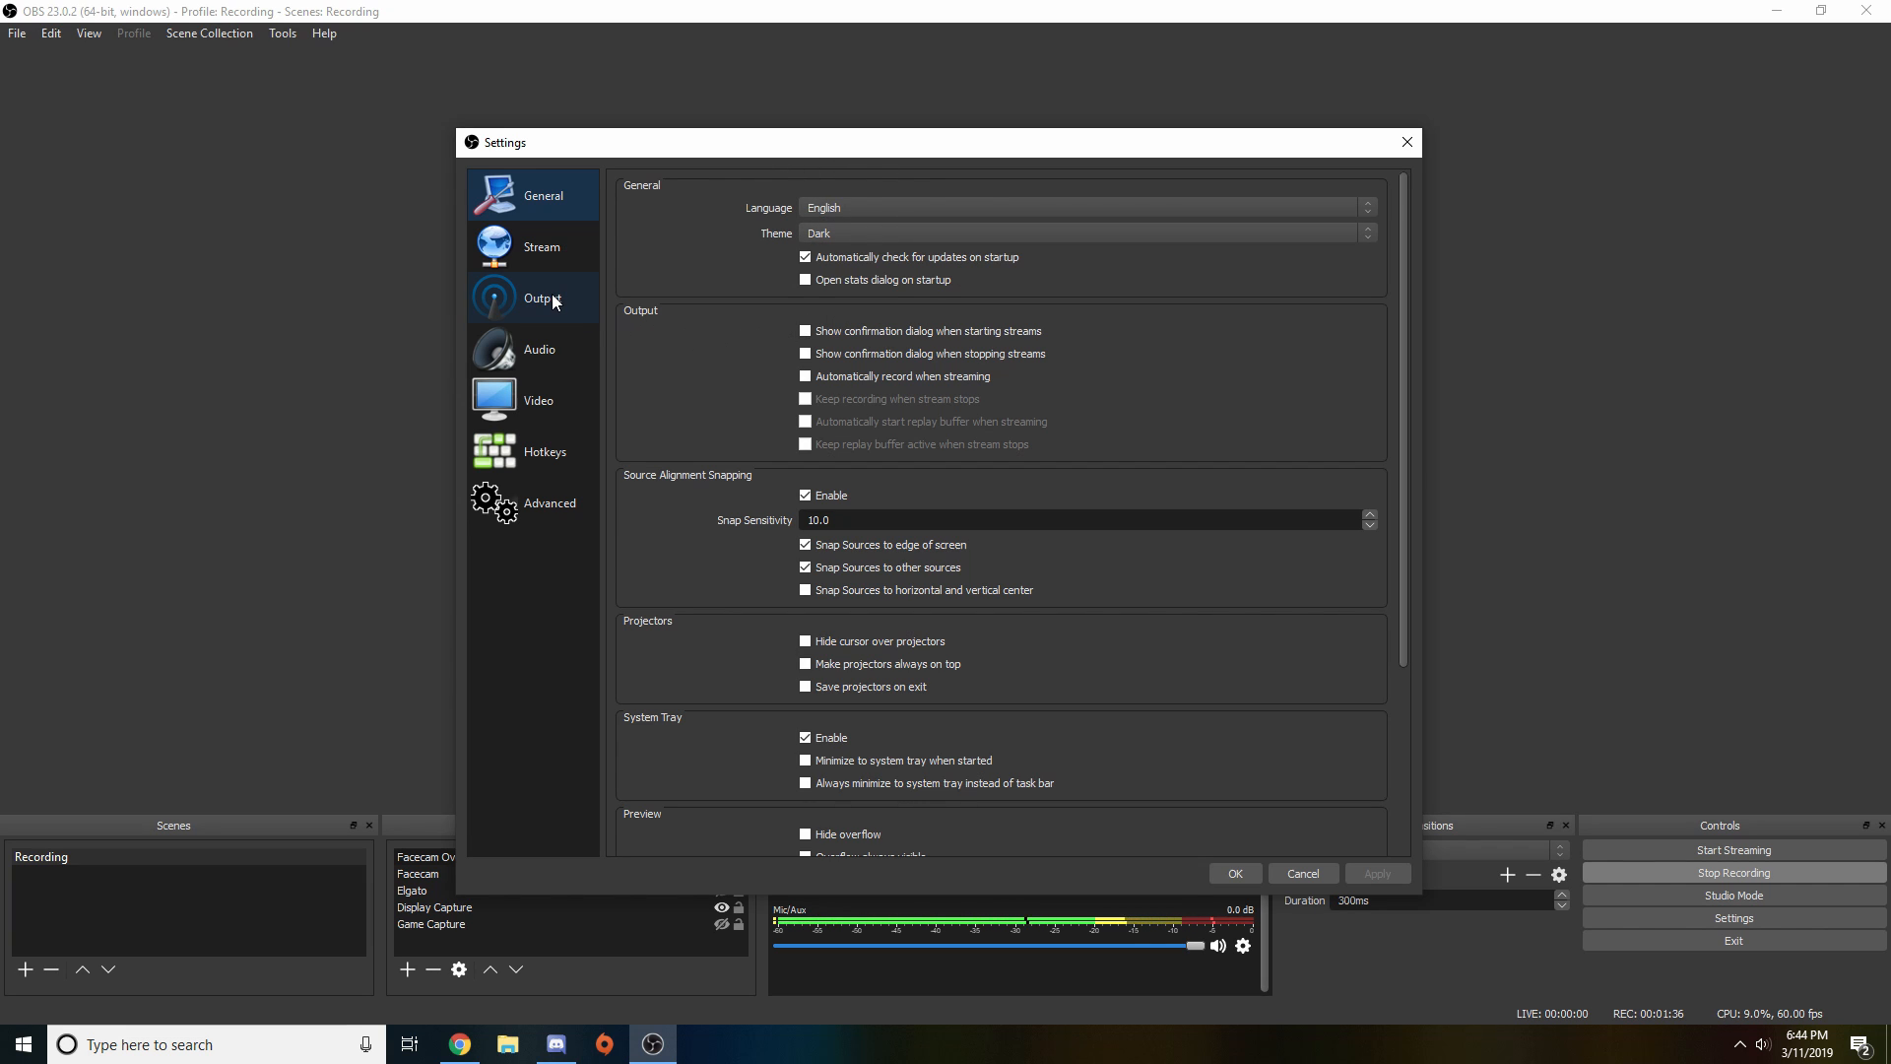
Show the Output section's Recording tab with its advanced recording options
left_click(543, 298)
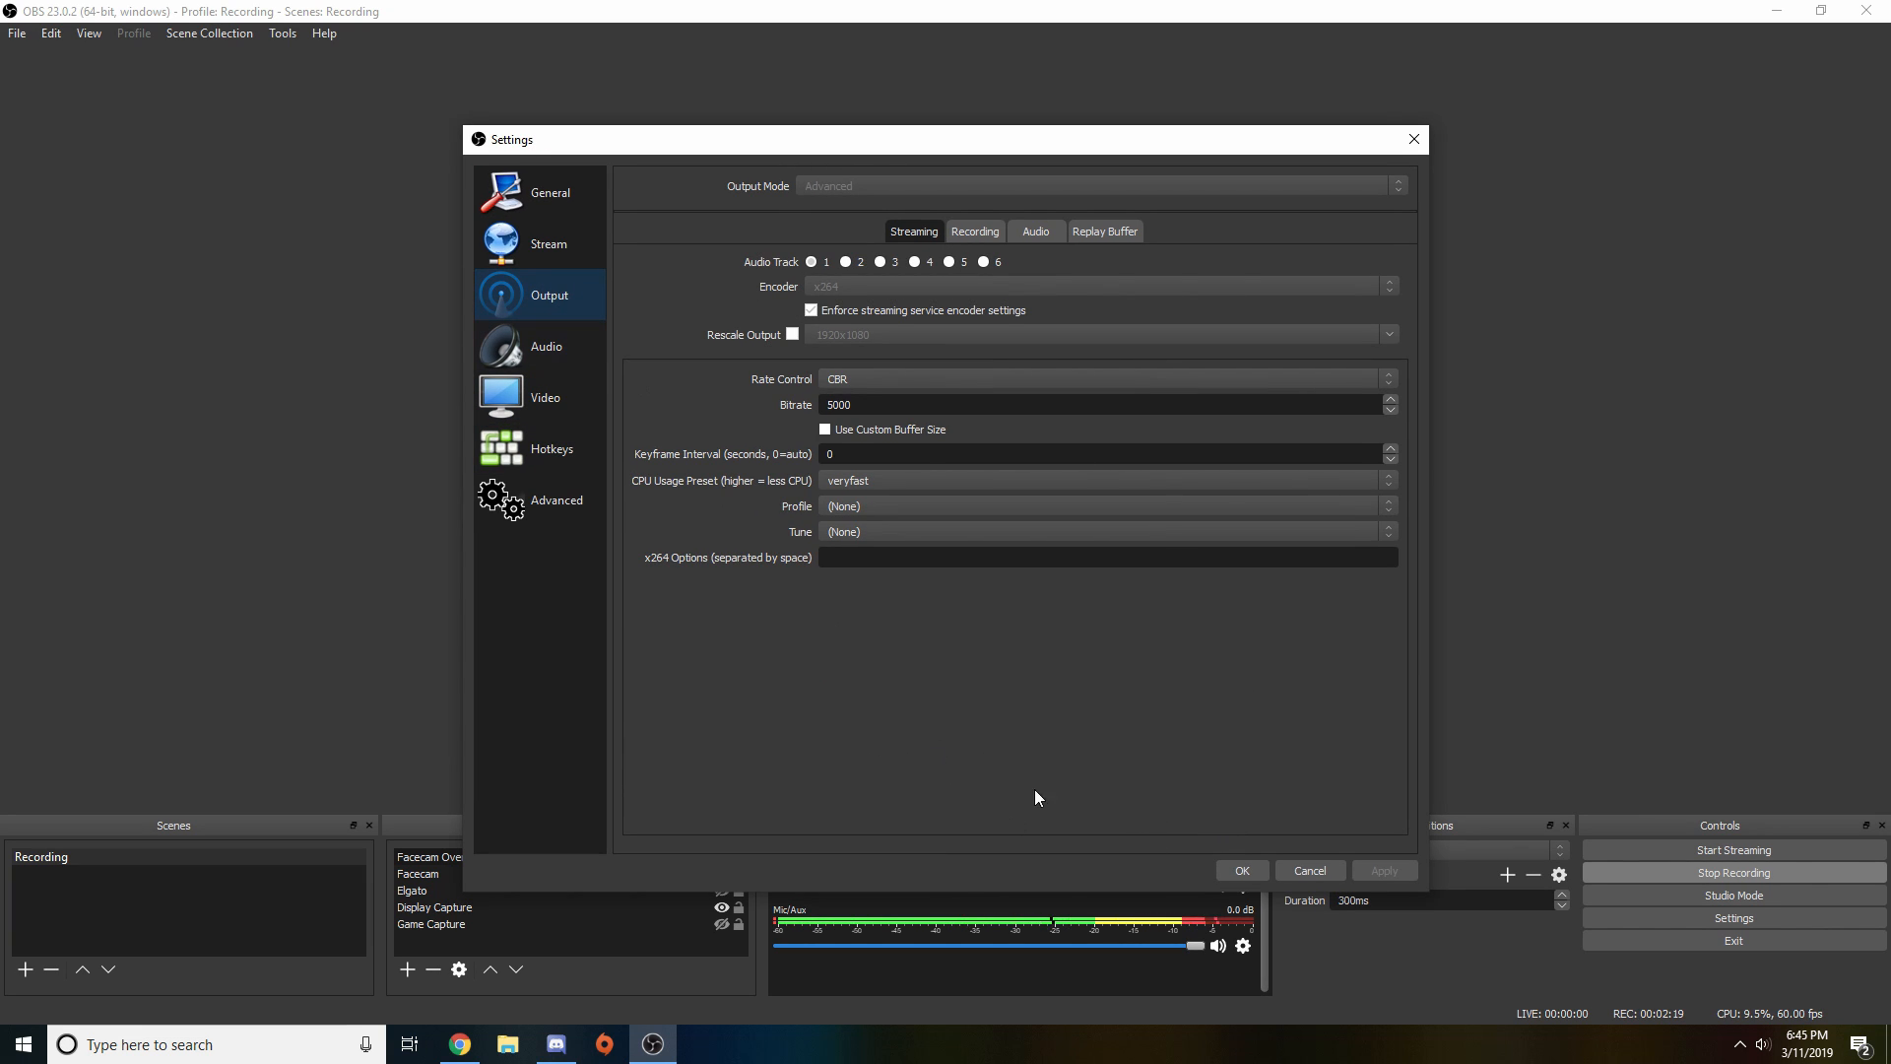
left_click(974, 231)
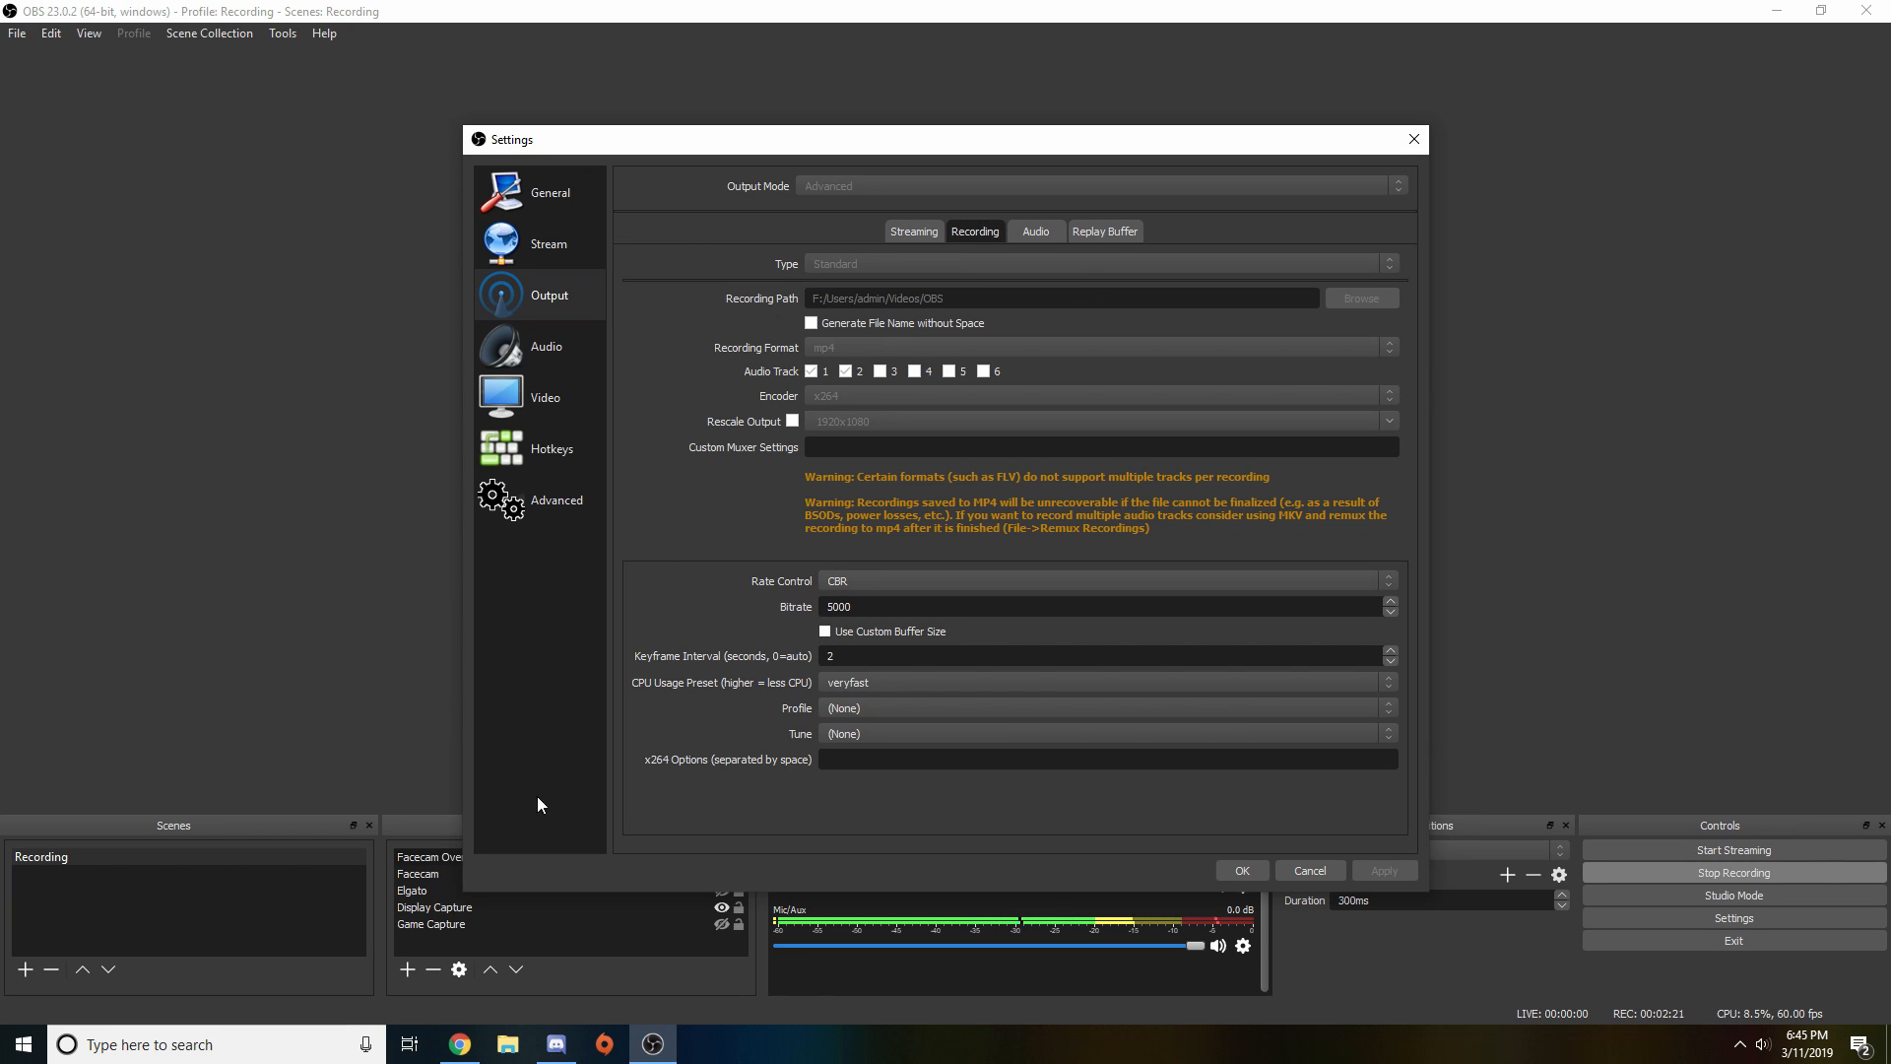
left_click(1103, 186)
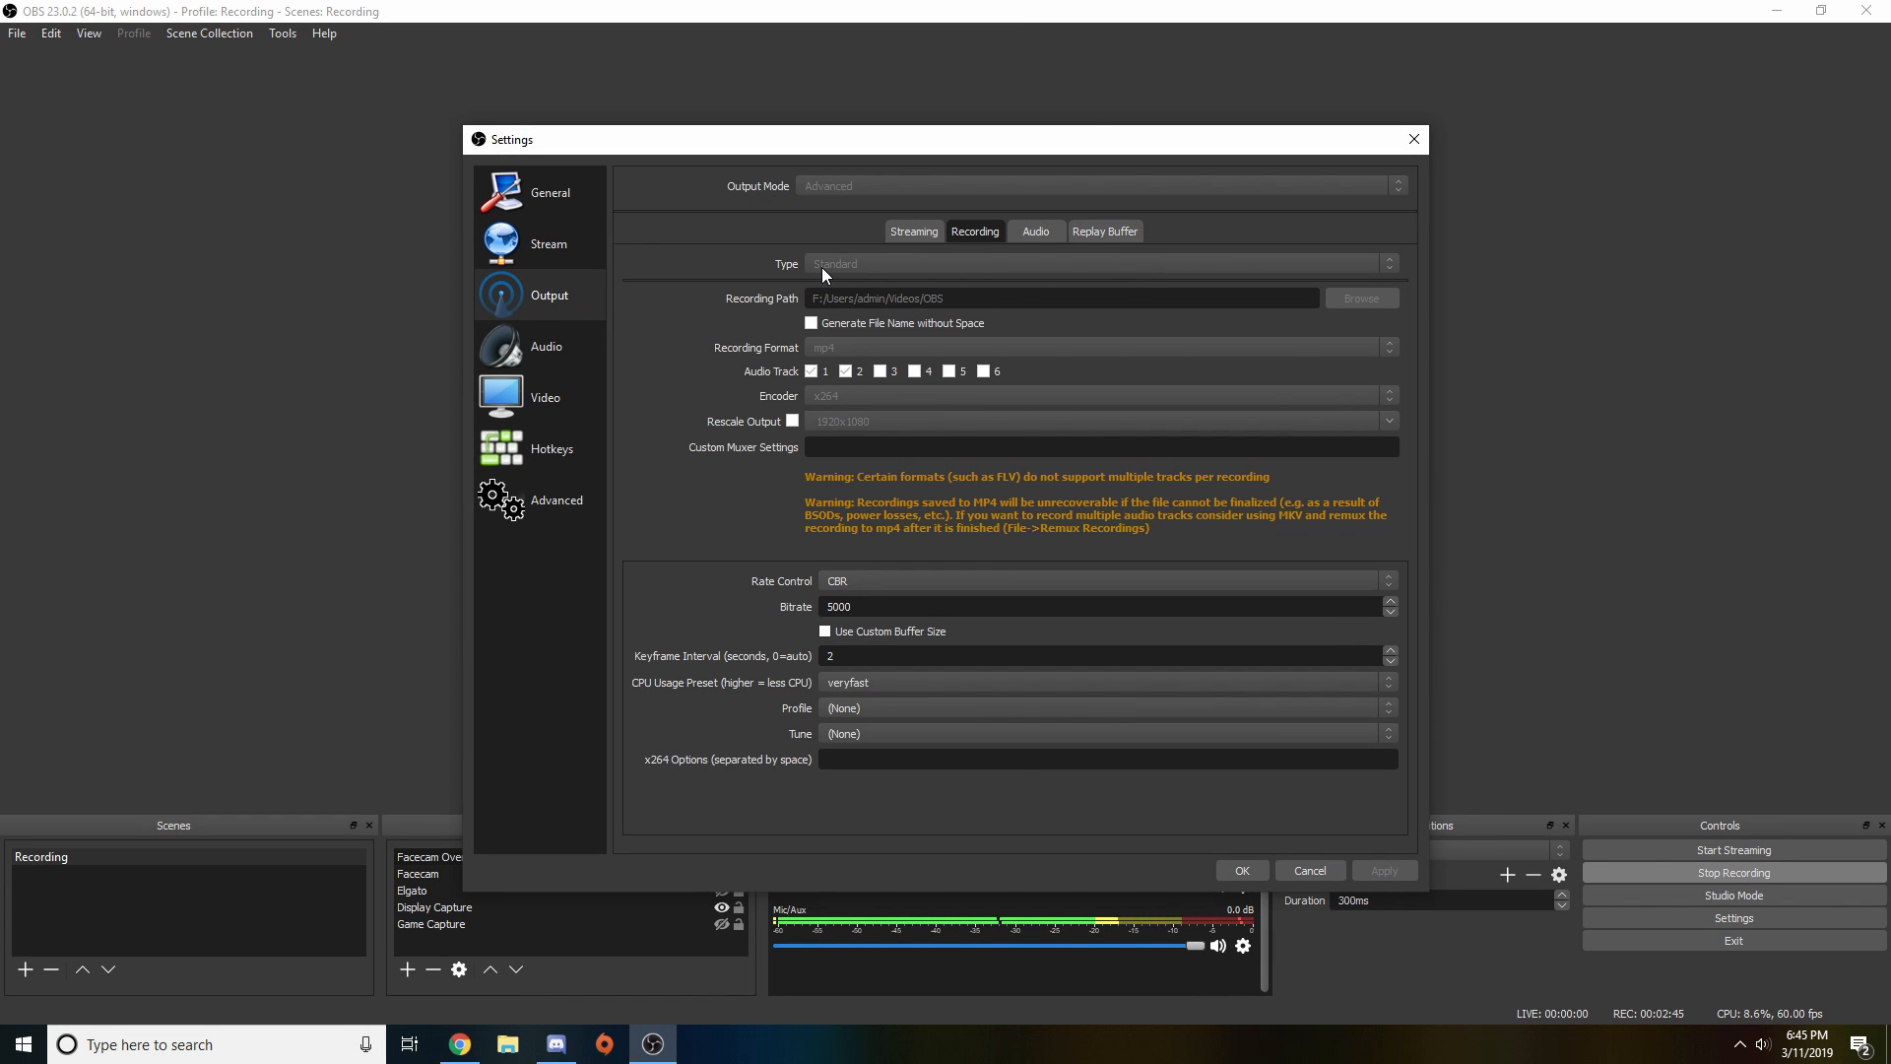
mouse_move(920, 310)
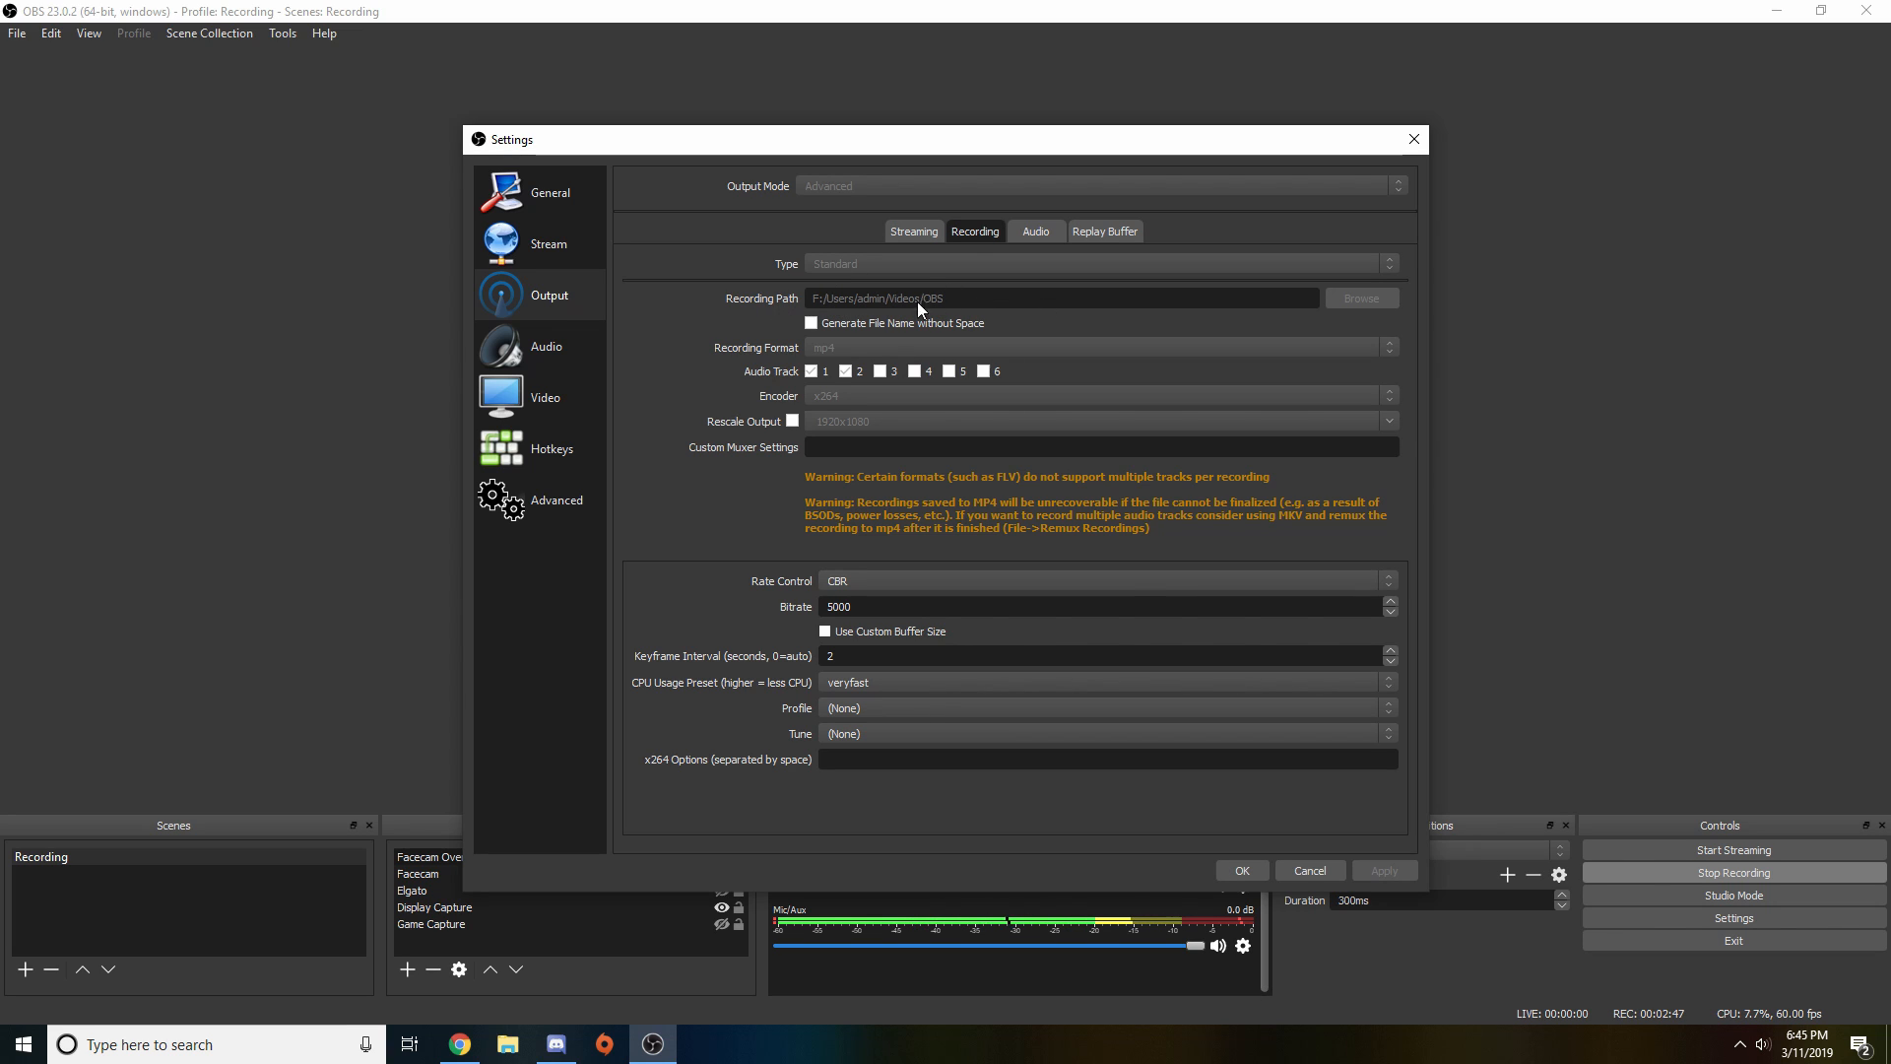
mouse_move(976, 311)
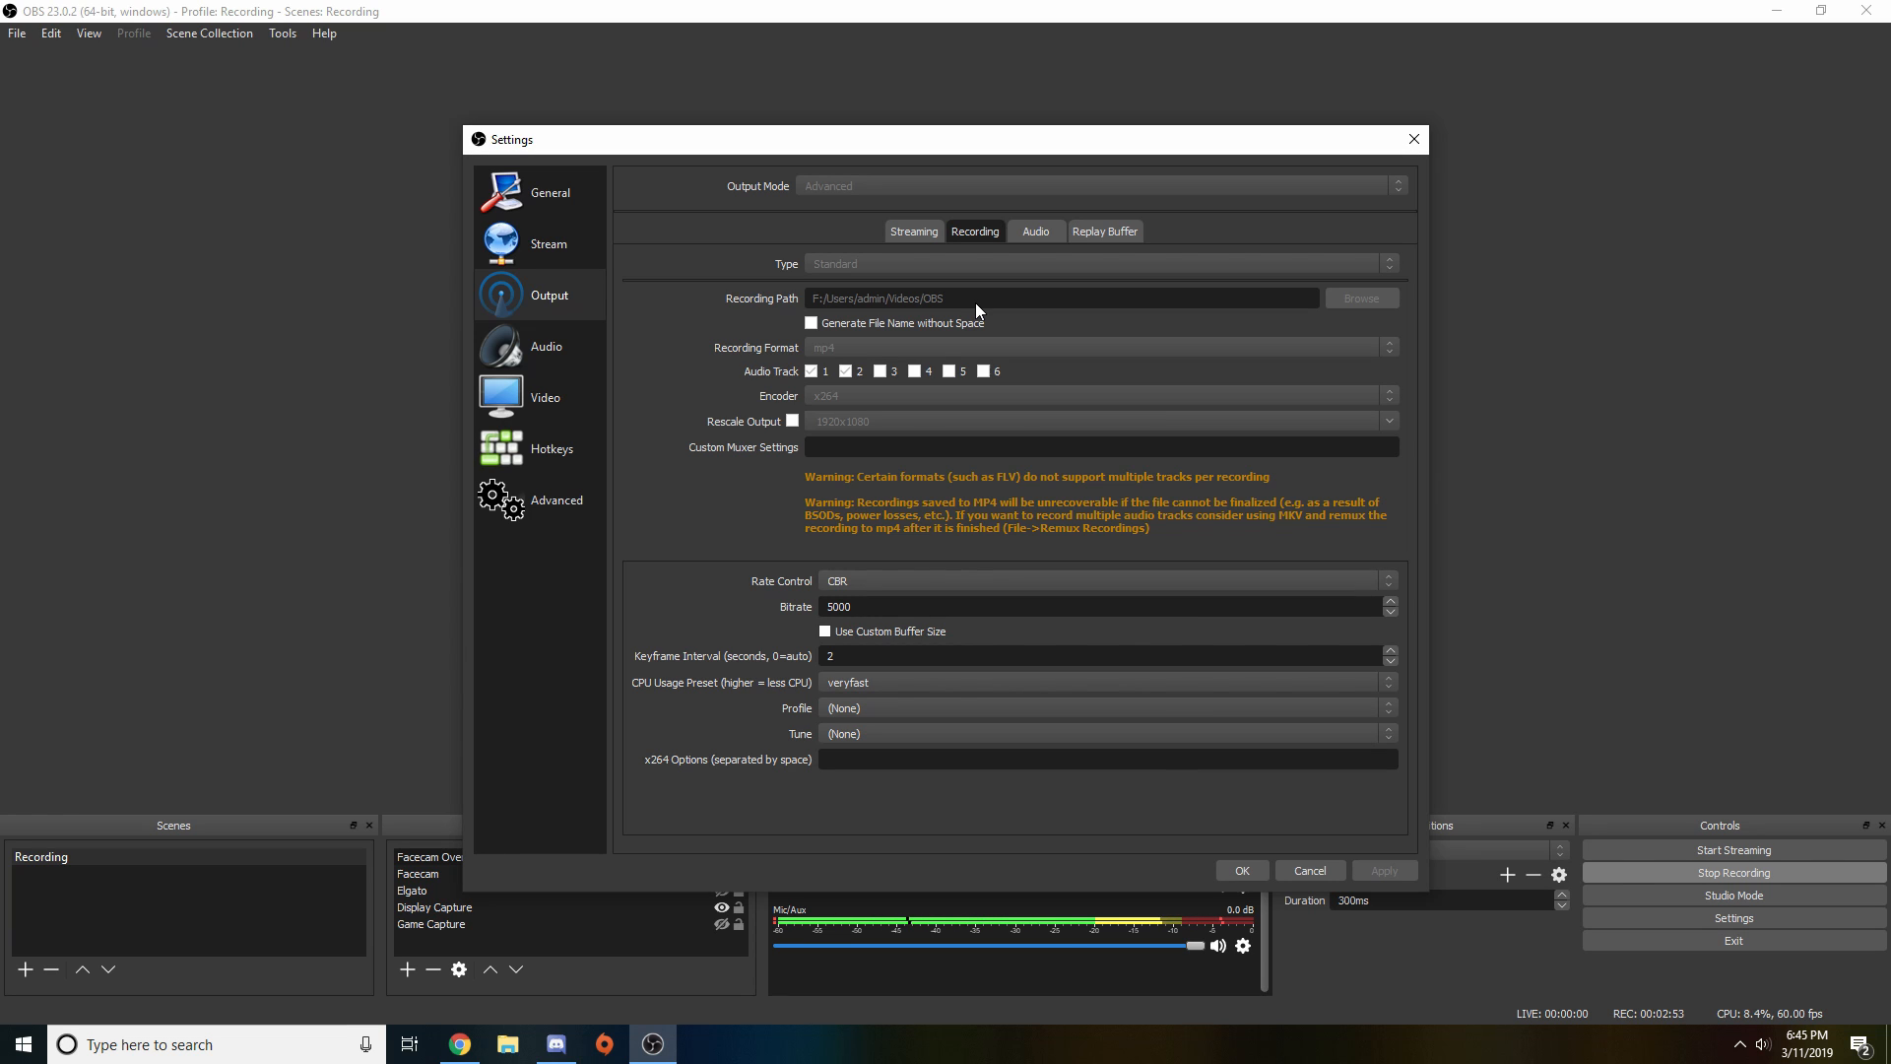
mouse_move(1363, 327)
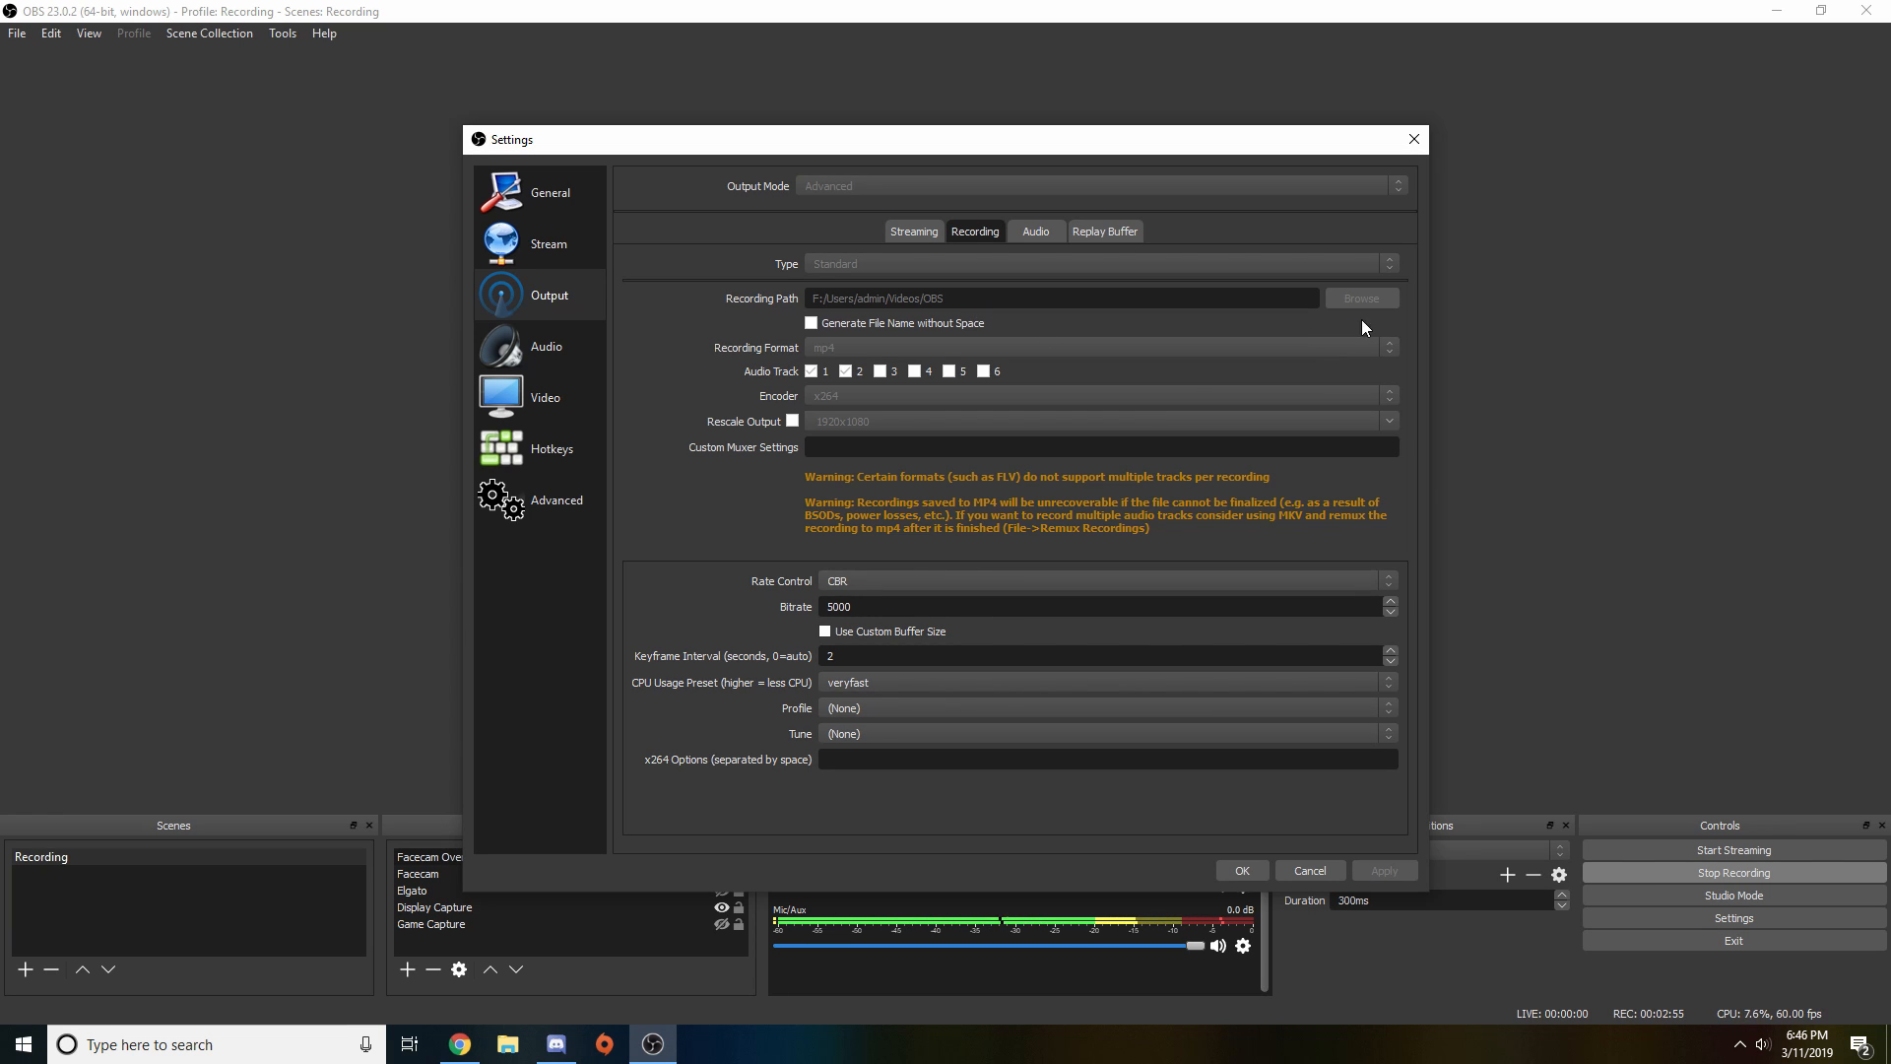
mouse_move(1363, 318)
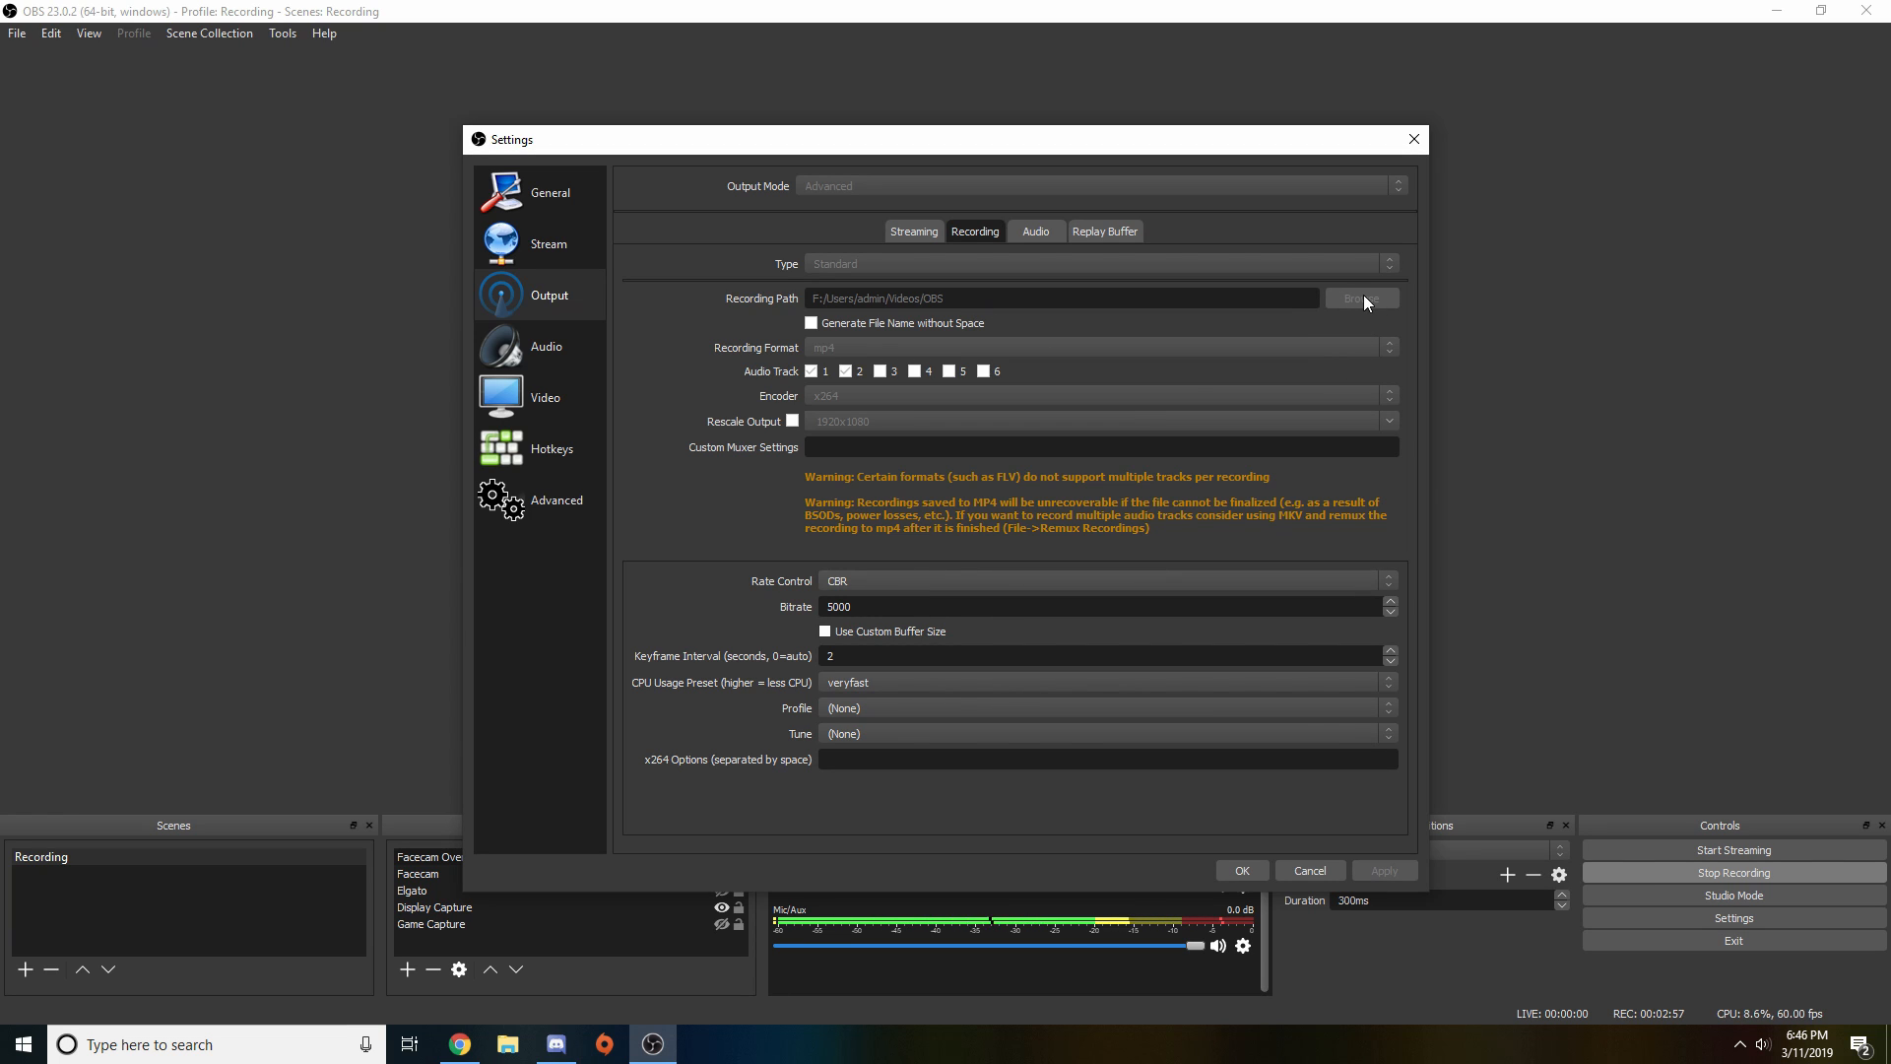
mouse_move(935, 334)
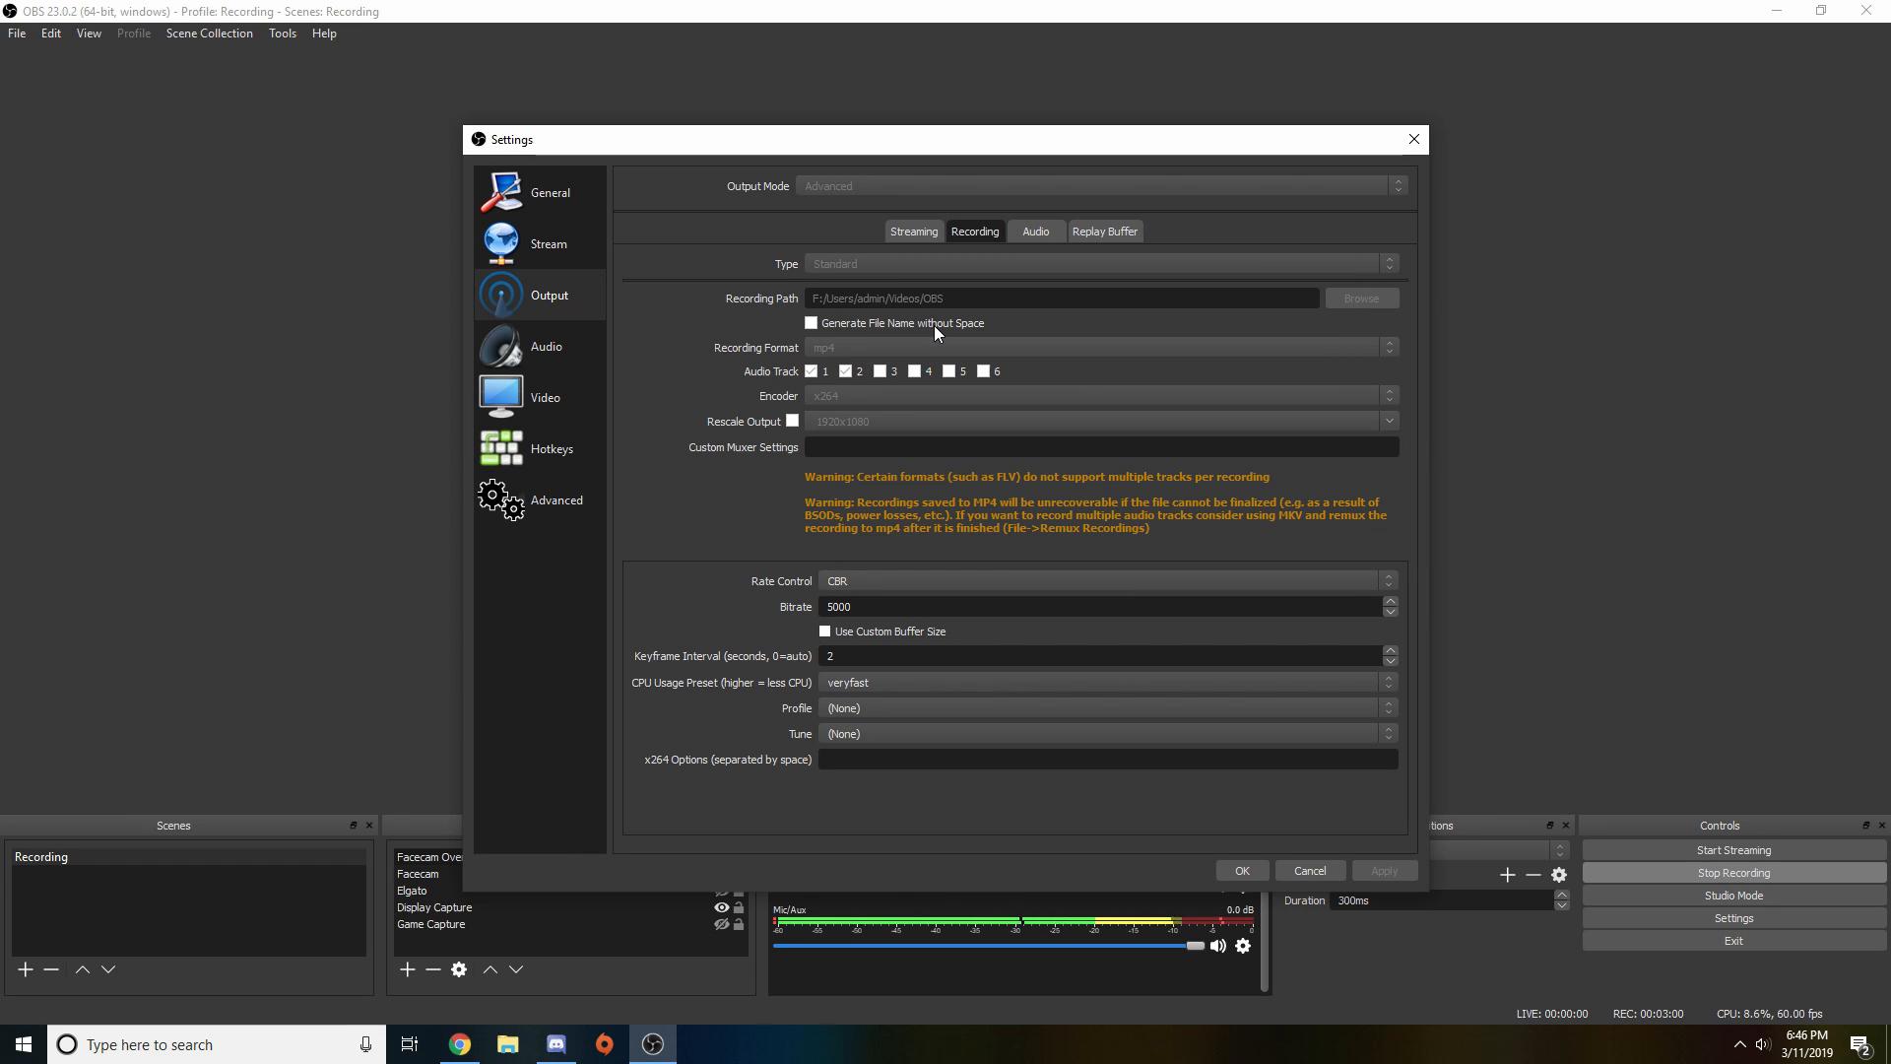
mouse_move(908, 328)
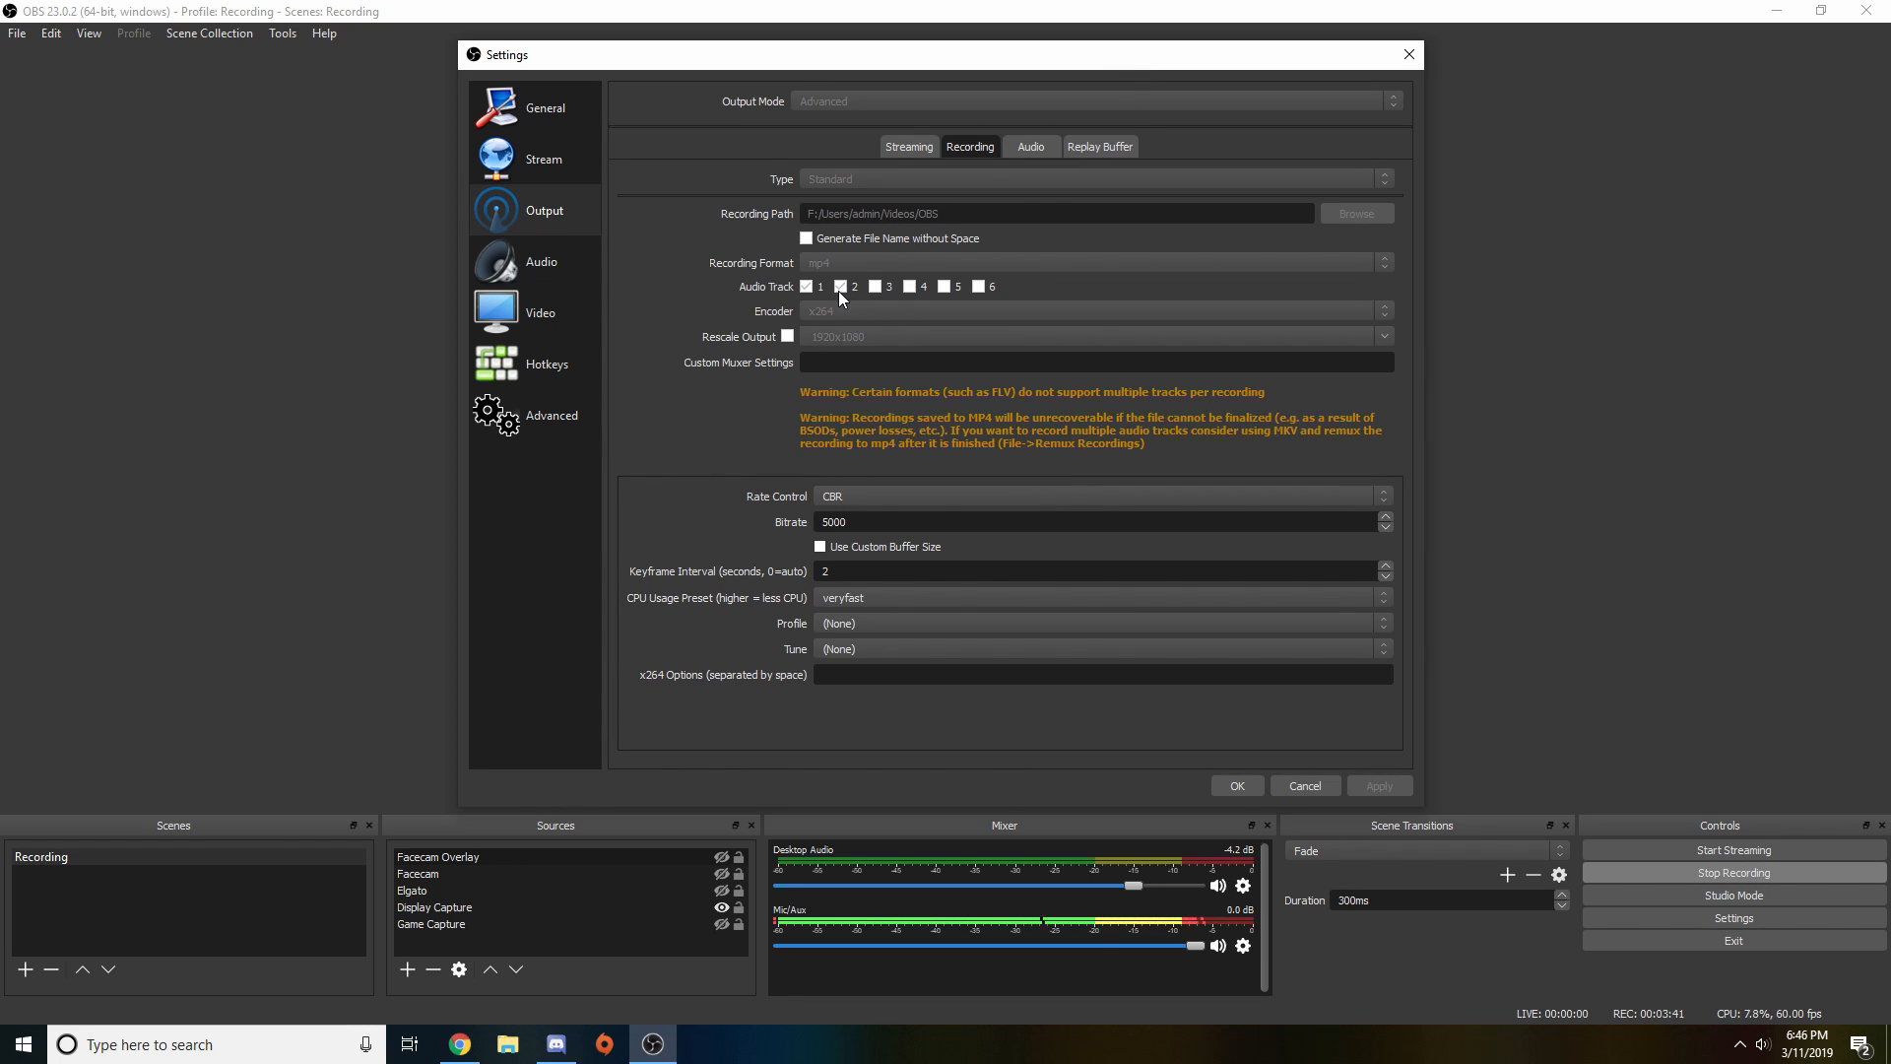
Enable audio track 2 for recordings alongside track 1
left_click(840, 286)
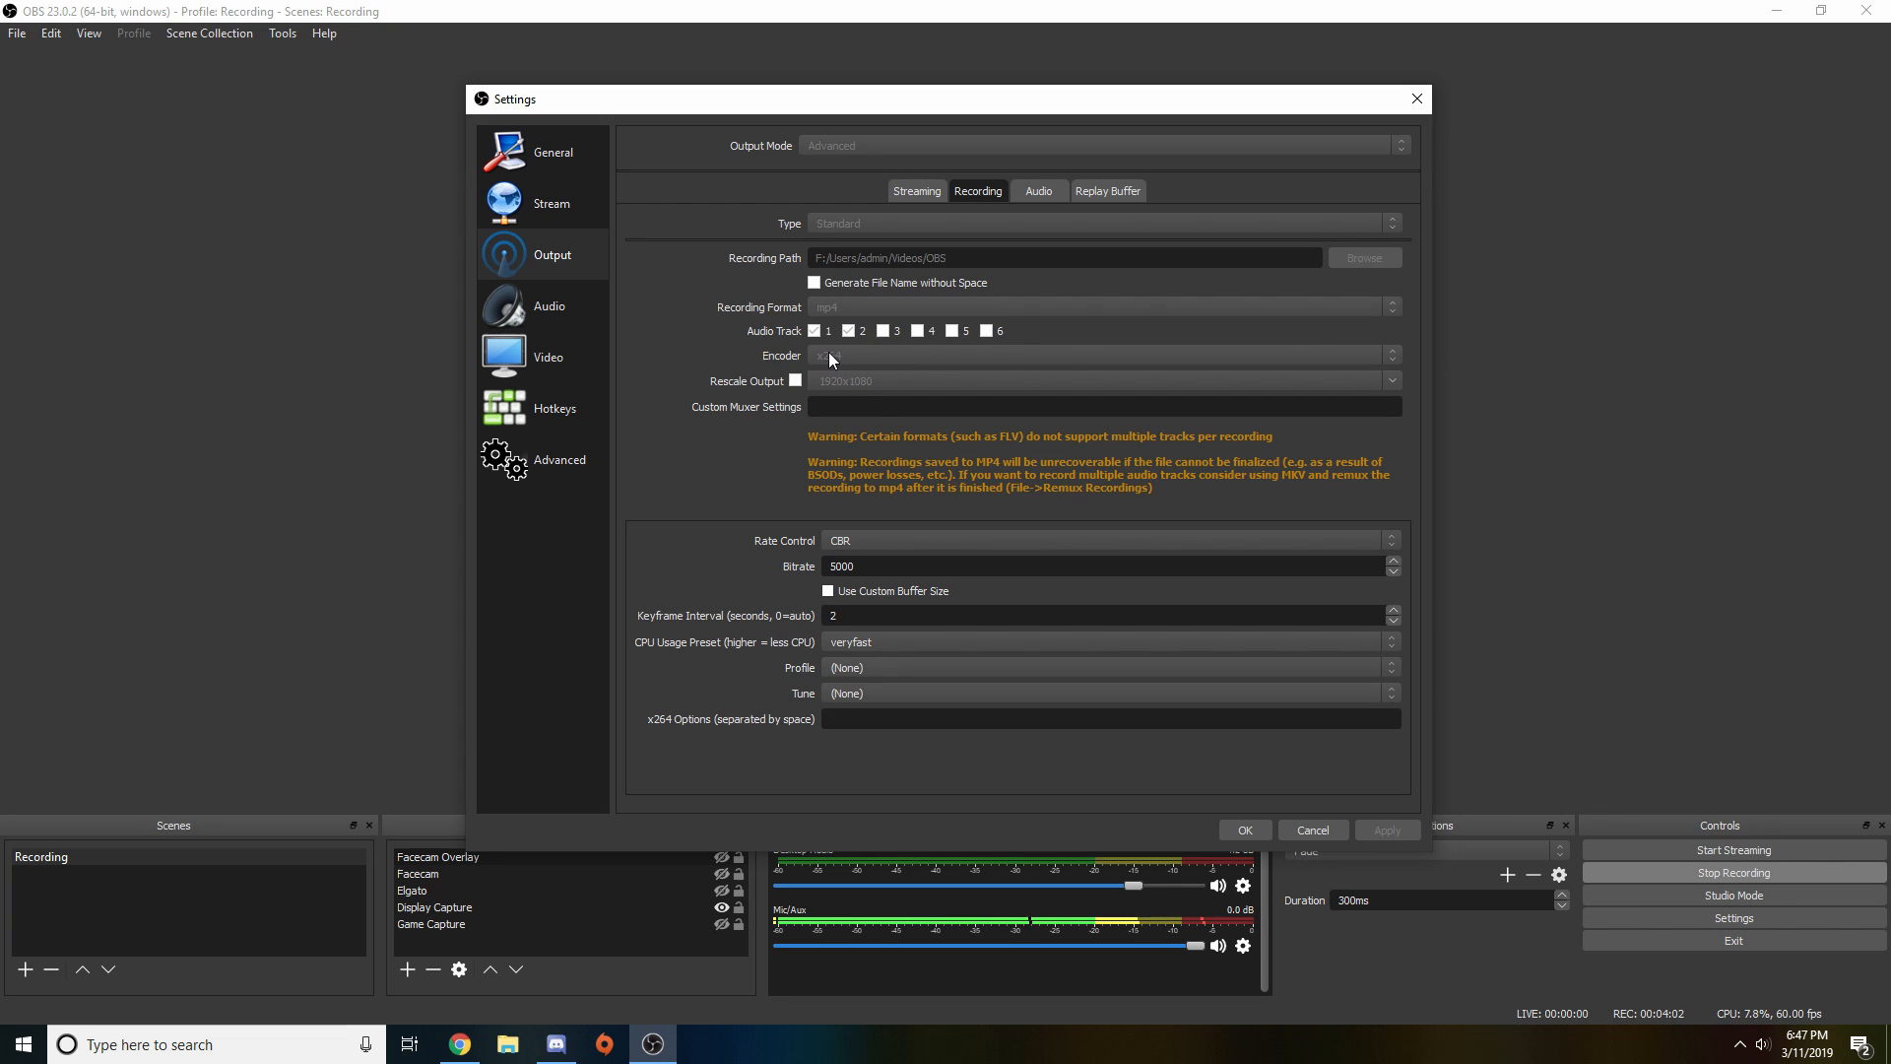
mouse_move(1142, 339)
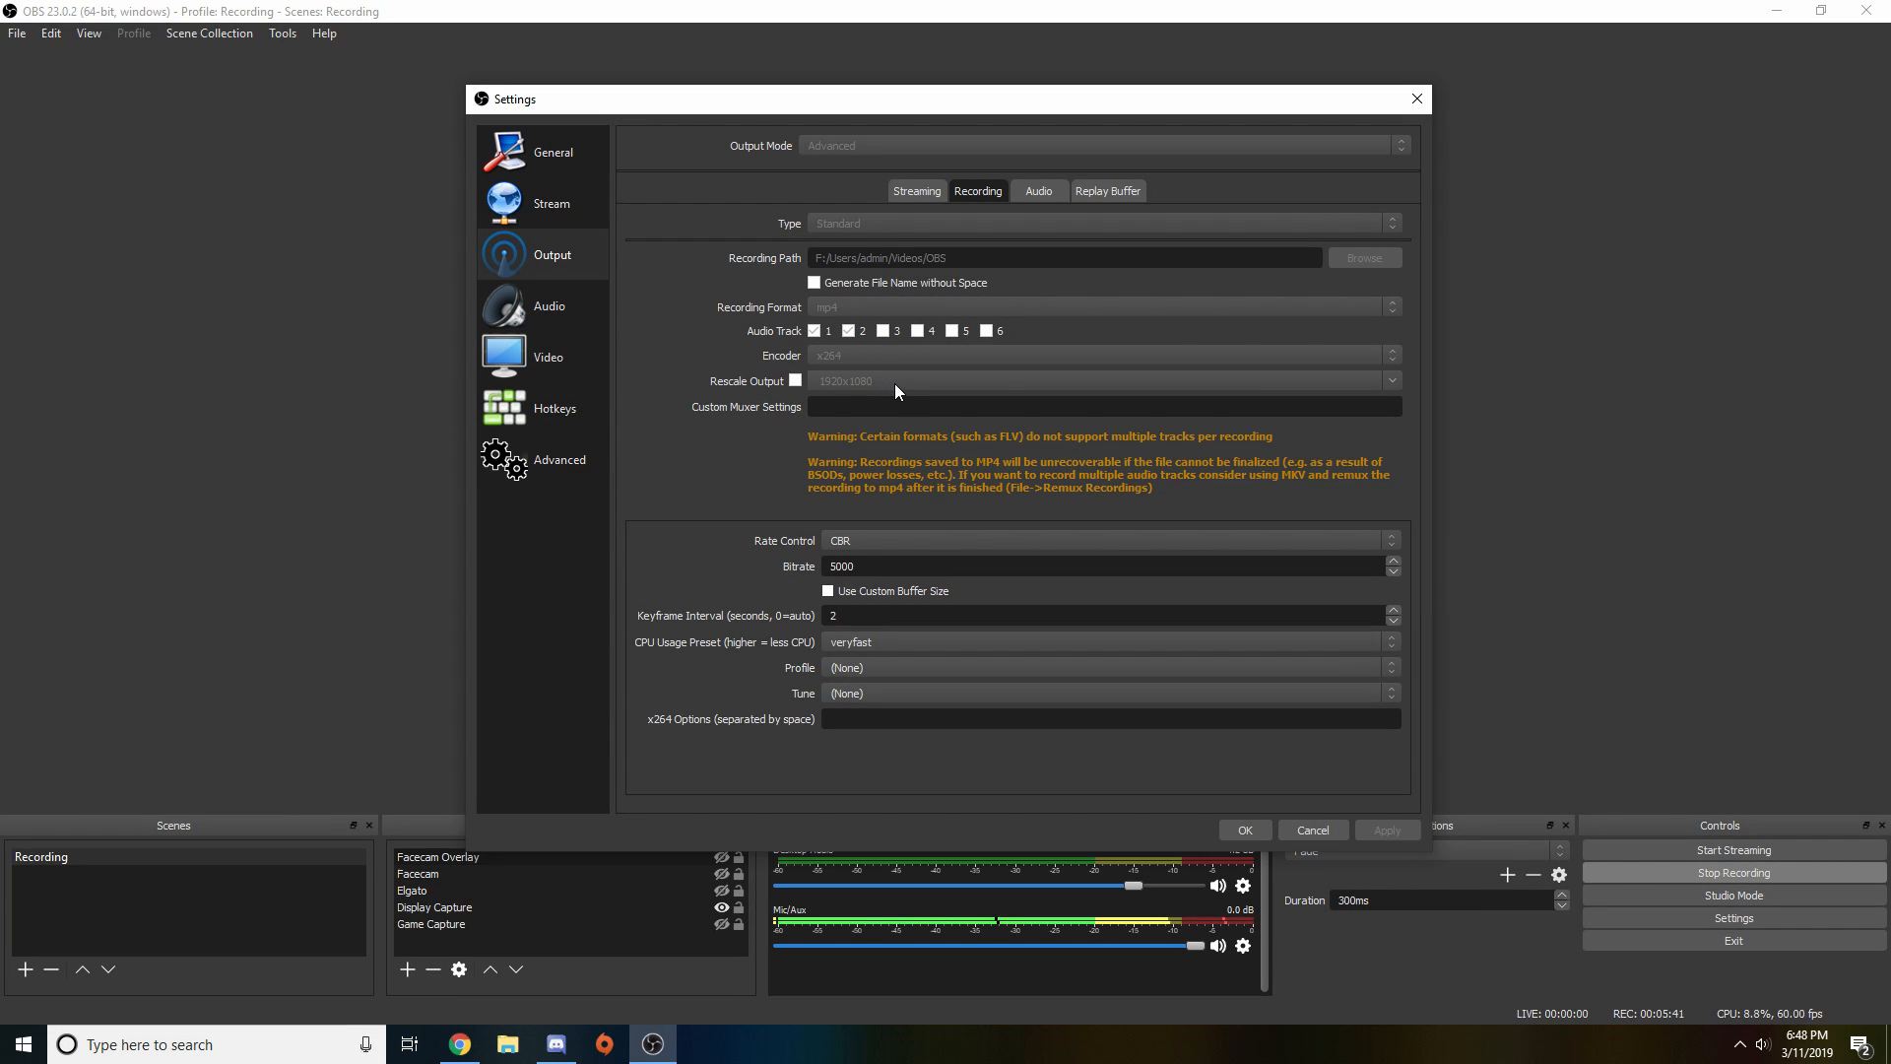
mouse_move(771, 386)
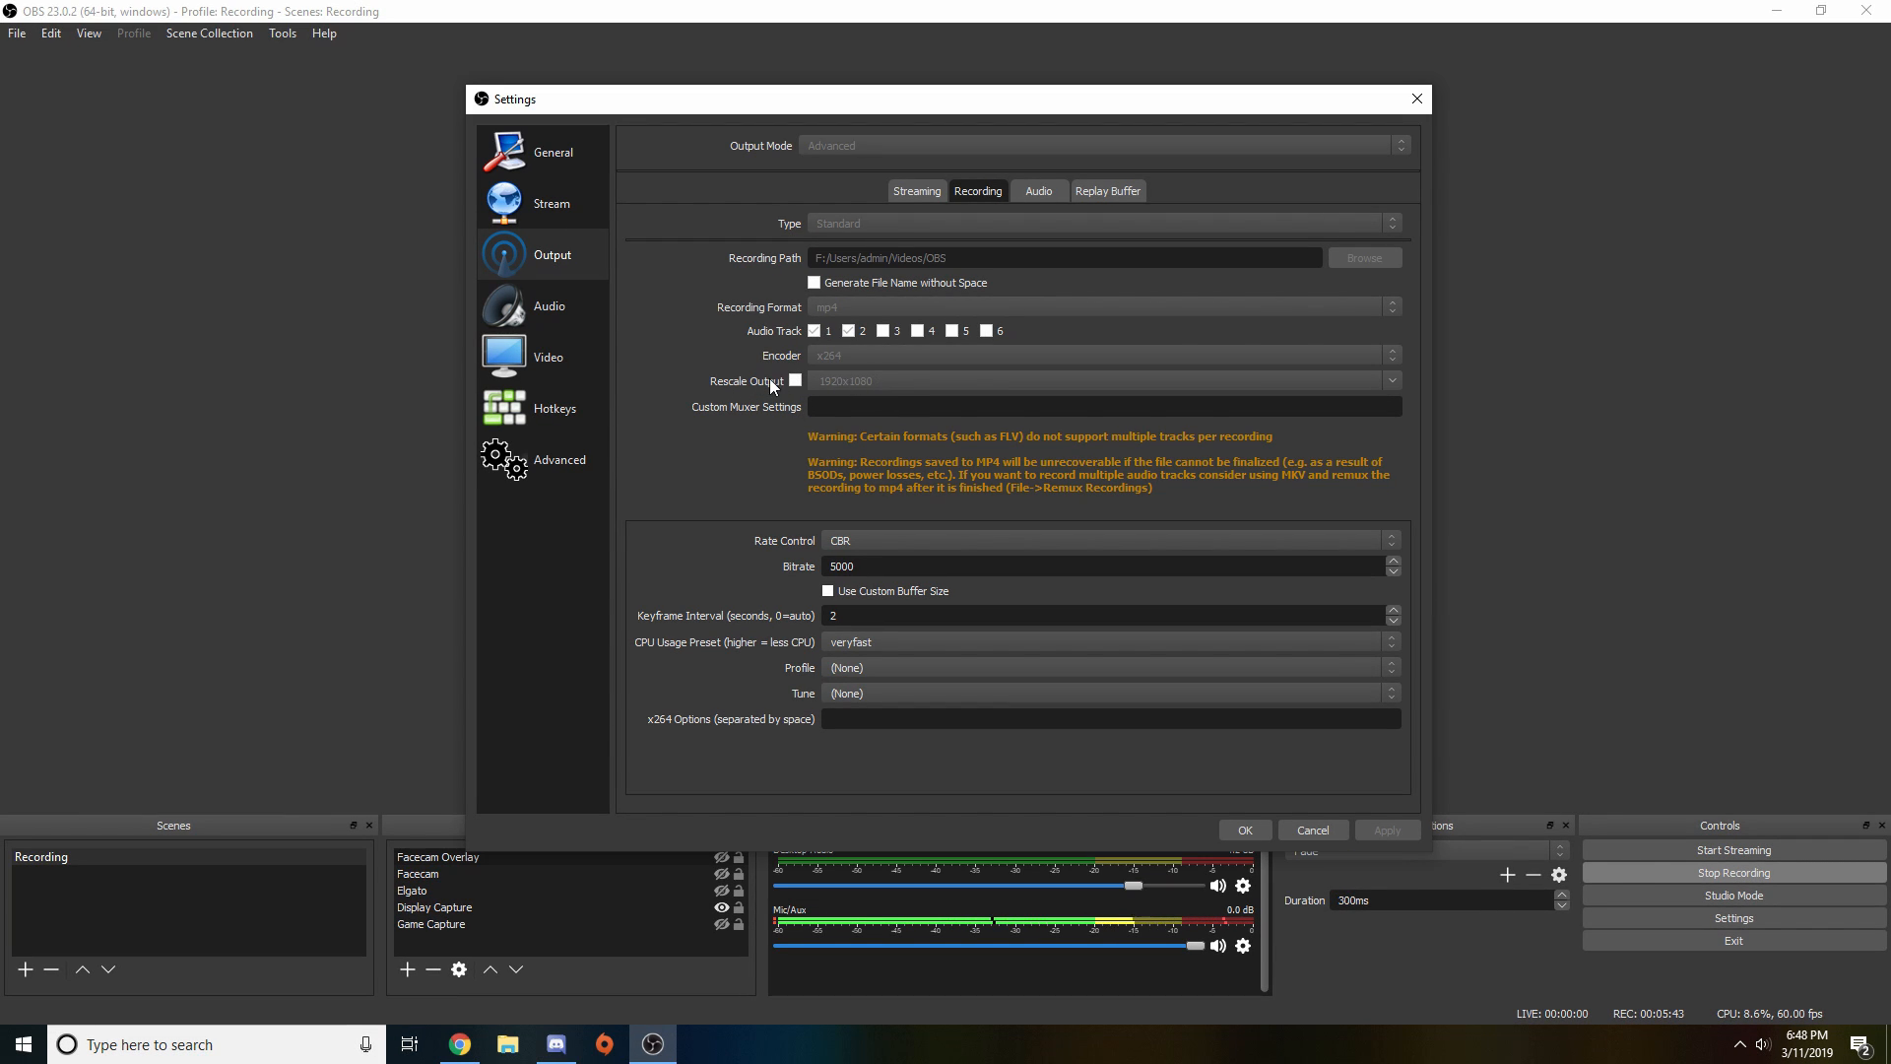
mouse_move(1110, 410)
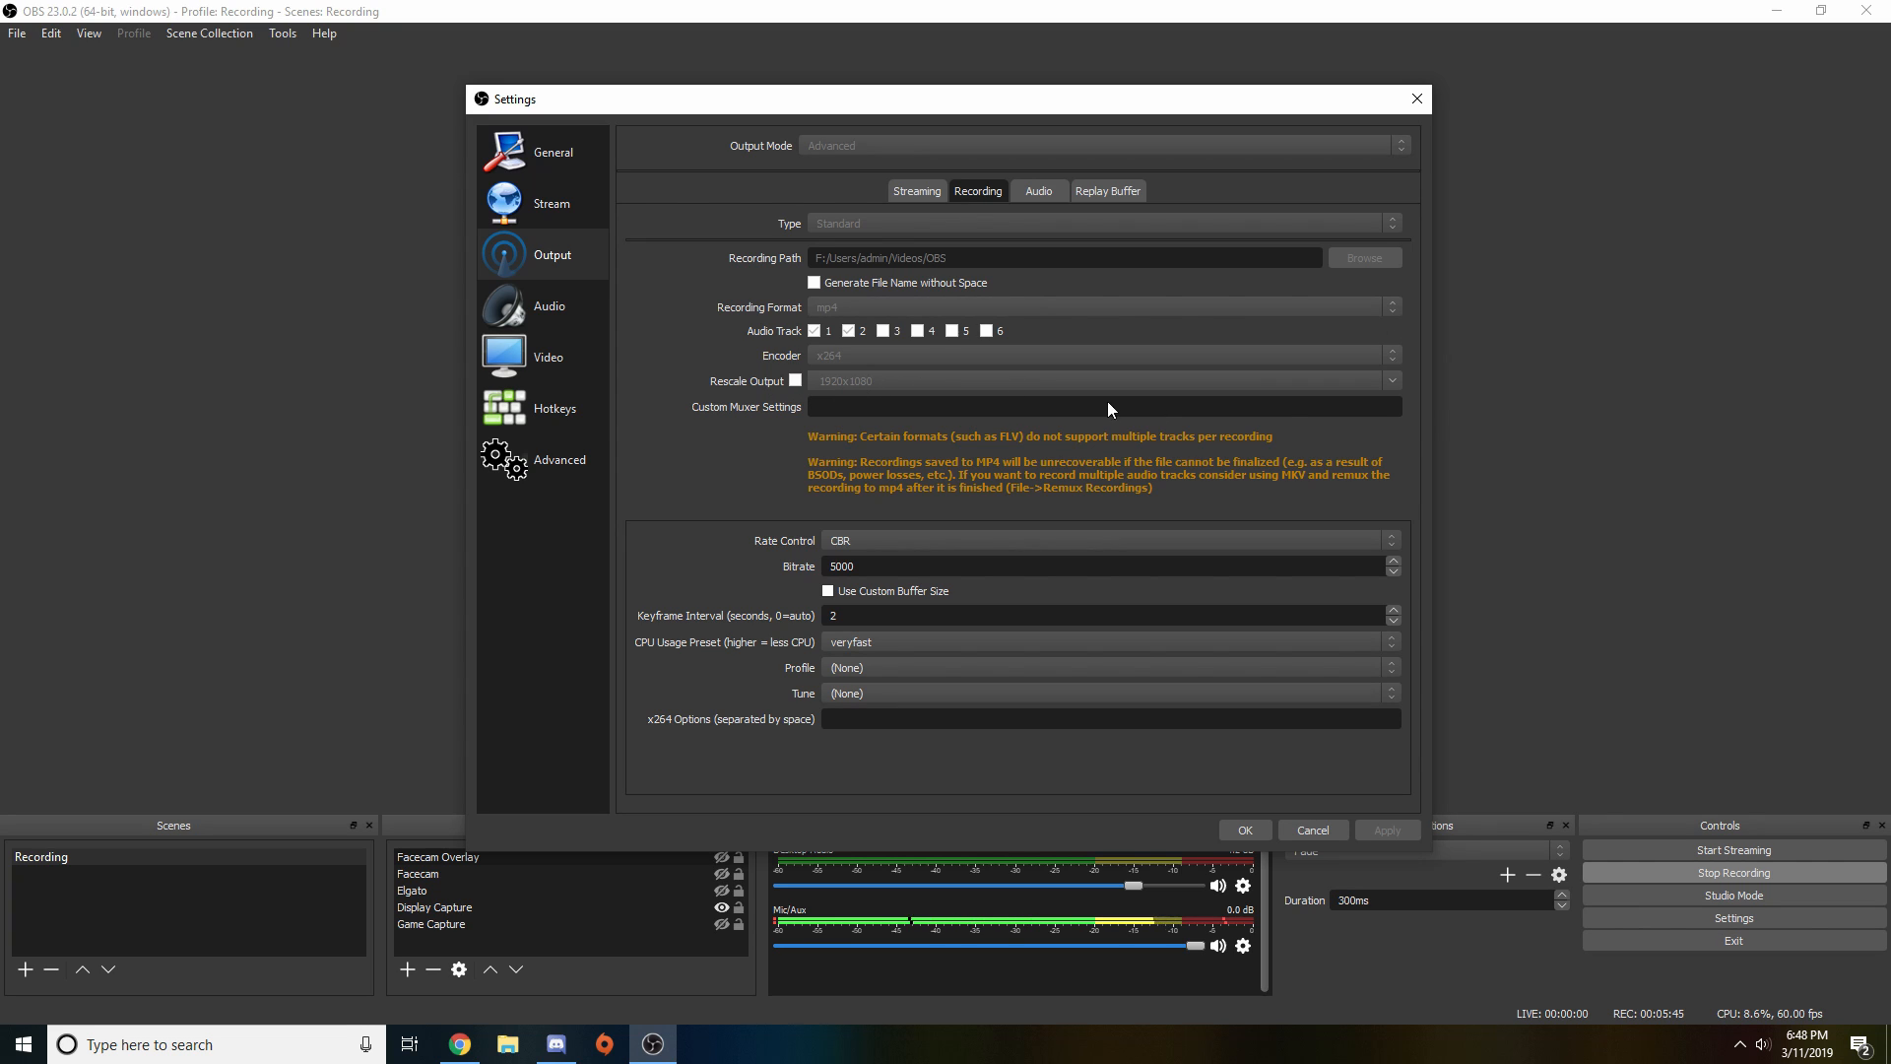
mouse_move(1076, 331)
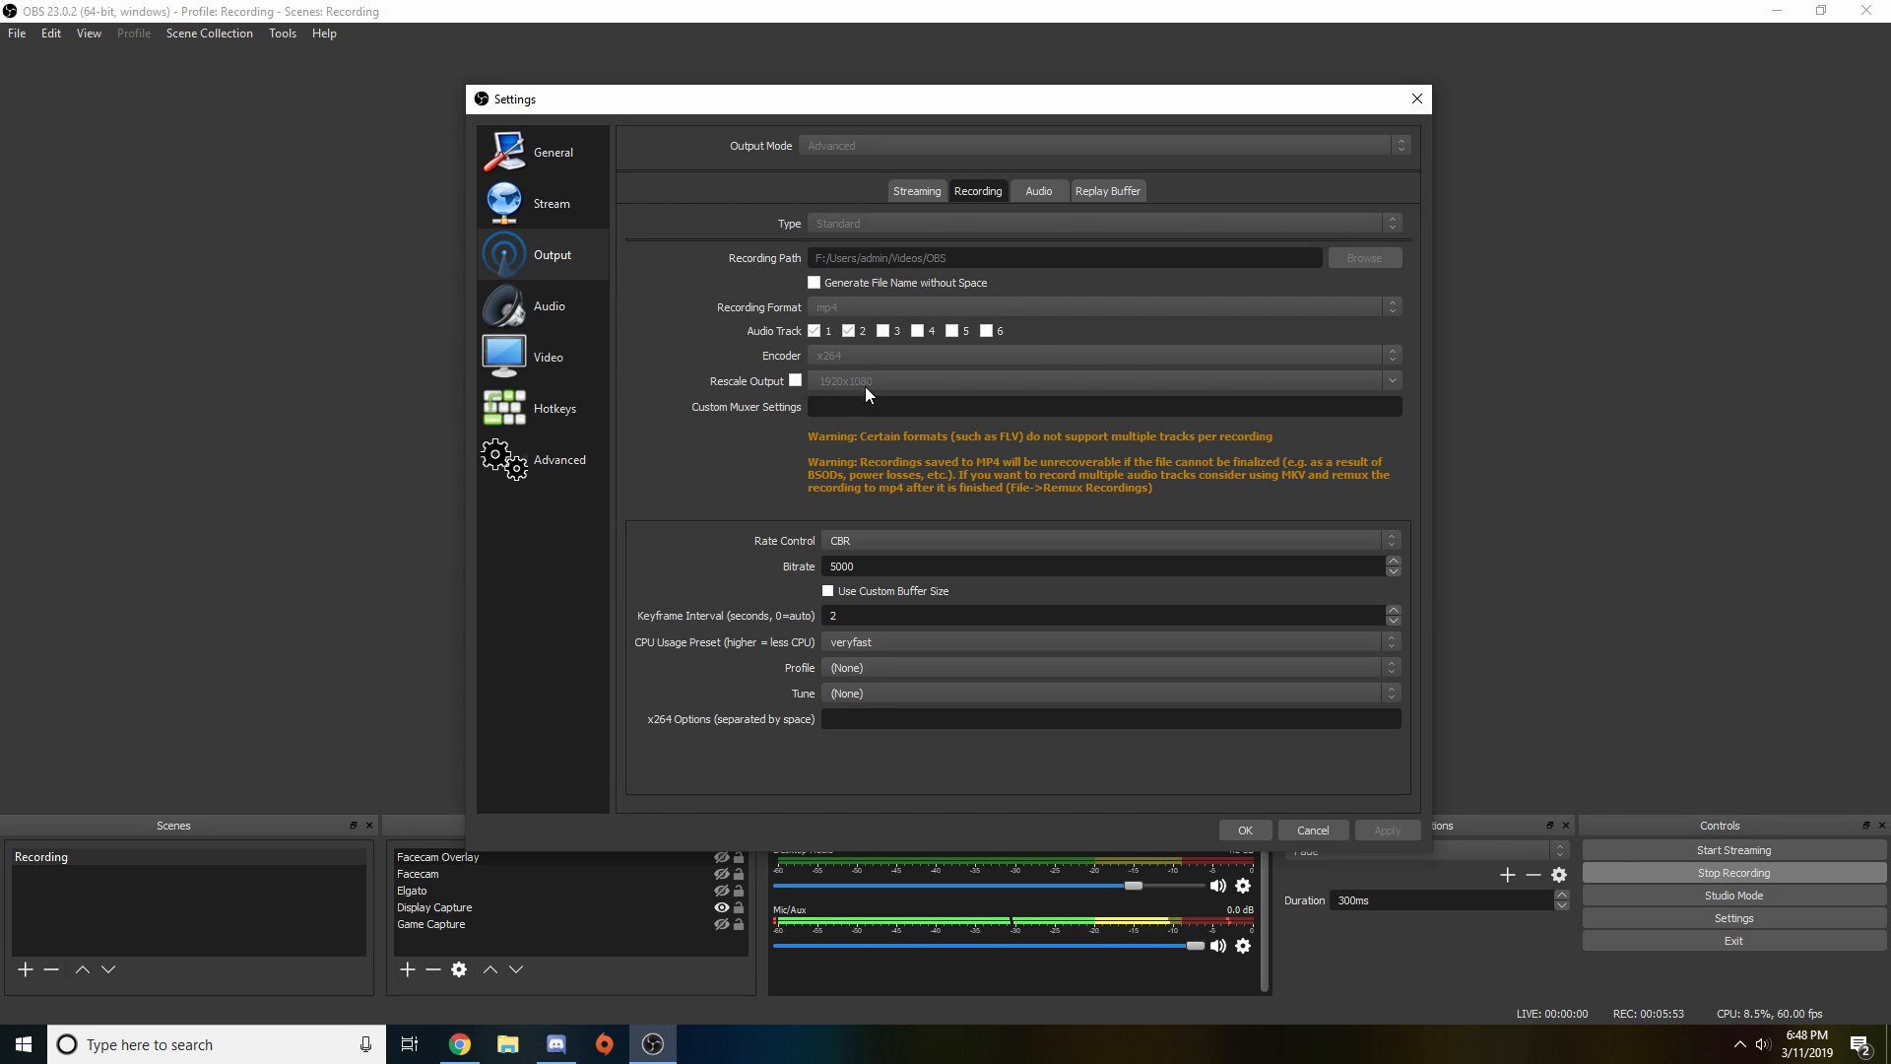
mouse_move(1515, 450)
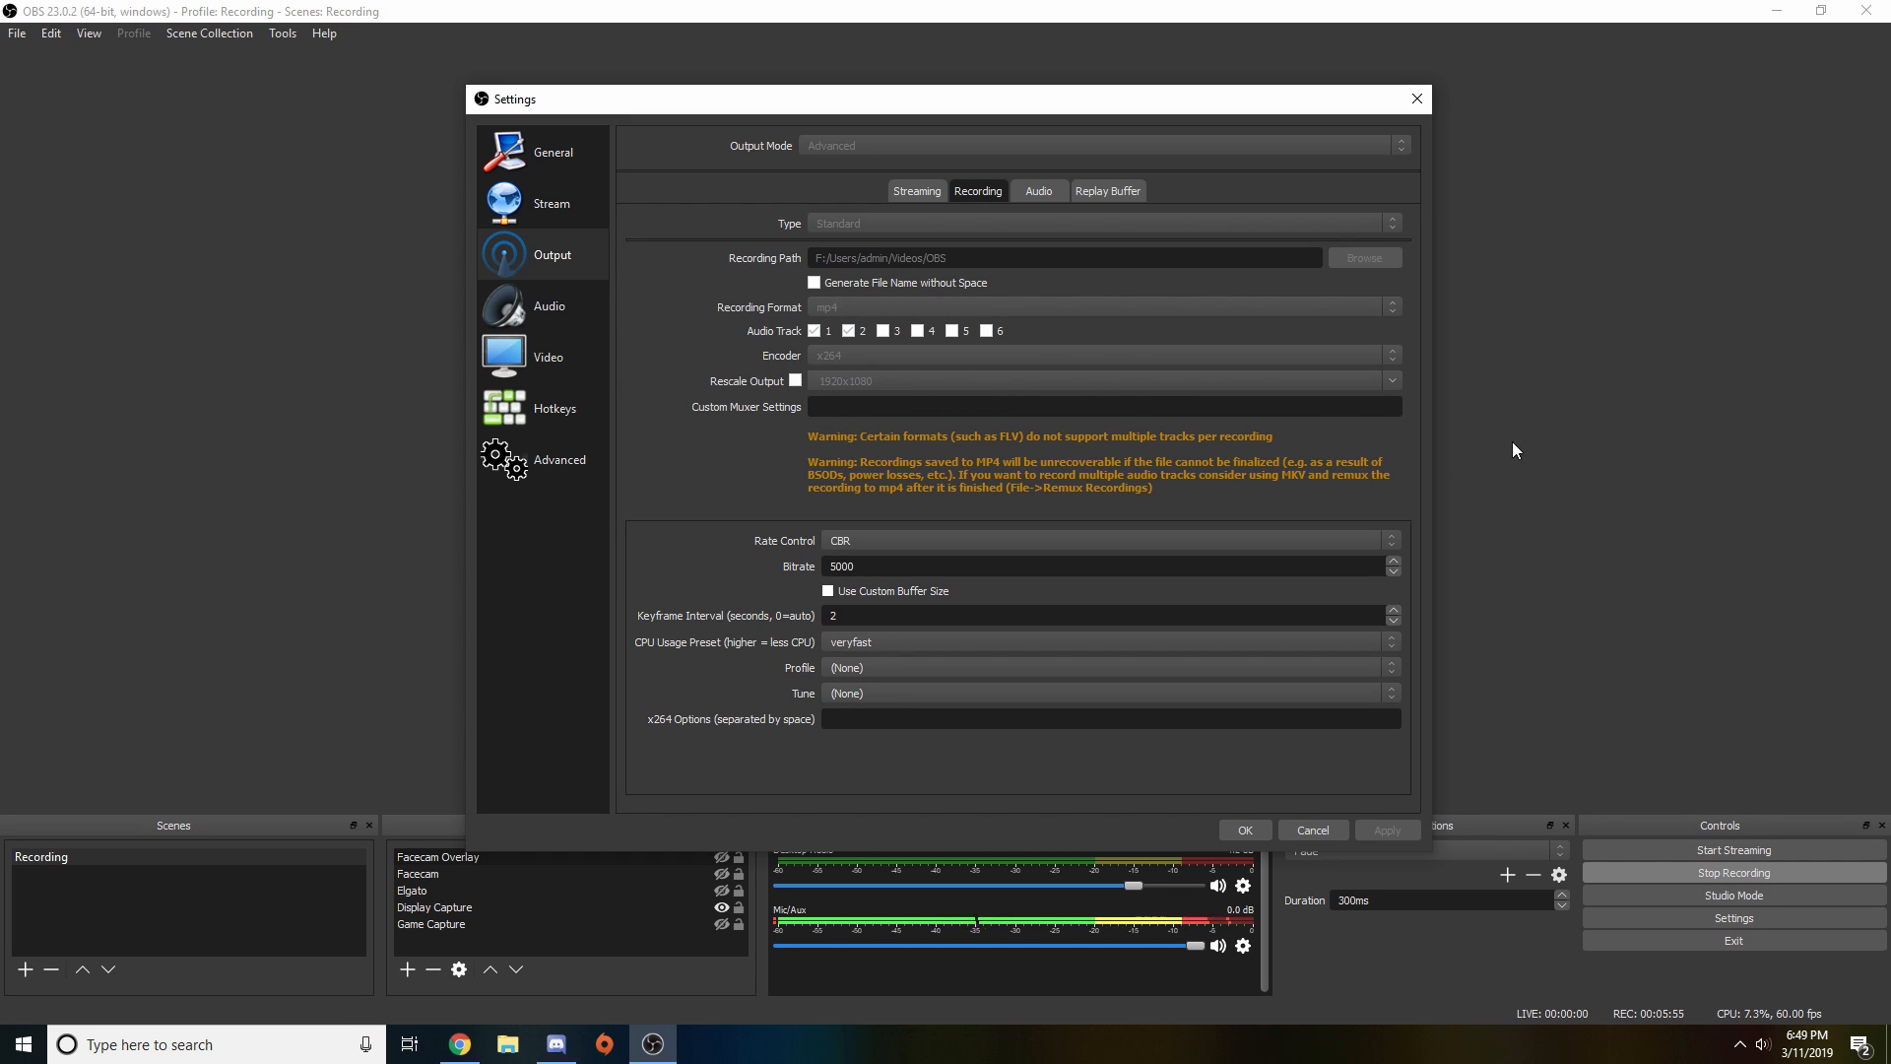
mouse_move(1108, 413)
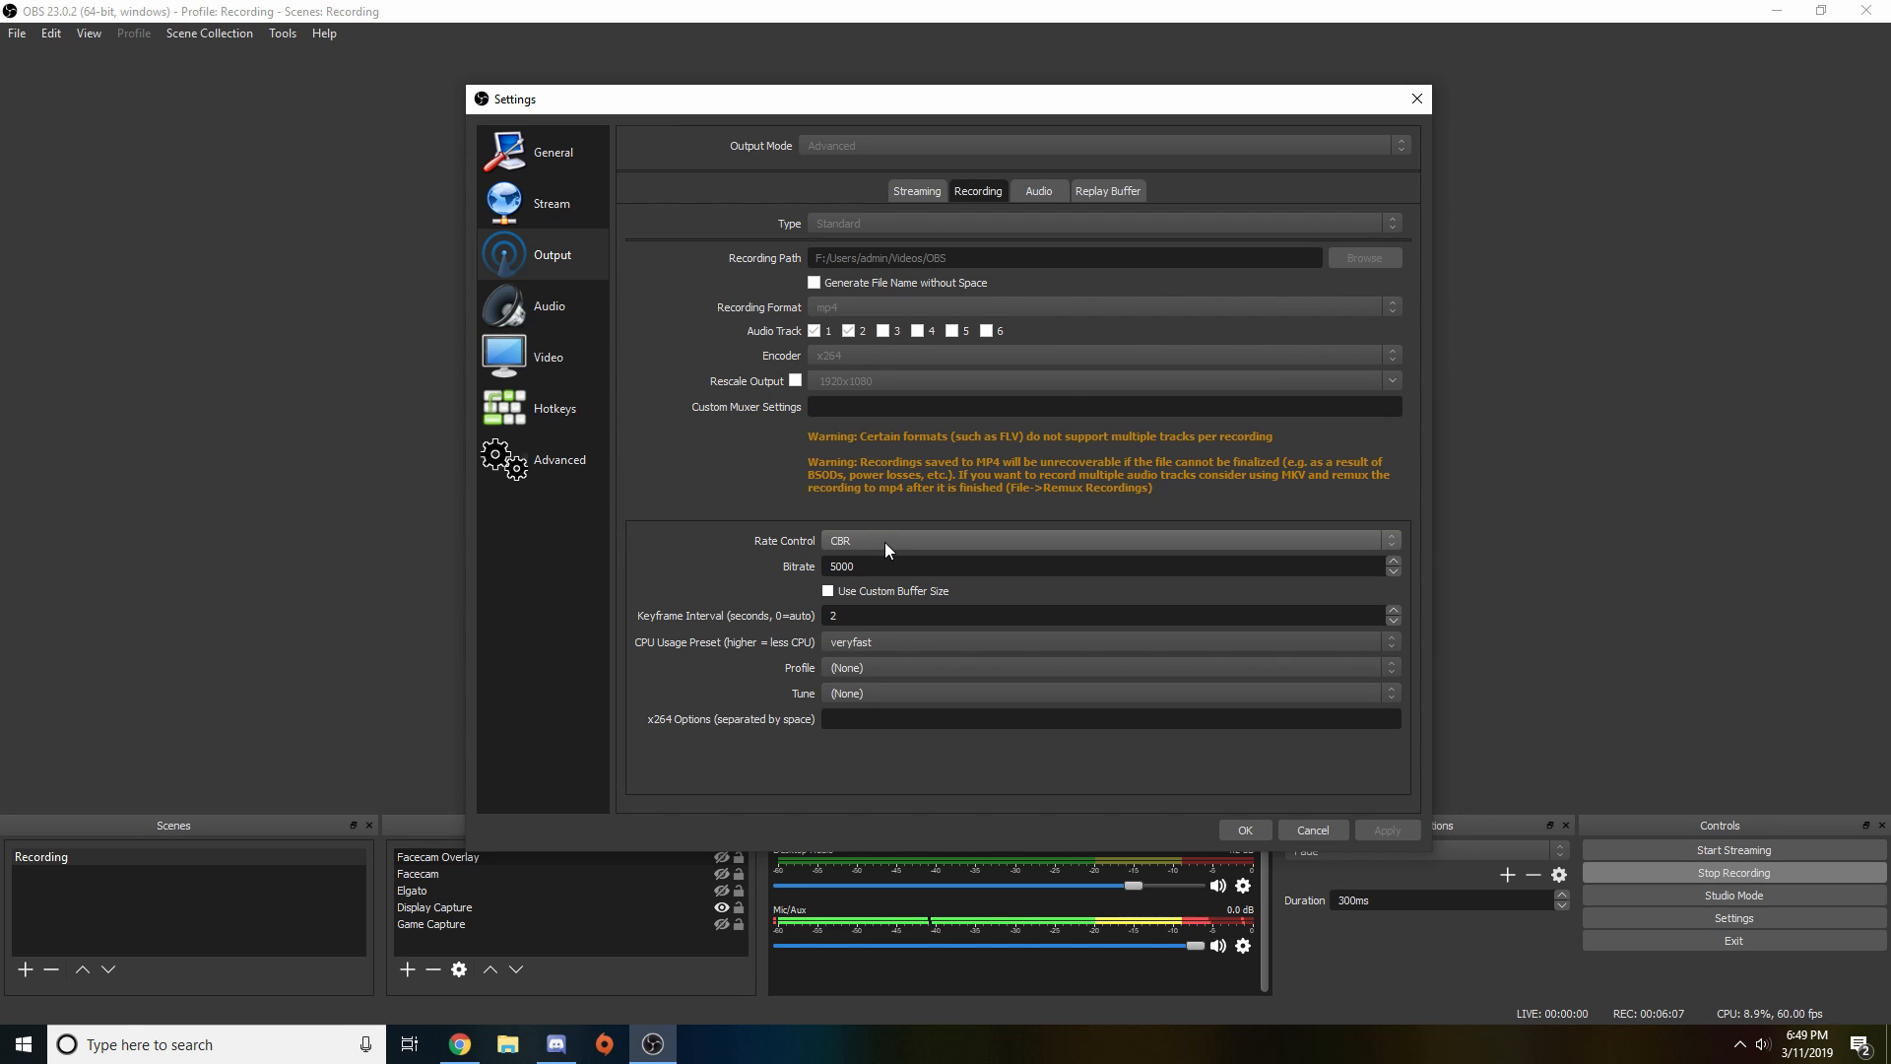
Keep rate control on CBR after trying VBR, and set the bitrate to 7000
left_click(1106, 539)
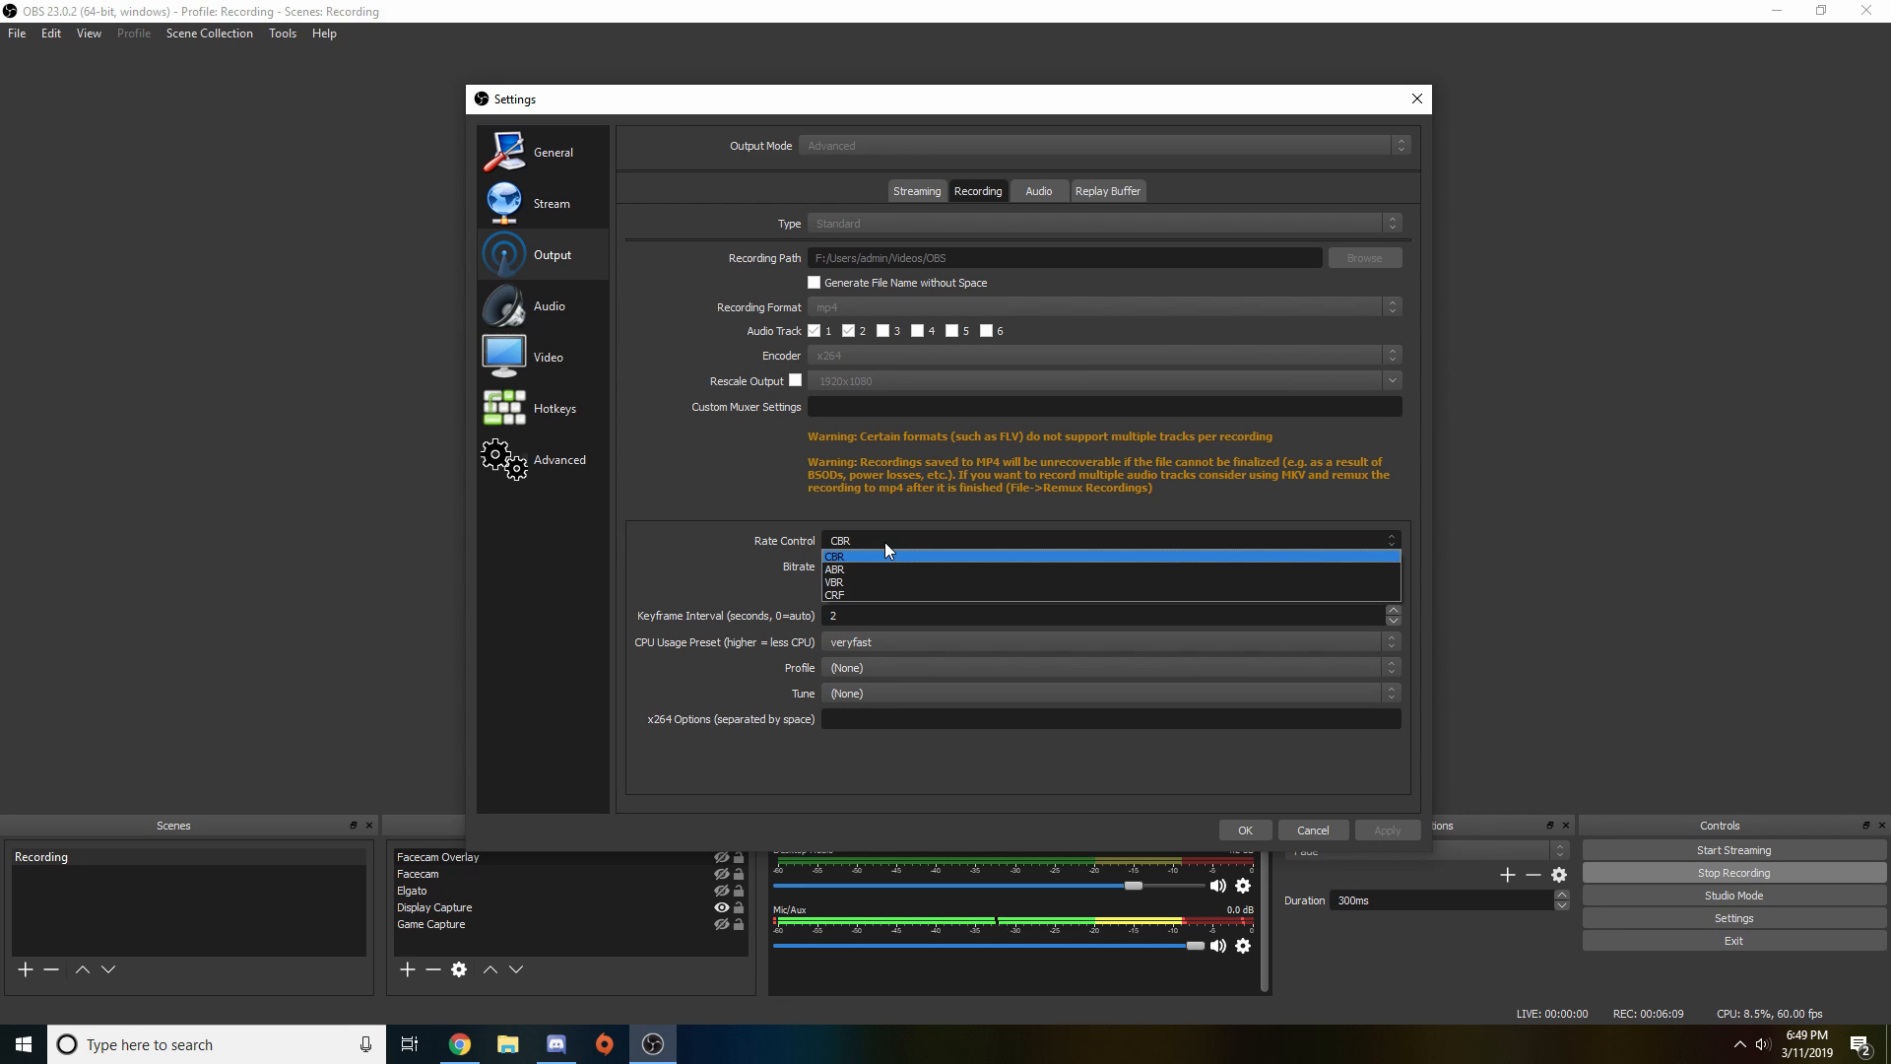
mouse_move(878, 582)
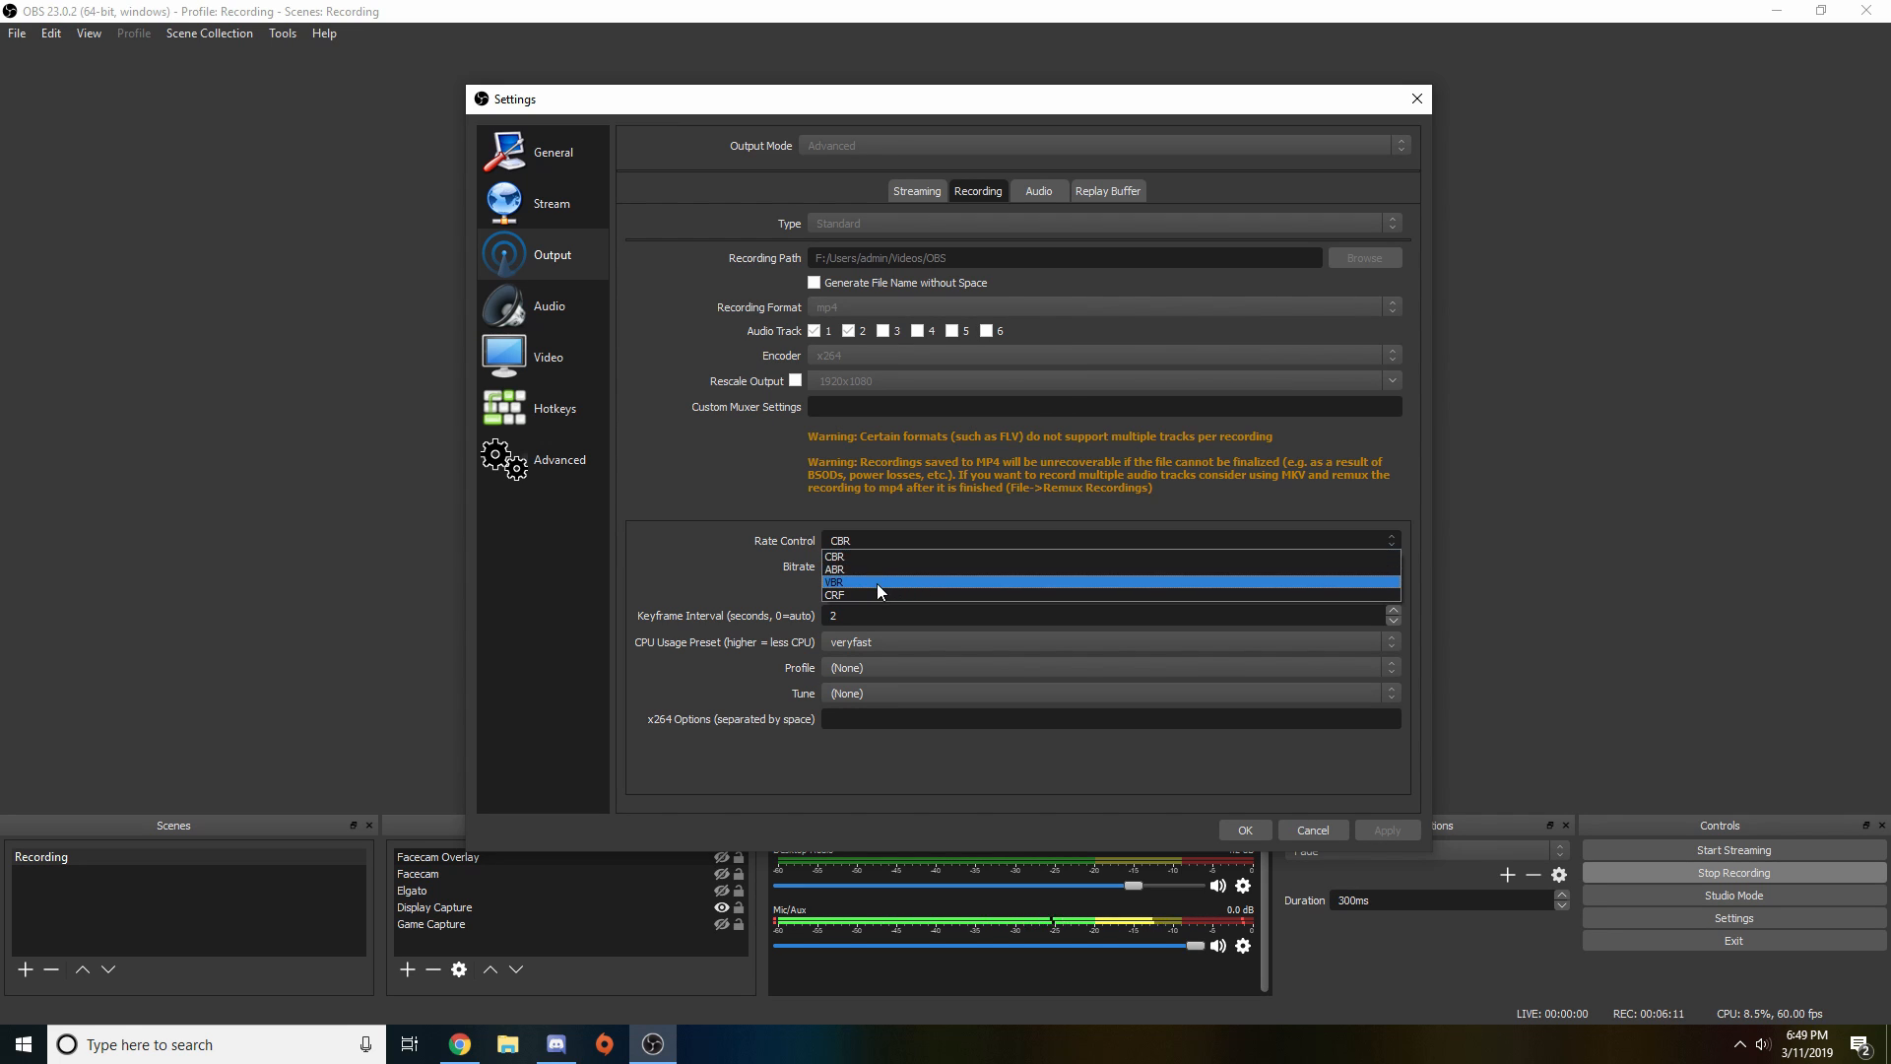
mouse_move(877, 596)
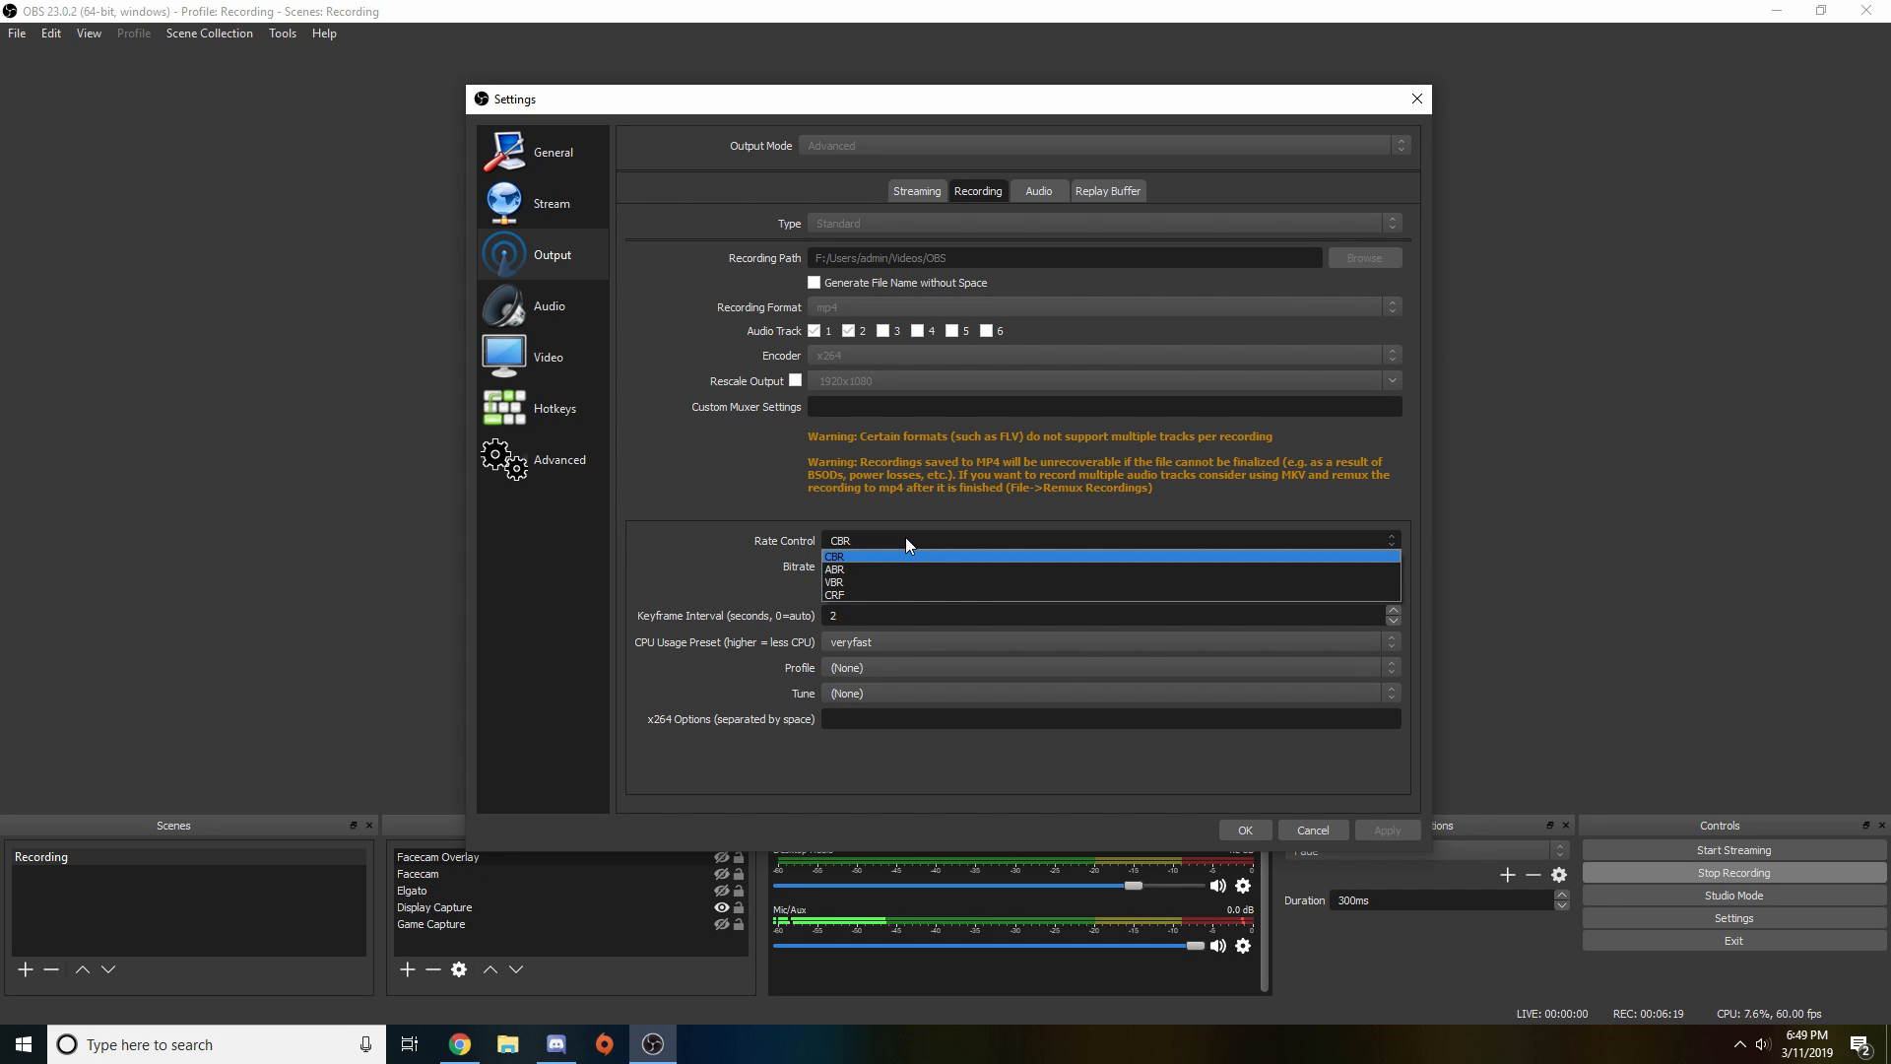
mouse_move(871, 591)
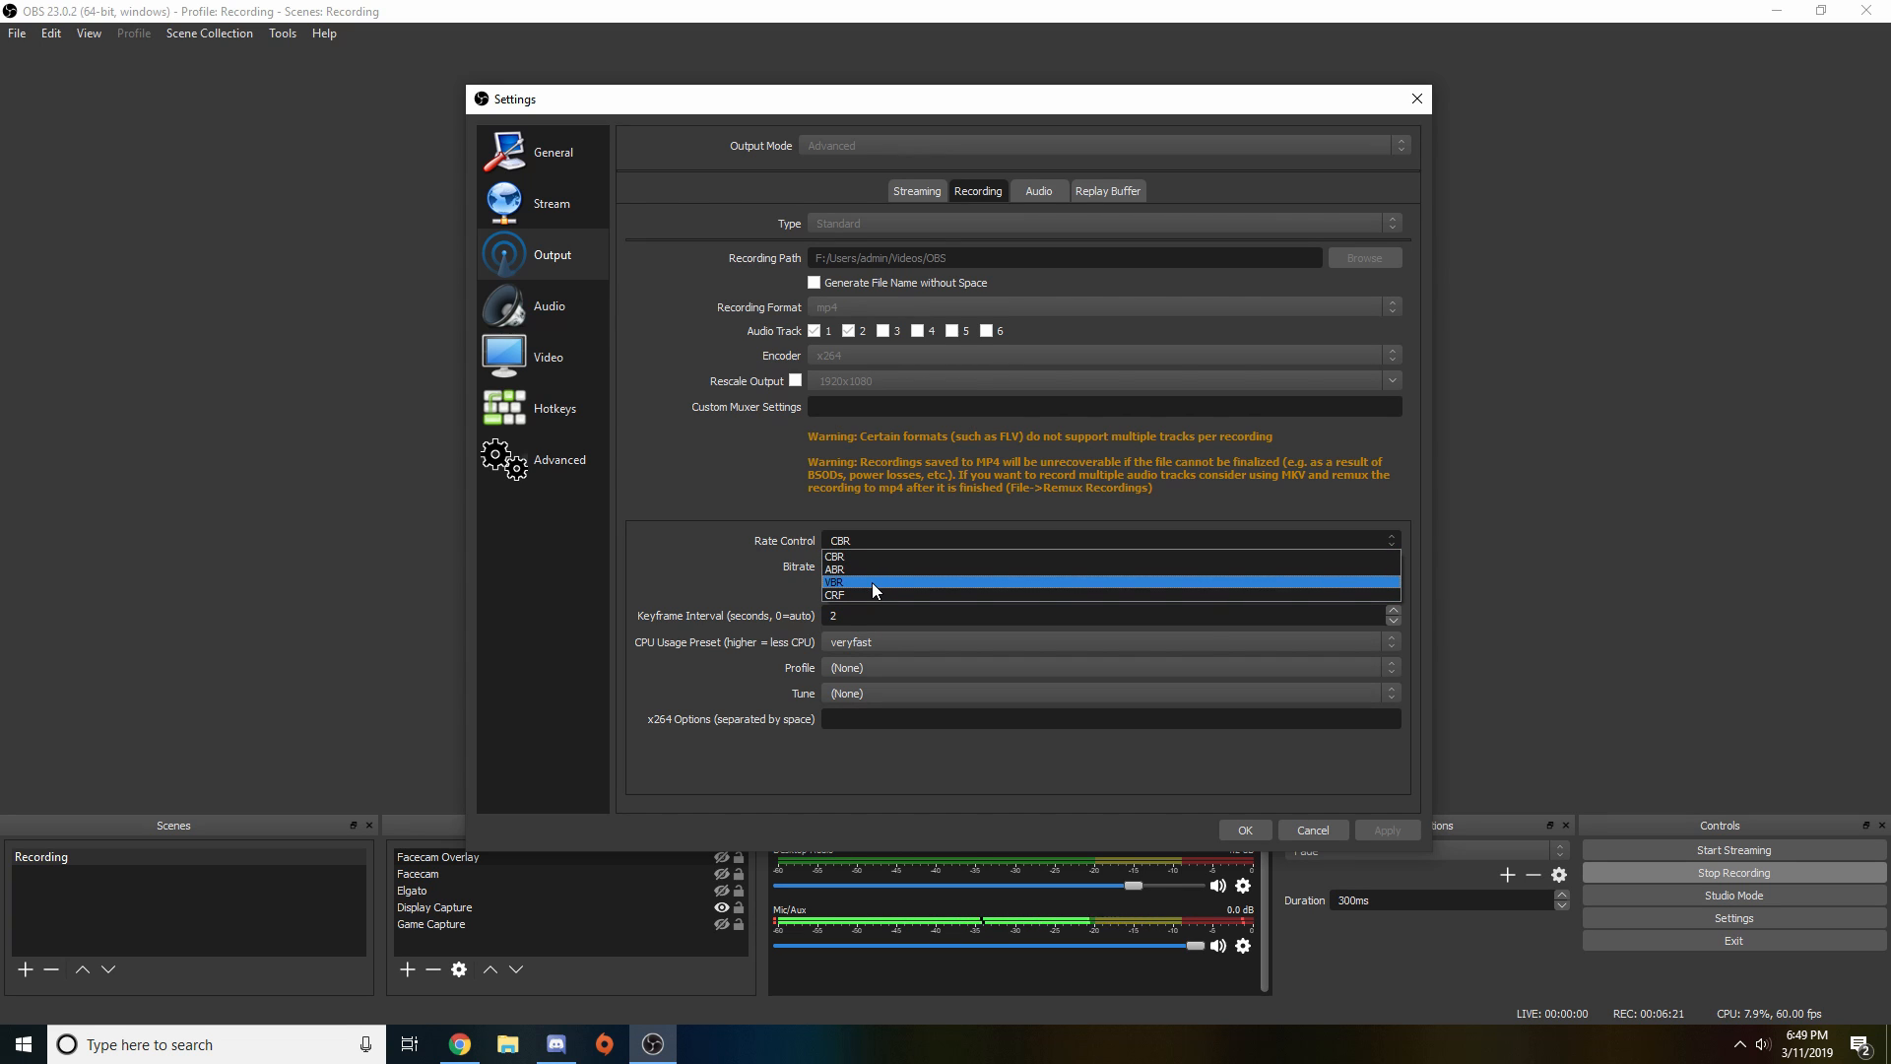
left_click(836, 582)
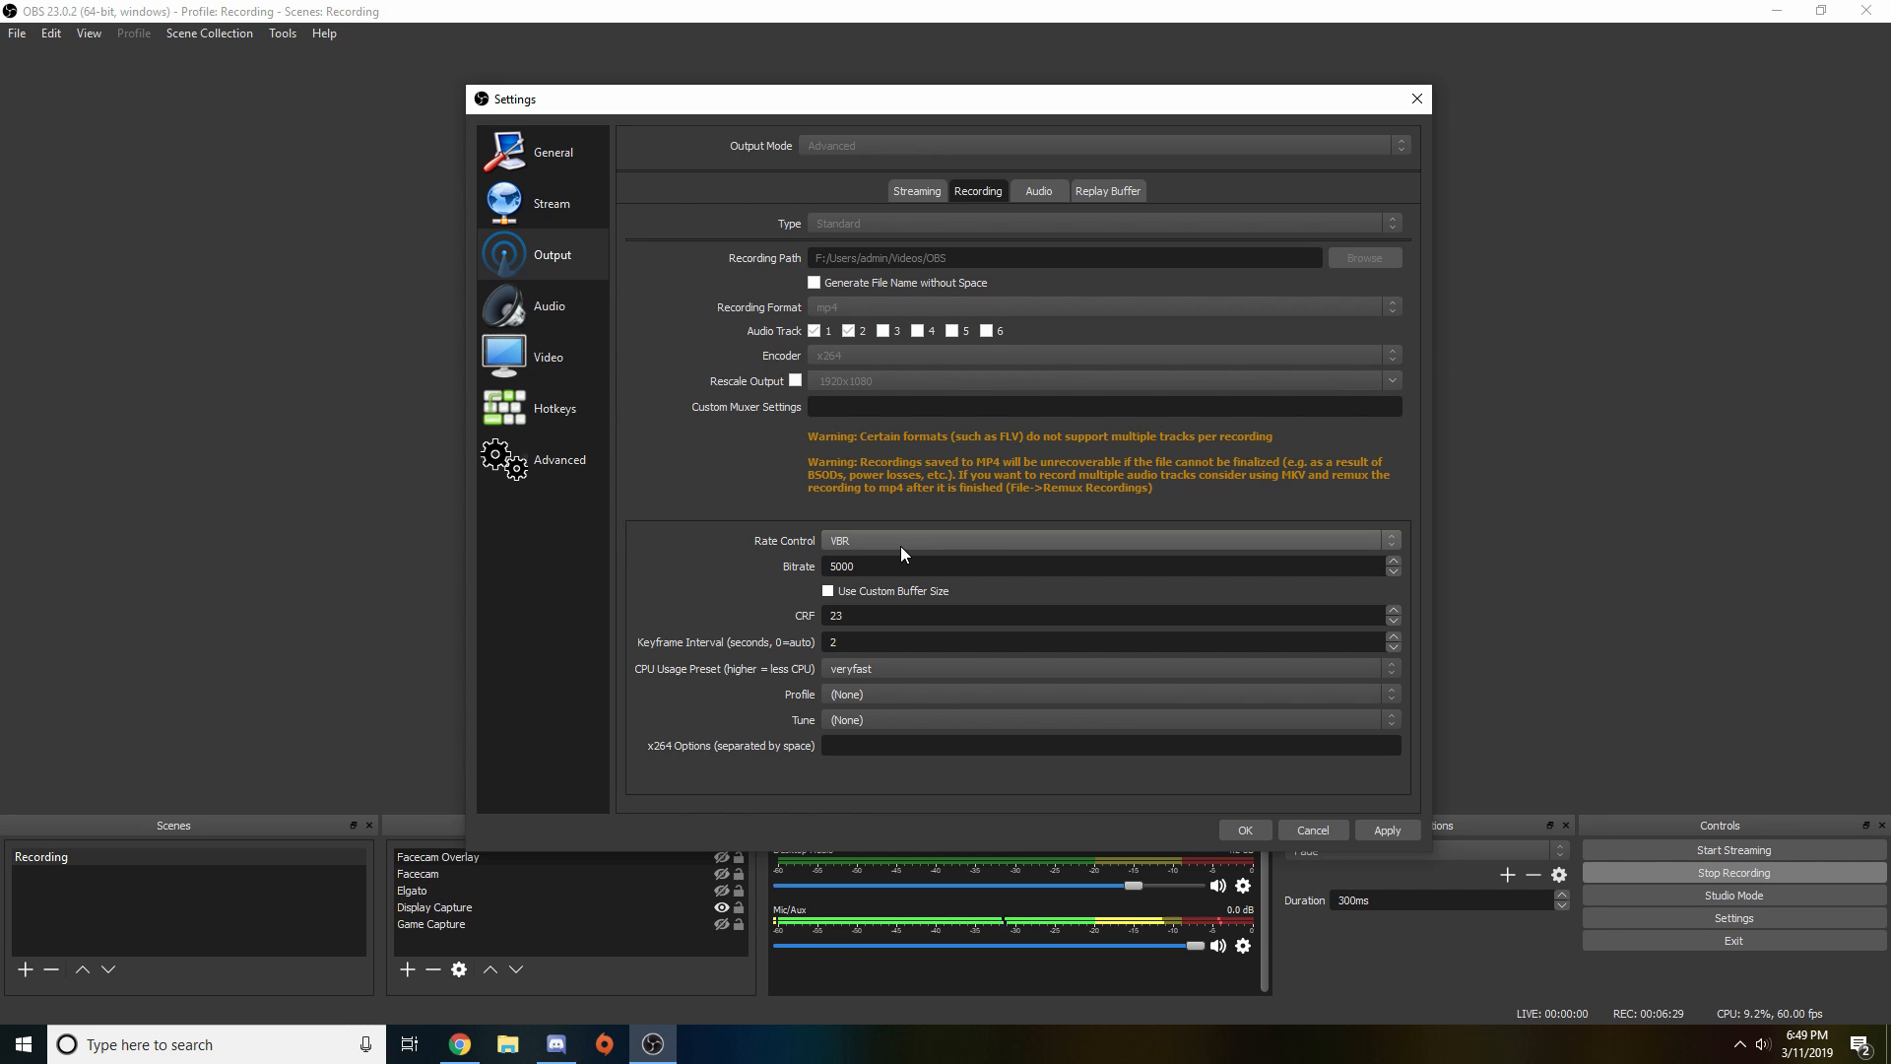
left_click(1103, 538)
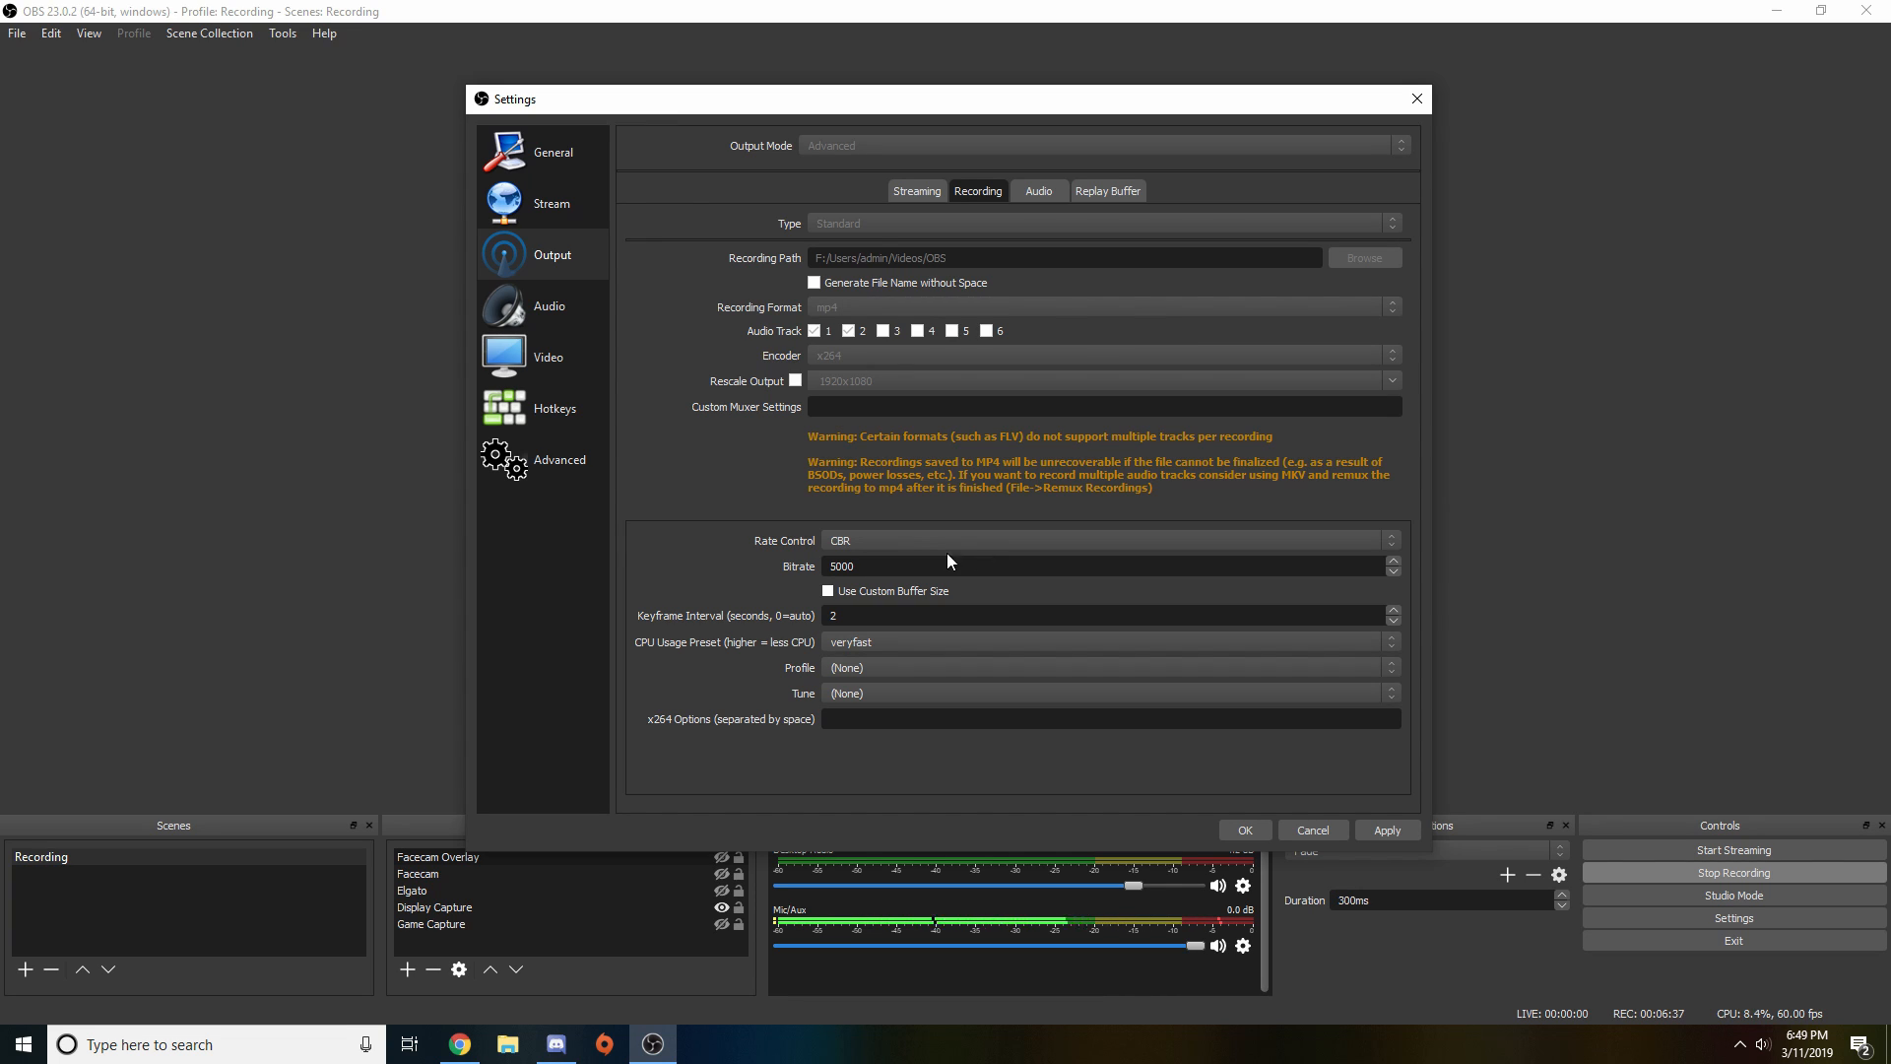
triple_click(840, 566)
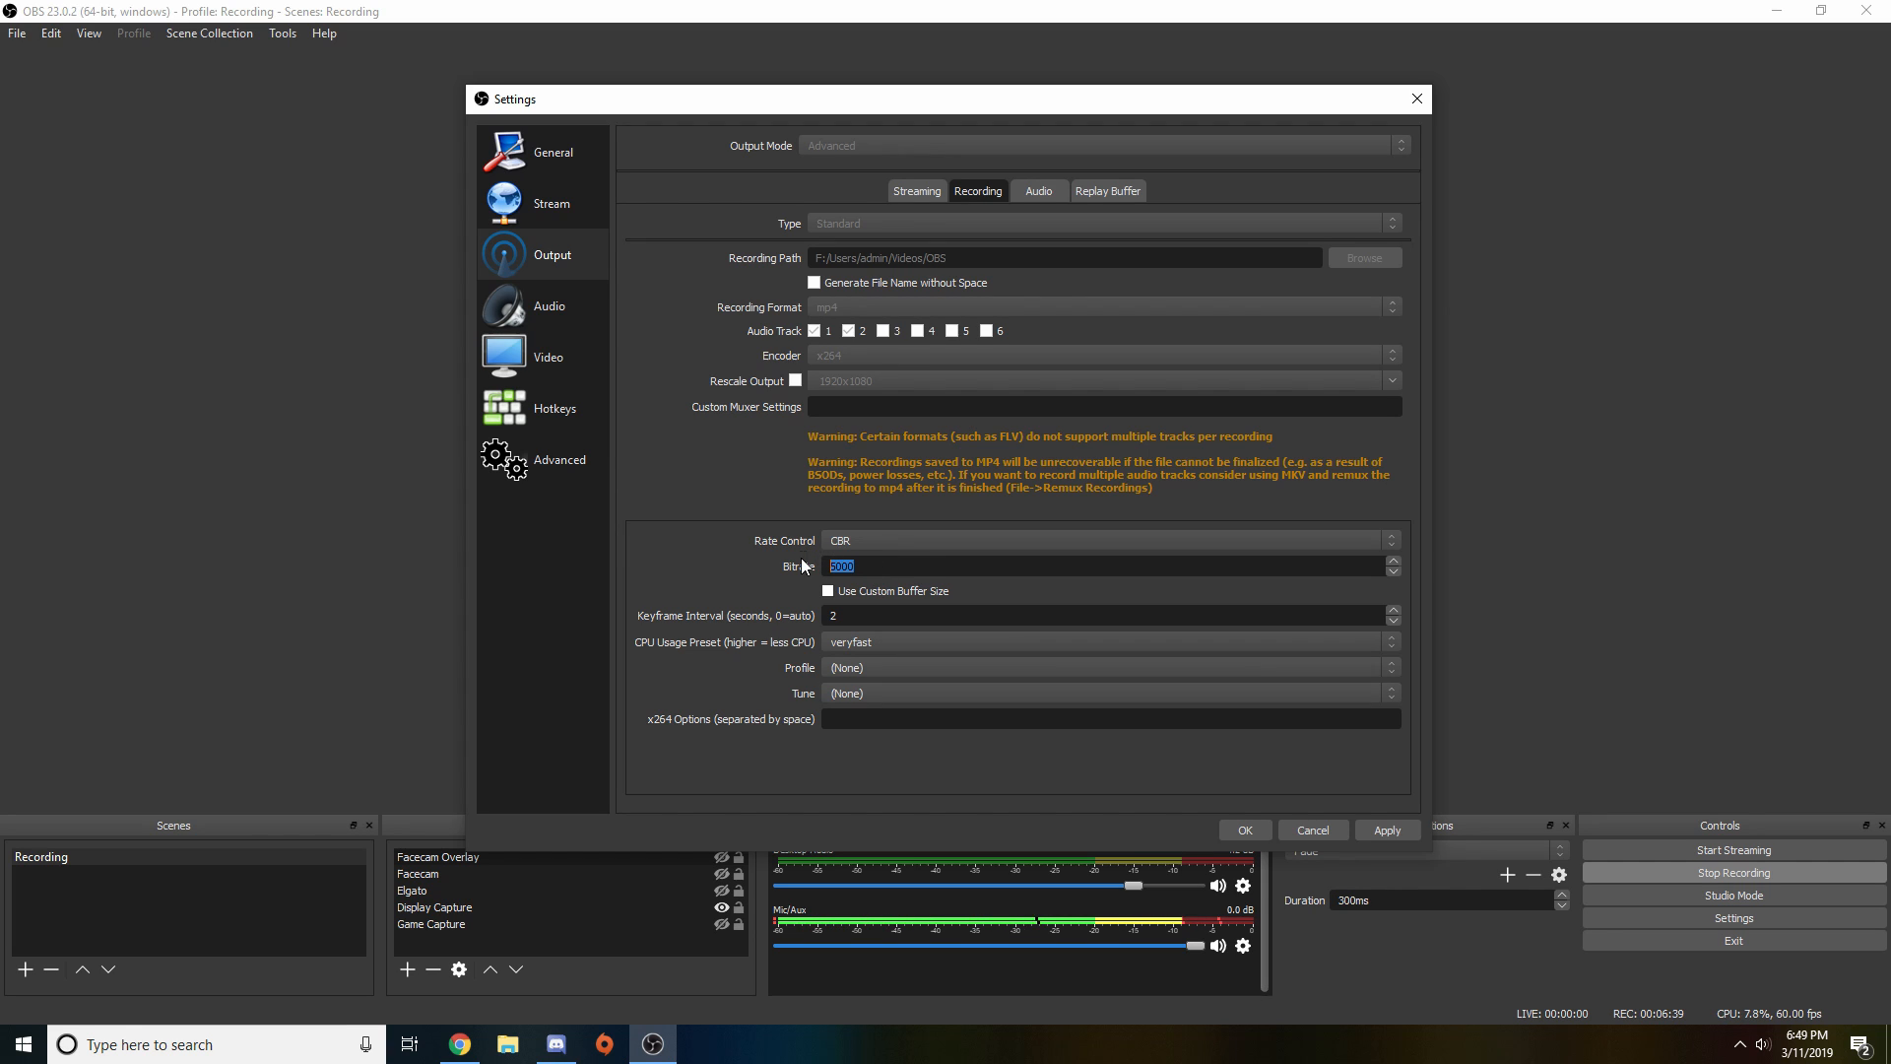
type("1")
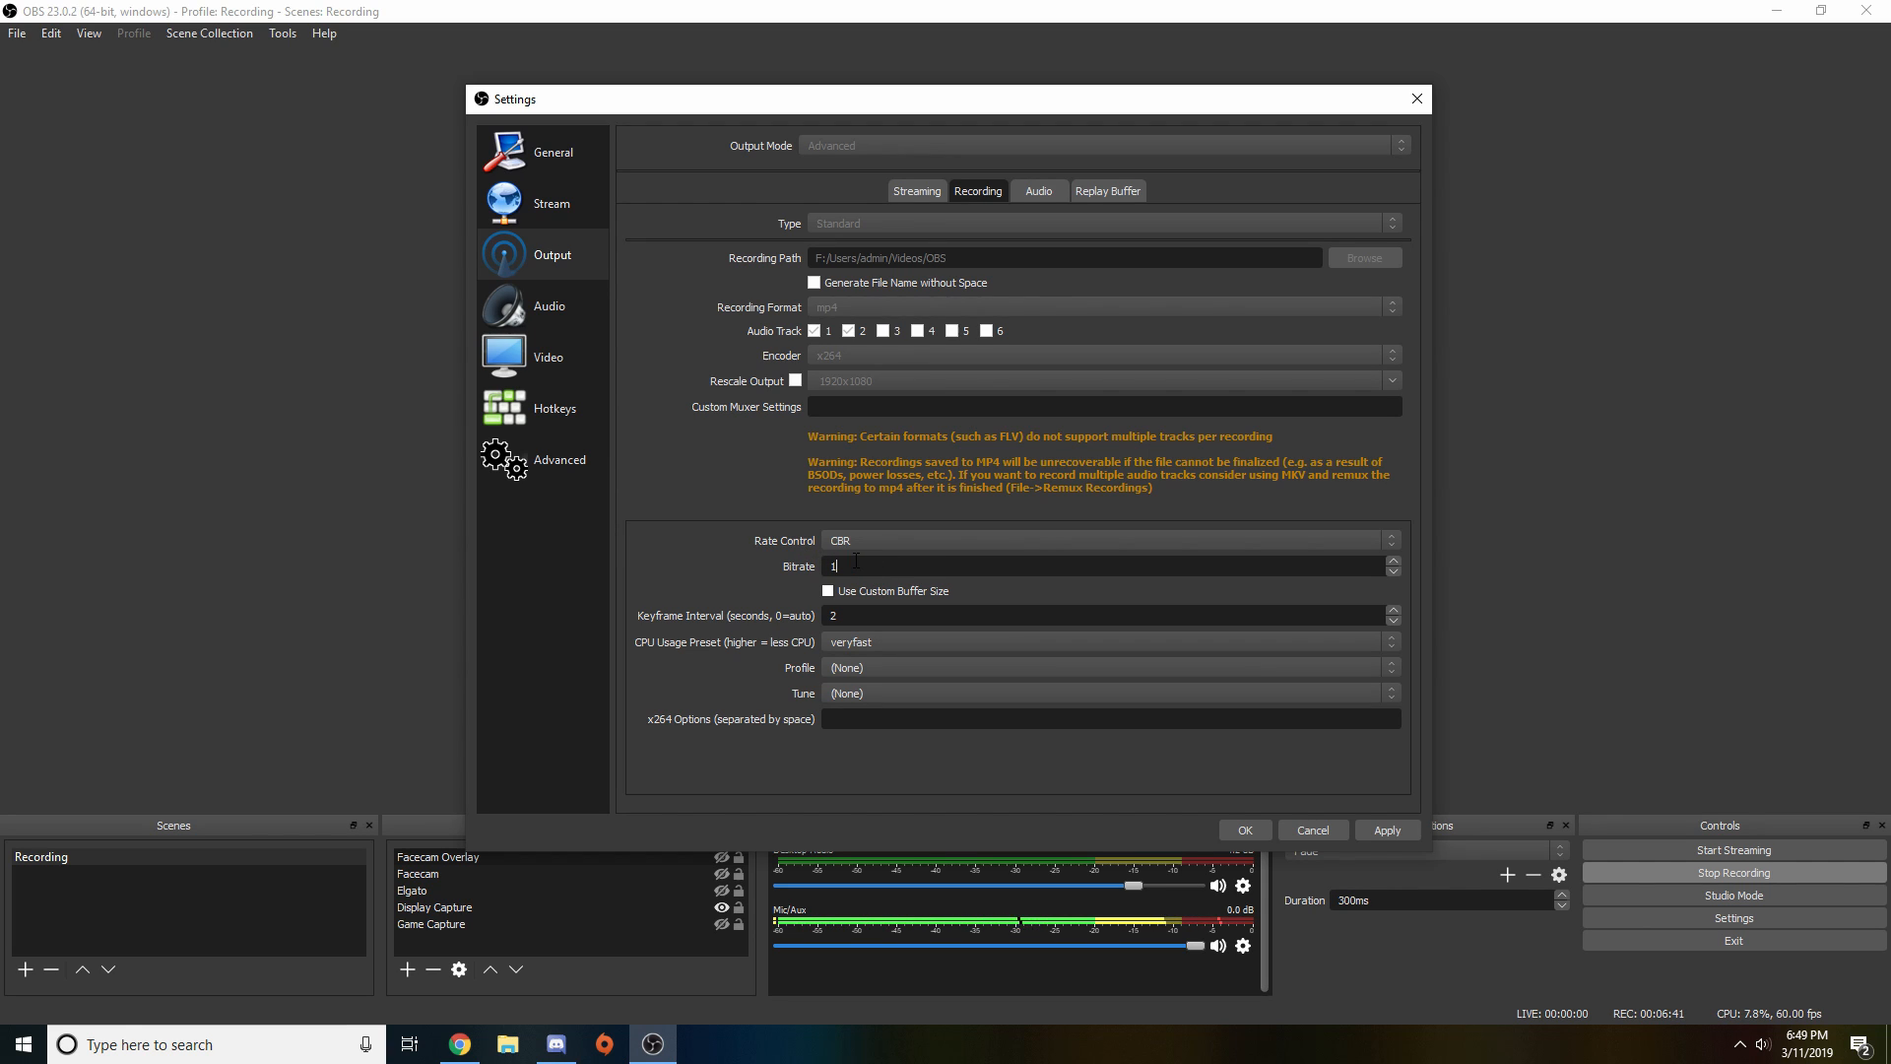
type("000")
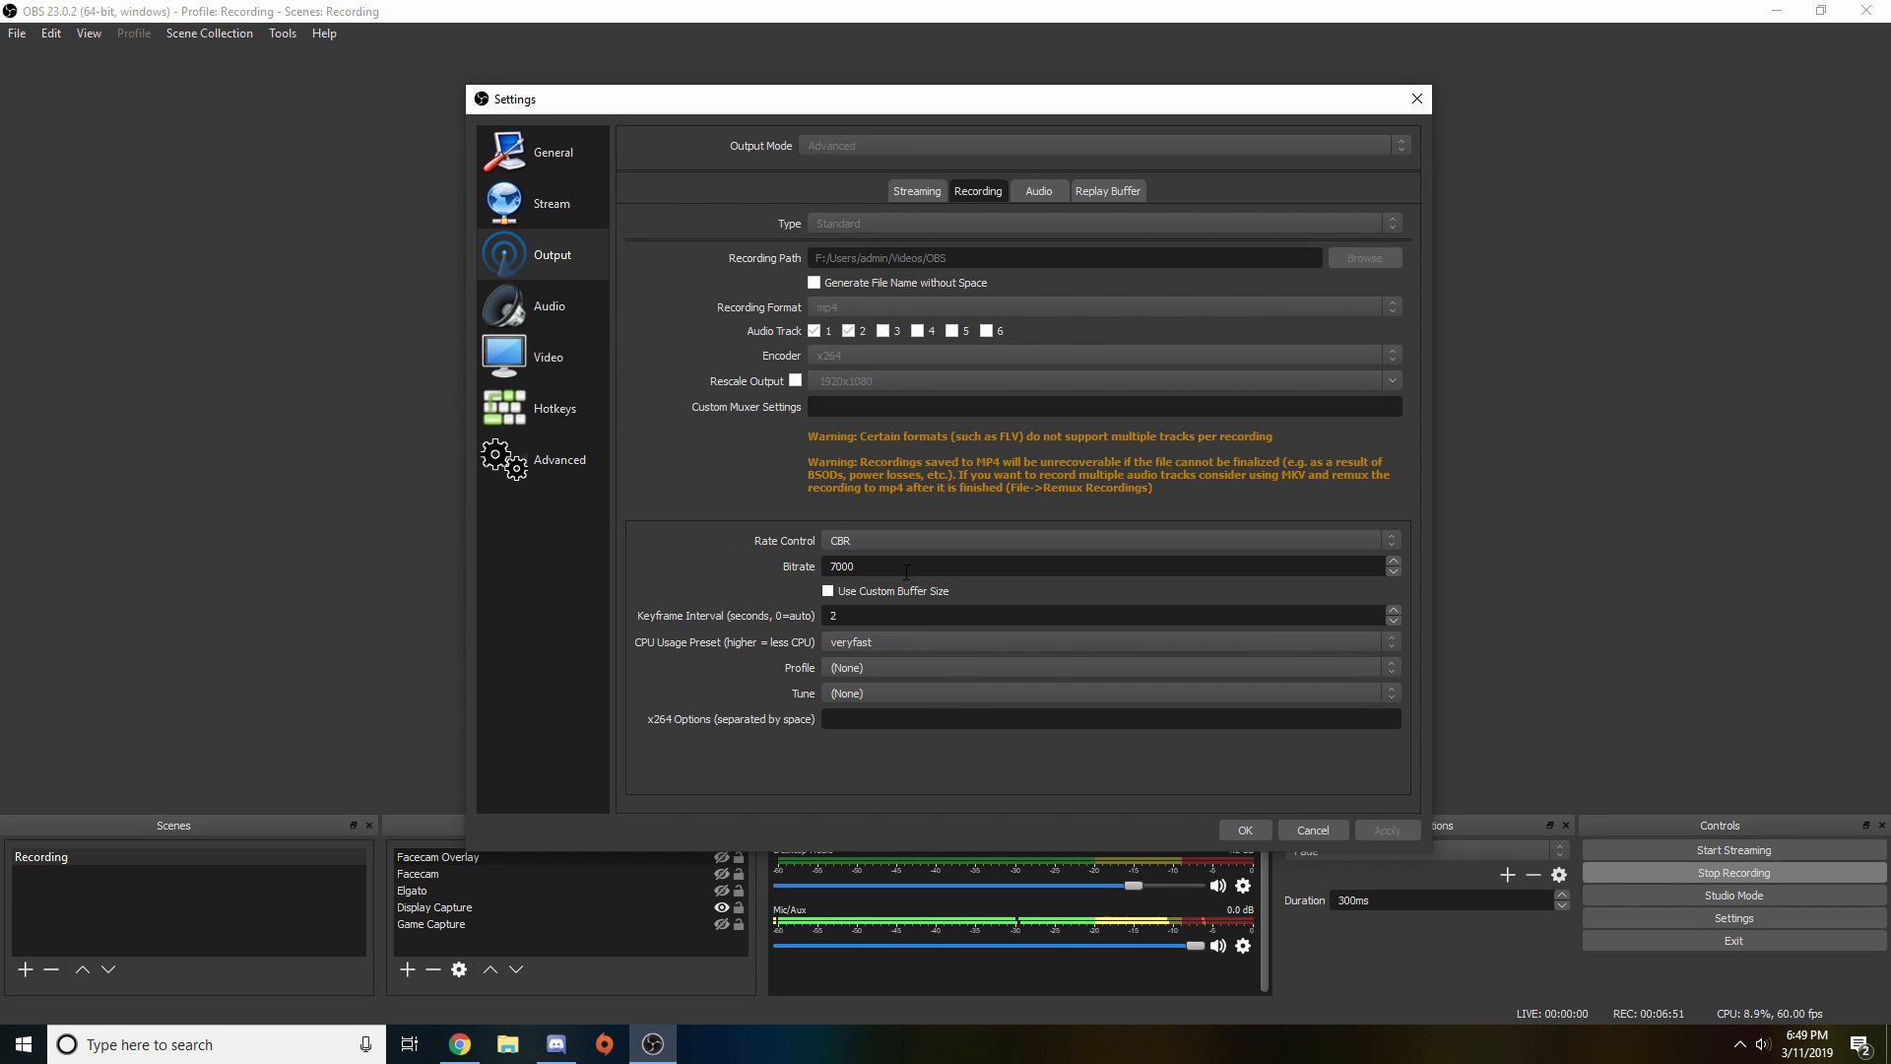
triple_click(840, 566)
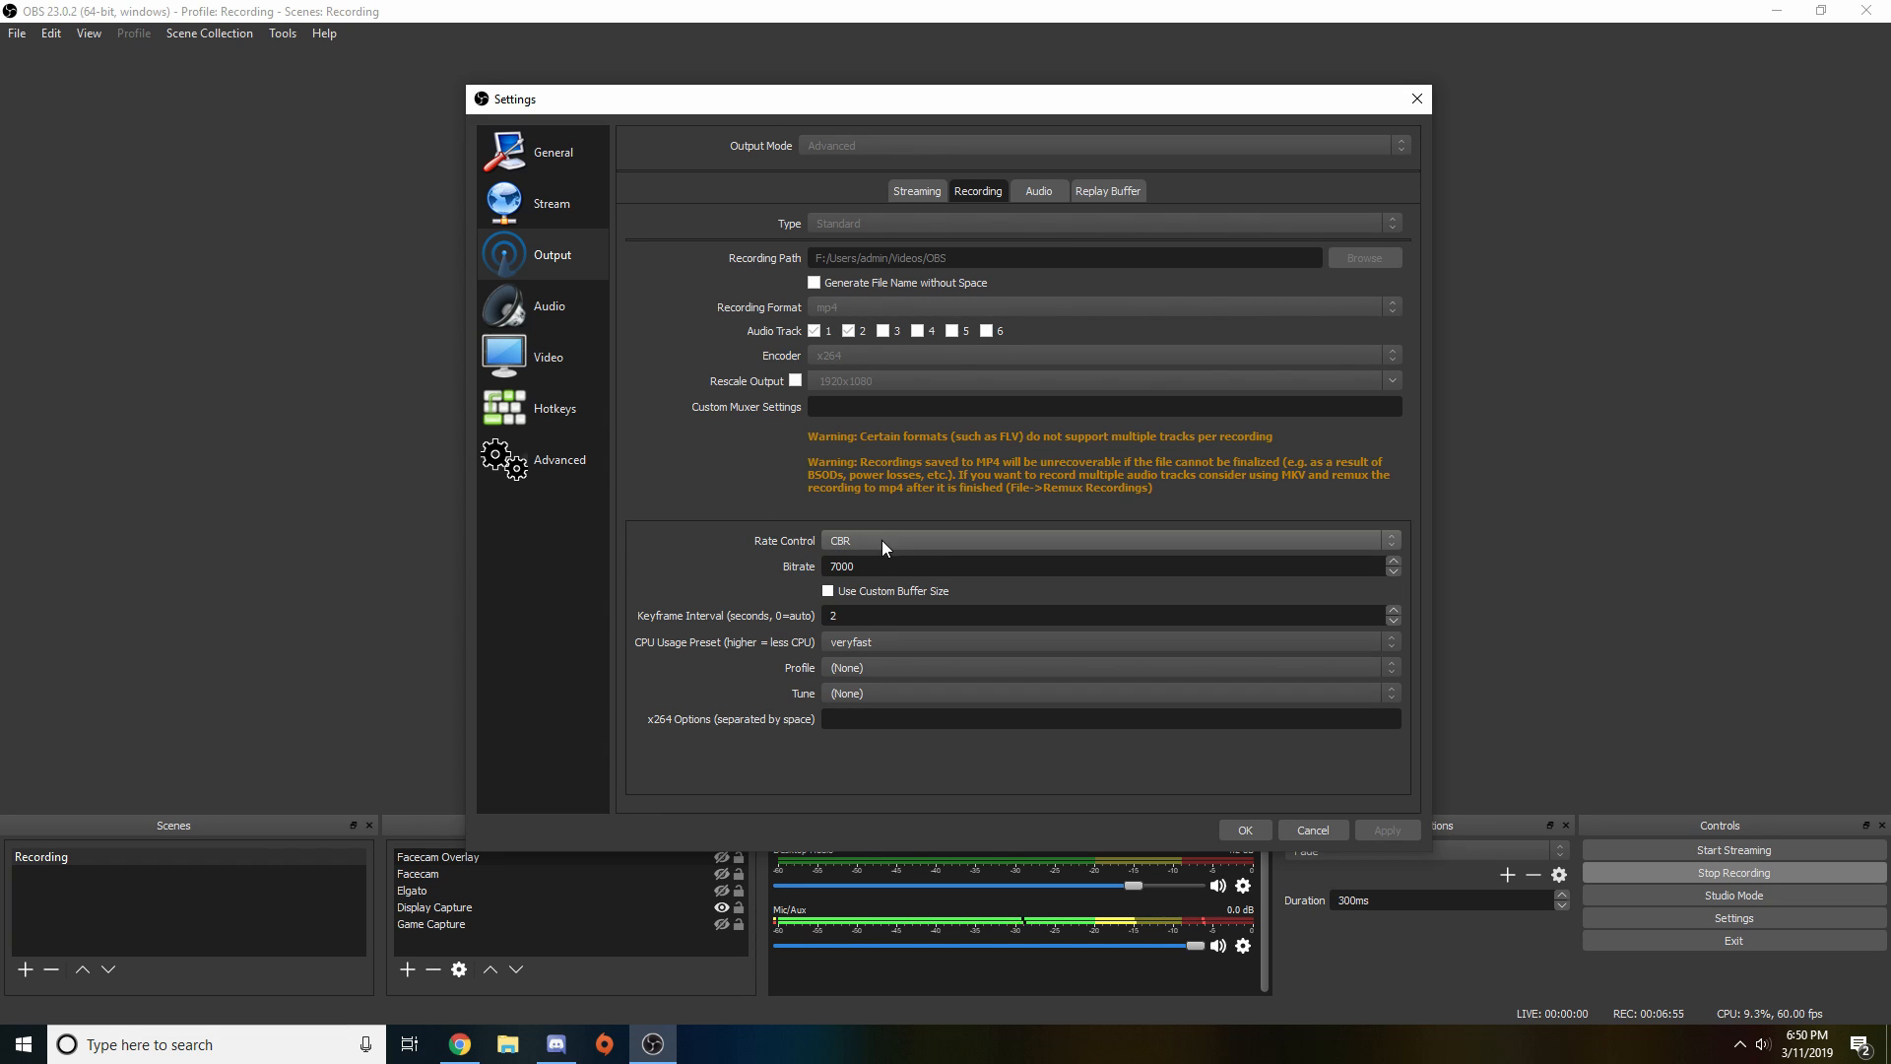
left_click(1102, 540)
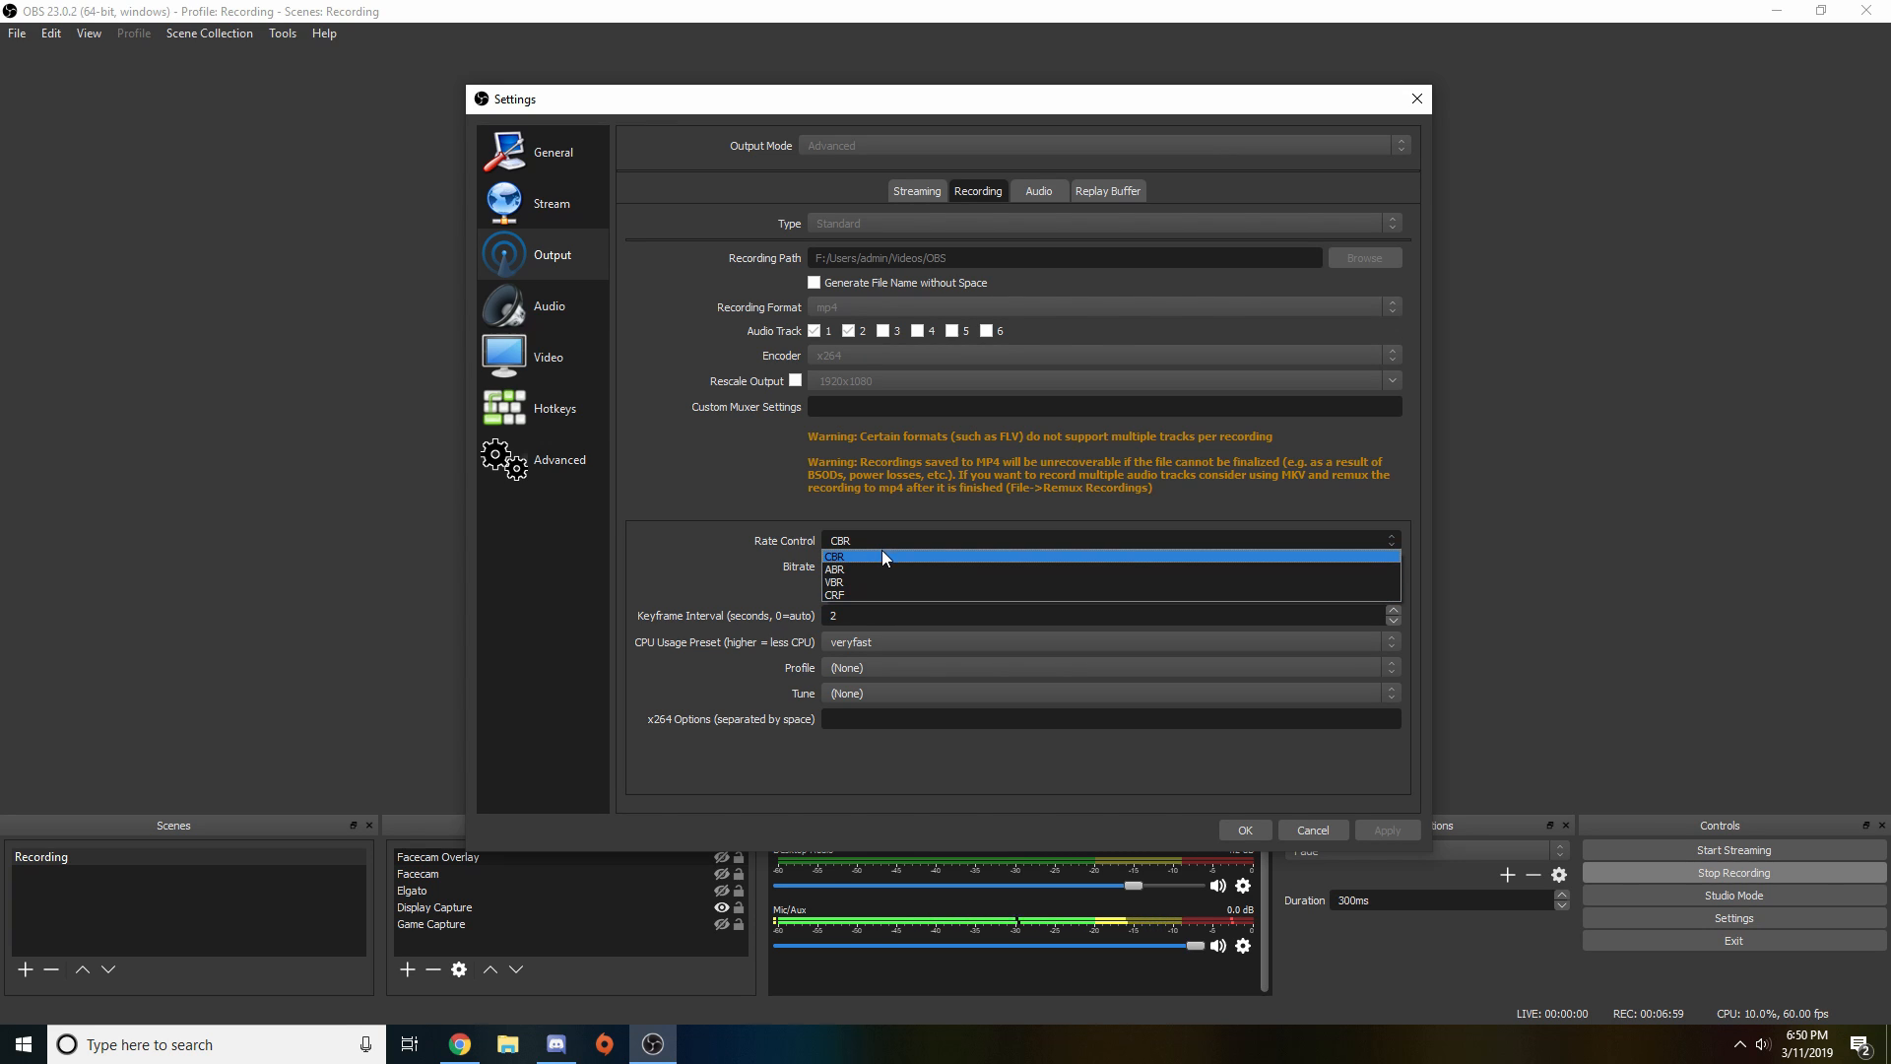
left_click(832, 556)
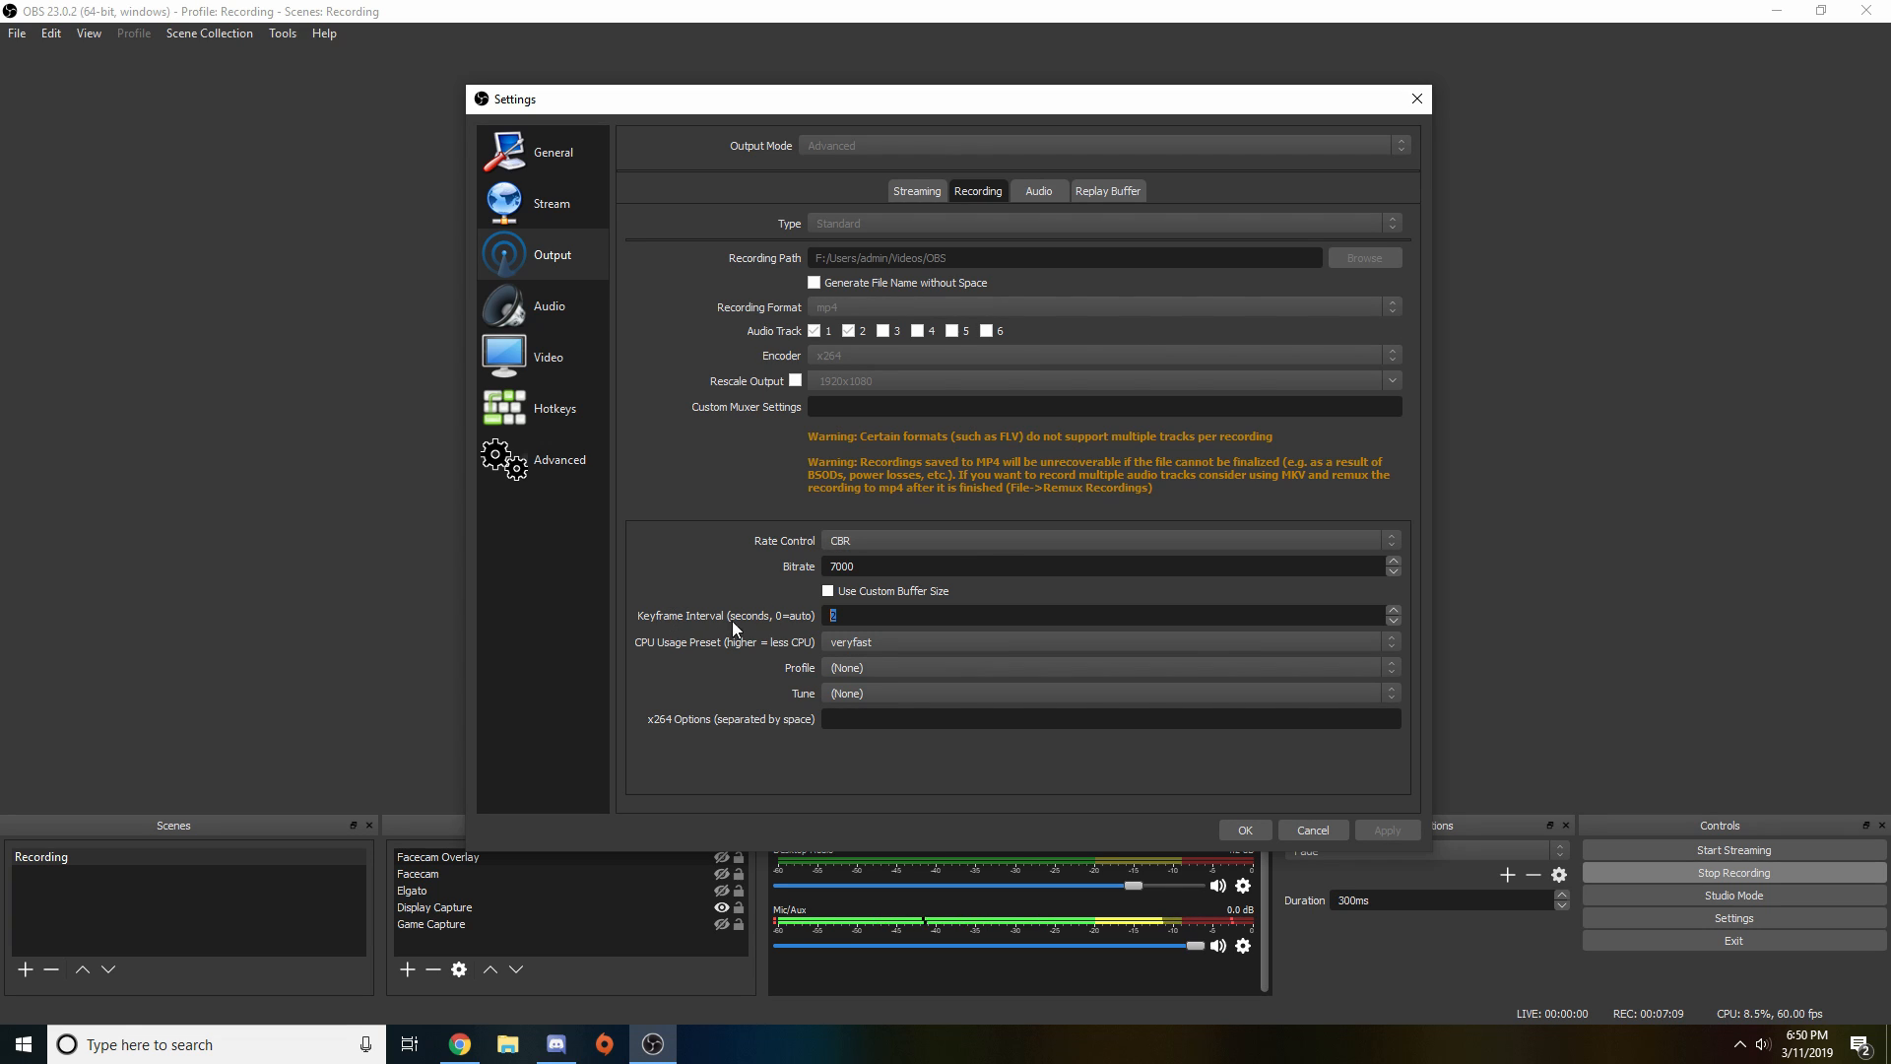
mouse_move(772, 582)
type("2")
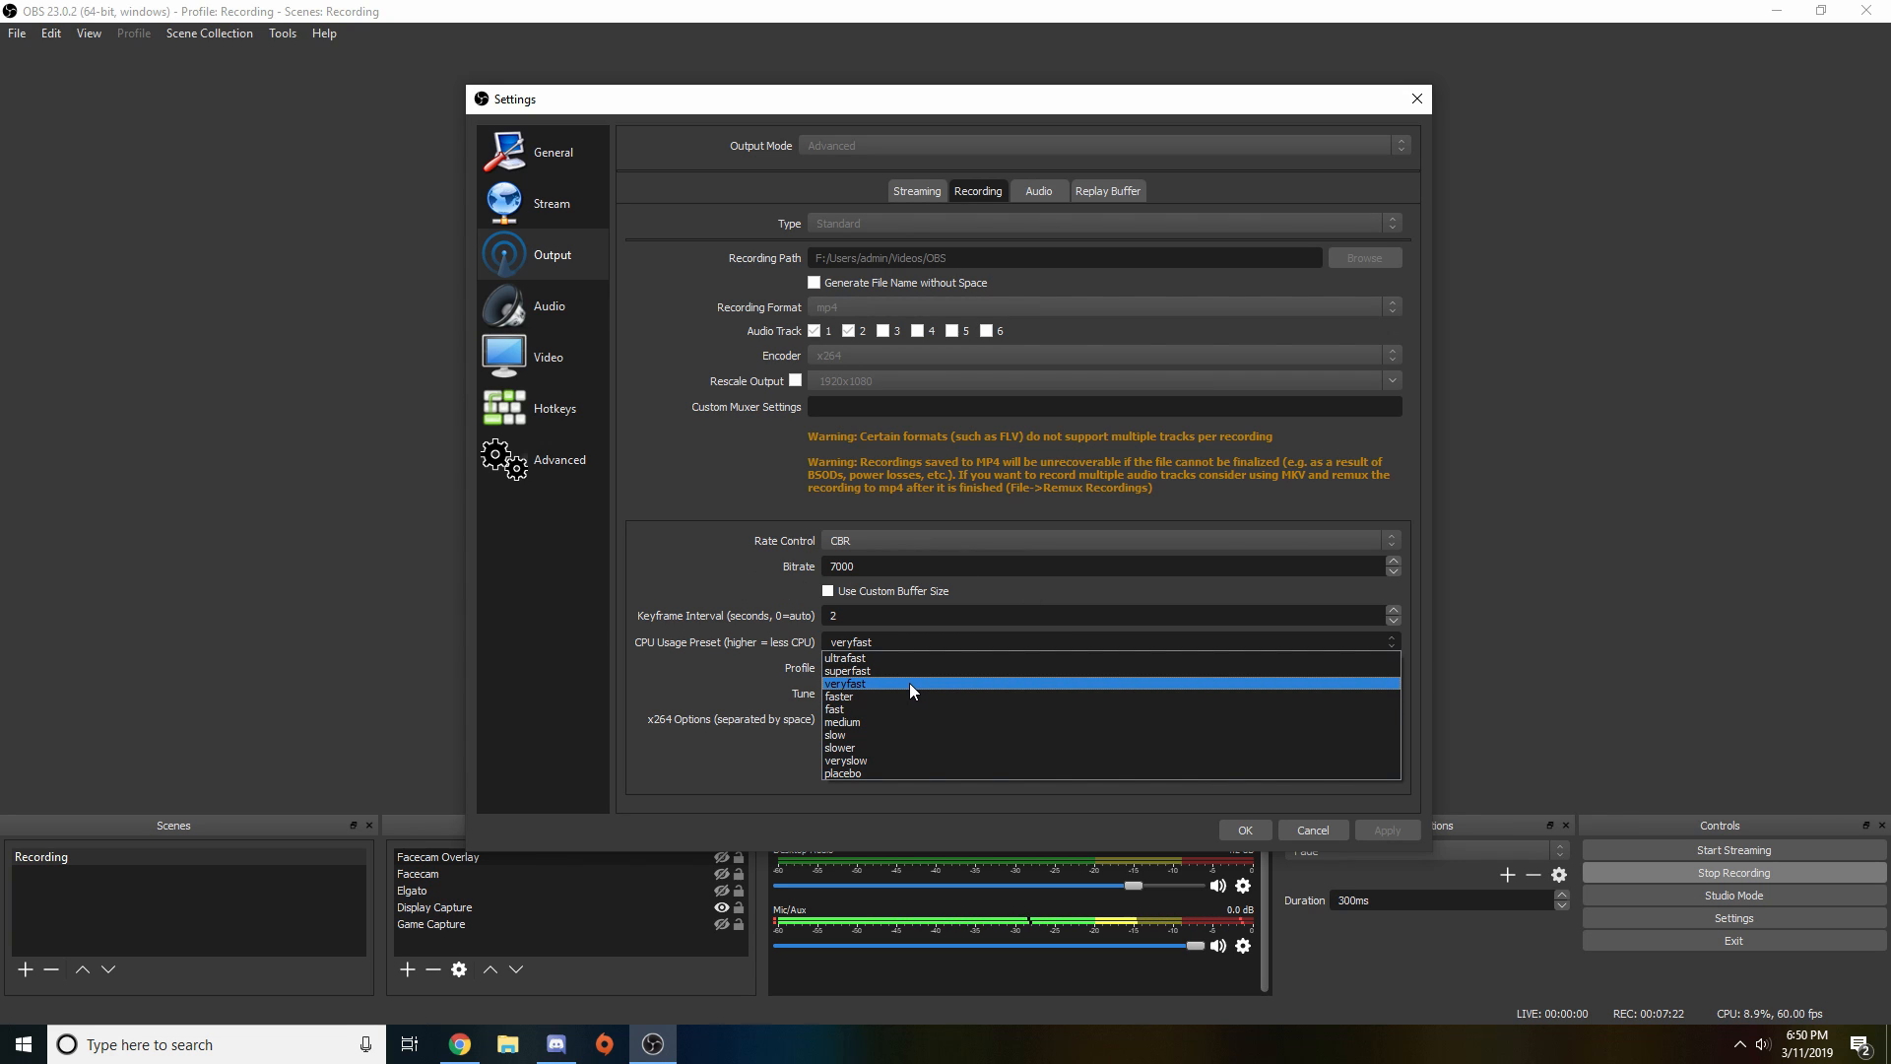
mouse_move(912, 671)
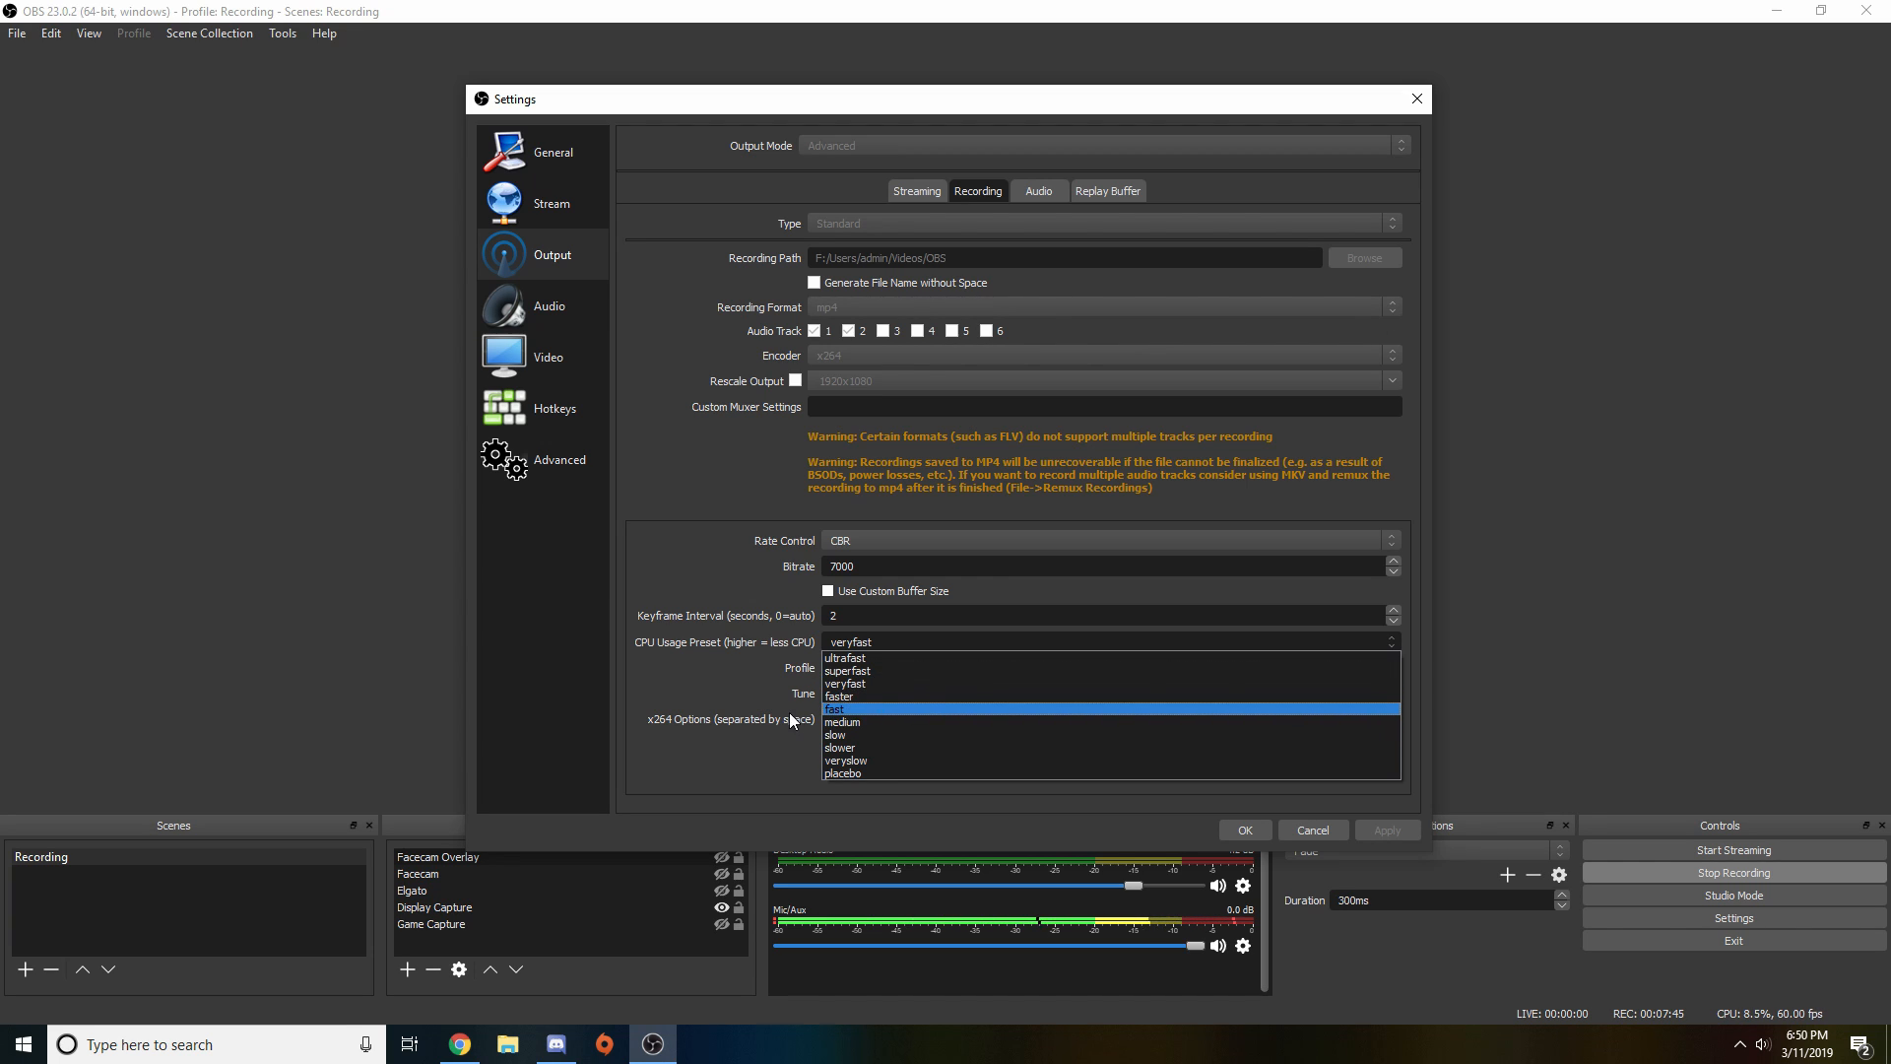
mouse_move(889, 688)
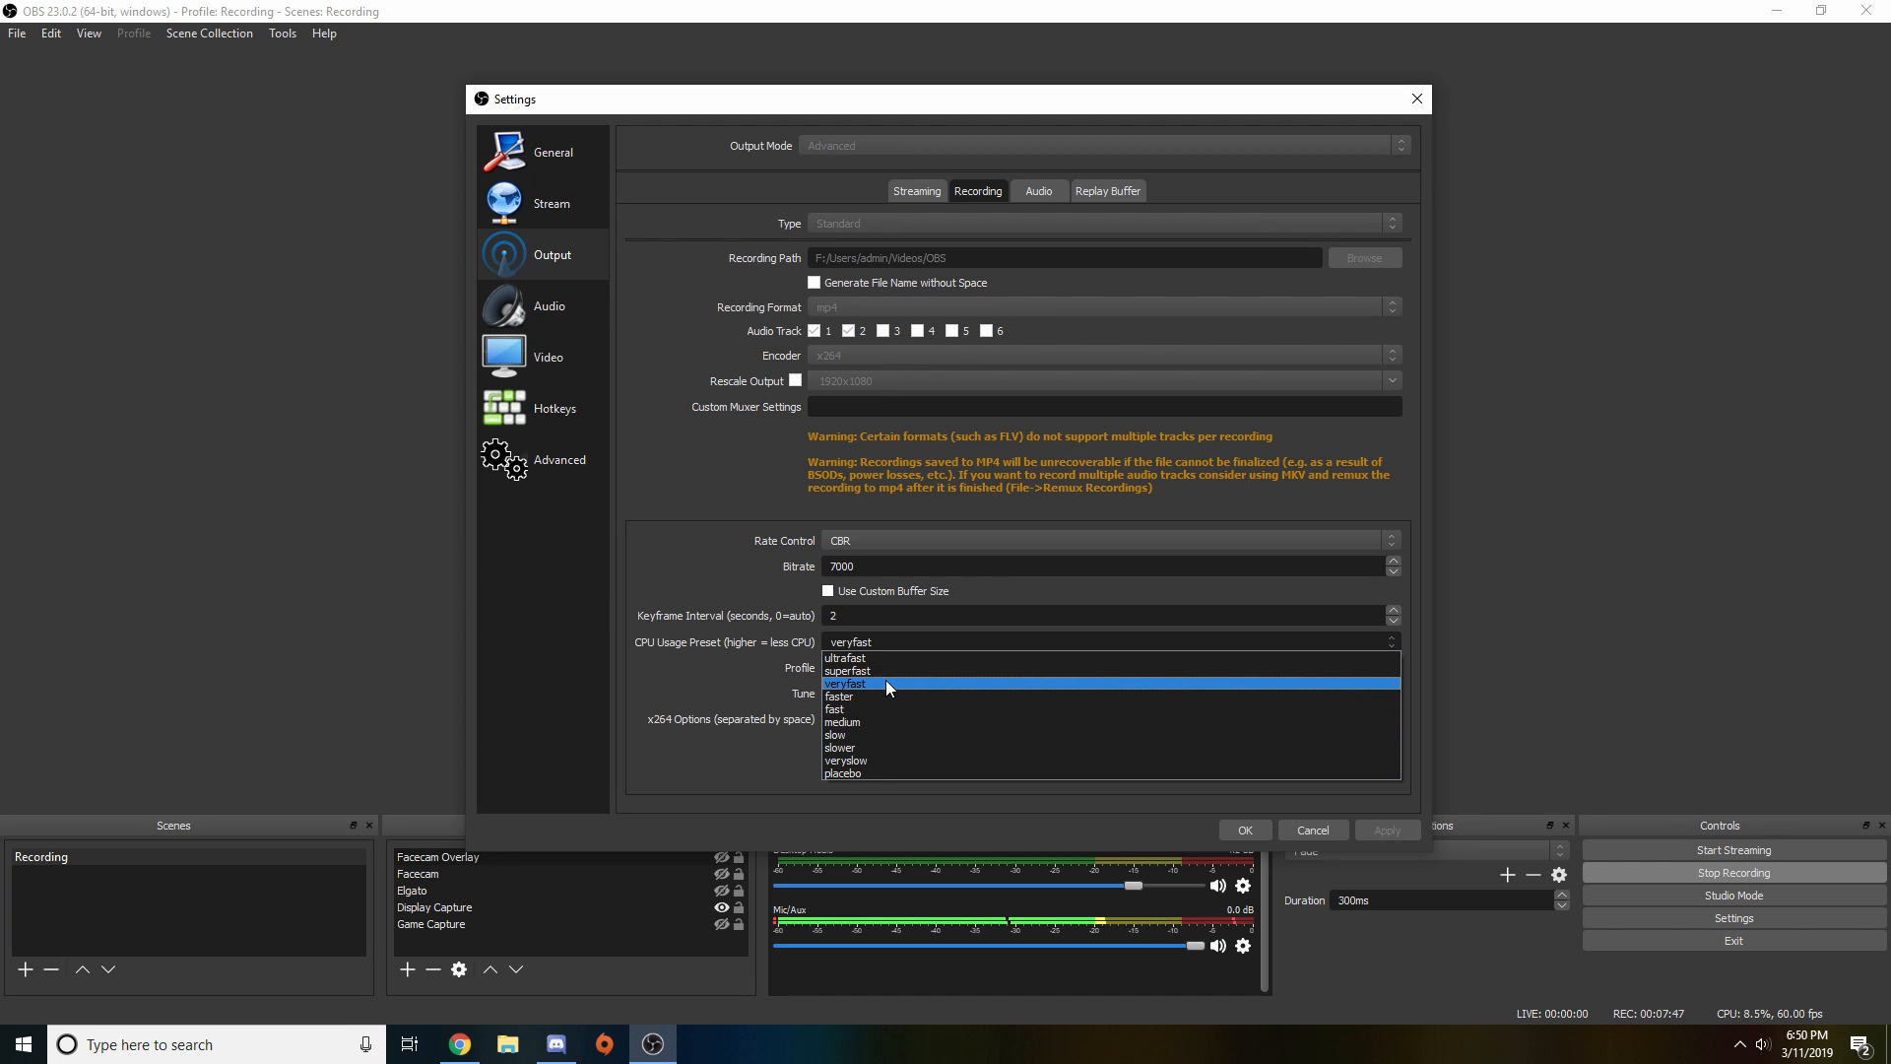
mouse_move(888, 659)
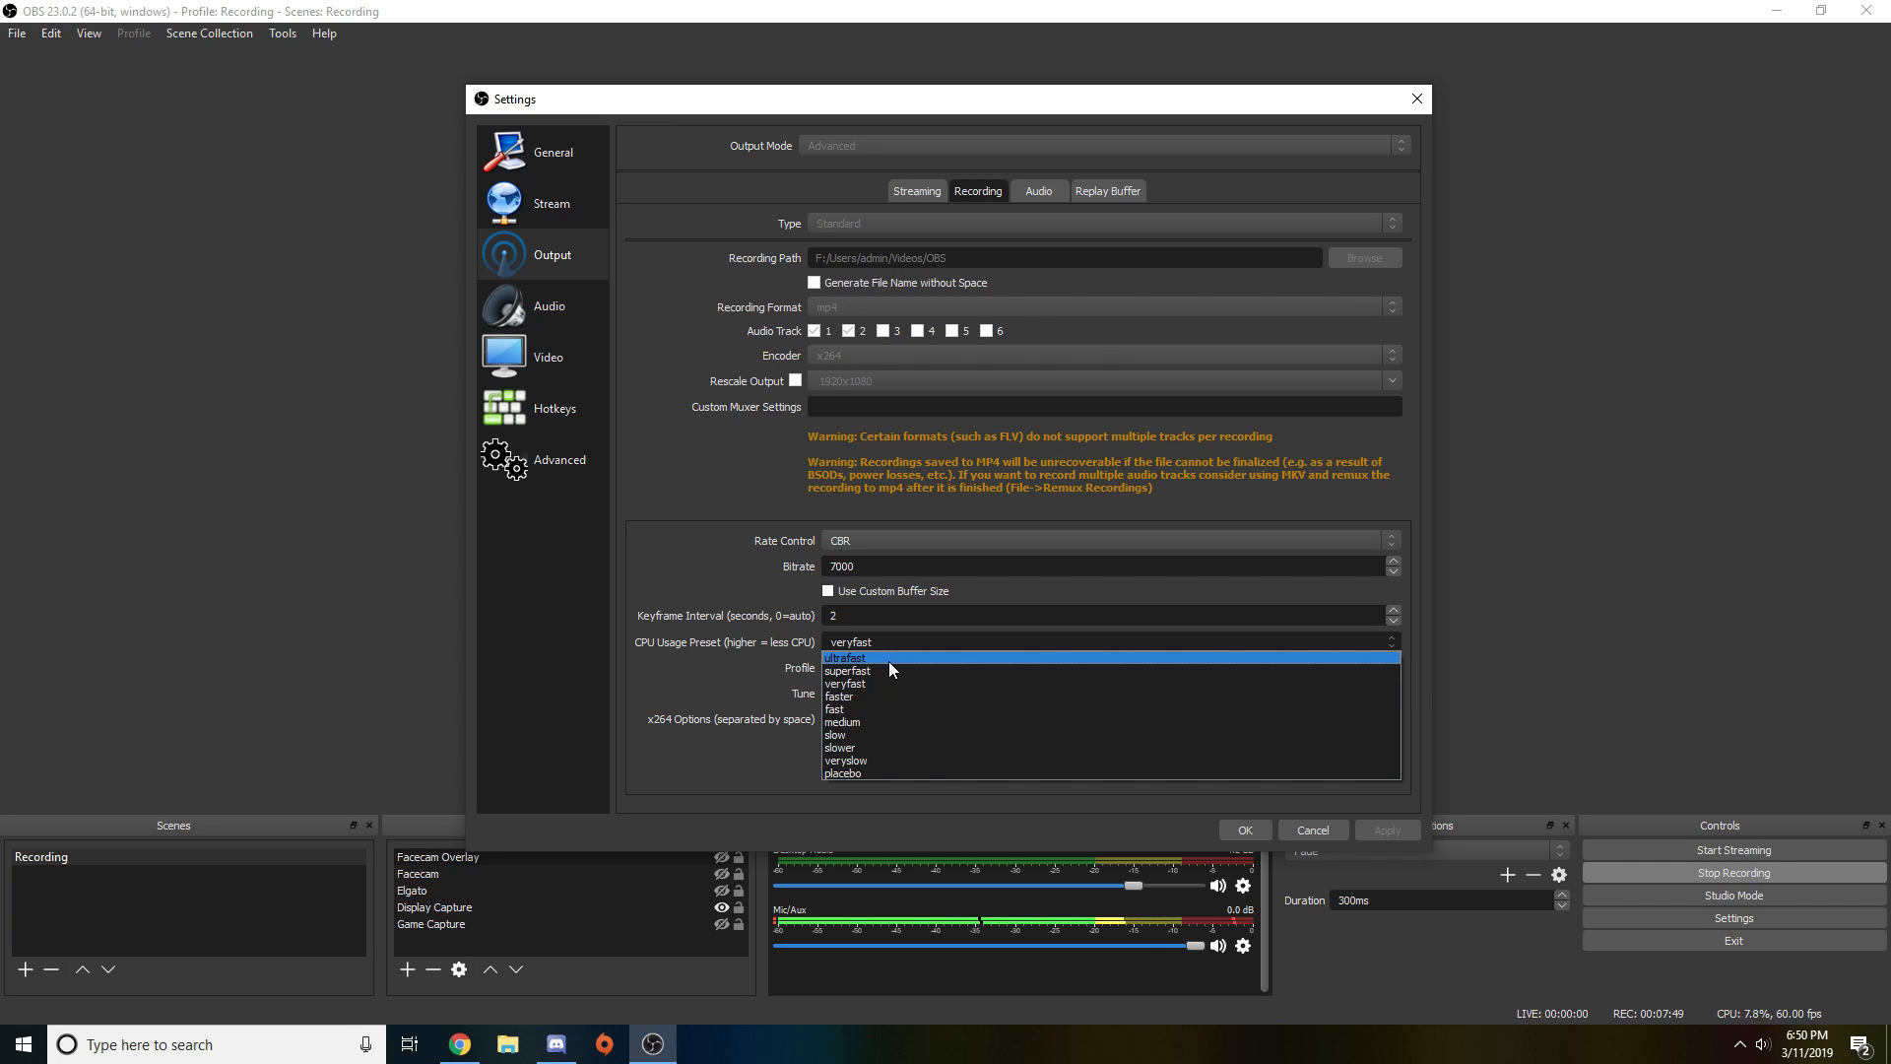
mouse_move(907, 665)
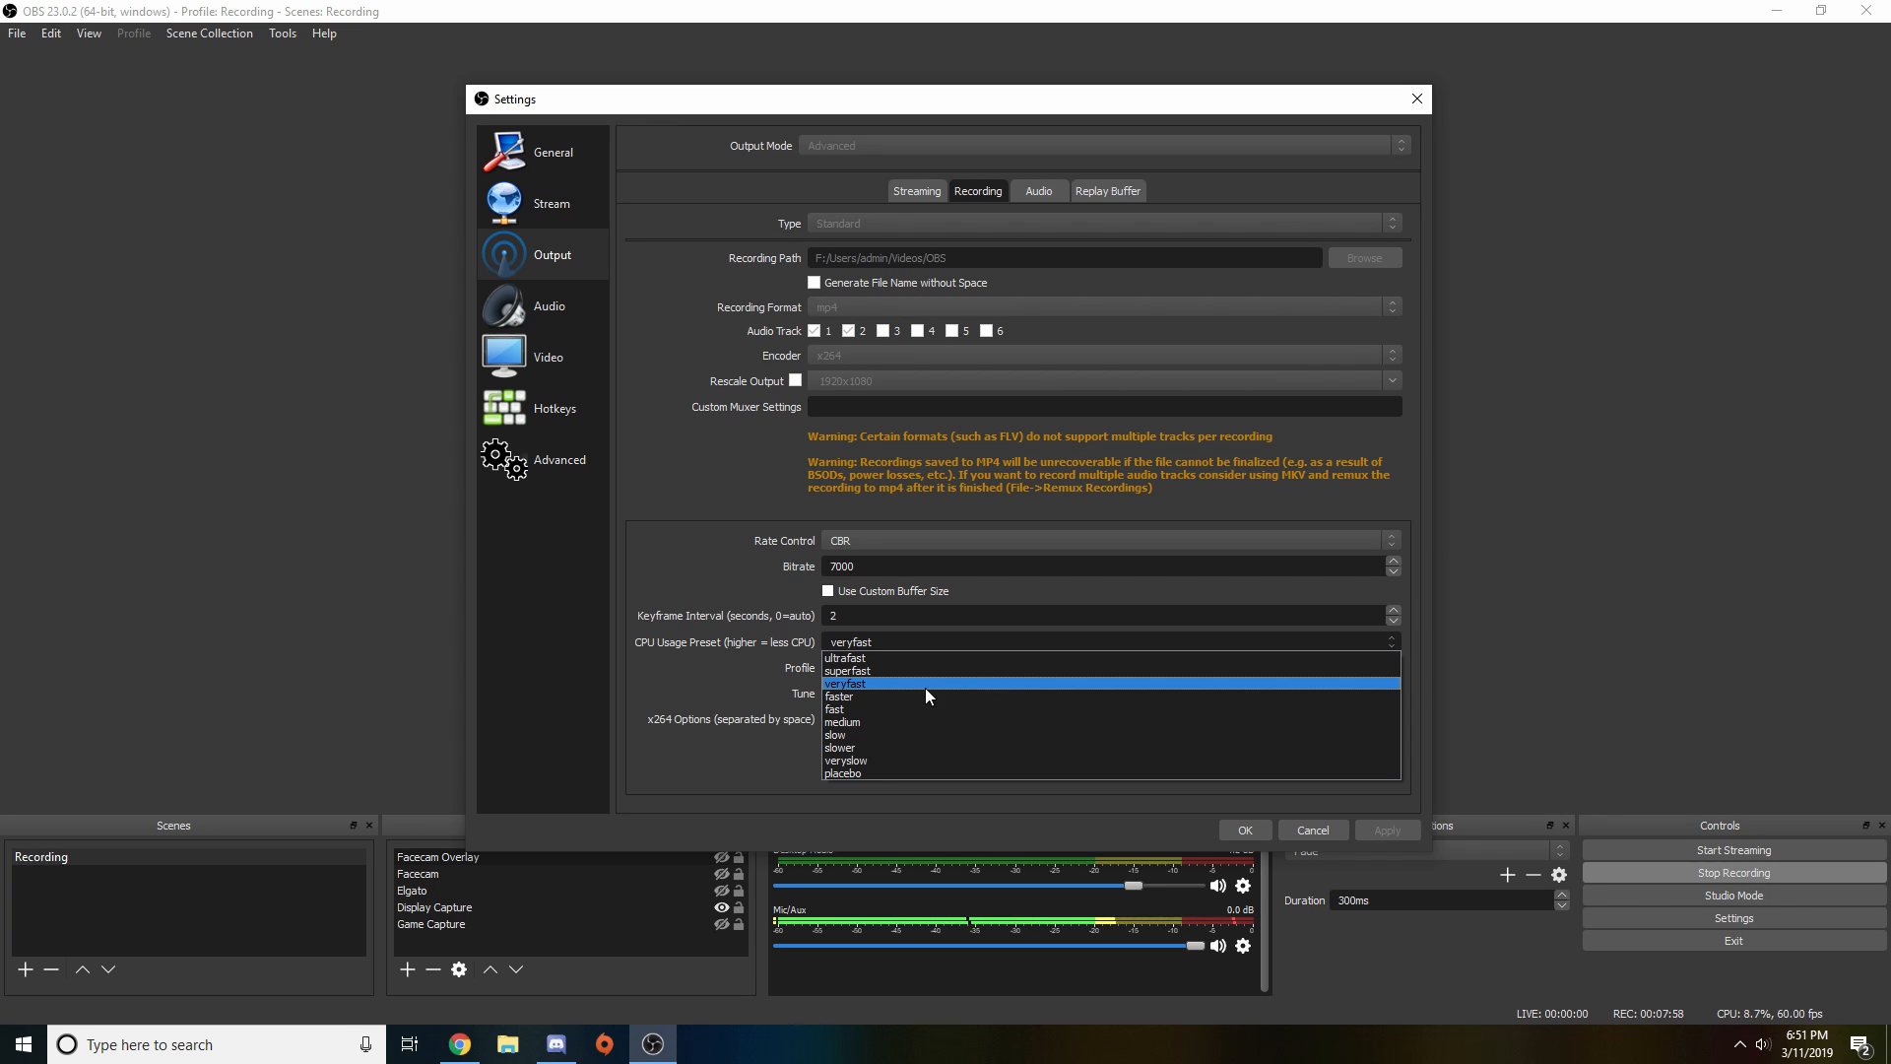
mouse_move(902, 694)
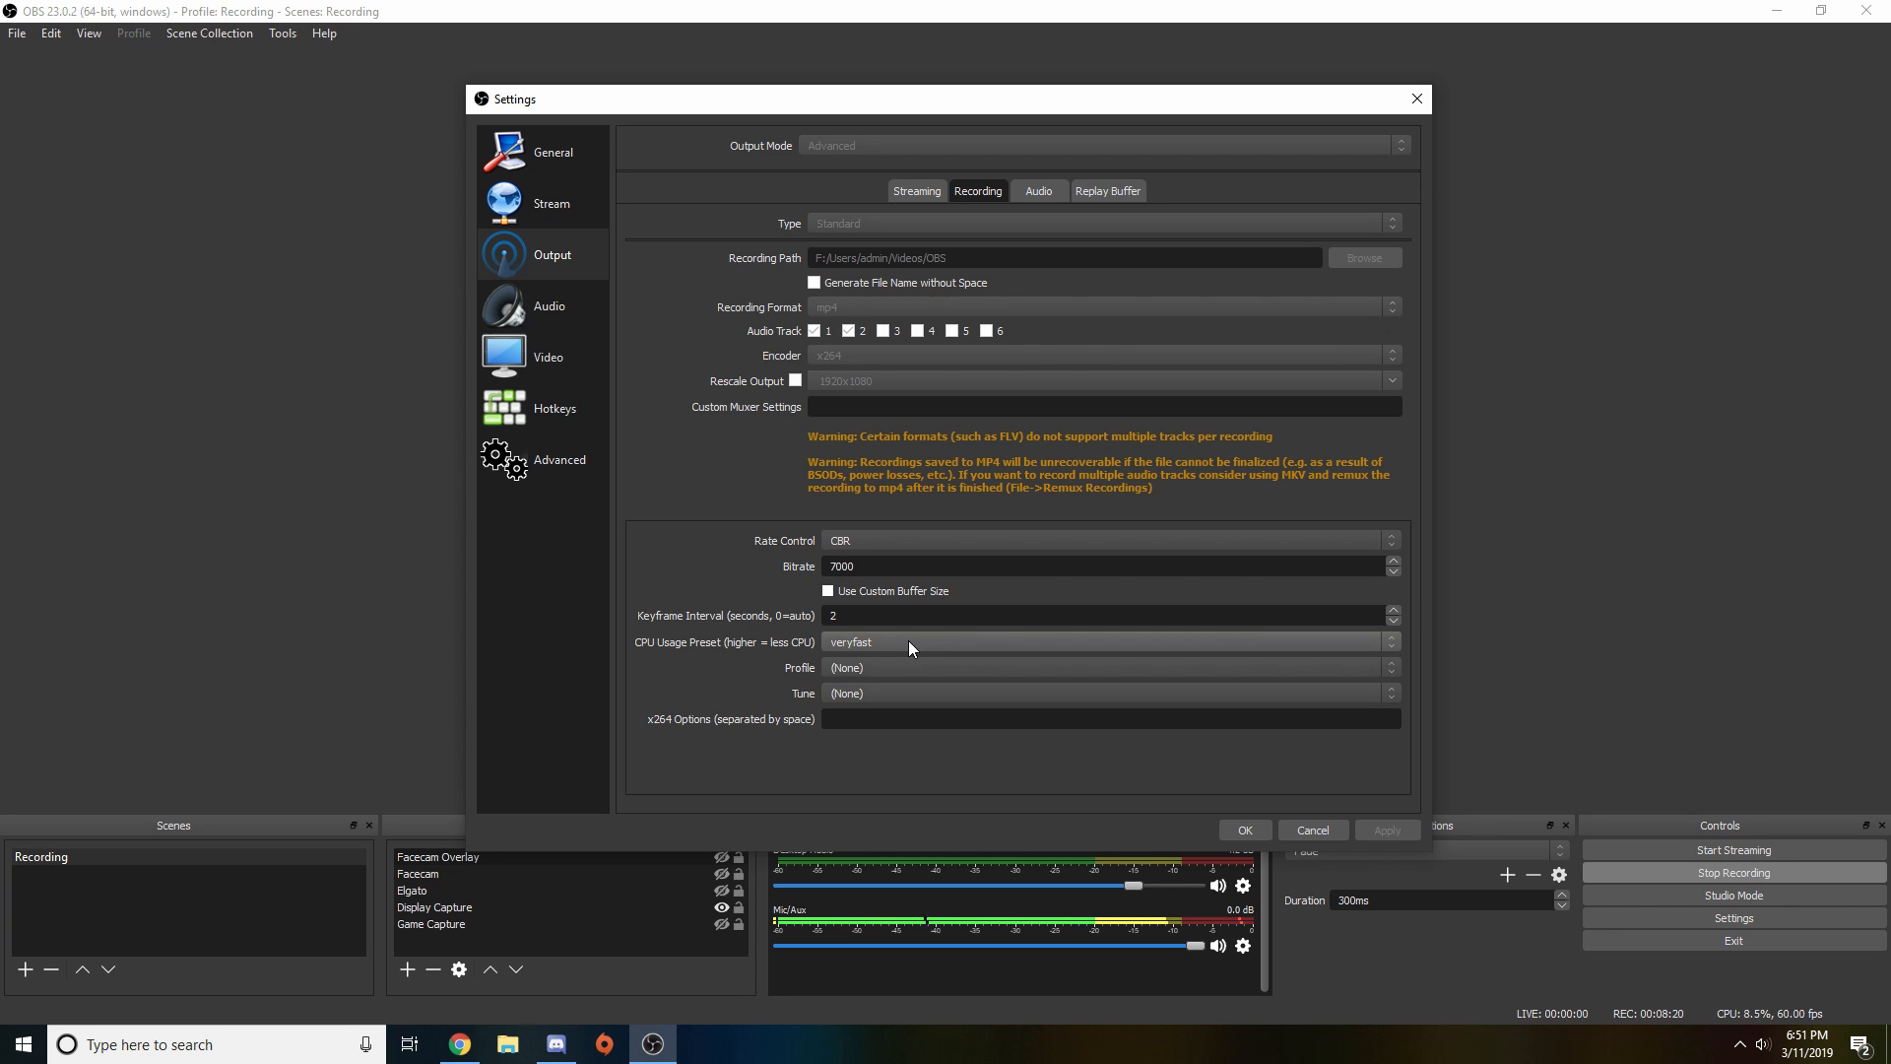
Set the recording encoder profile to main
left_click(1103, 667)
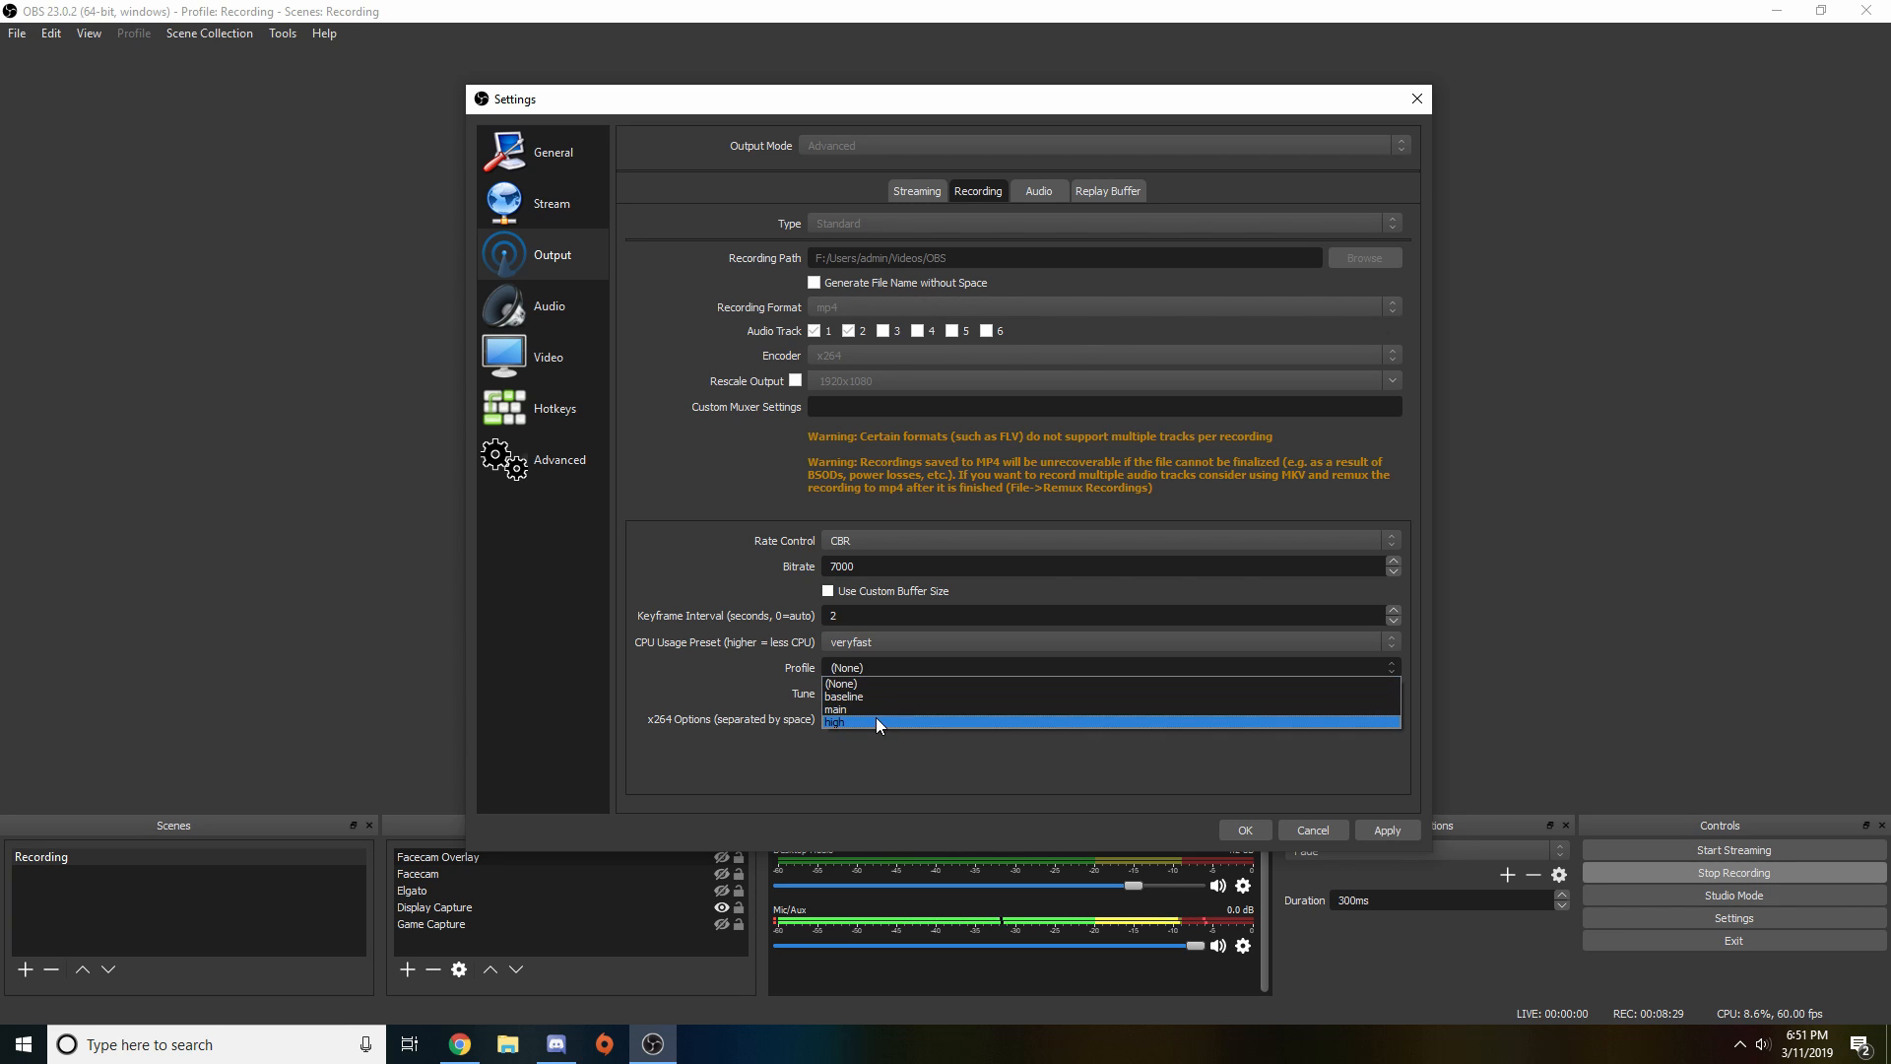
left_click(838, 709)
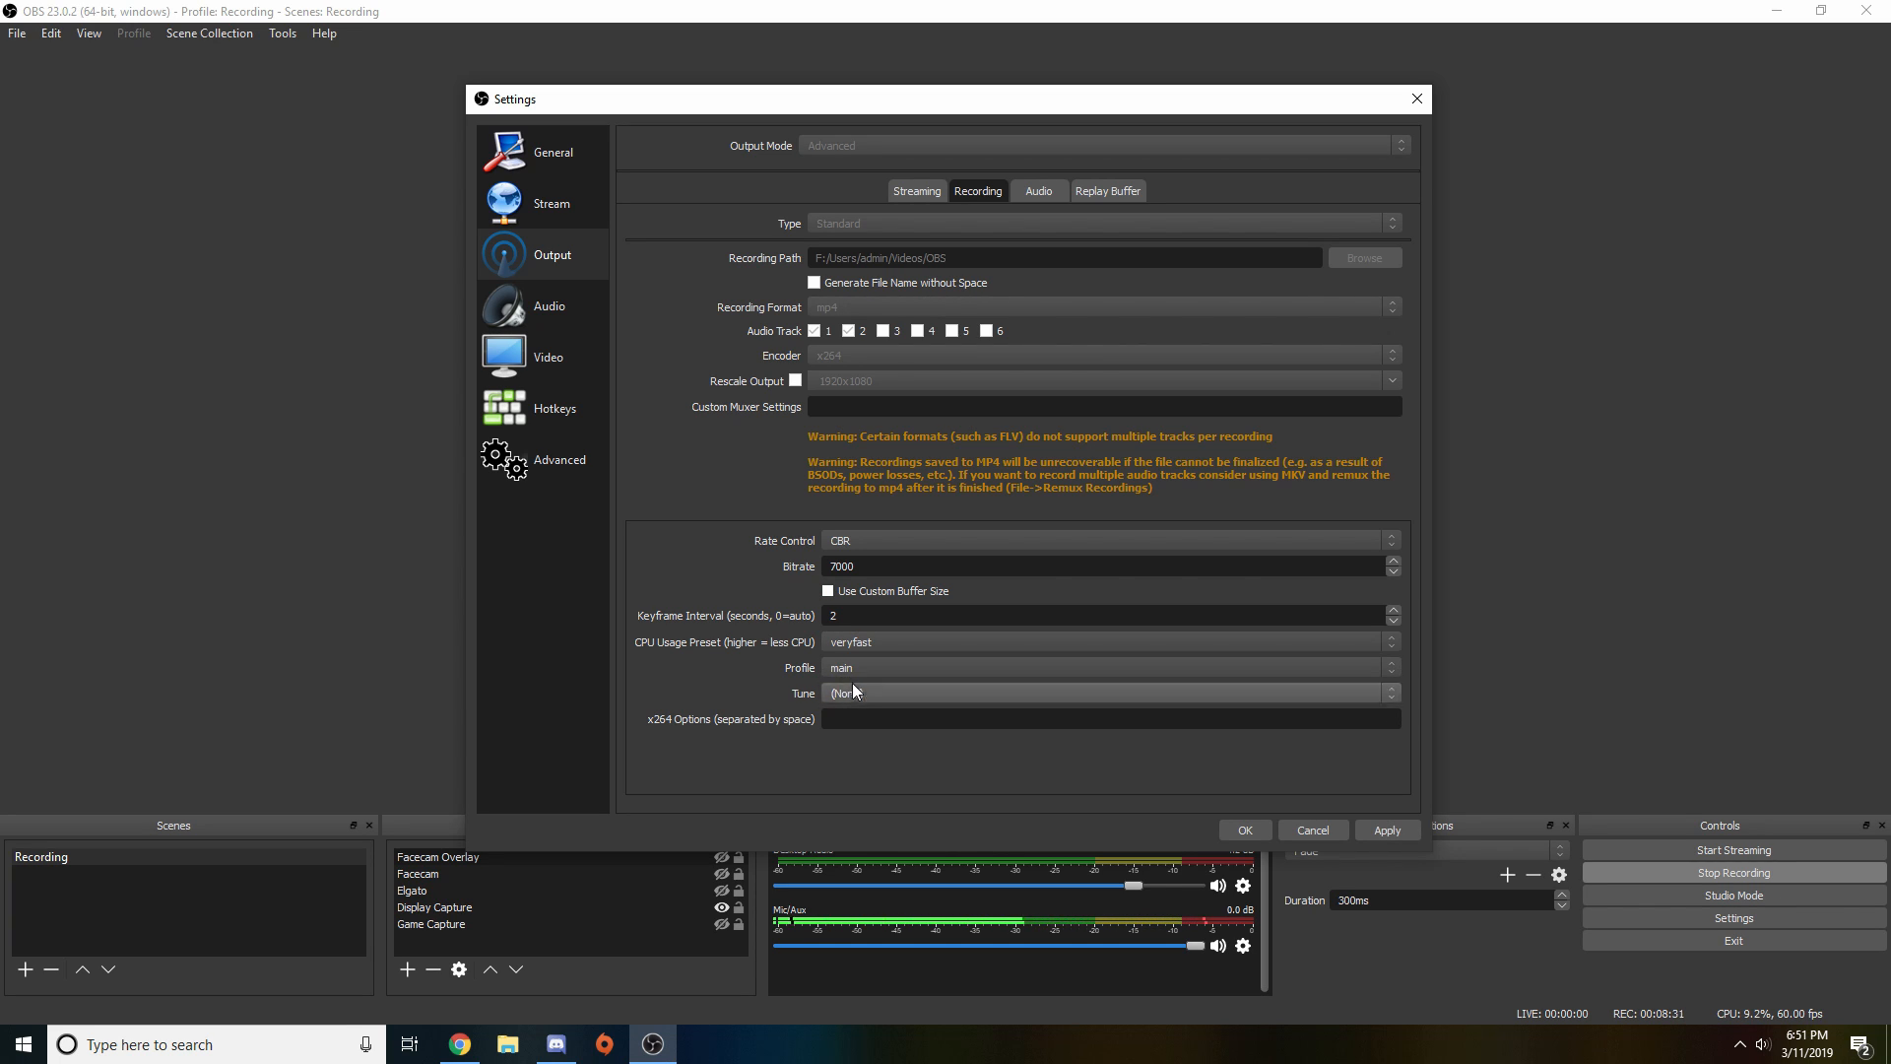
left_click(1110, 718)
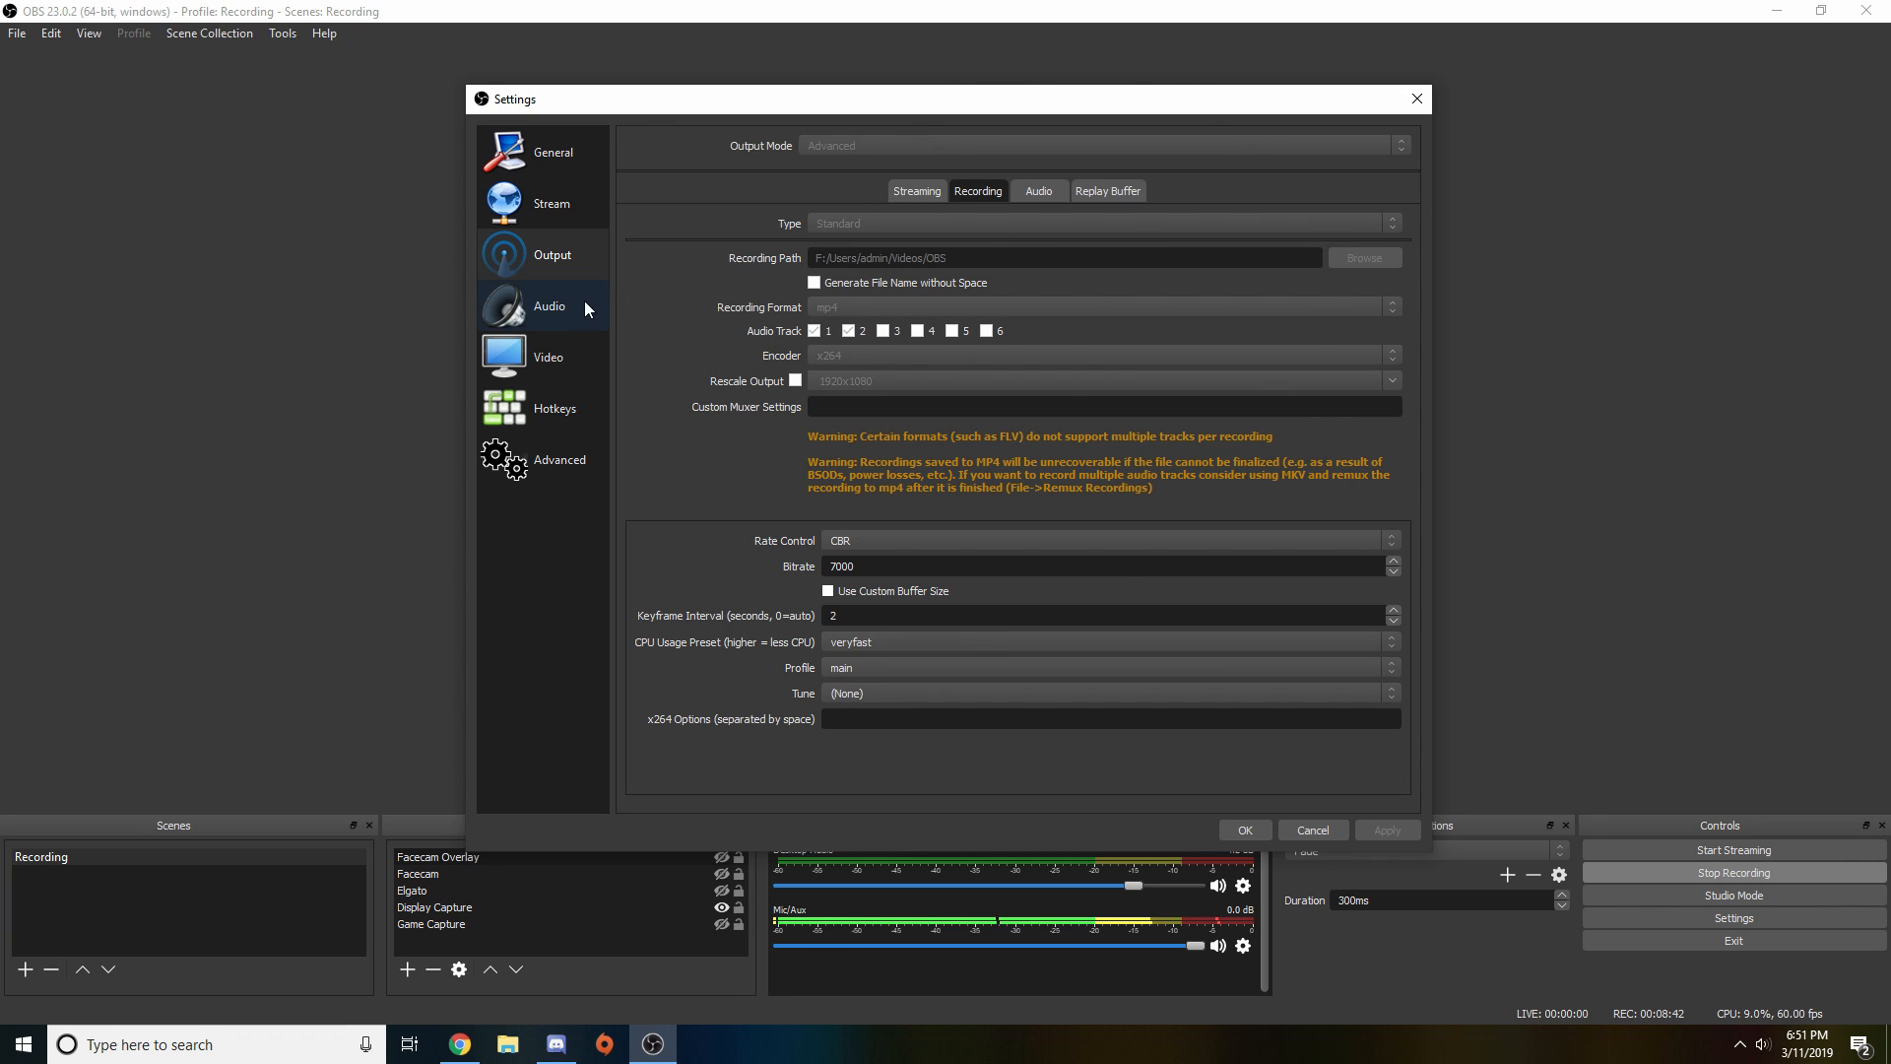
Show the Audio settings page with 44.1kHz stereo and its assigned devices
left_click(548, 306)
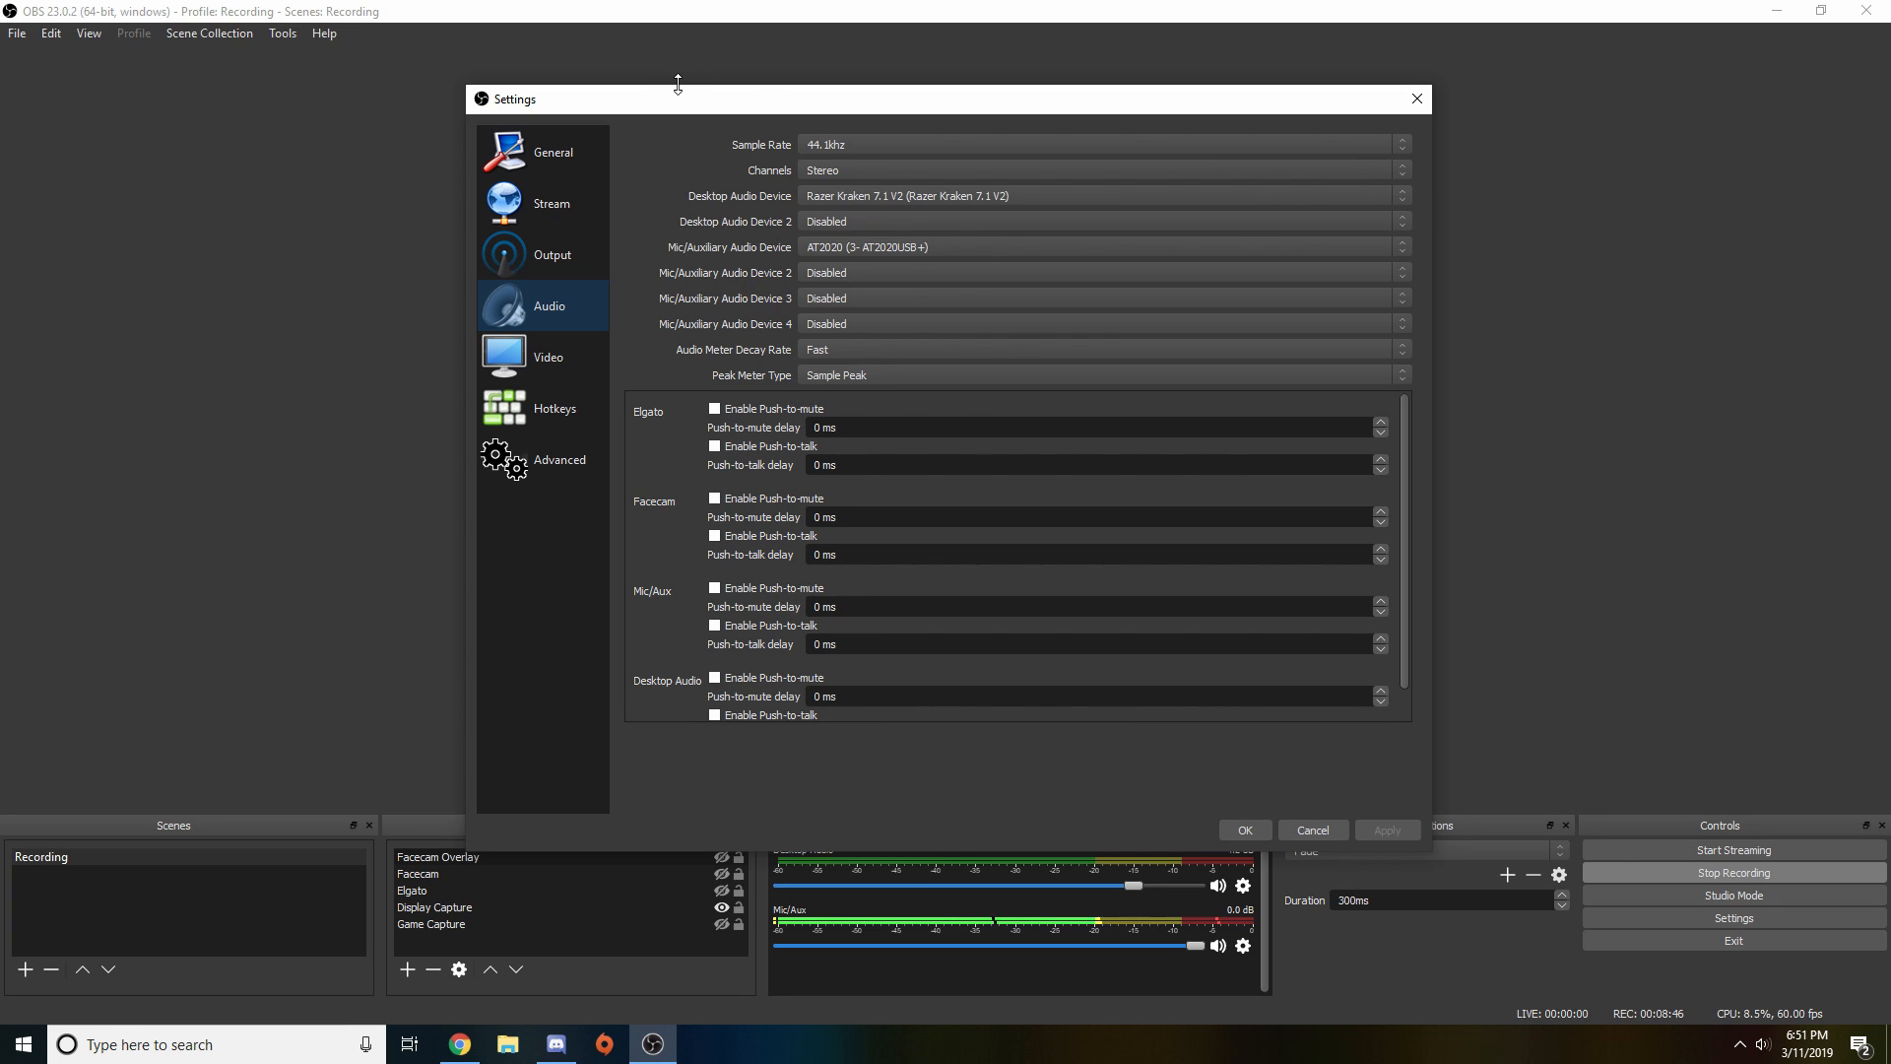
mouse_move(1025, 134)
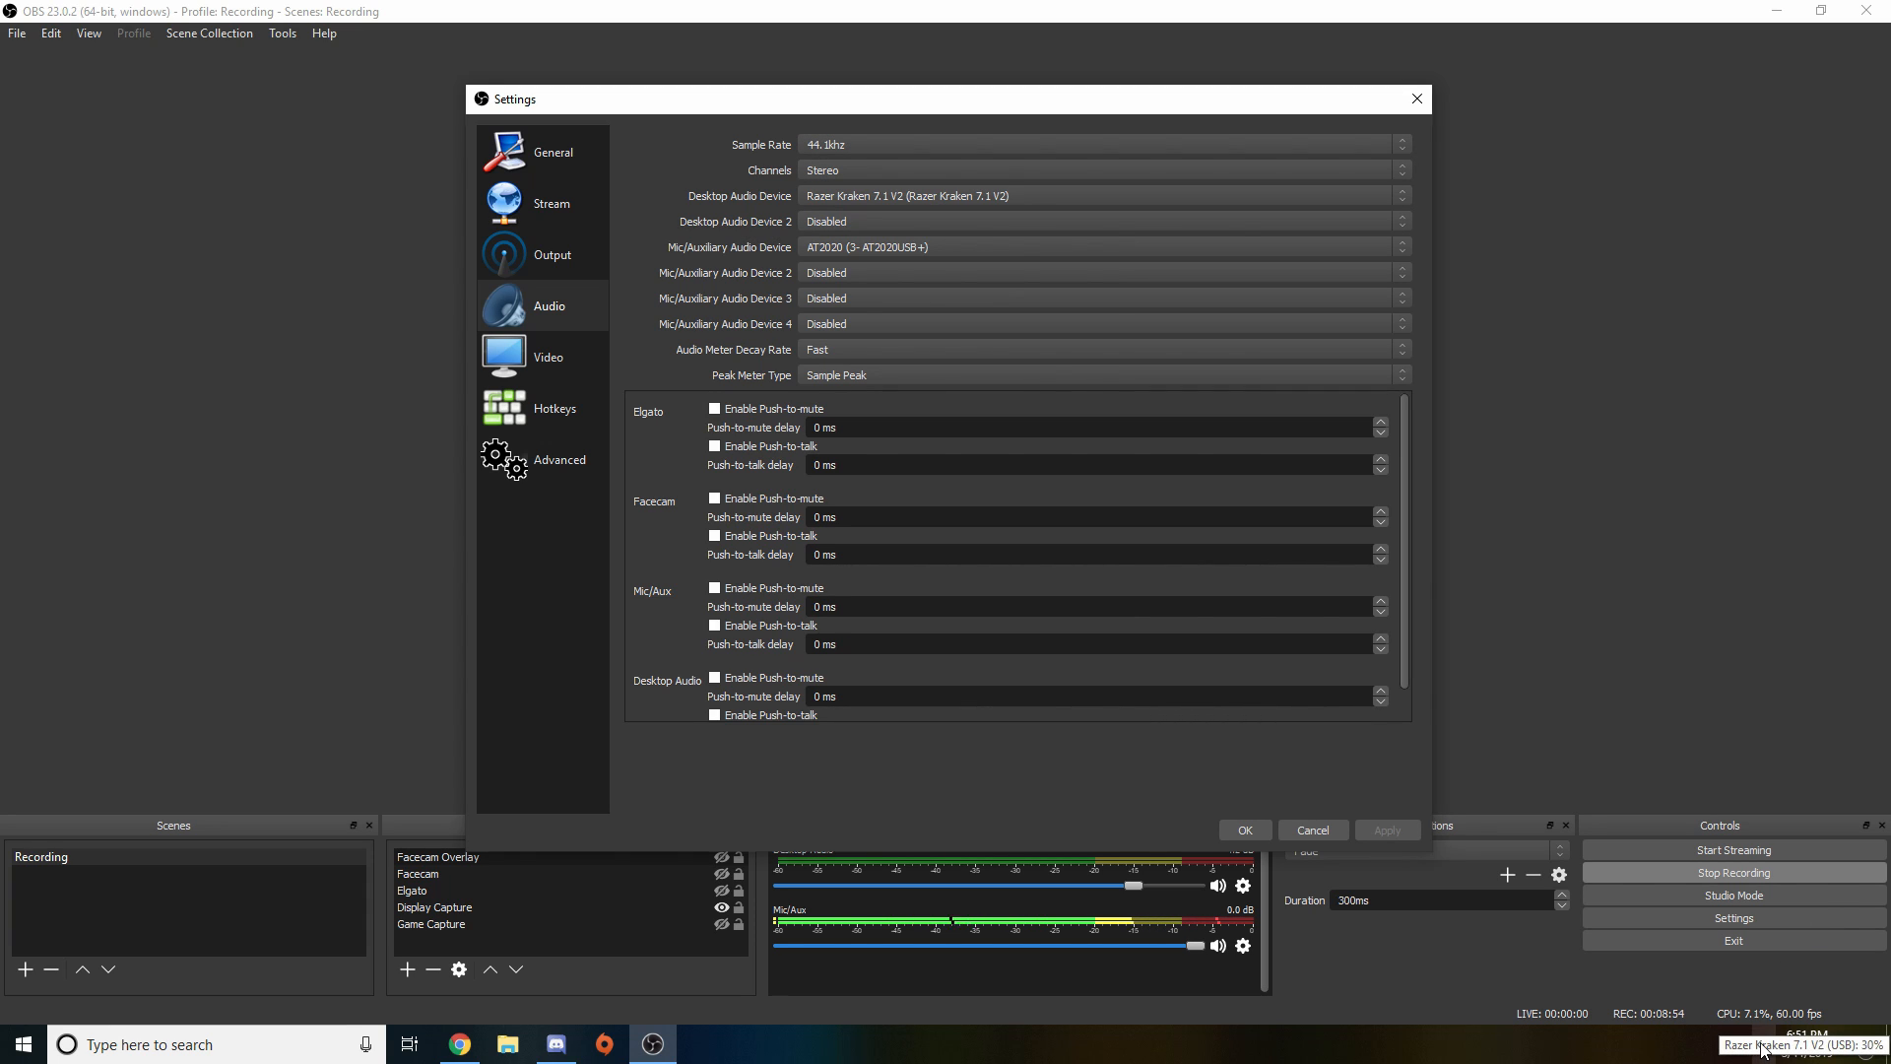
mouse_move(1745, 977)
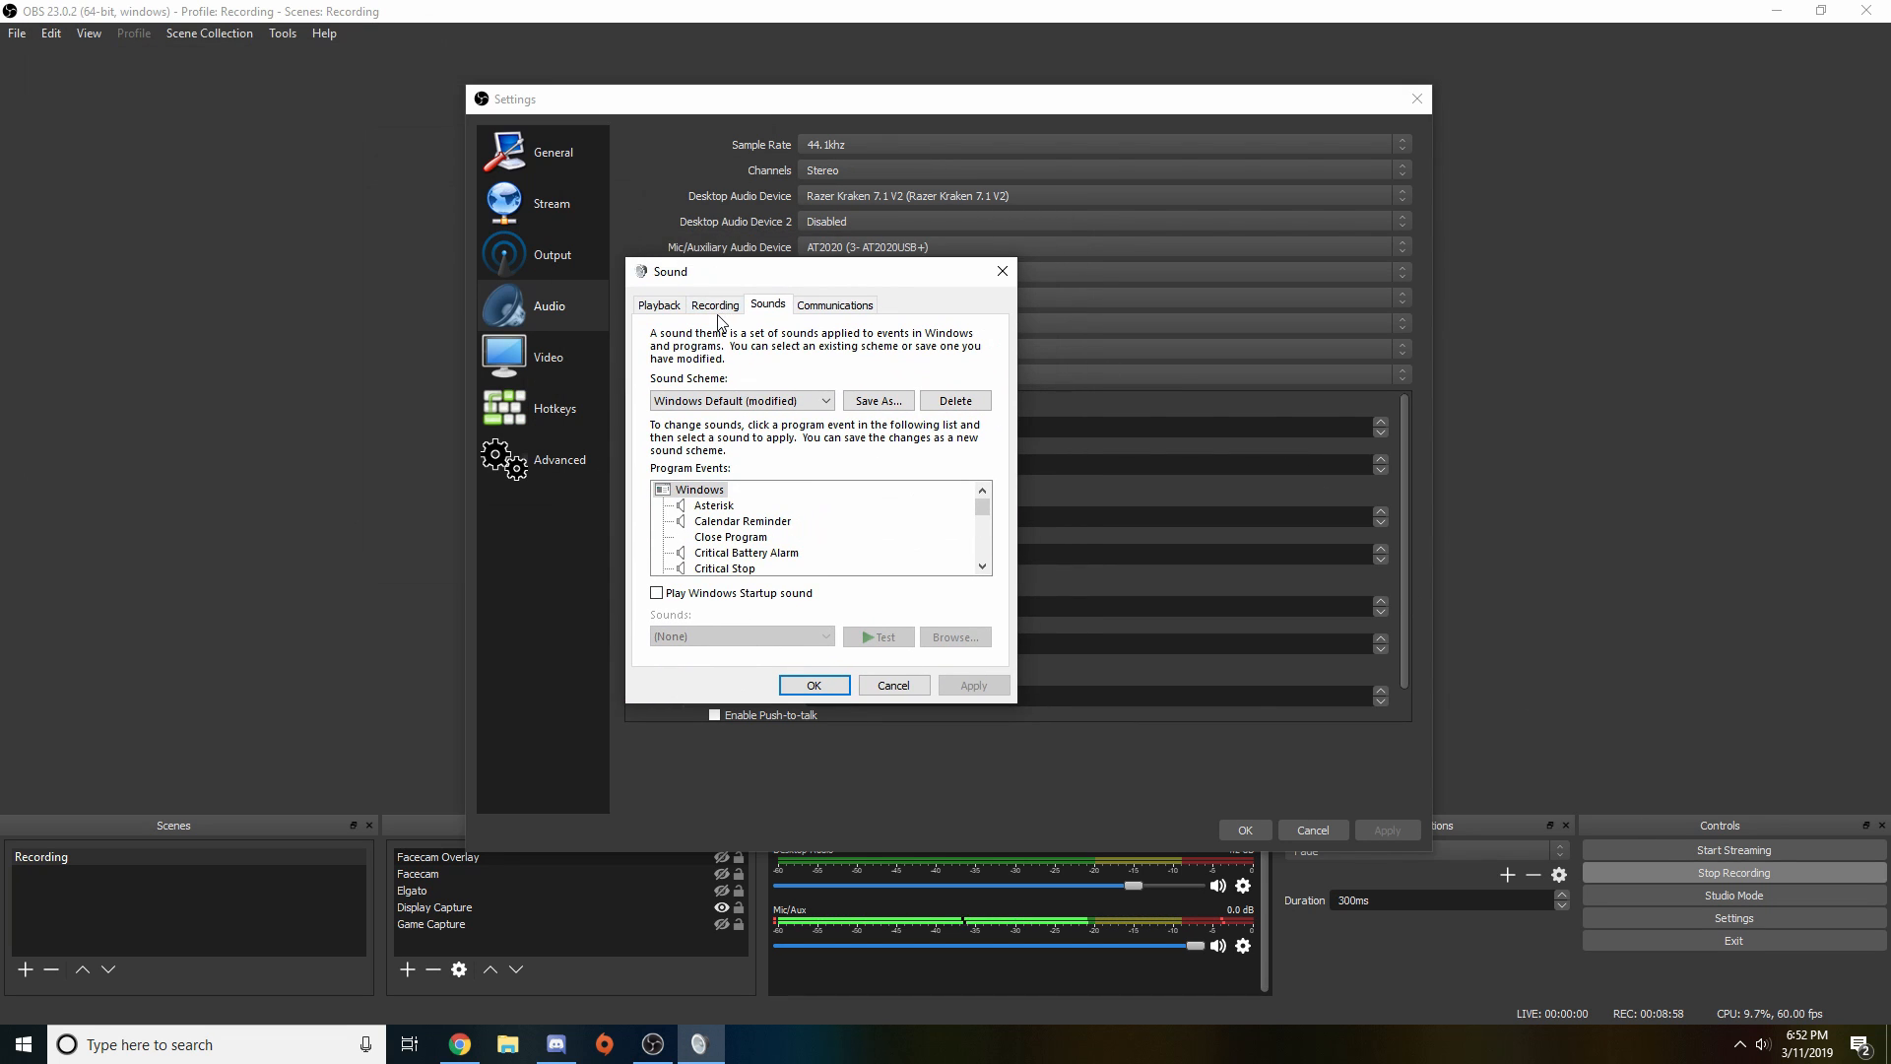
left_click(714, 304)
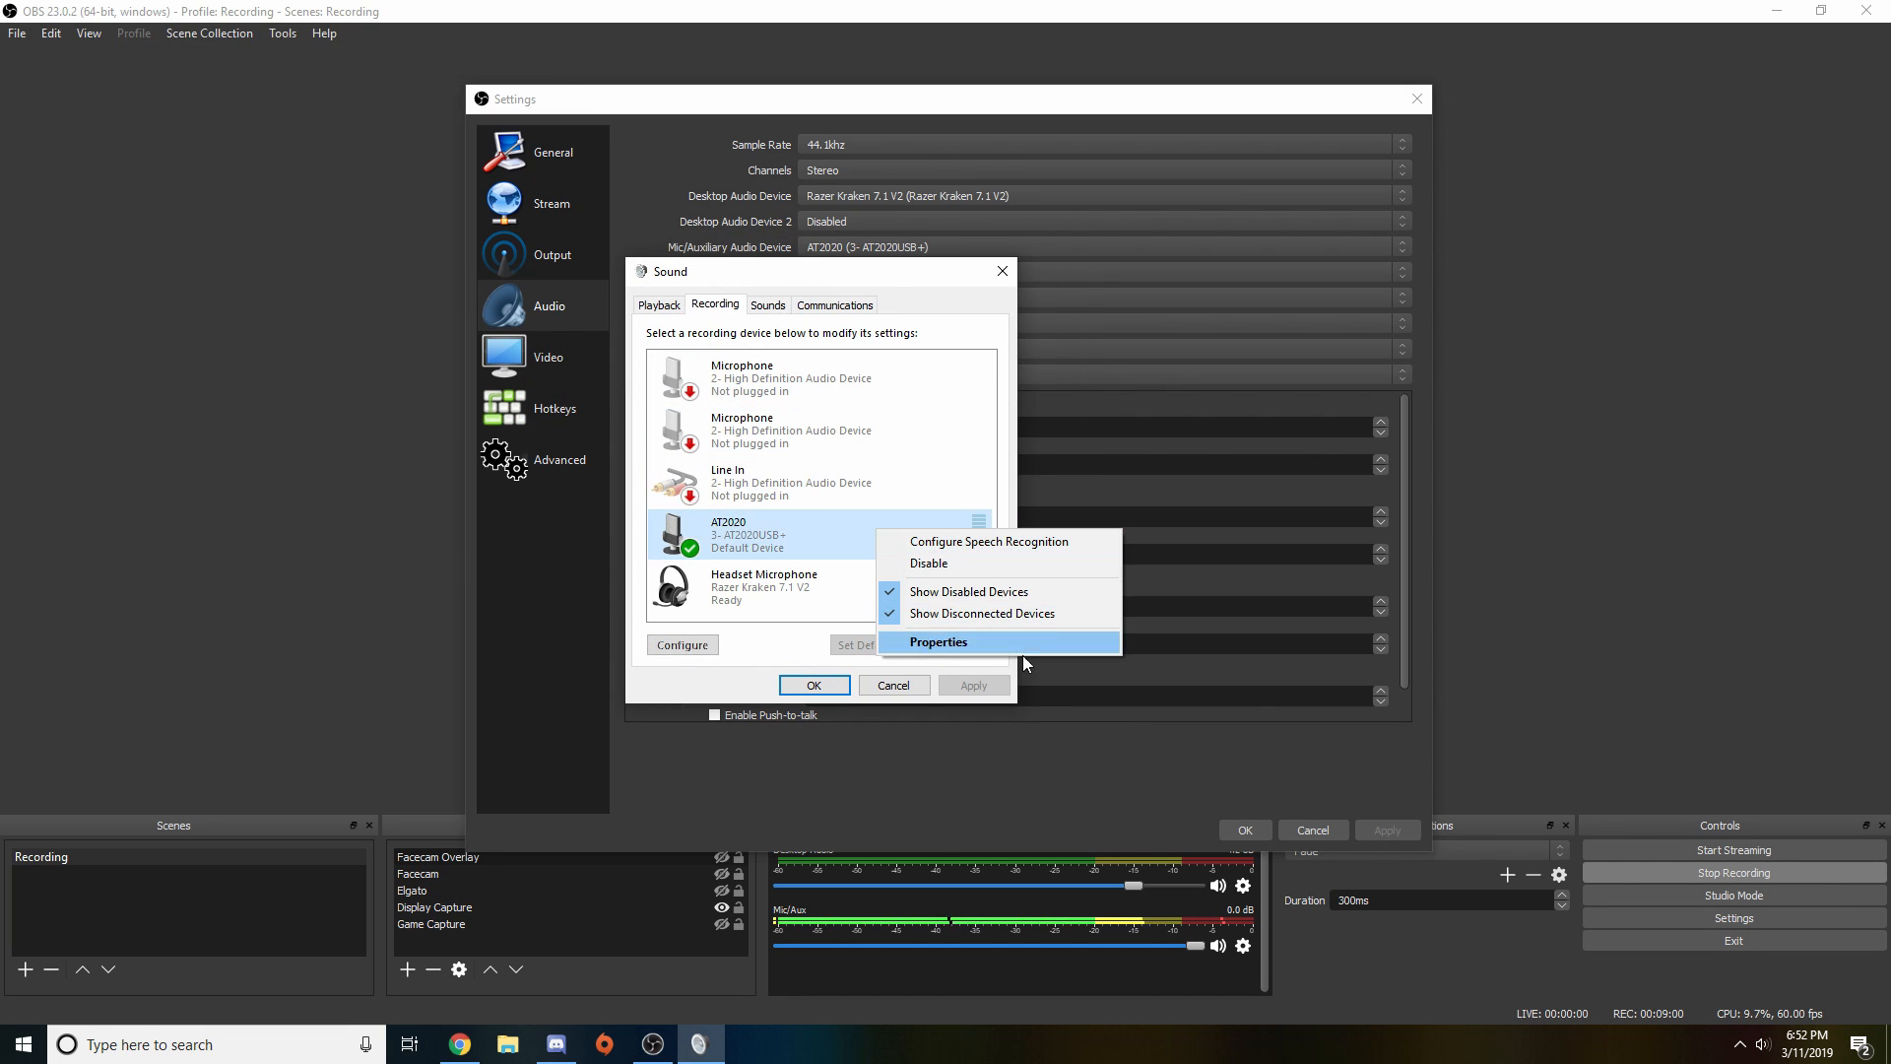
left_click(939, 640)
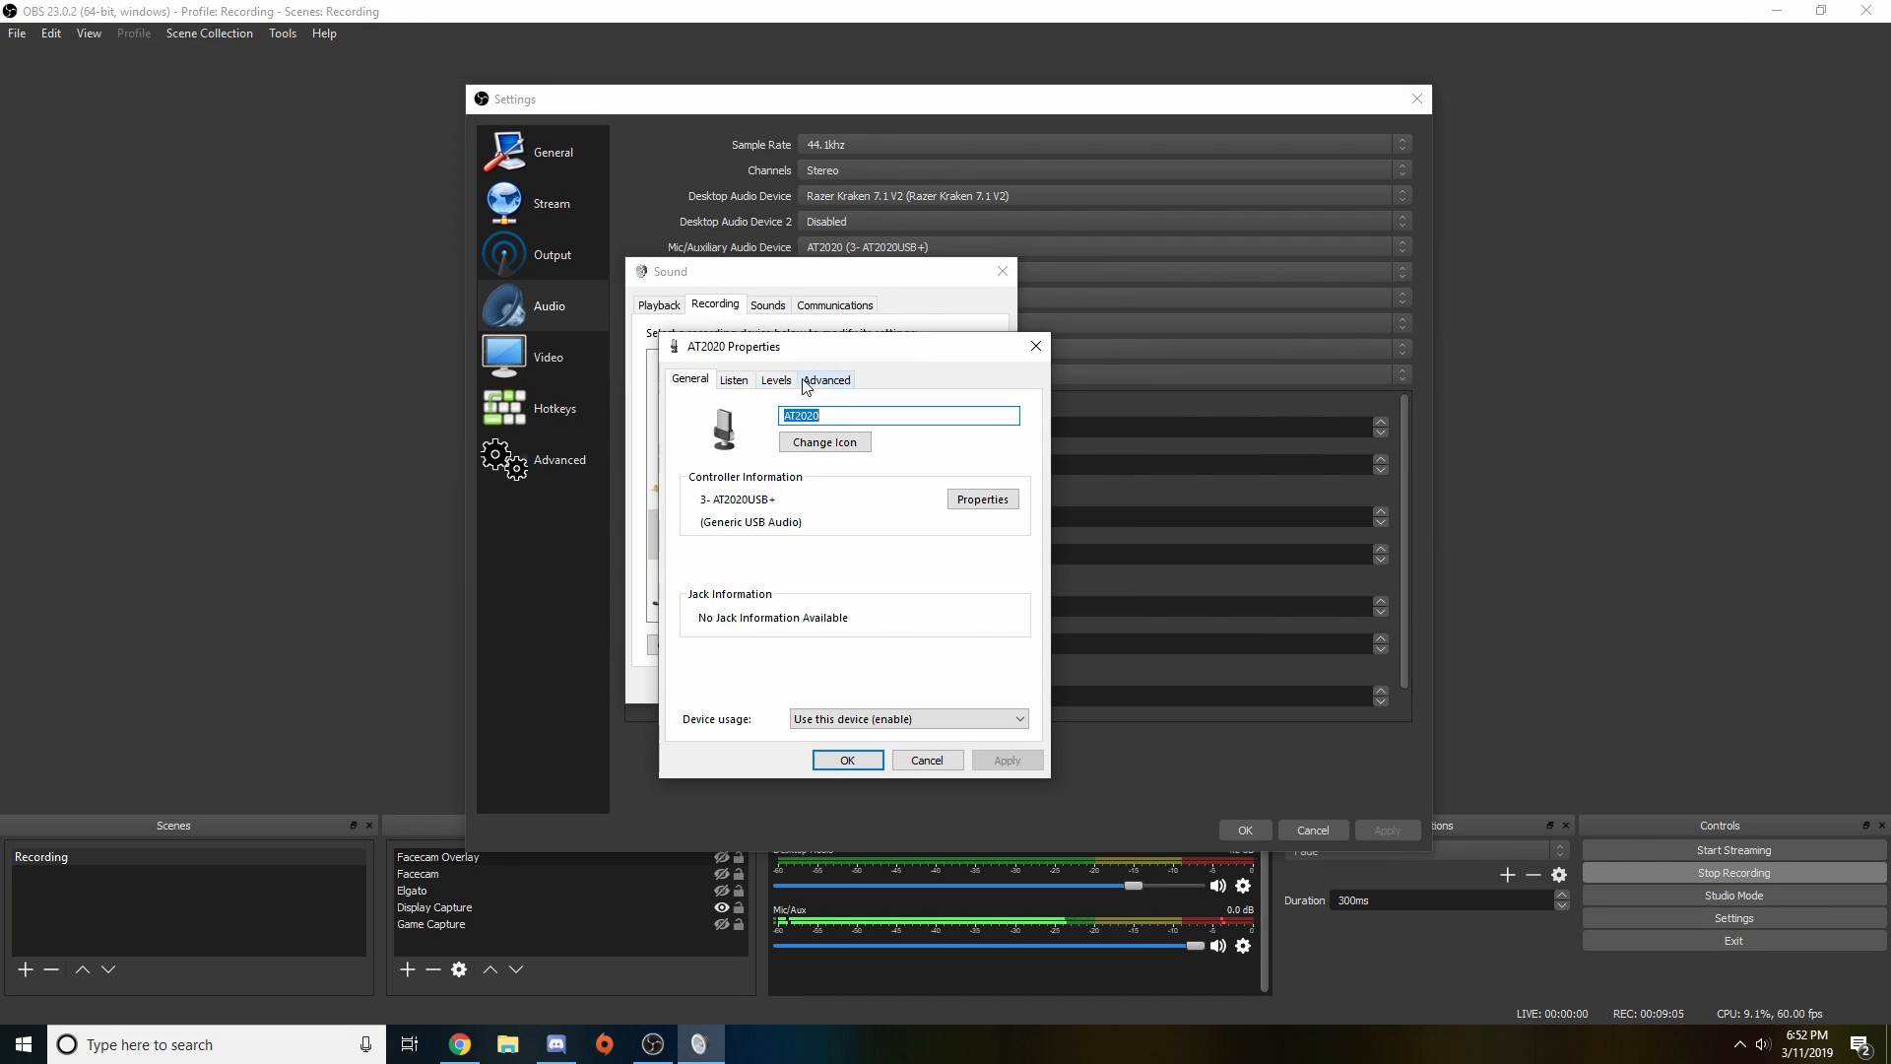
left_click(826, 378)
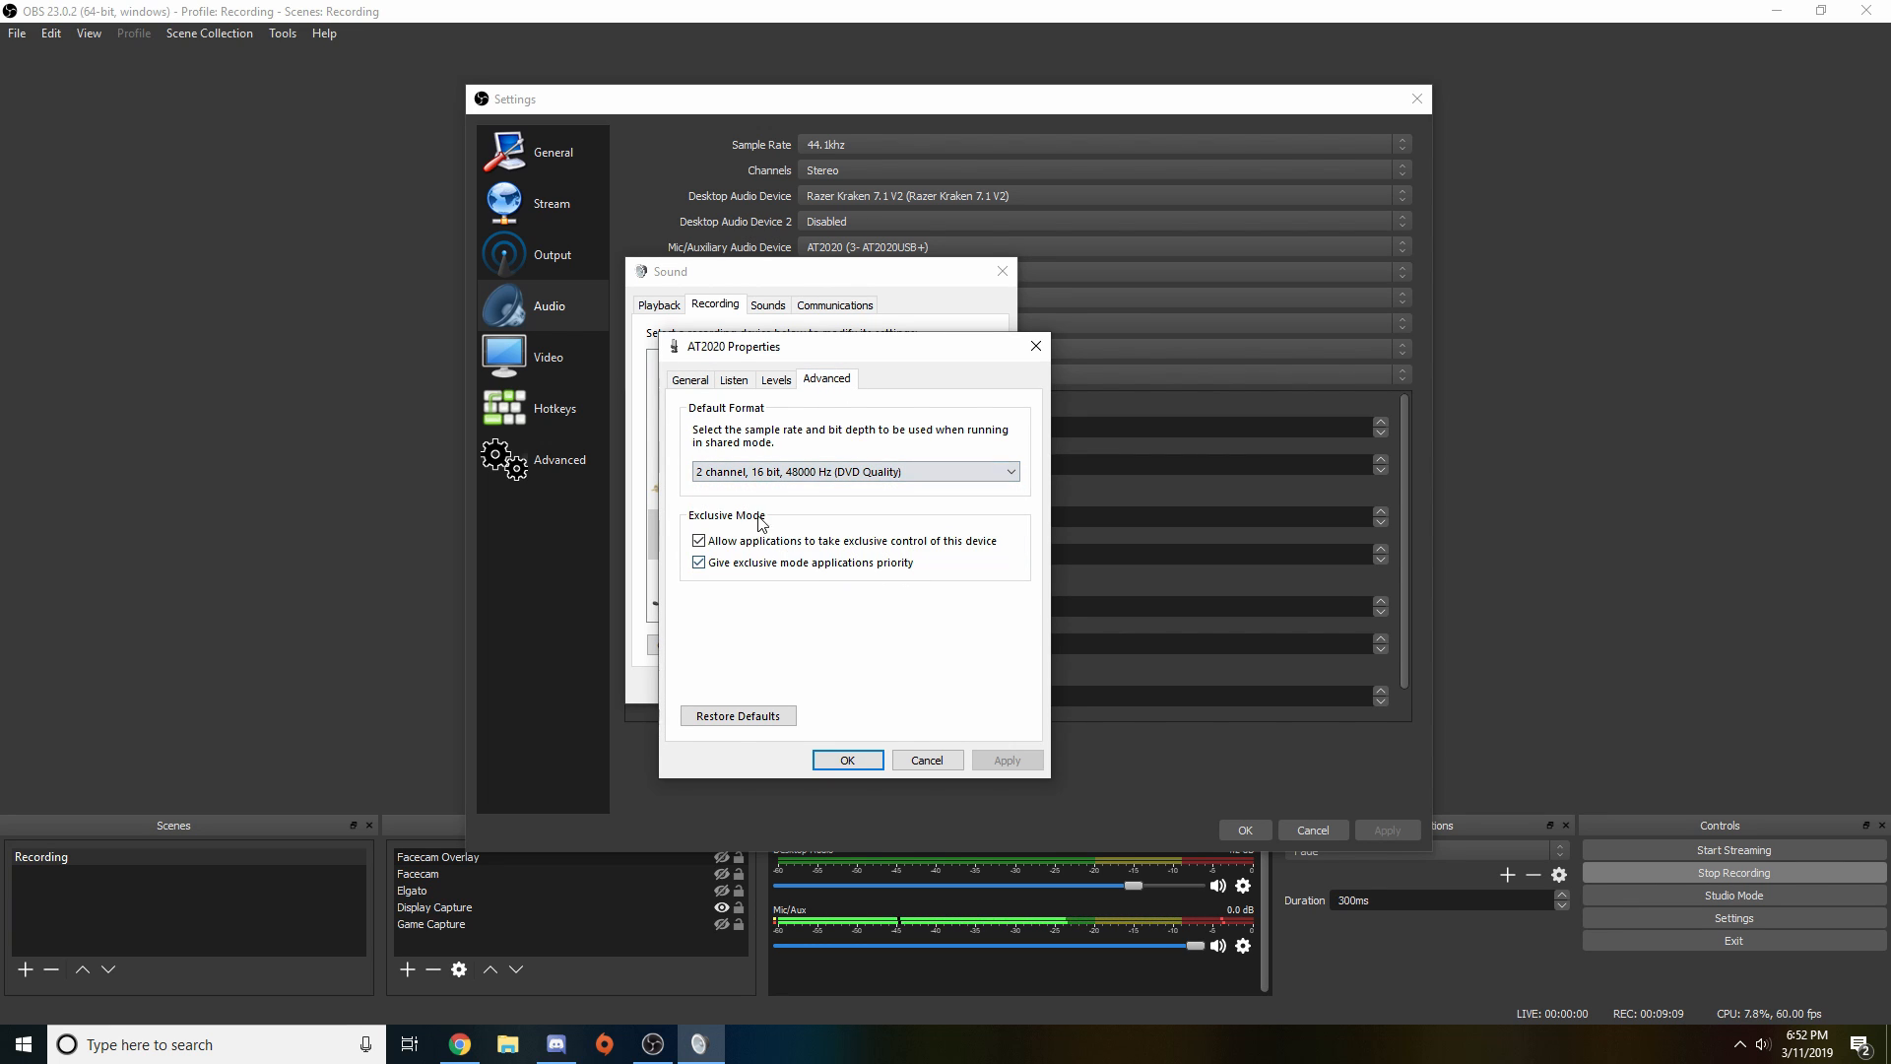
left_click(854, 472)
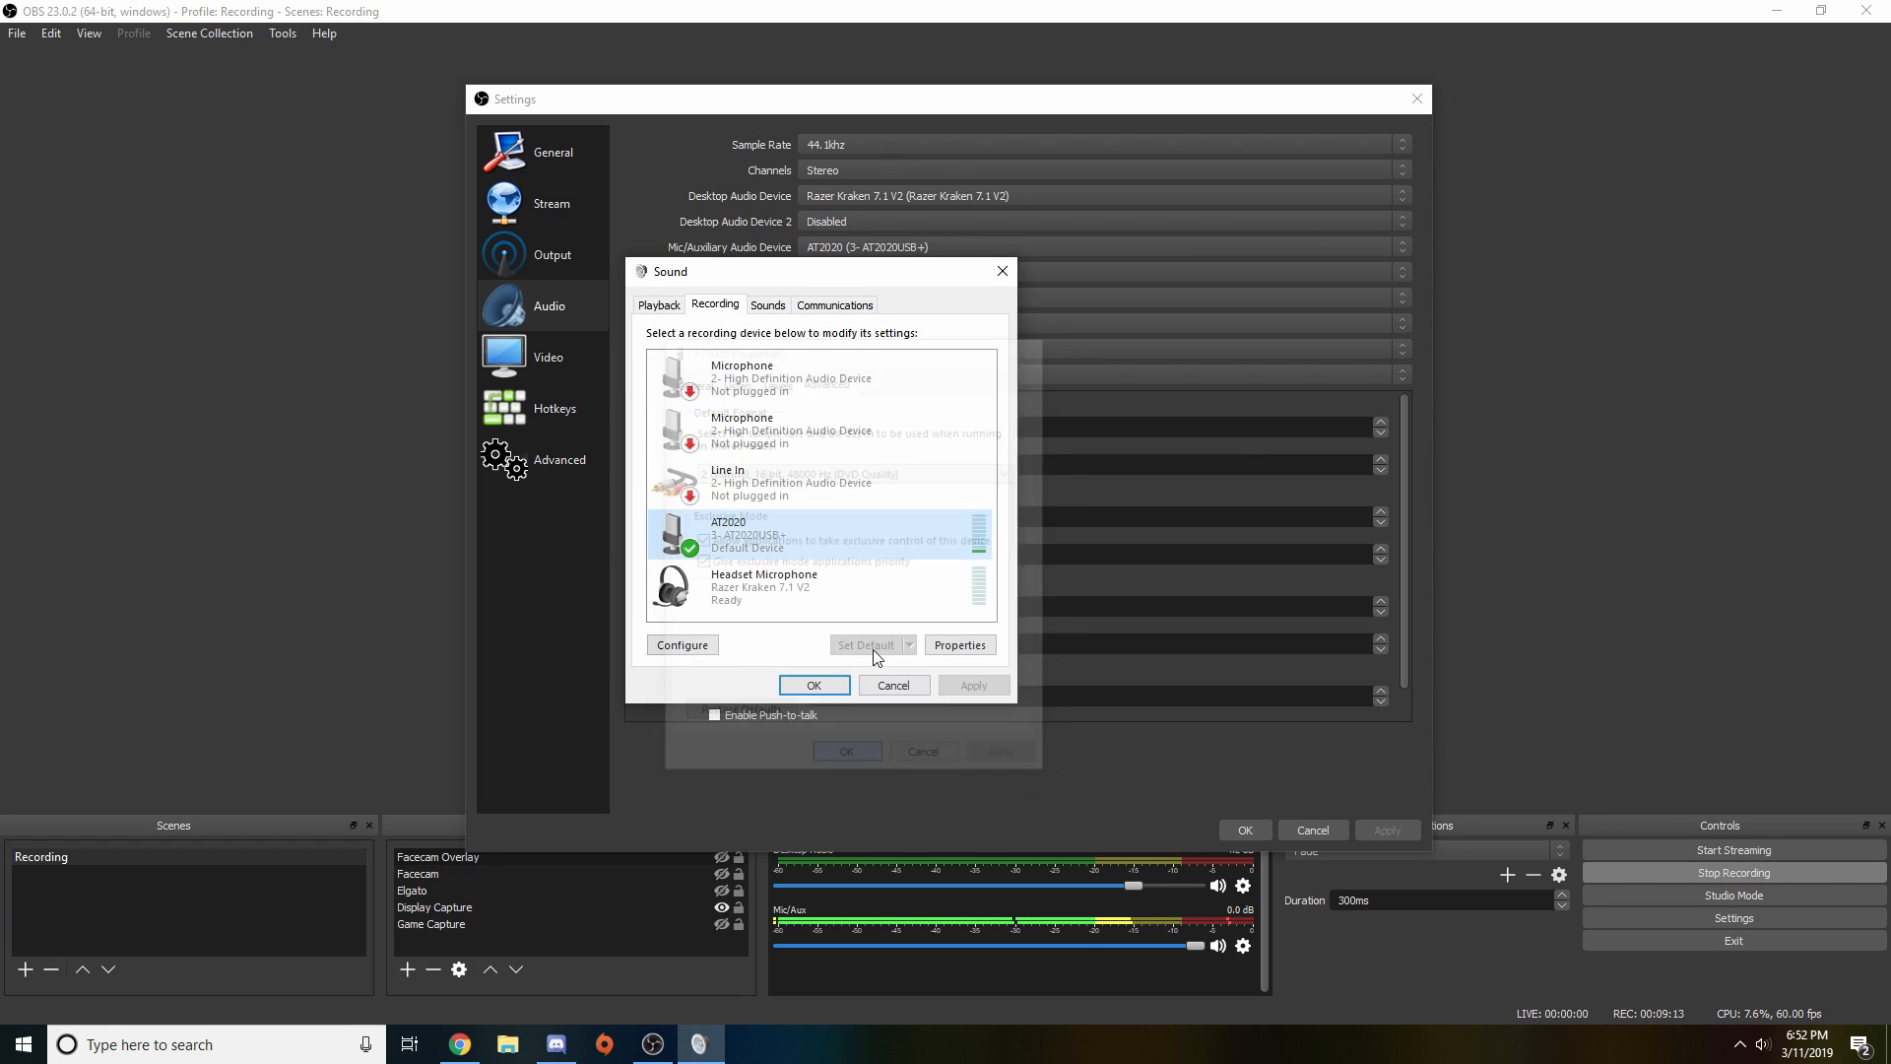
Set the sample rate to 48kHz with Desktop Audio Device 2 disabled, then go to Video
left_click(1399, 144)
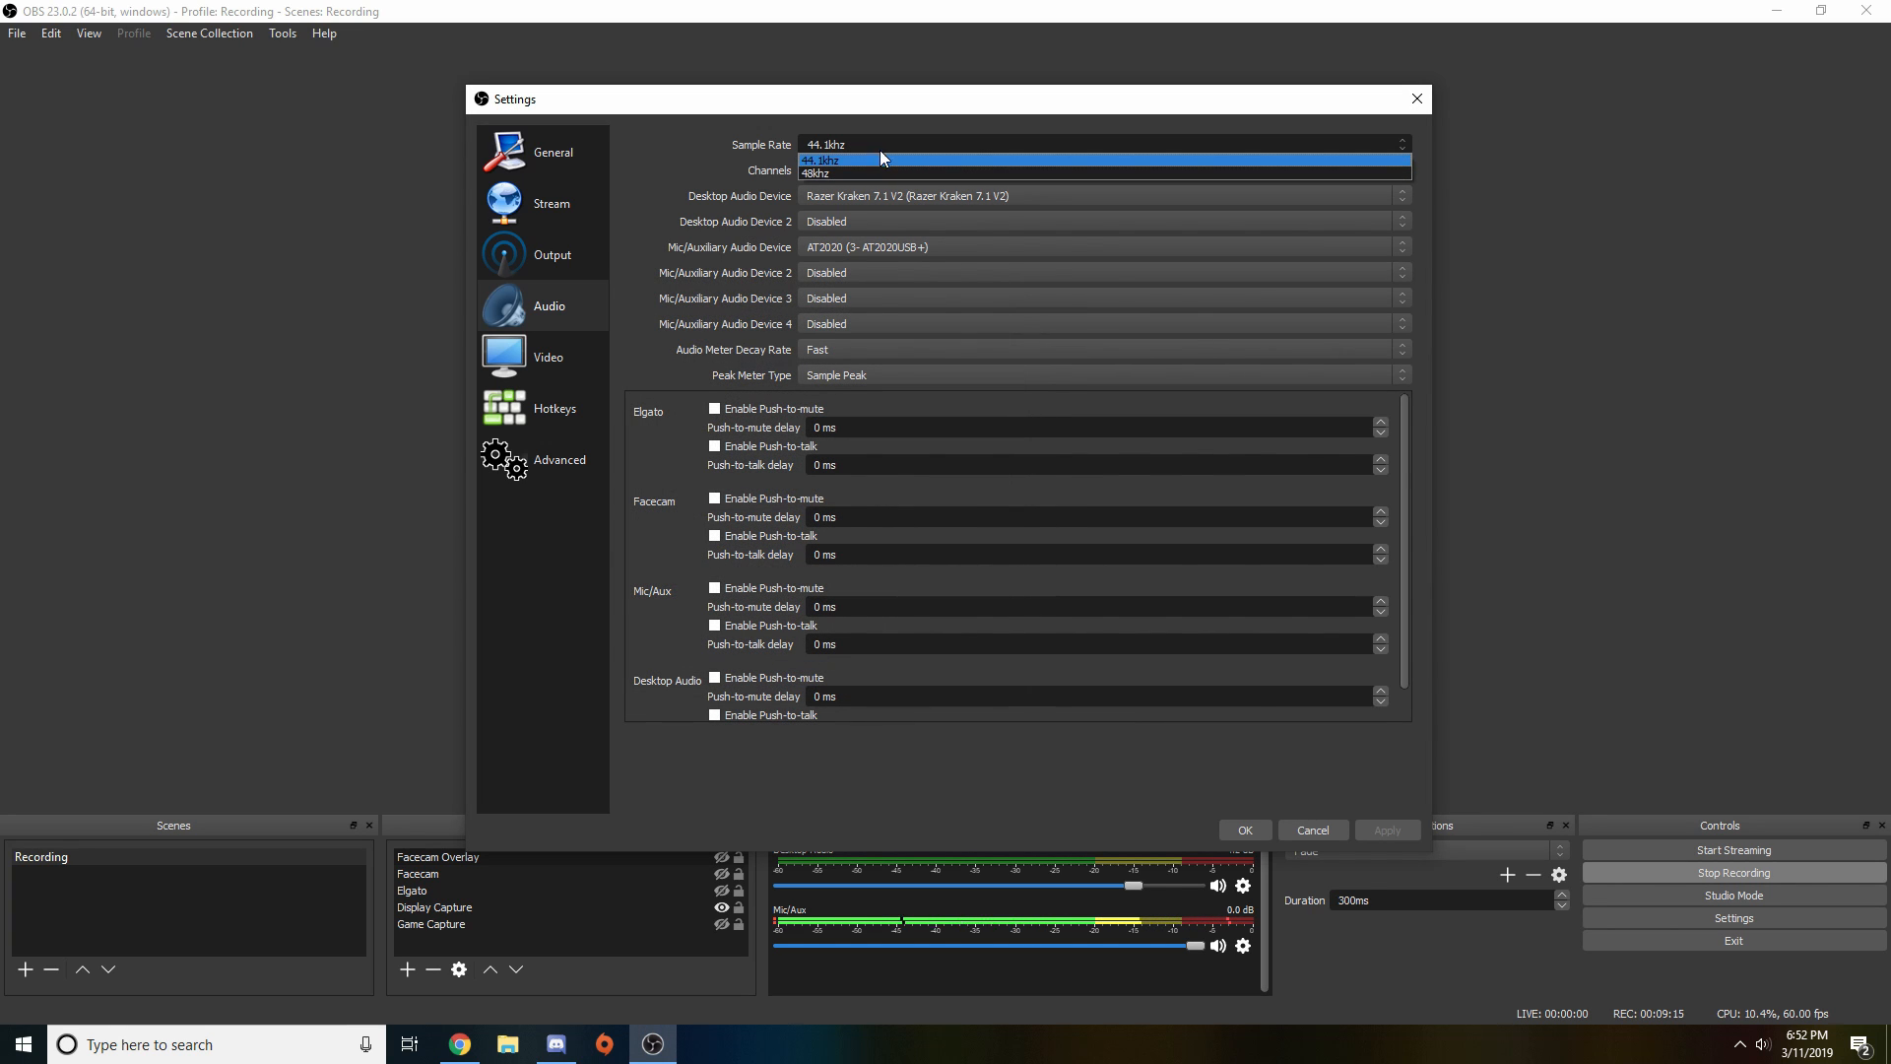
left_click(816, 172)
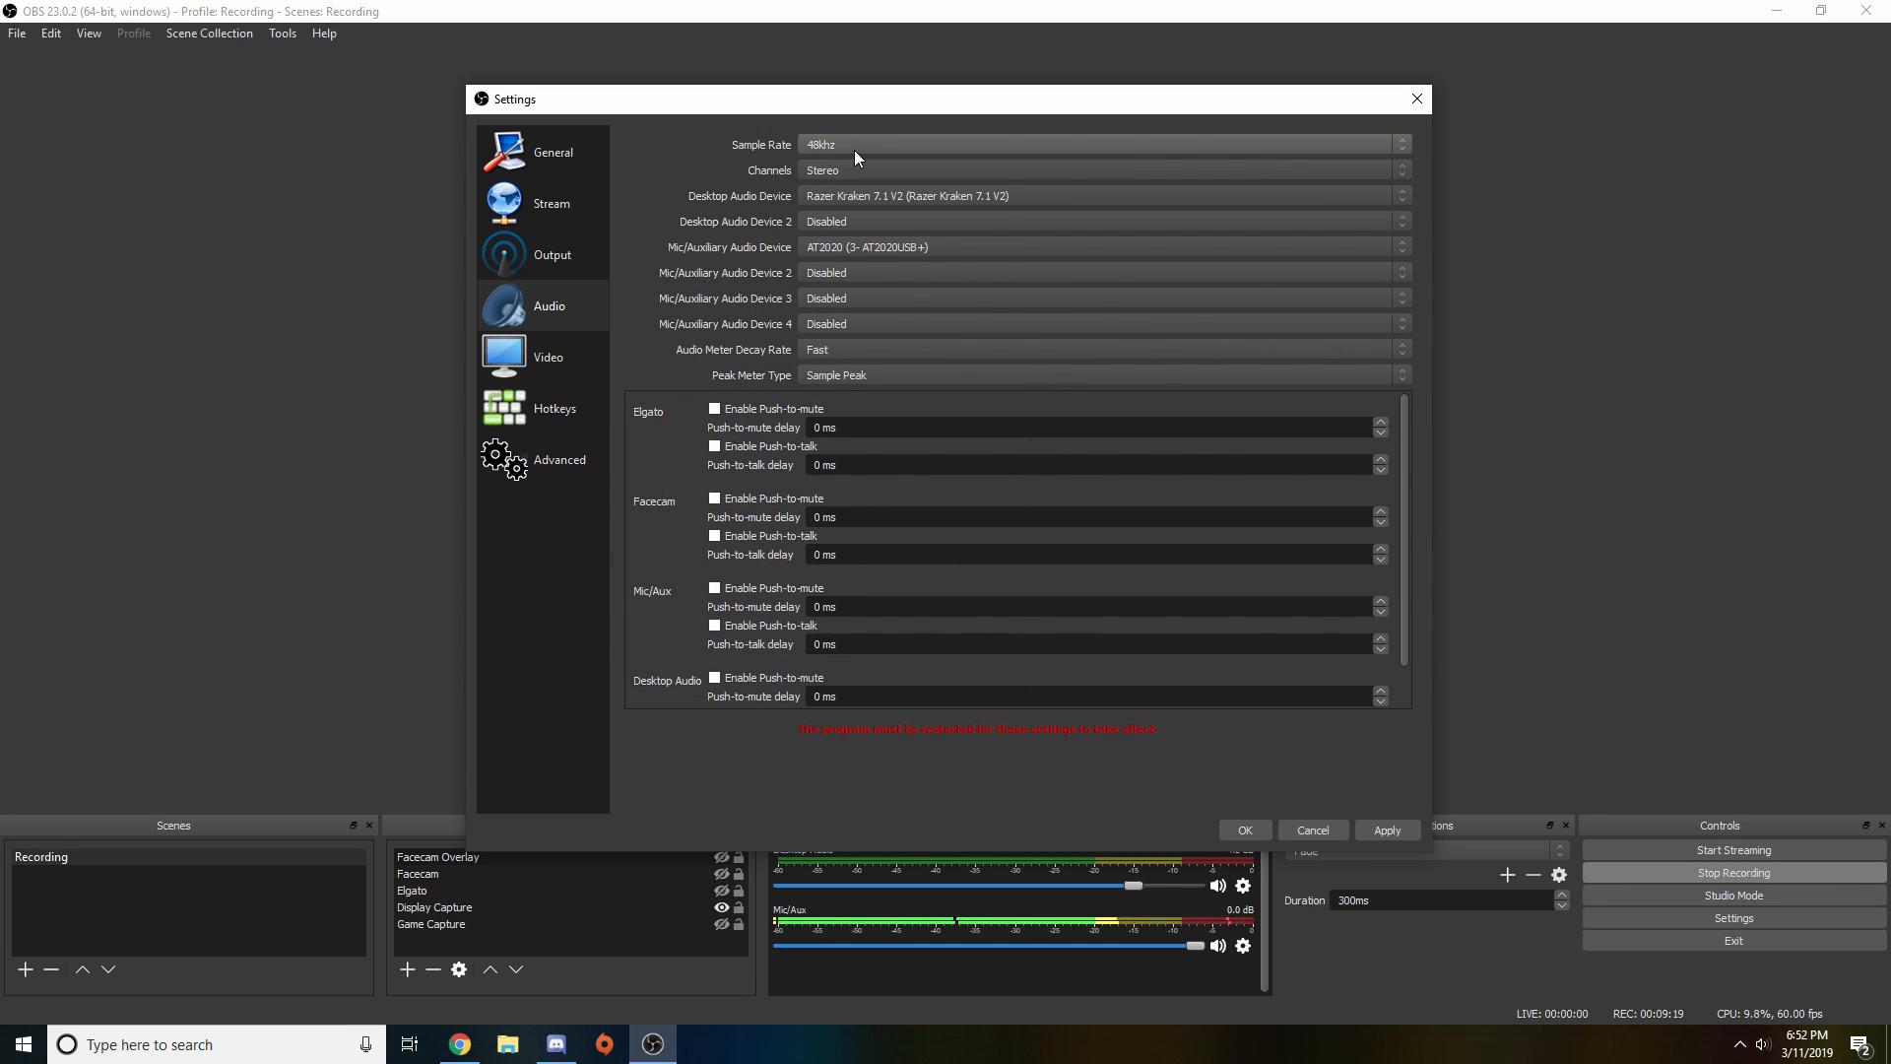
left_click(1097, 143)
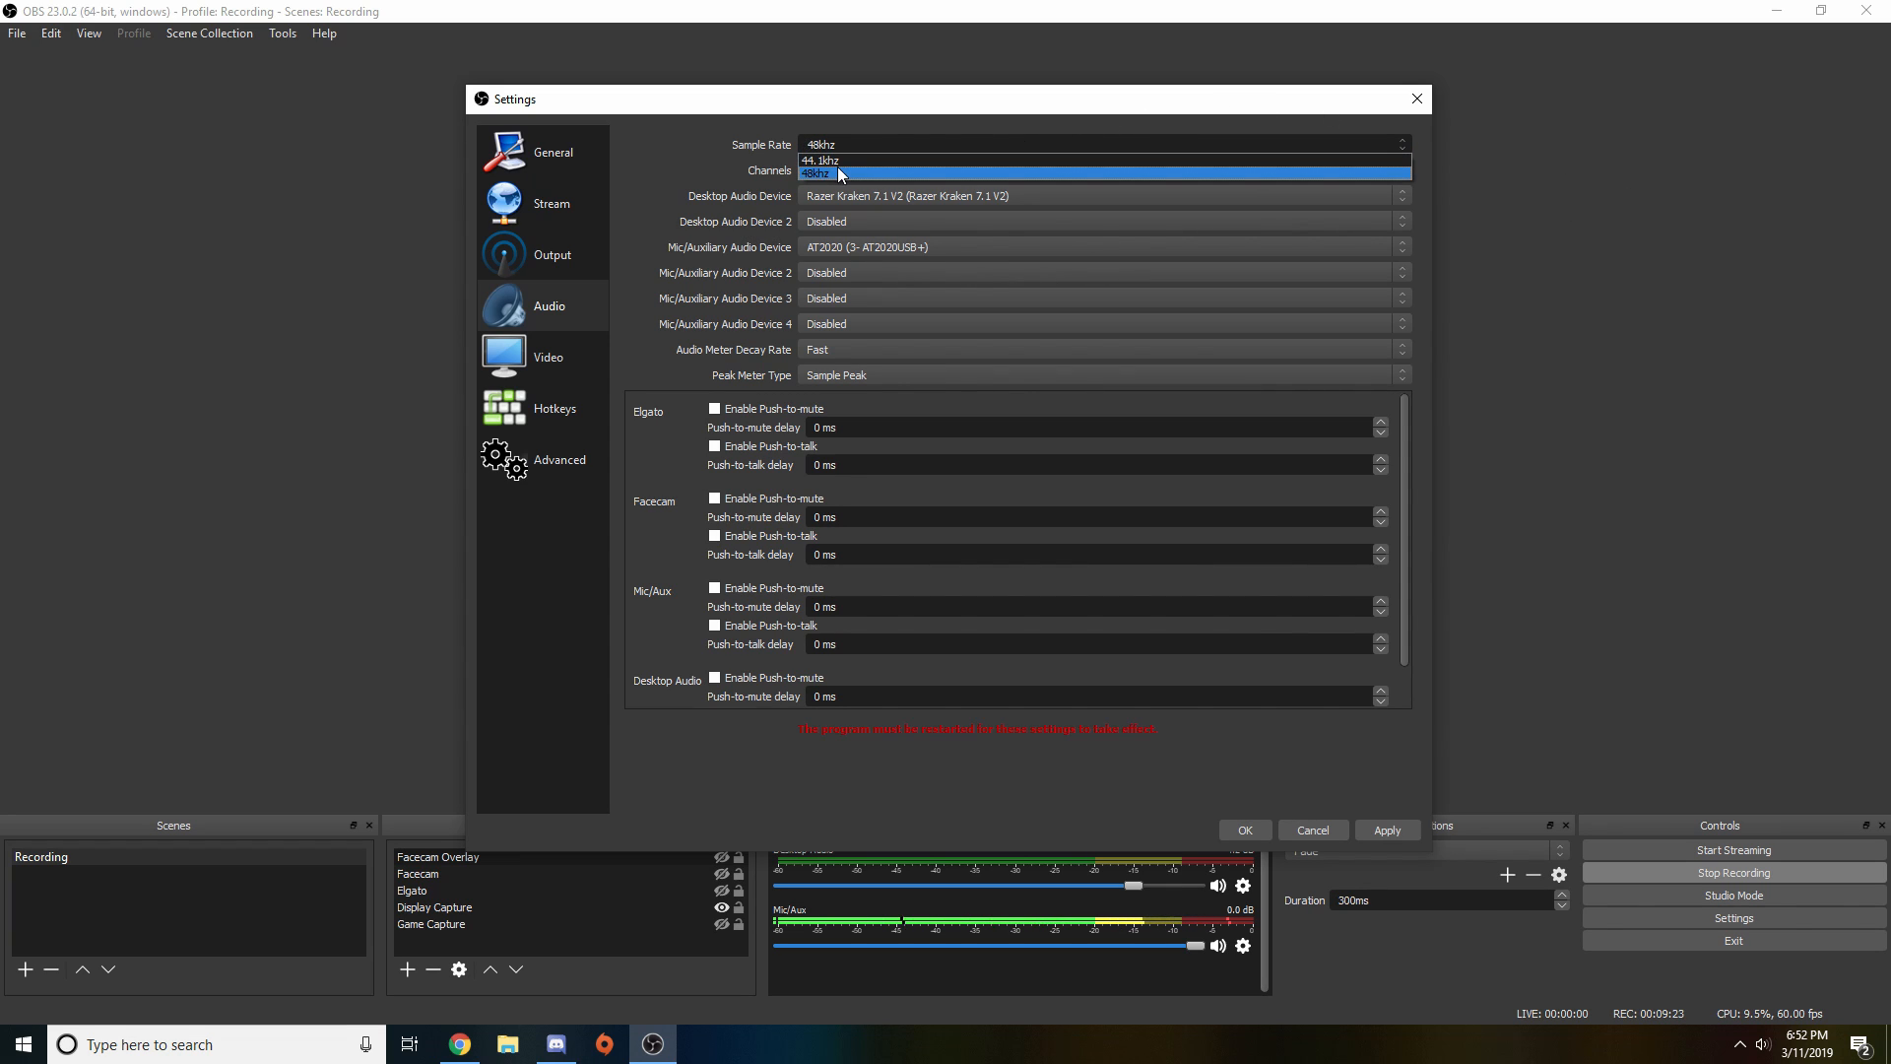
left_click(822, 171)
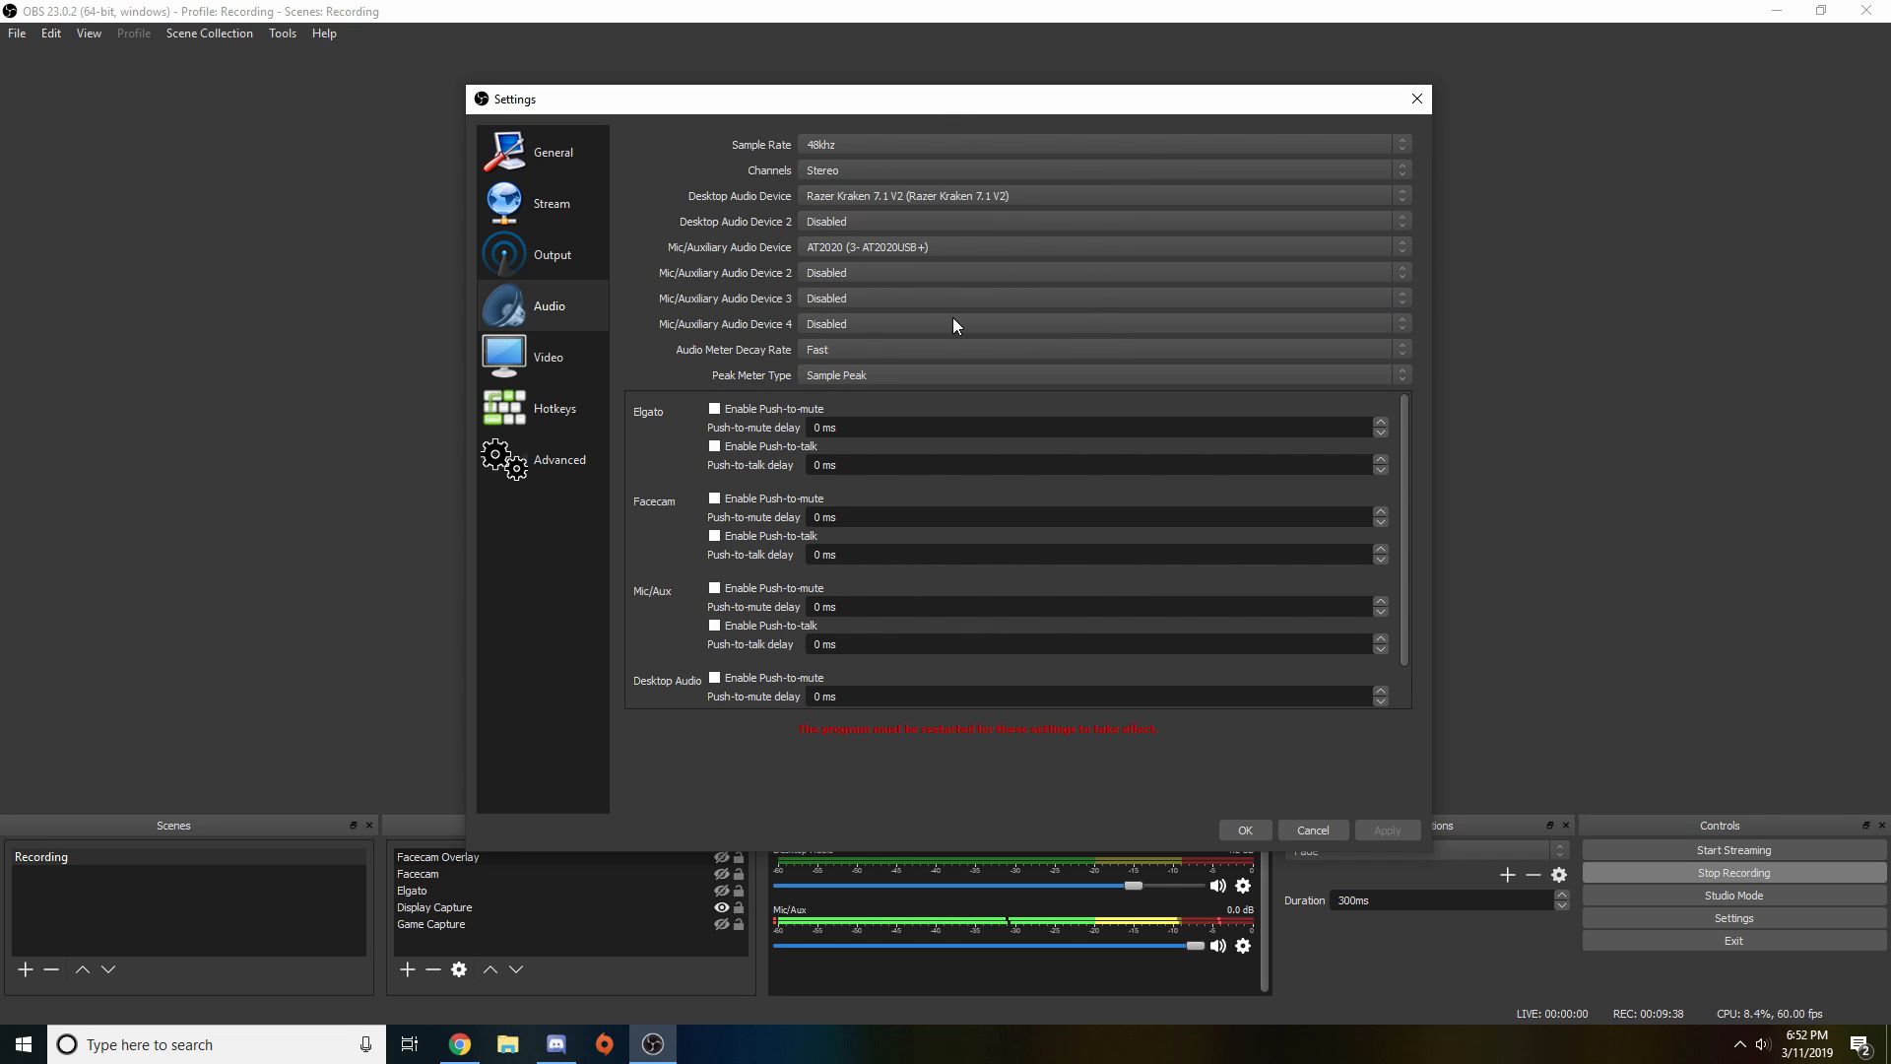
mouse_move(1167, 238)
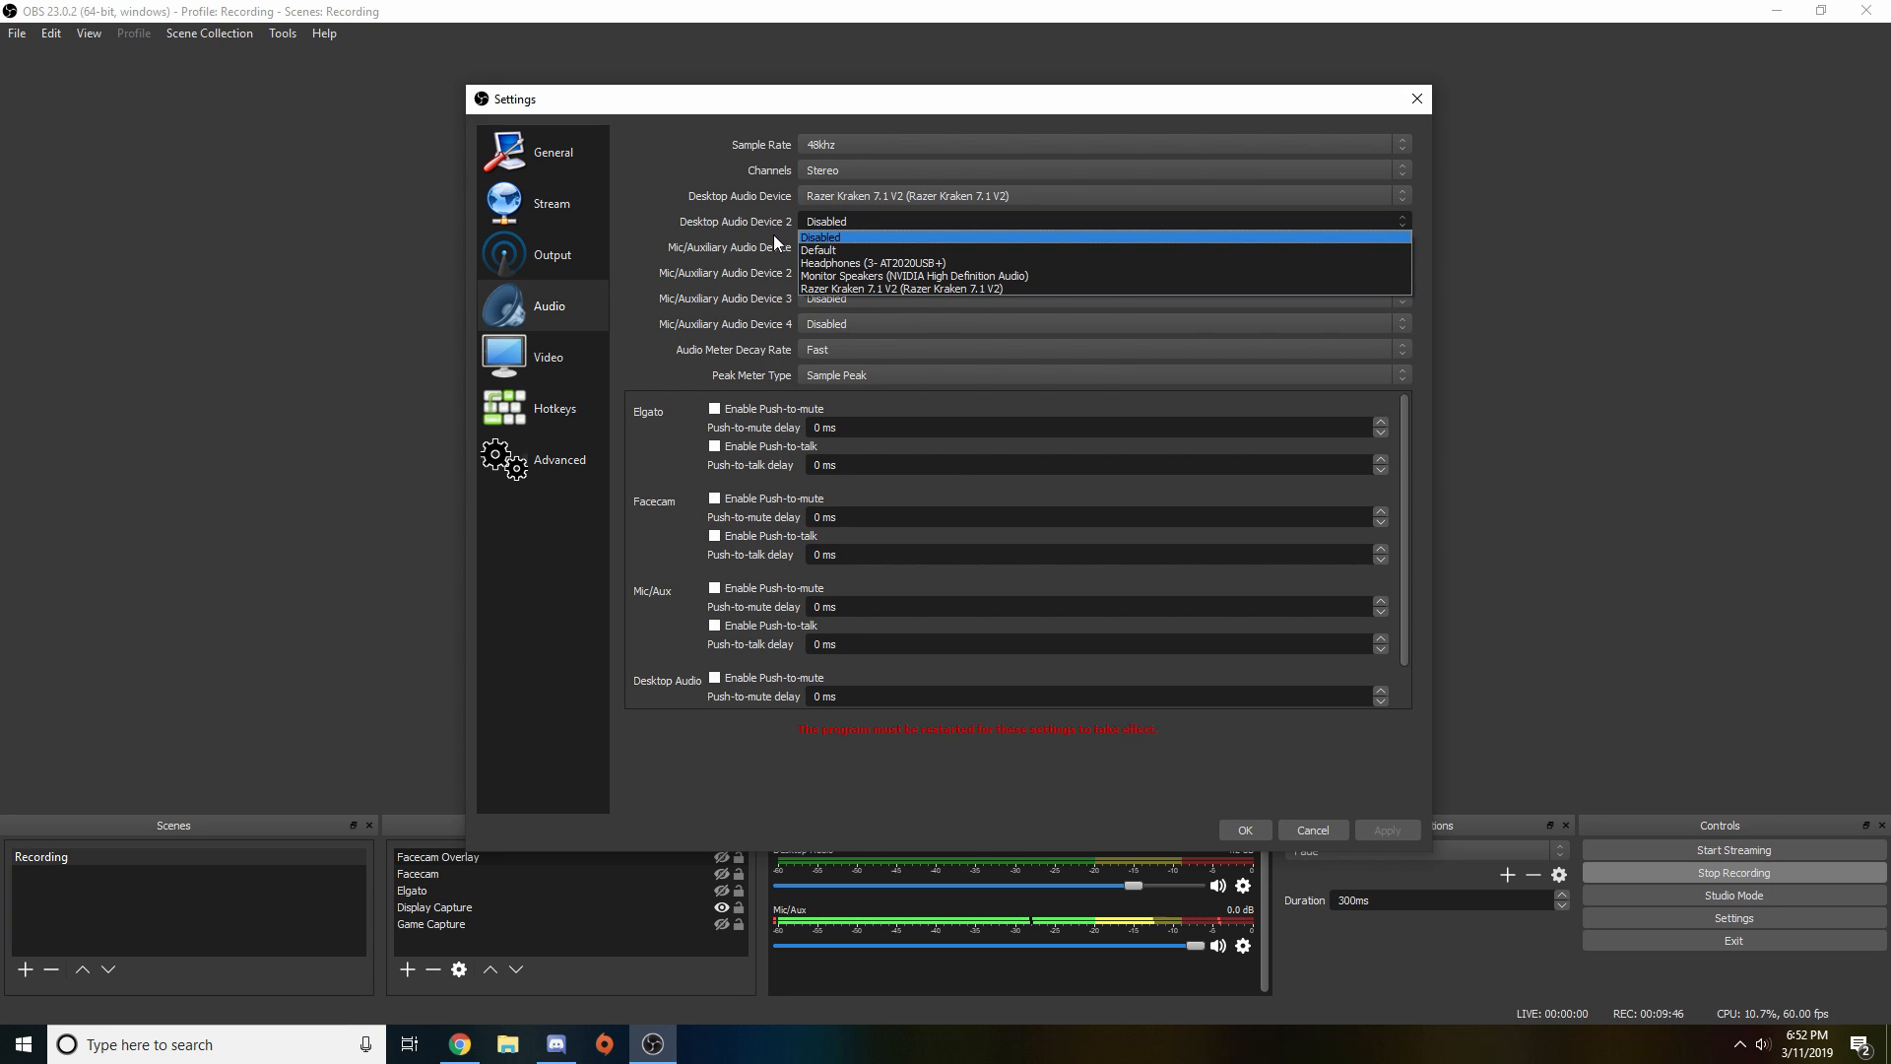
left_click(871, 263)
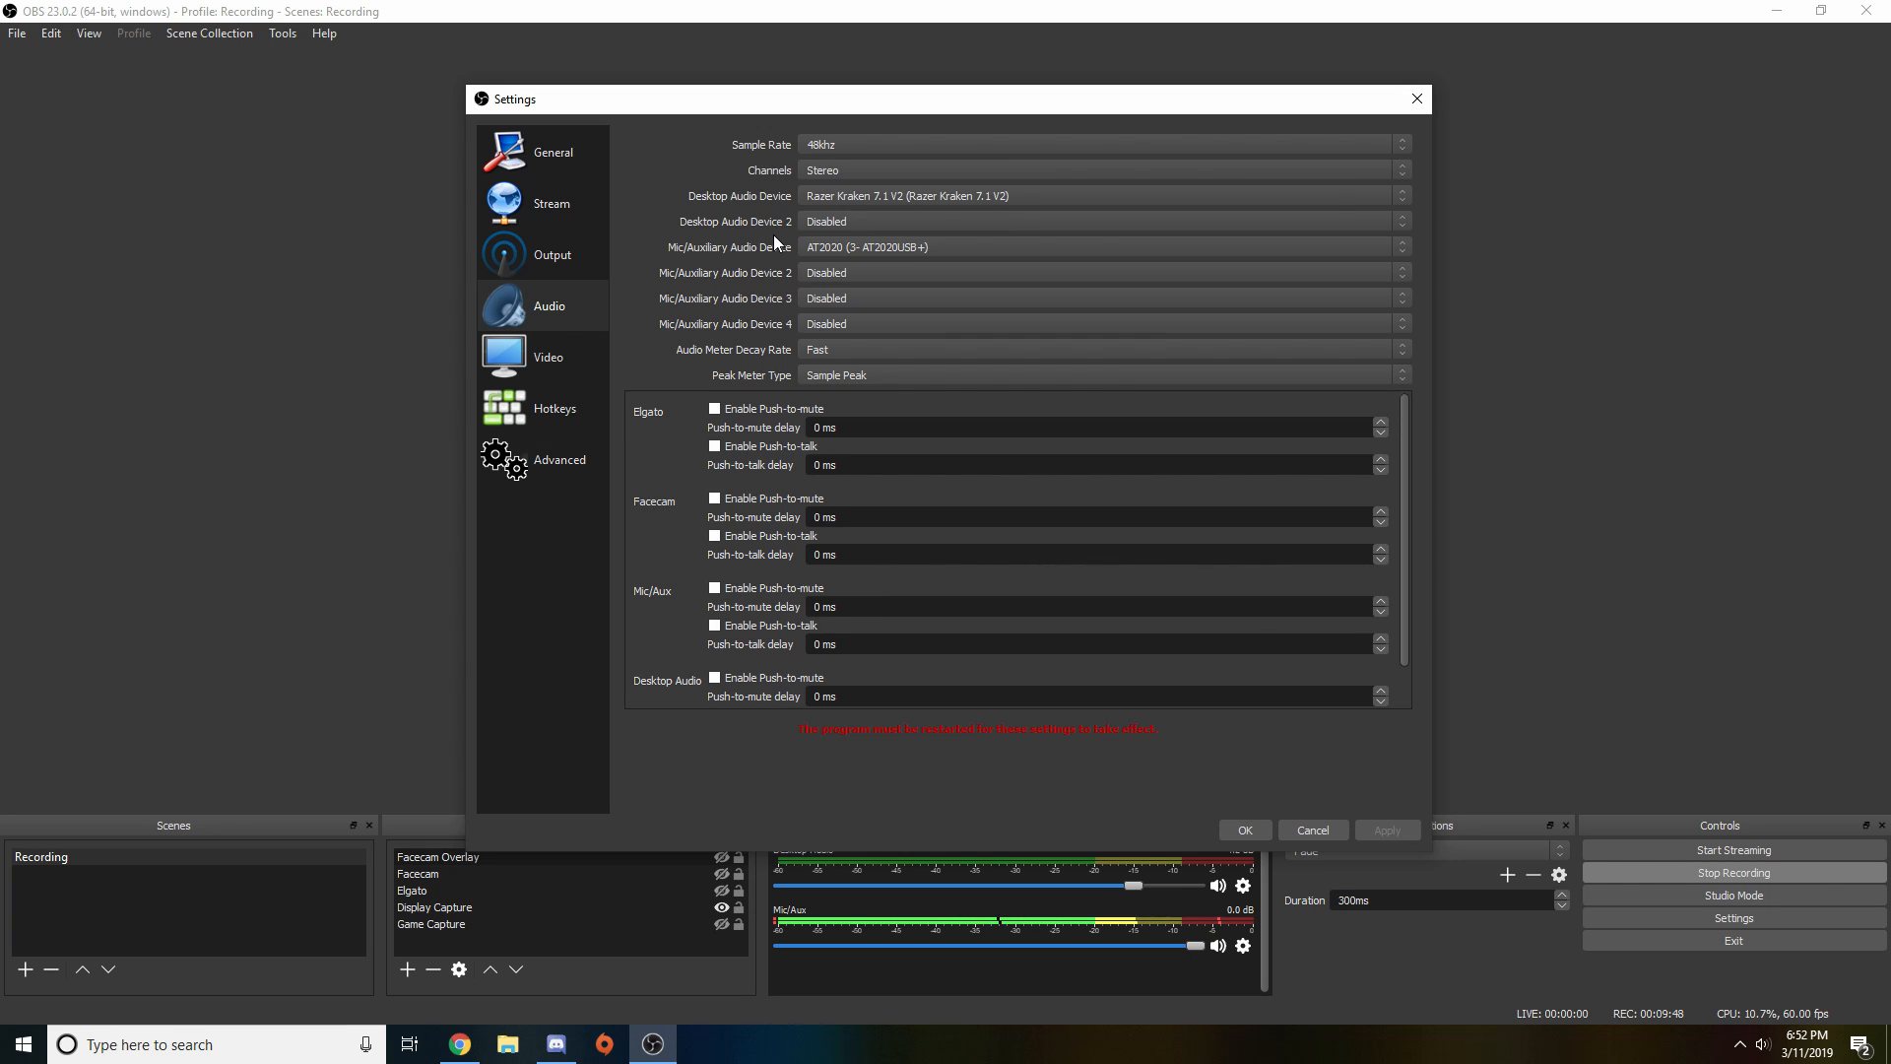
left_click(547, 355)
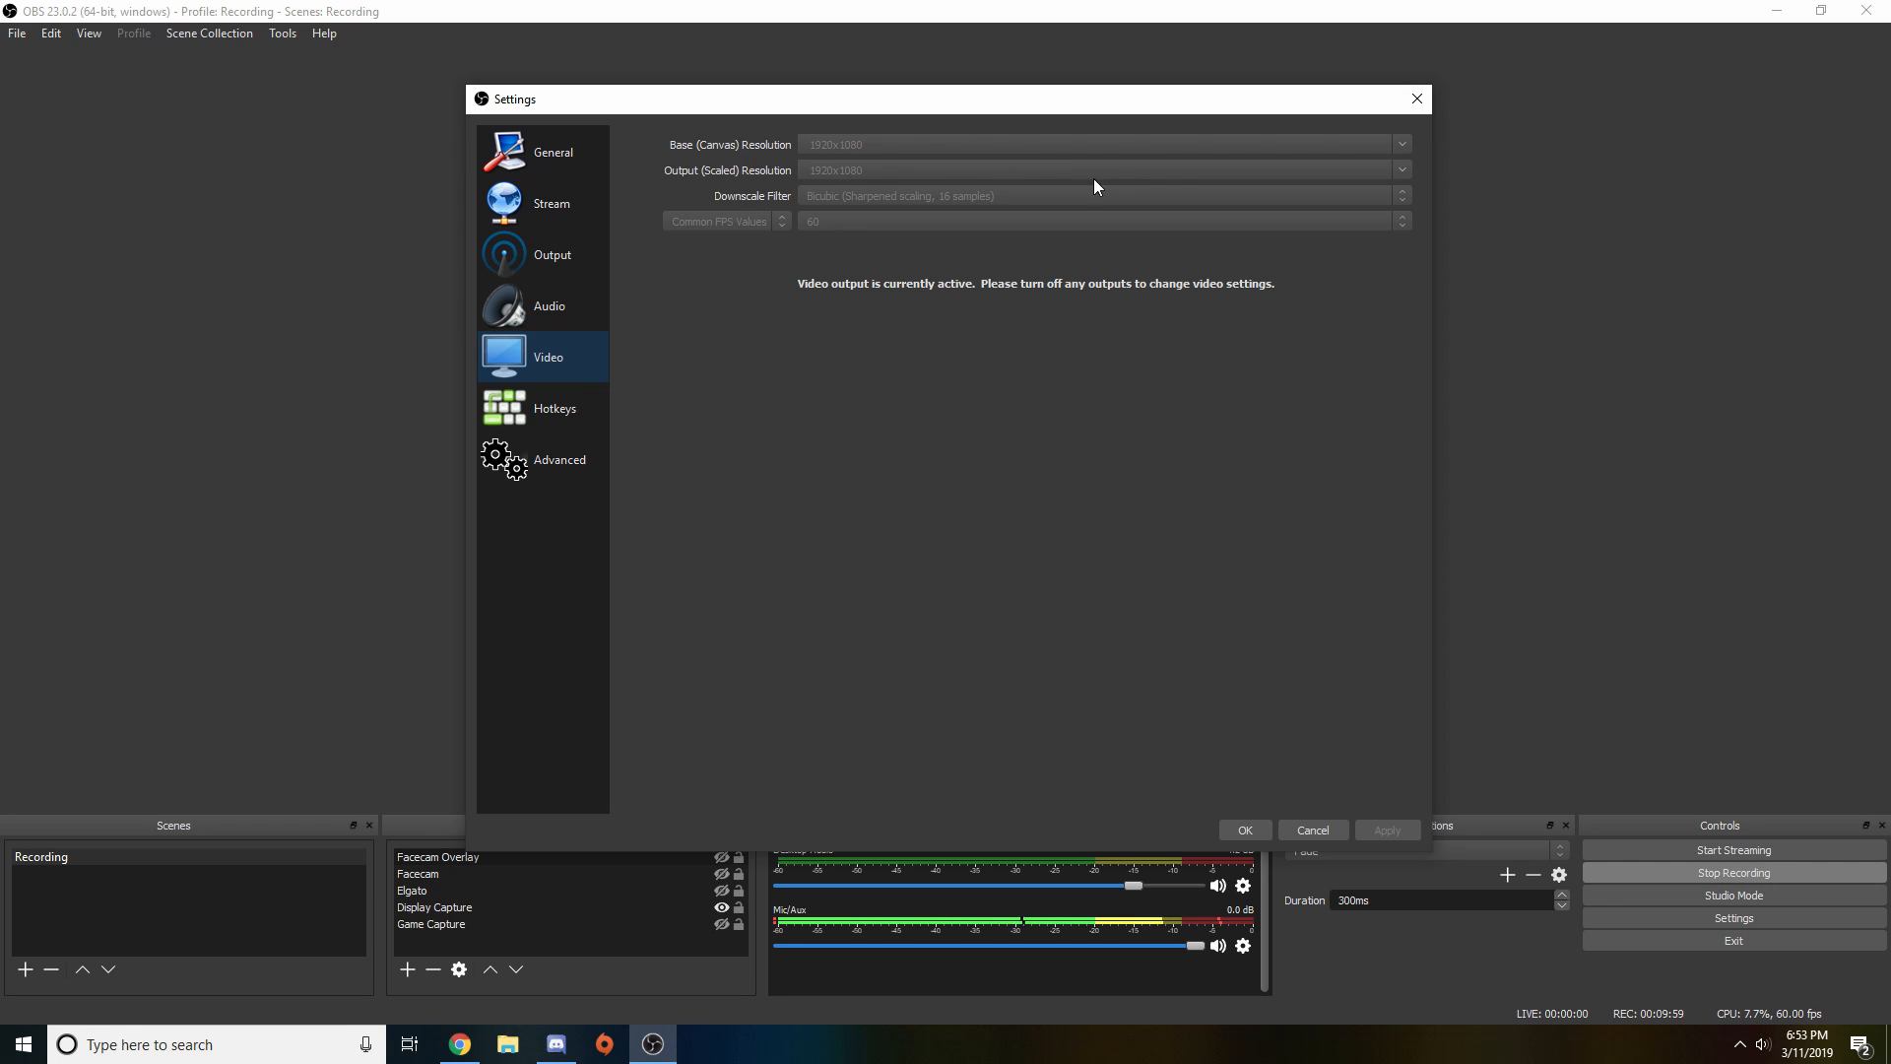
mouse_move(855, 212)
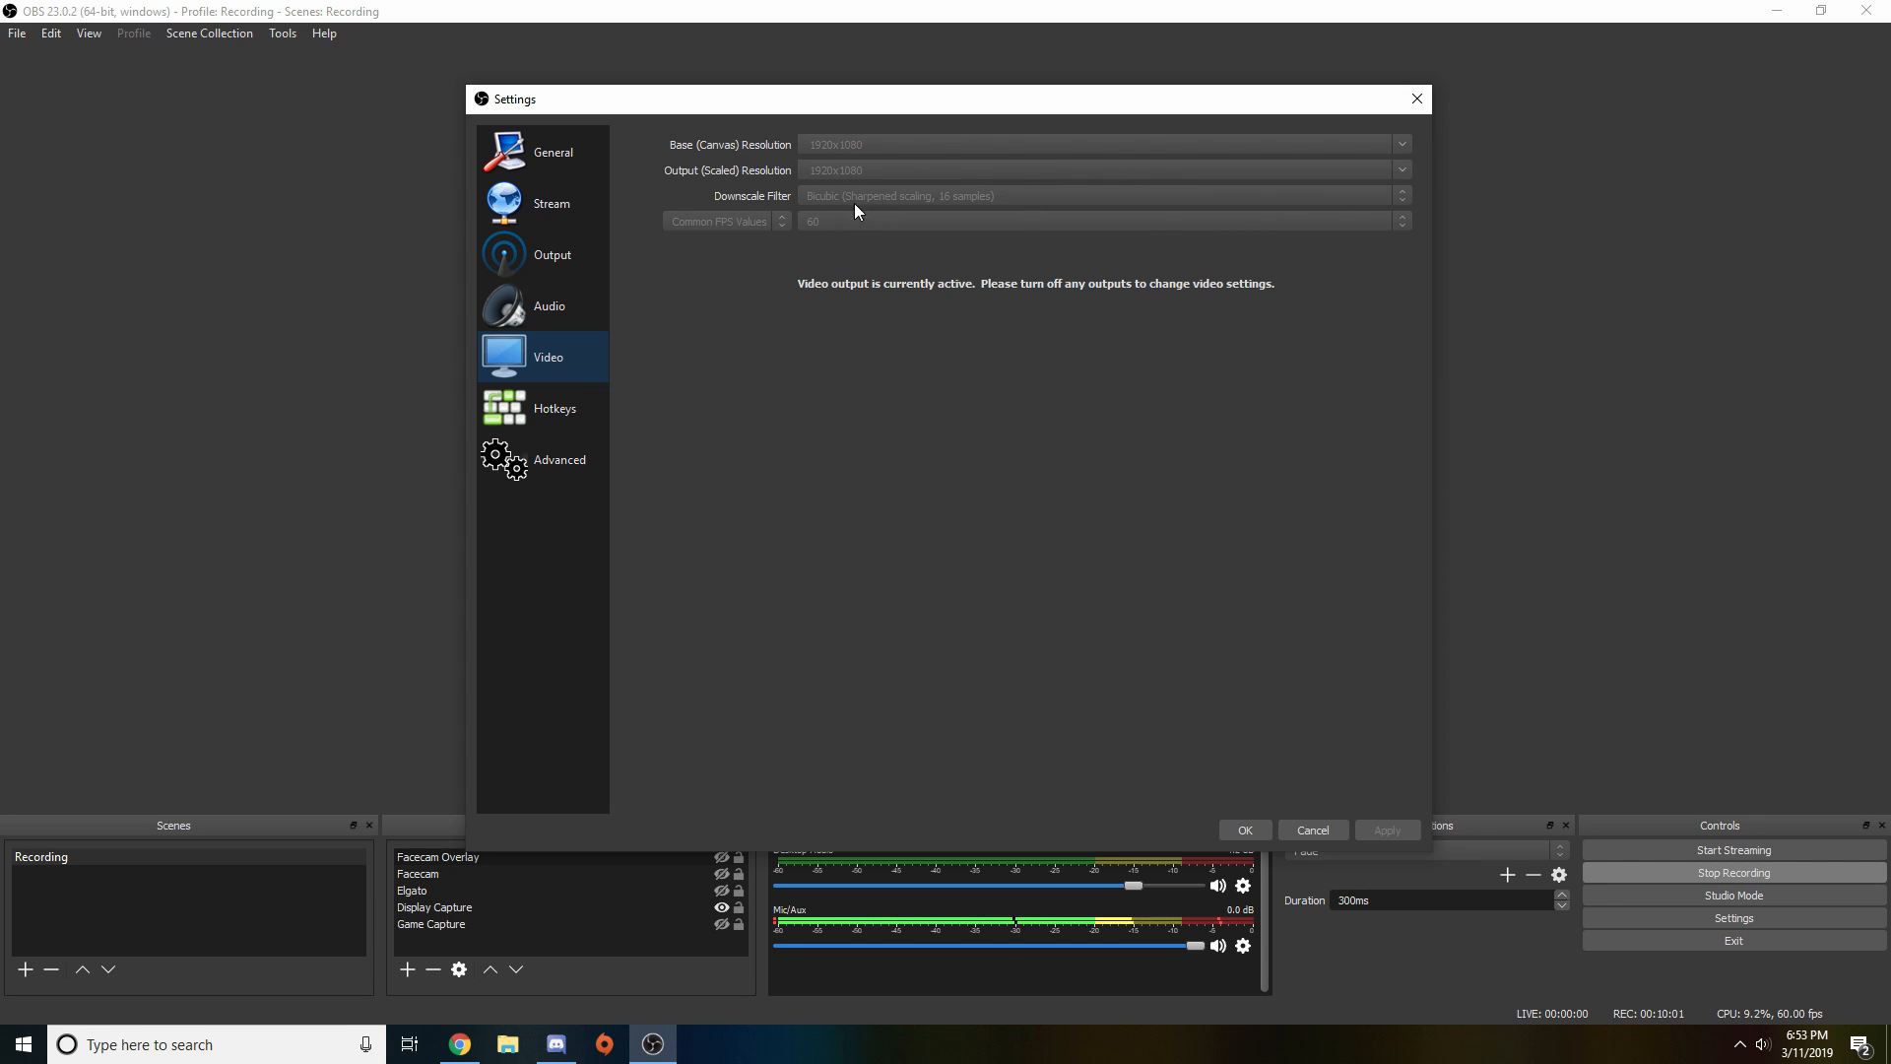
mouse_move(856, 178)
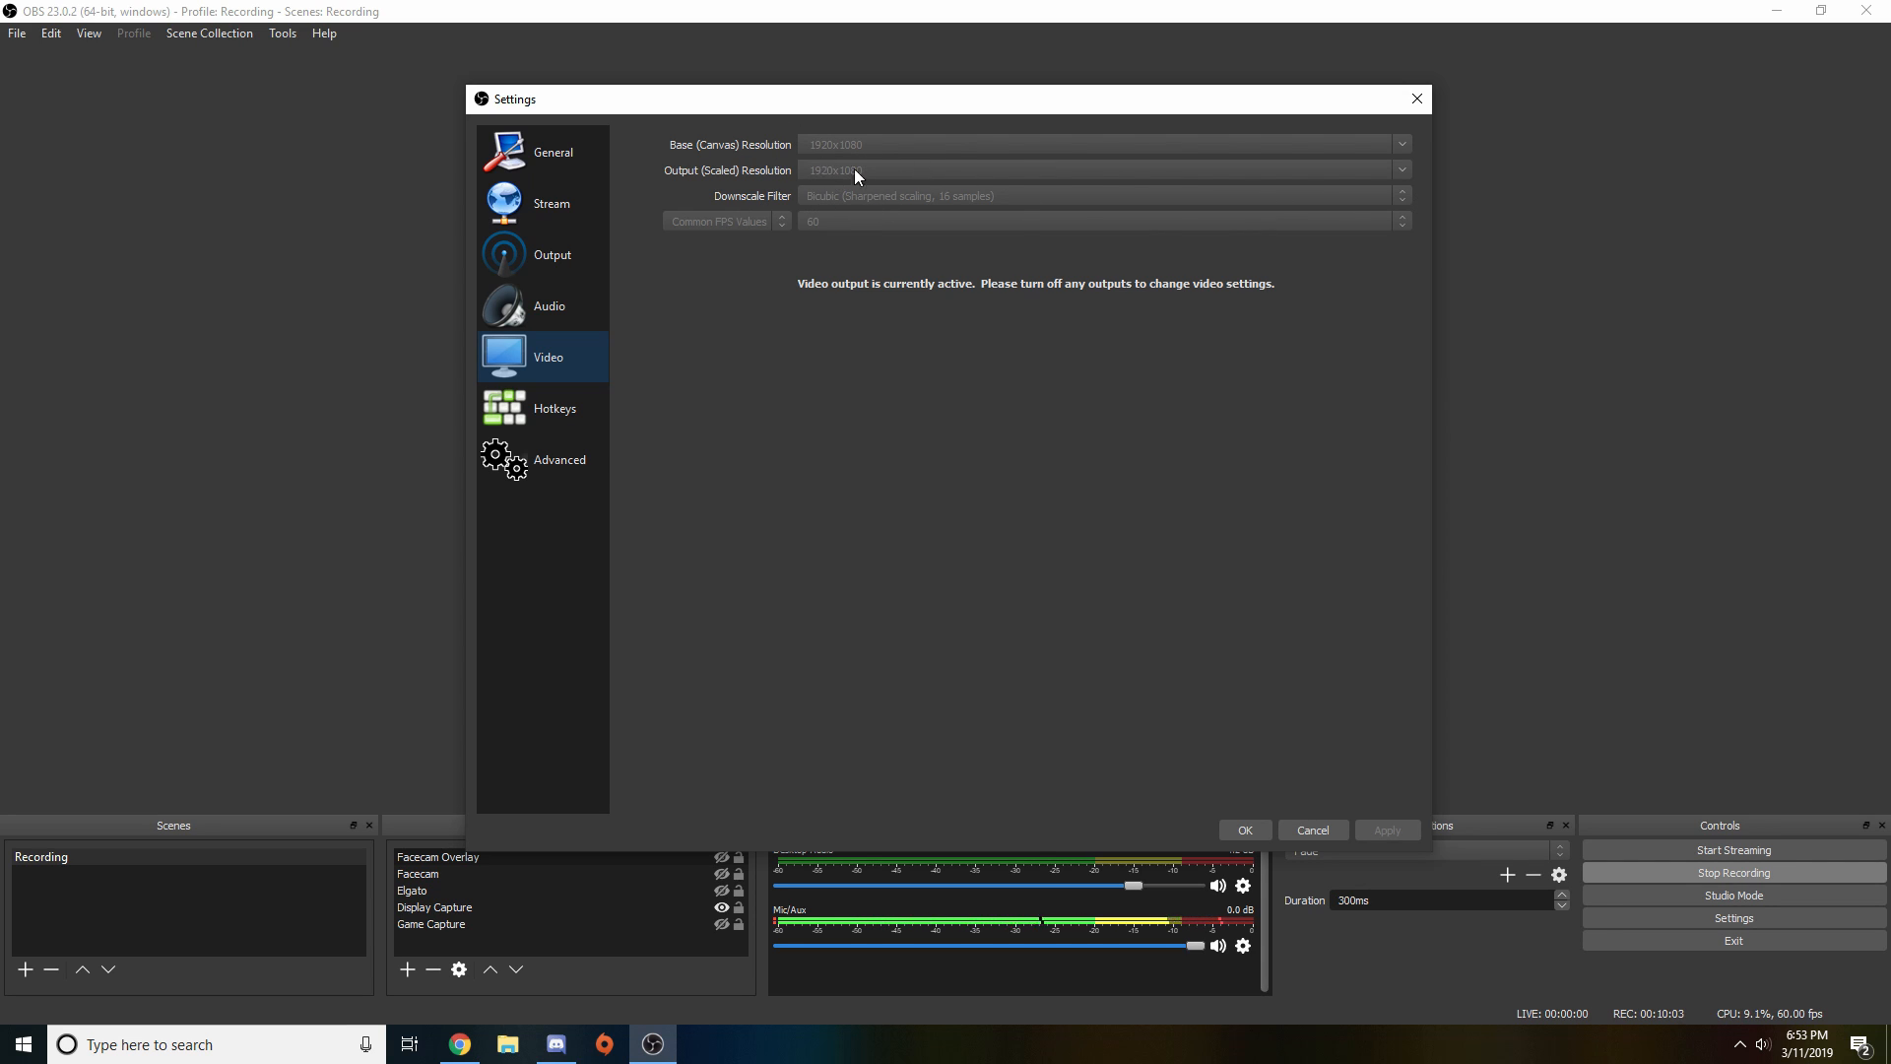
left_click(552, 150)
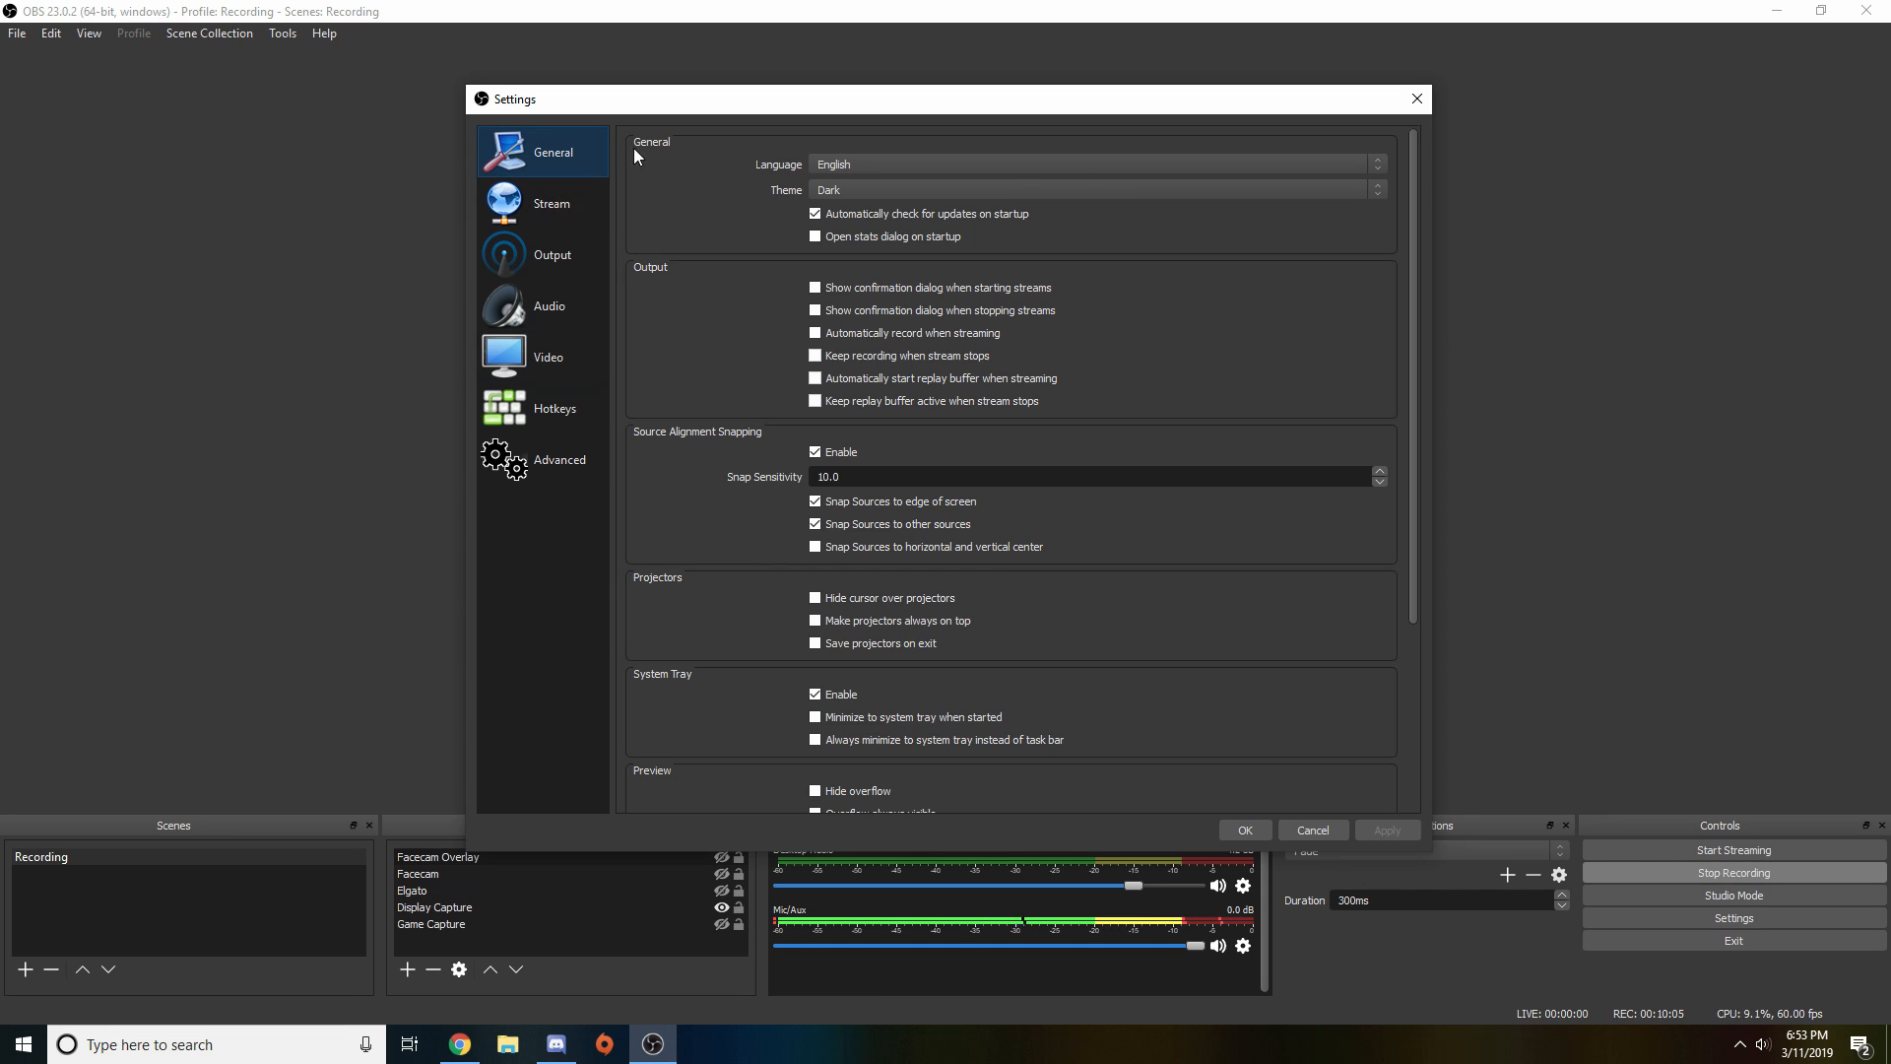
left_click(552, 254)
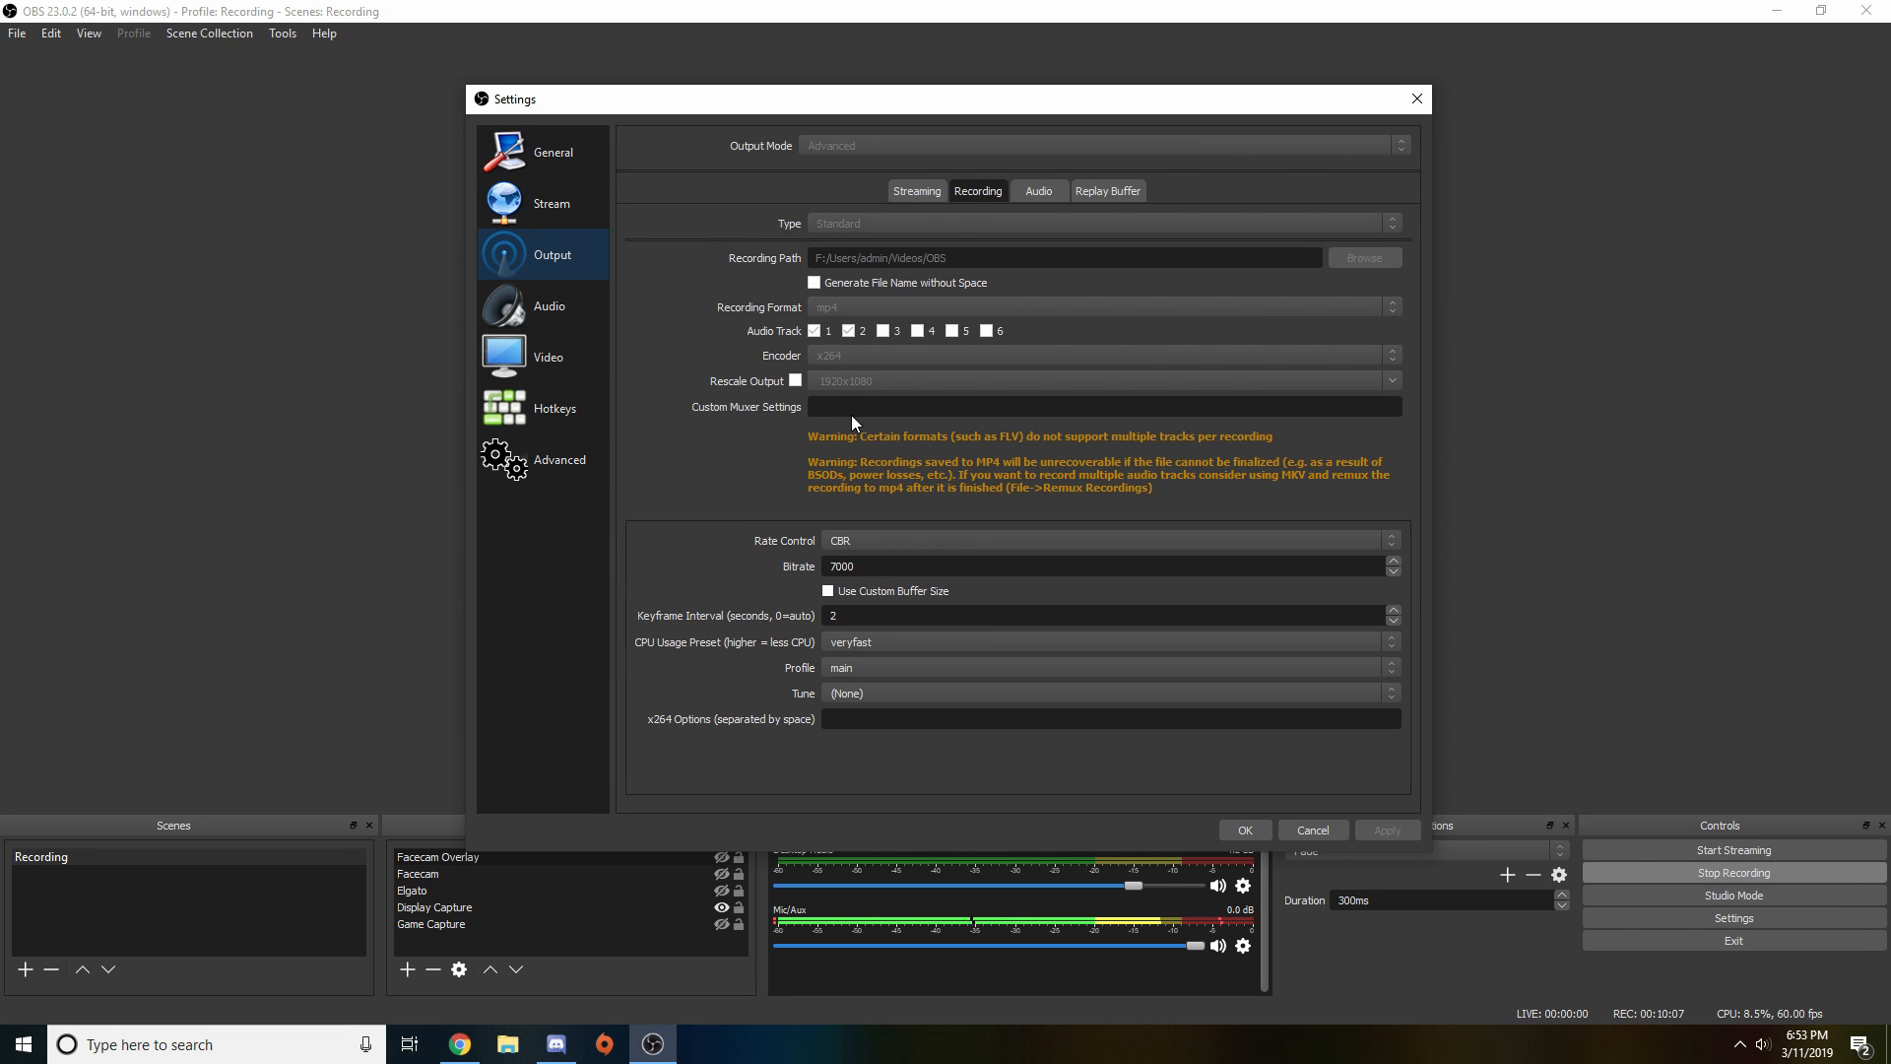
mouse_move(886, 390)
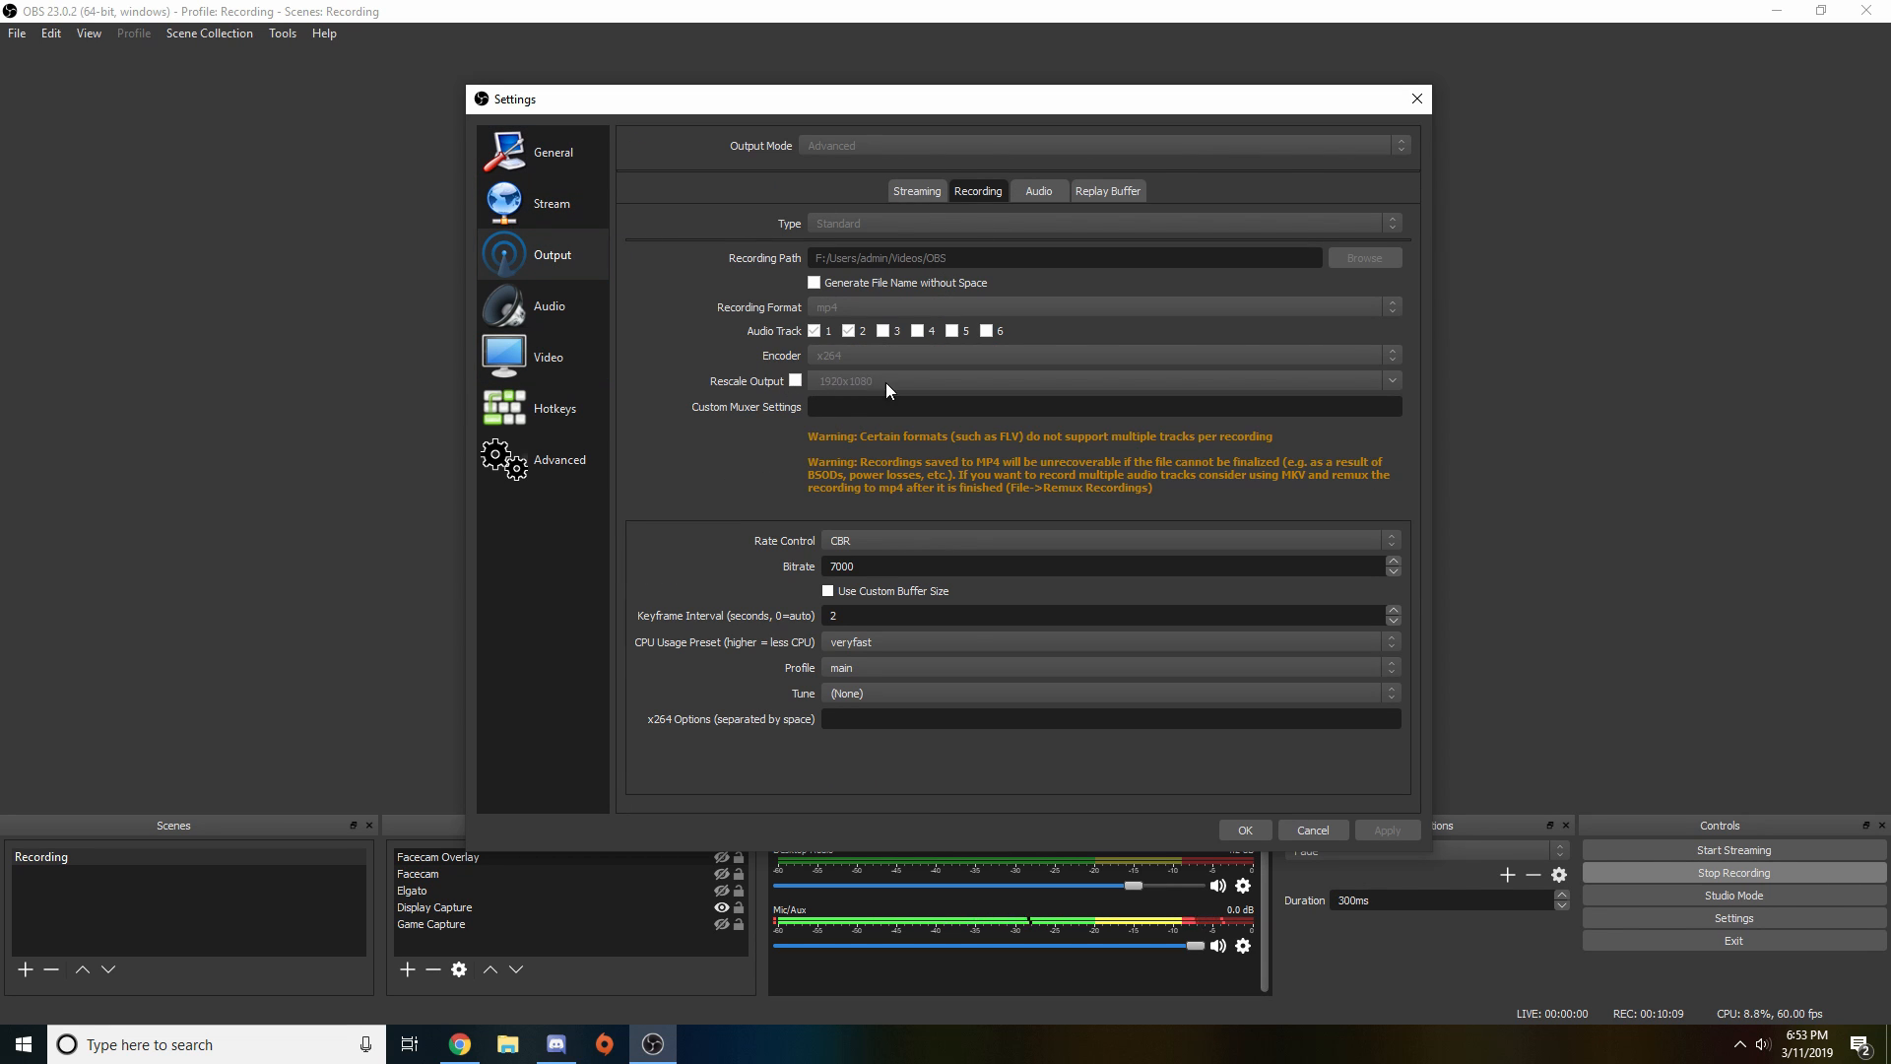
left_click(548, 356)
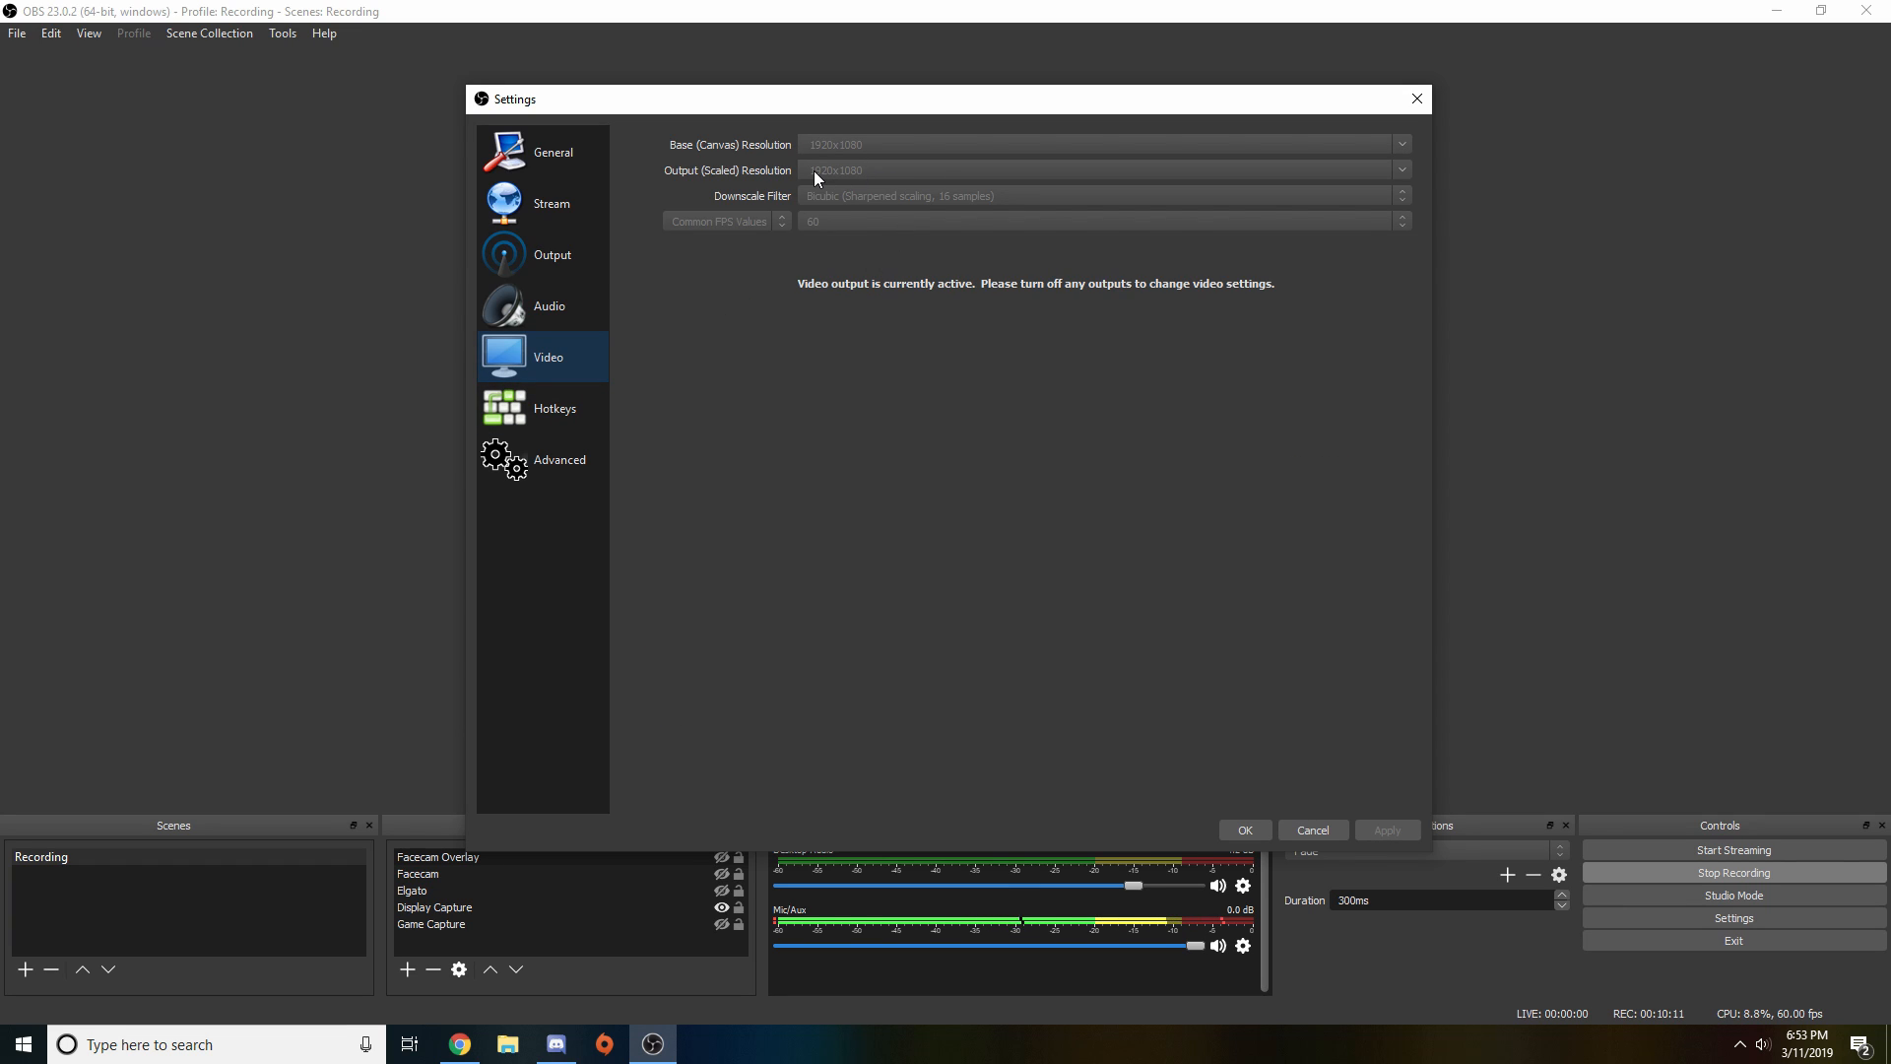
mouse_move(863, 185)
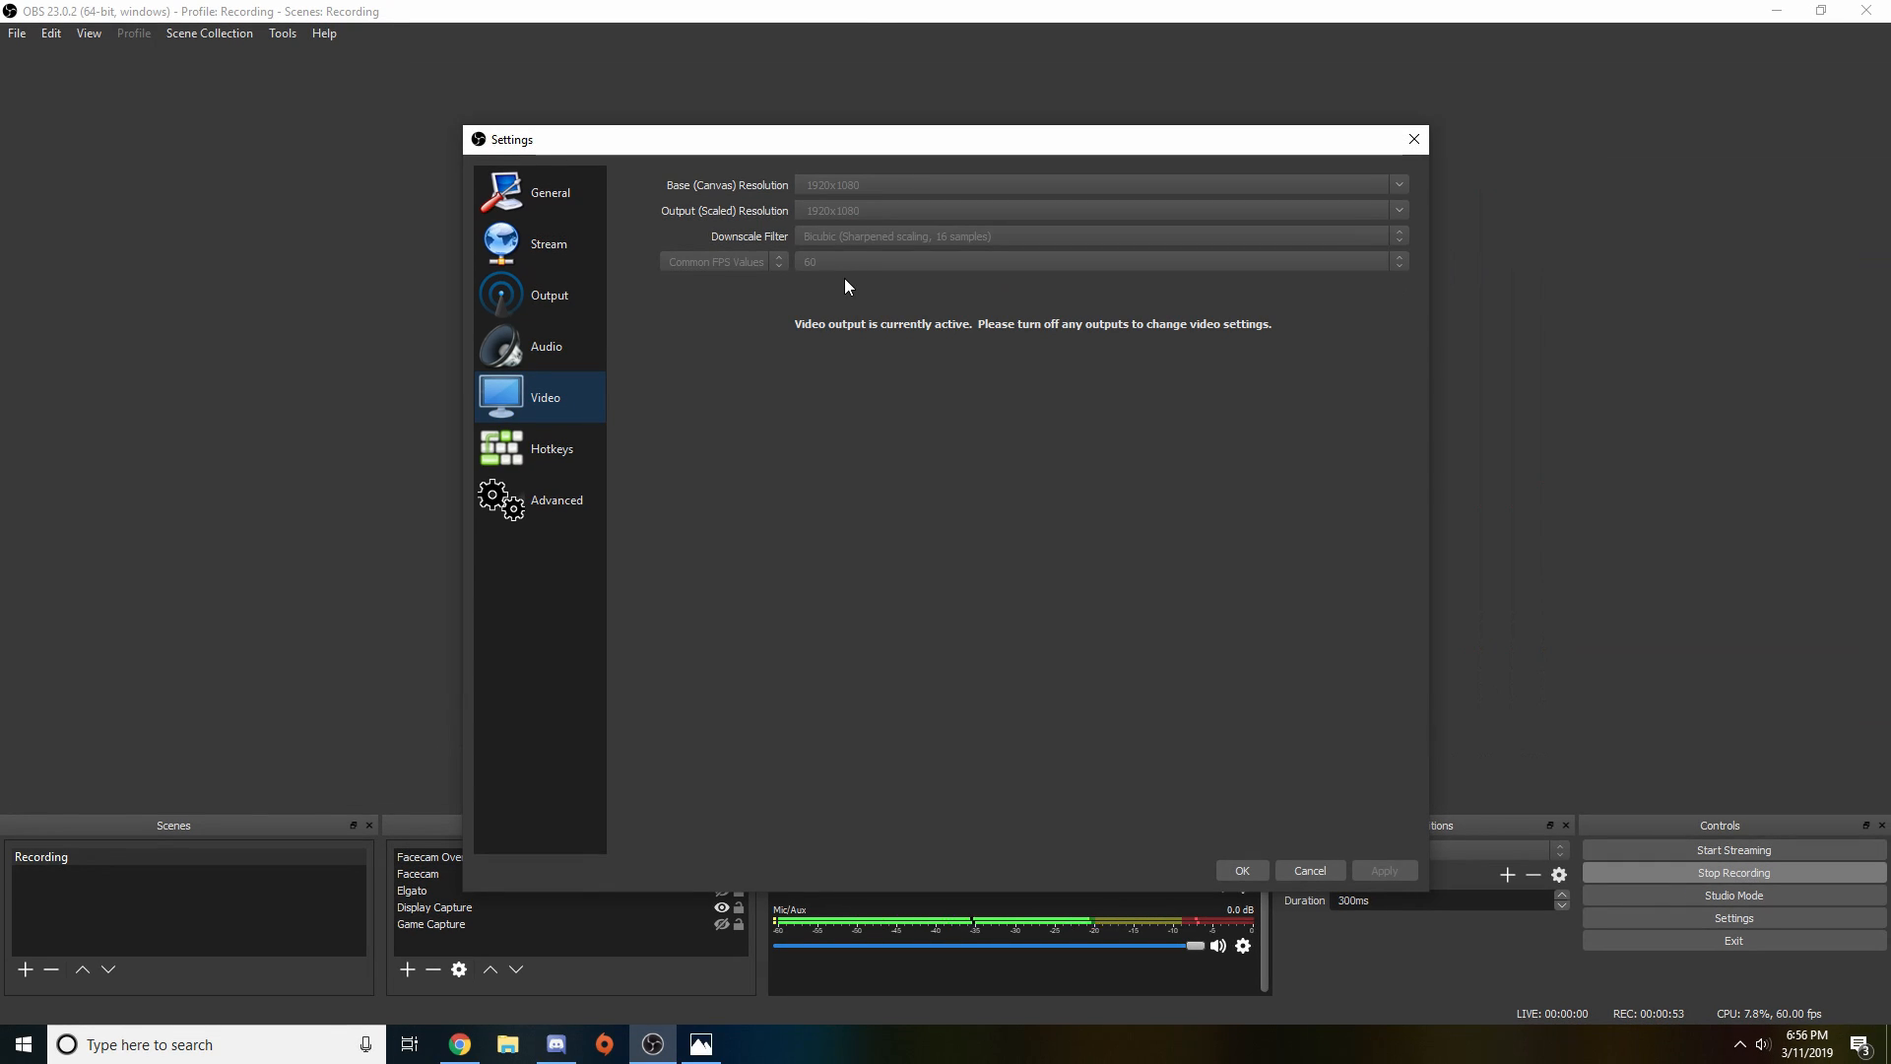
mouse_move(832, 275)
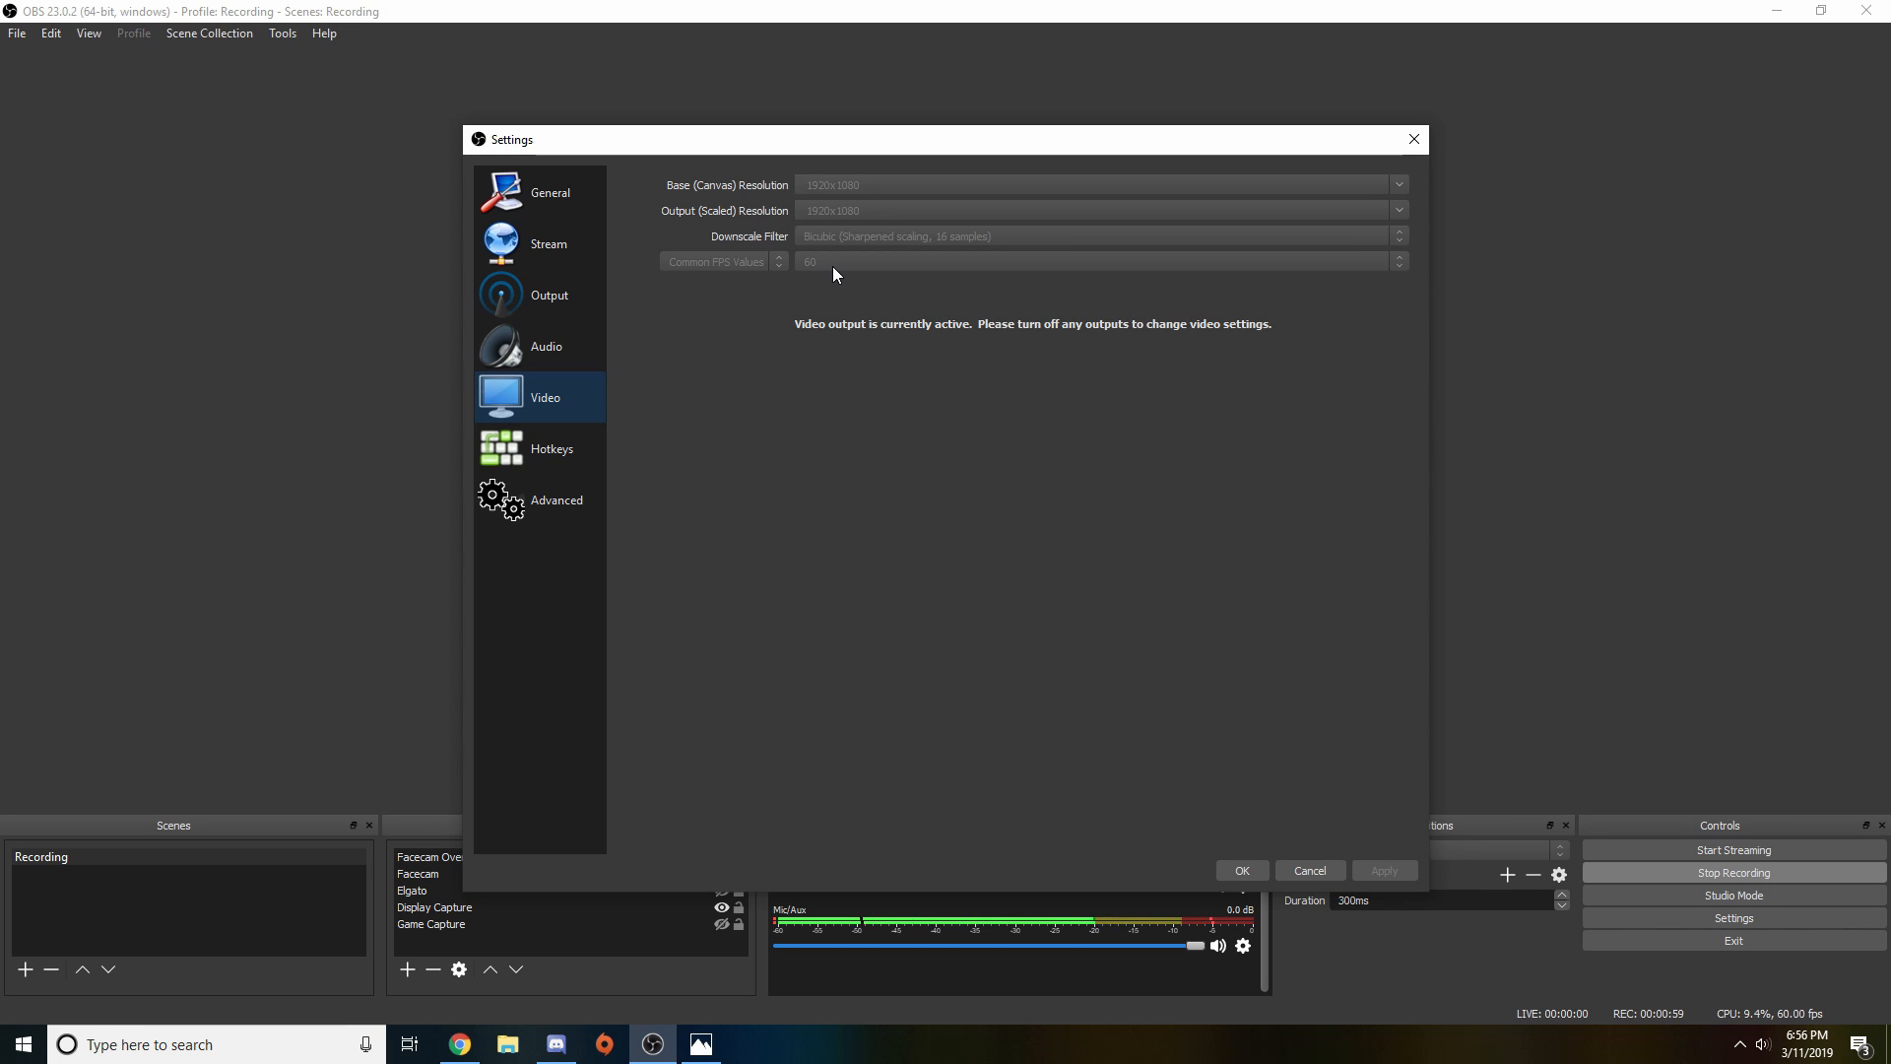
Review the YUV color space options on the Advanced page, then return to General
left_click(554, 499)
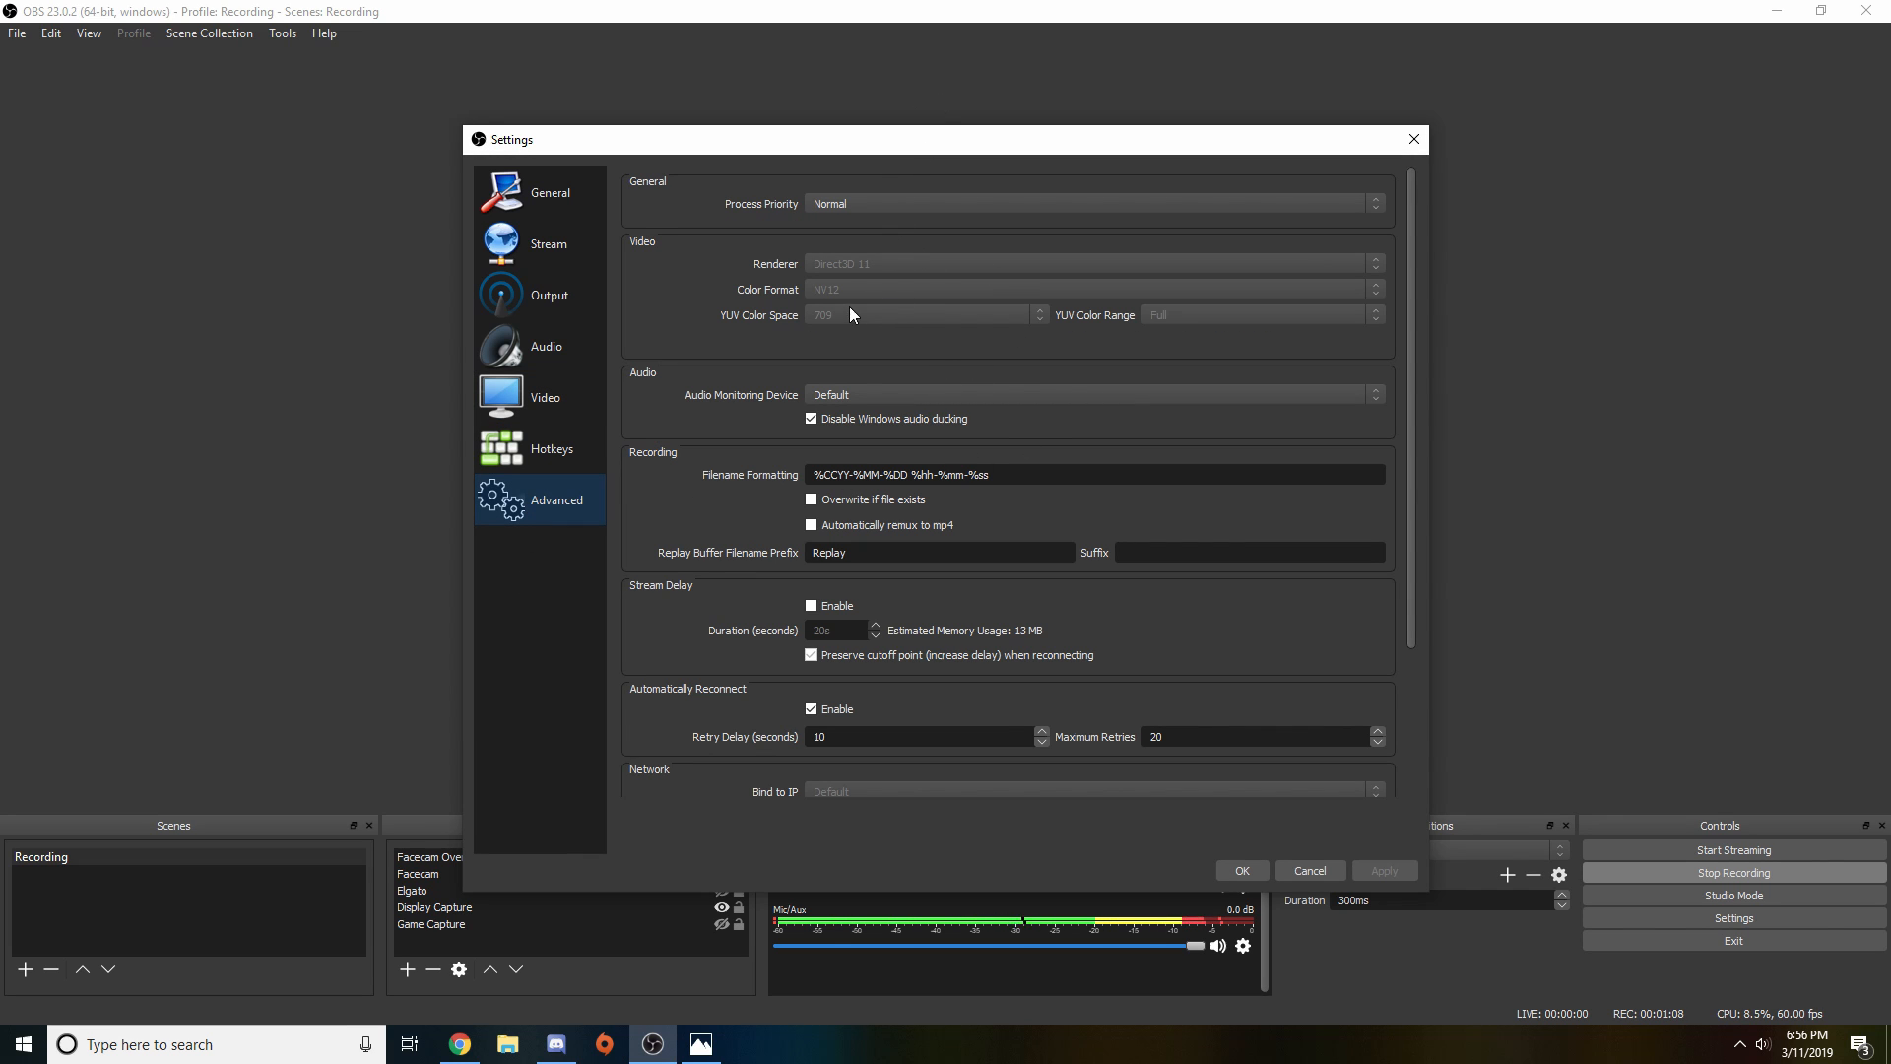
mouse_move(960, 220)
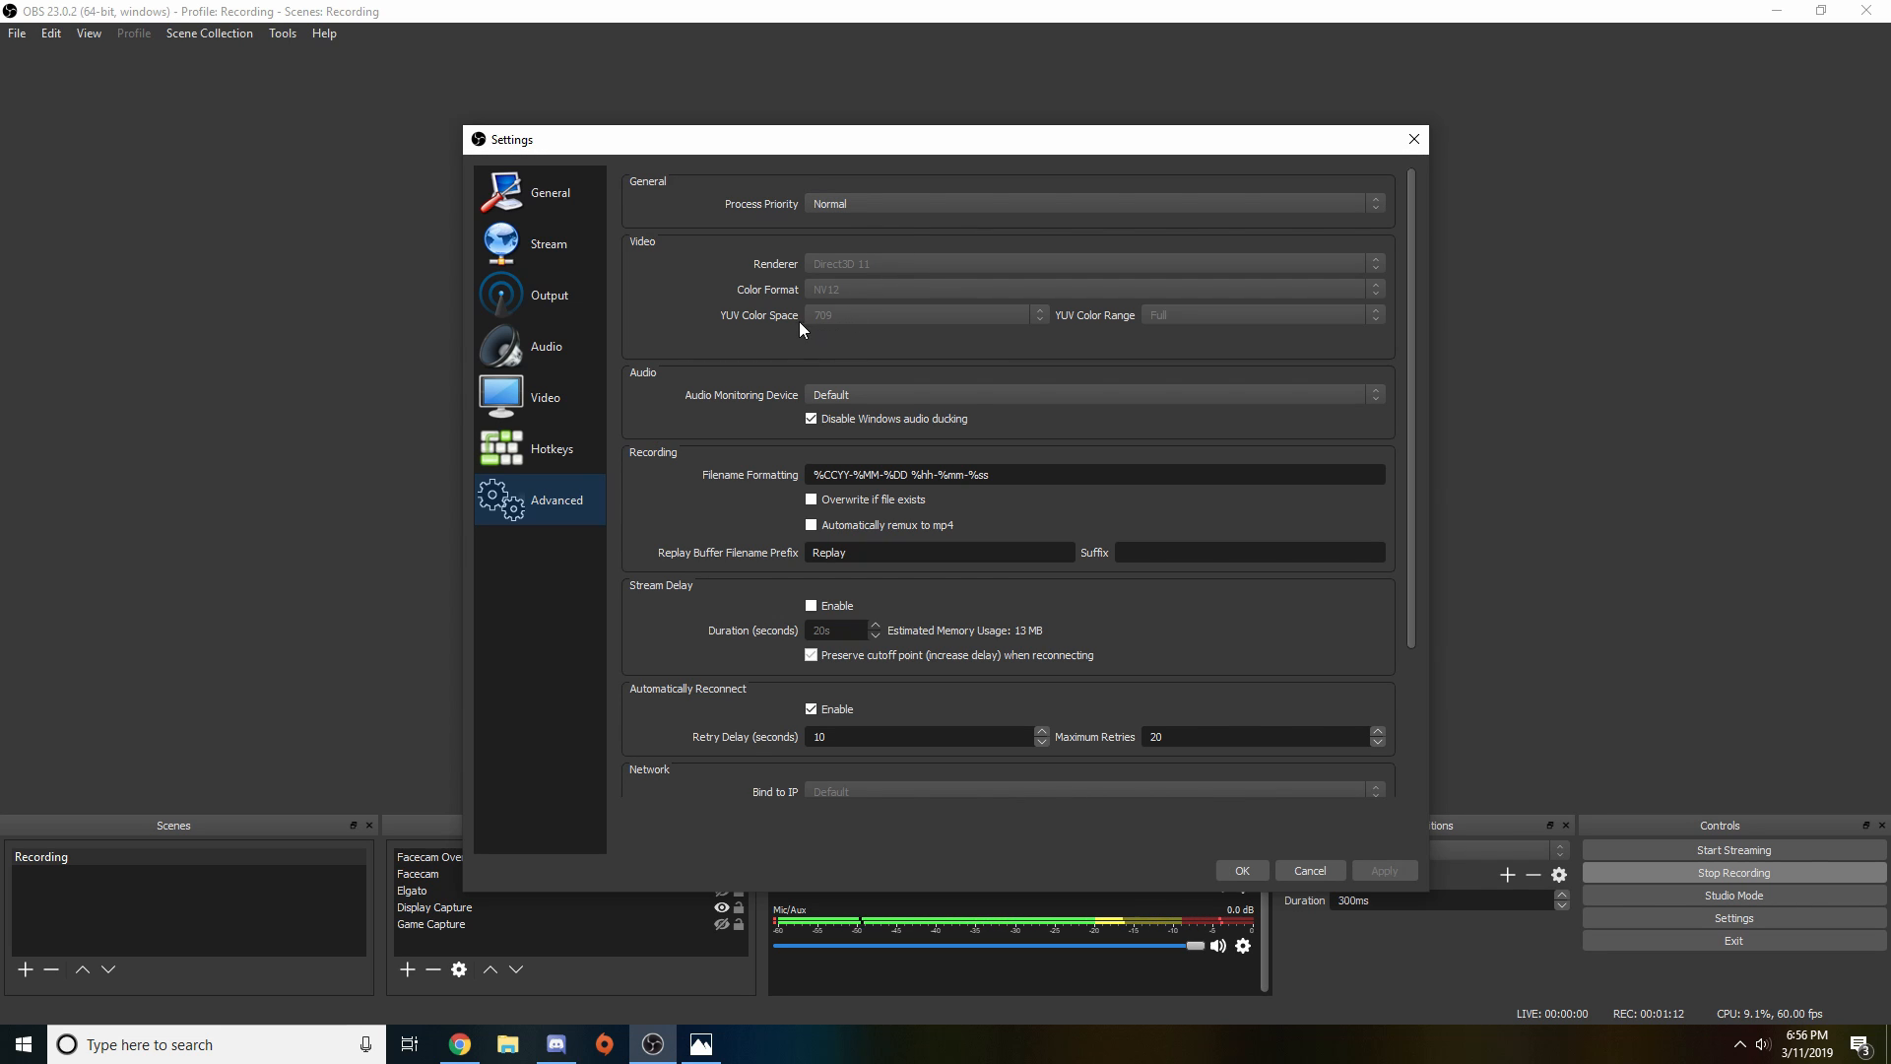
left_click(920, 315)
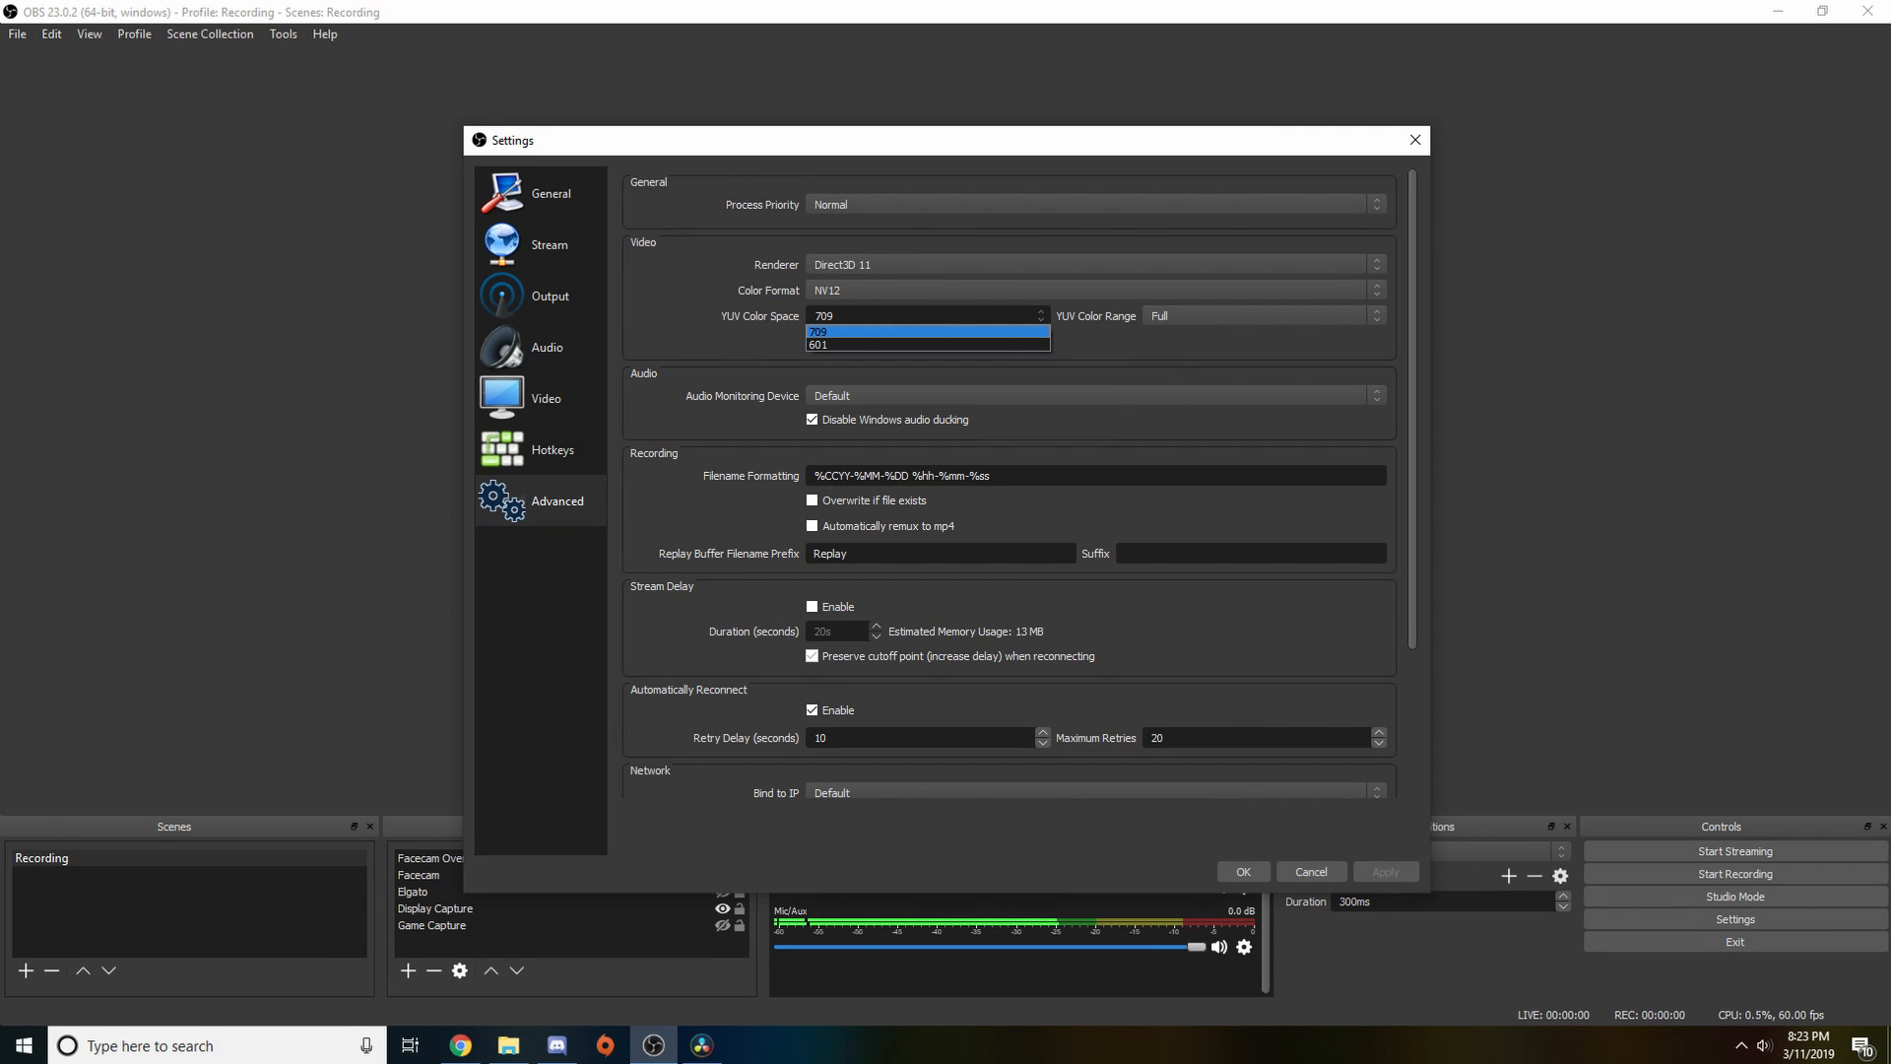
left_click(1261, 315)
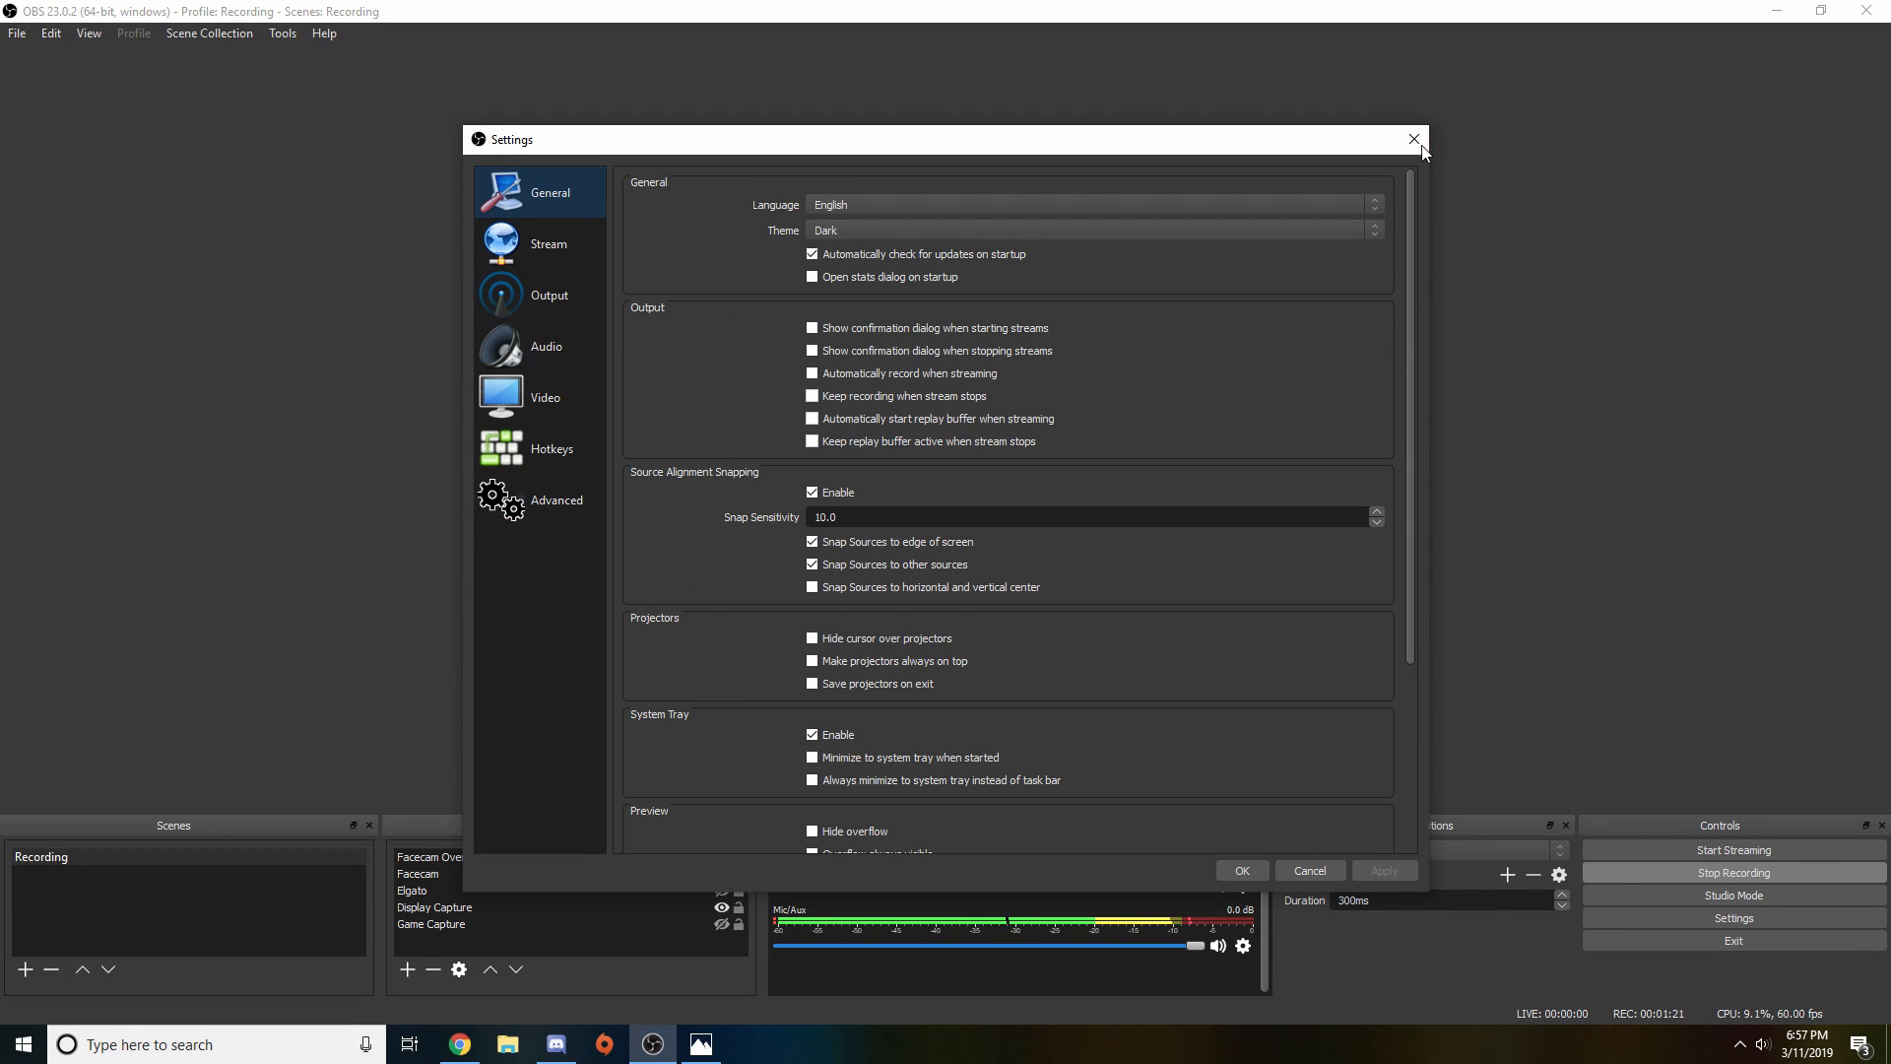
Close and reopen Settings to verify the CBR 7000 encoder on Output > Recording
left_click(1412, 139)
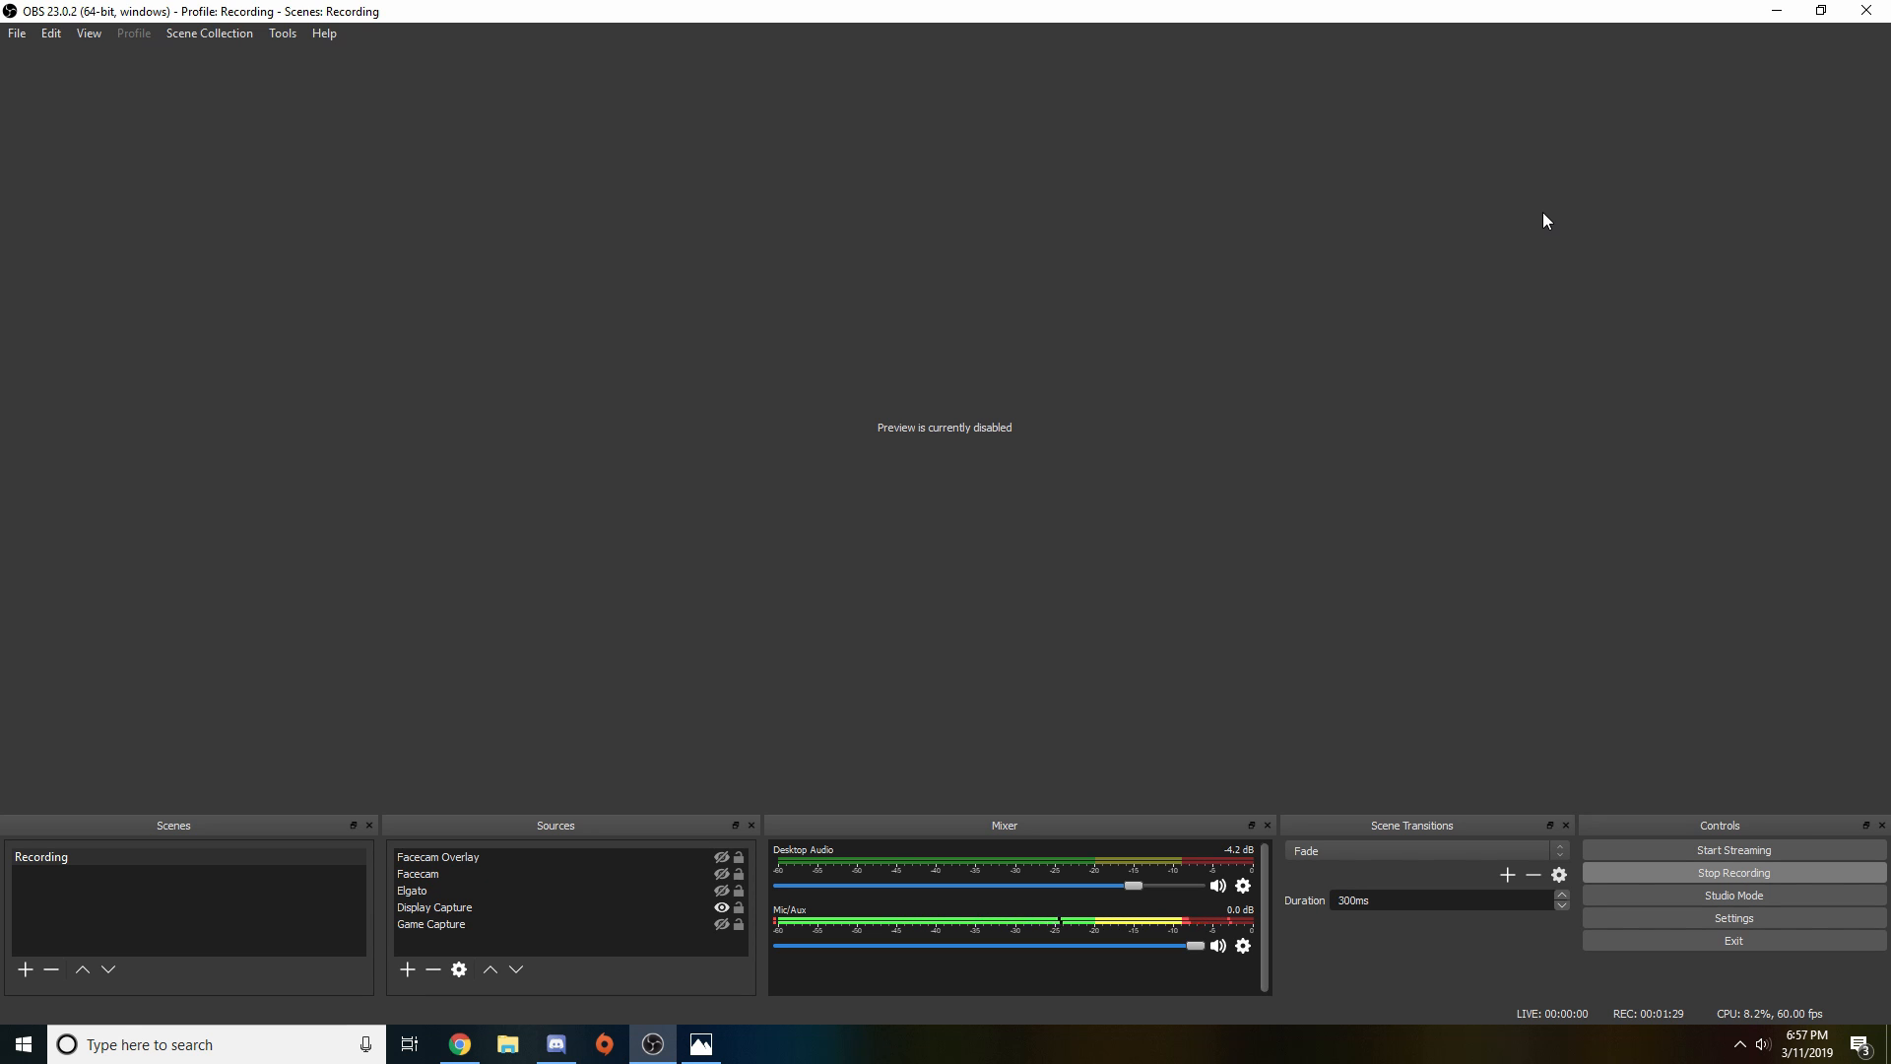
left_click(1731, 918)
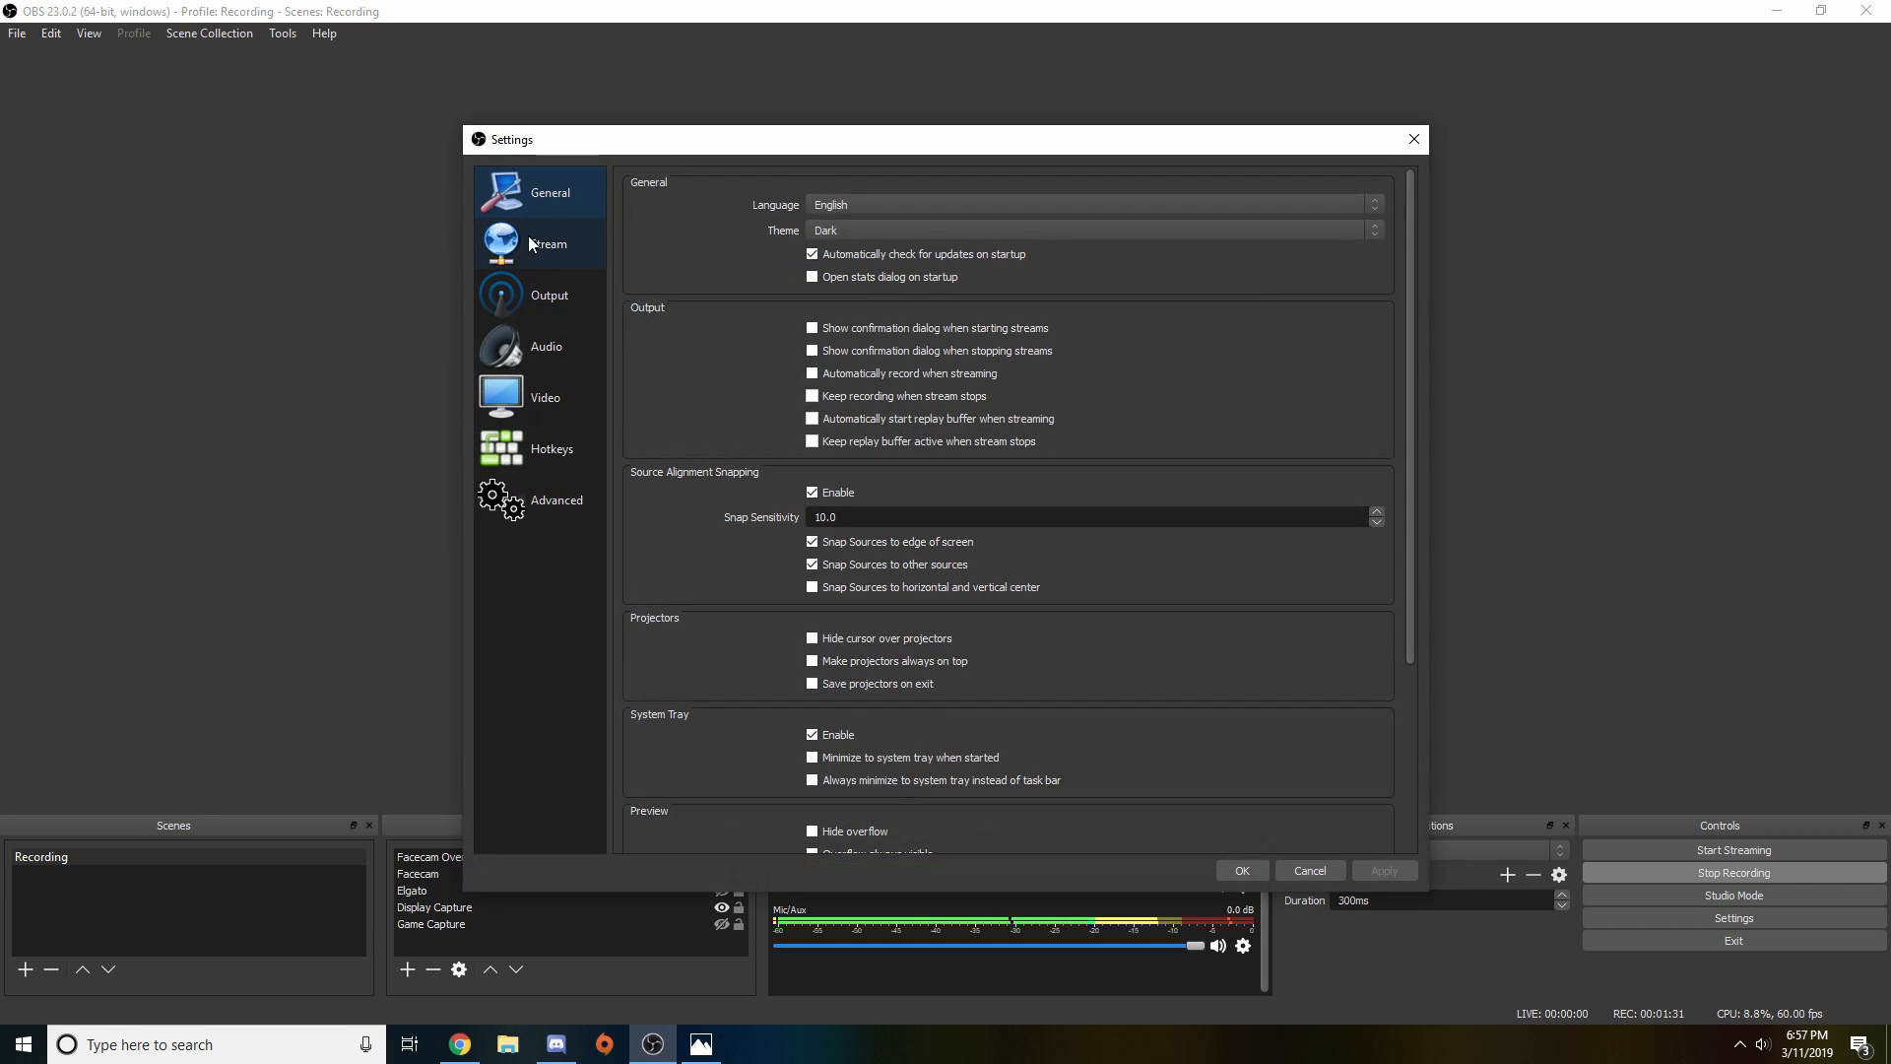
left_click(549, 294)
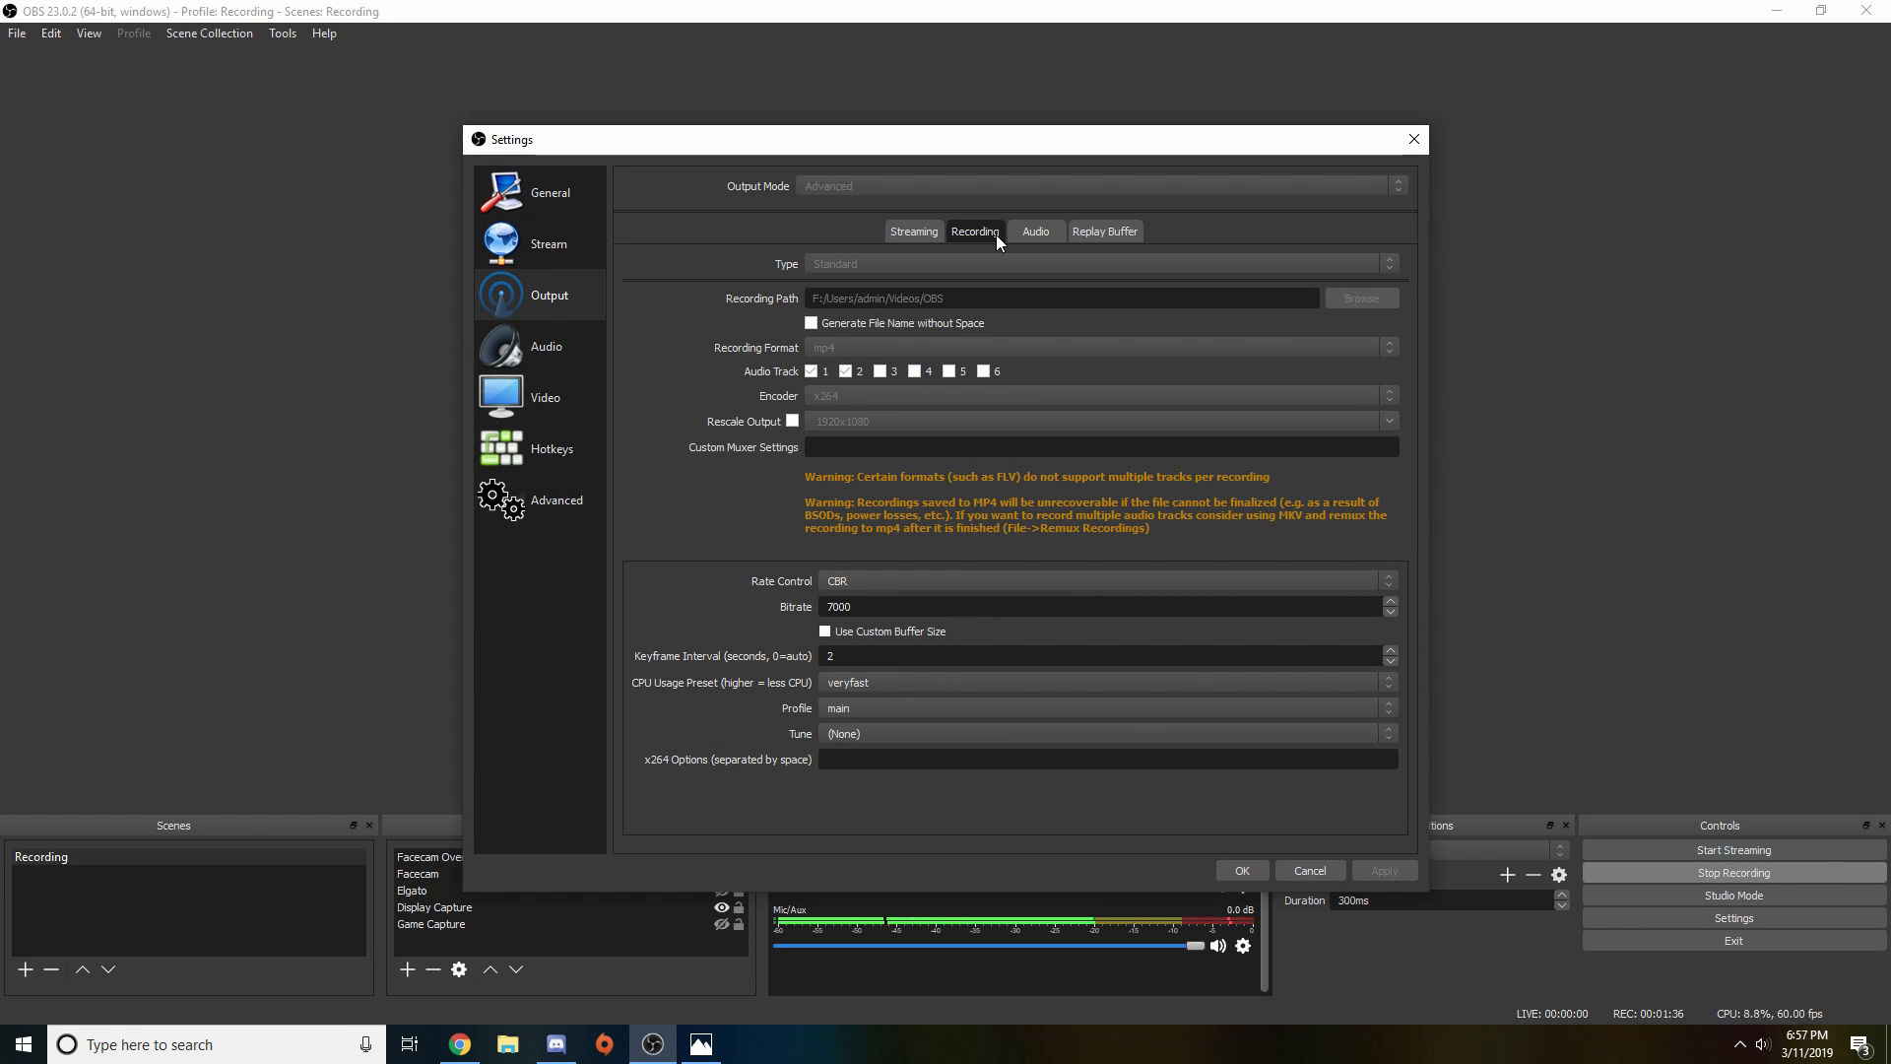
left_click(1241, 870)
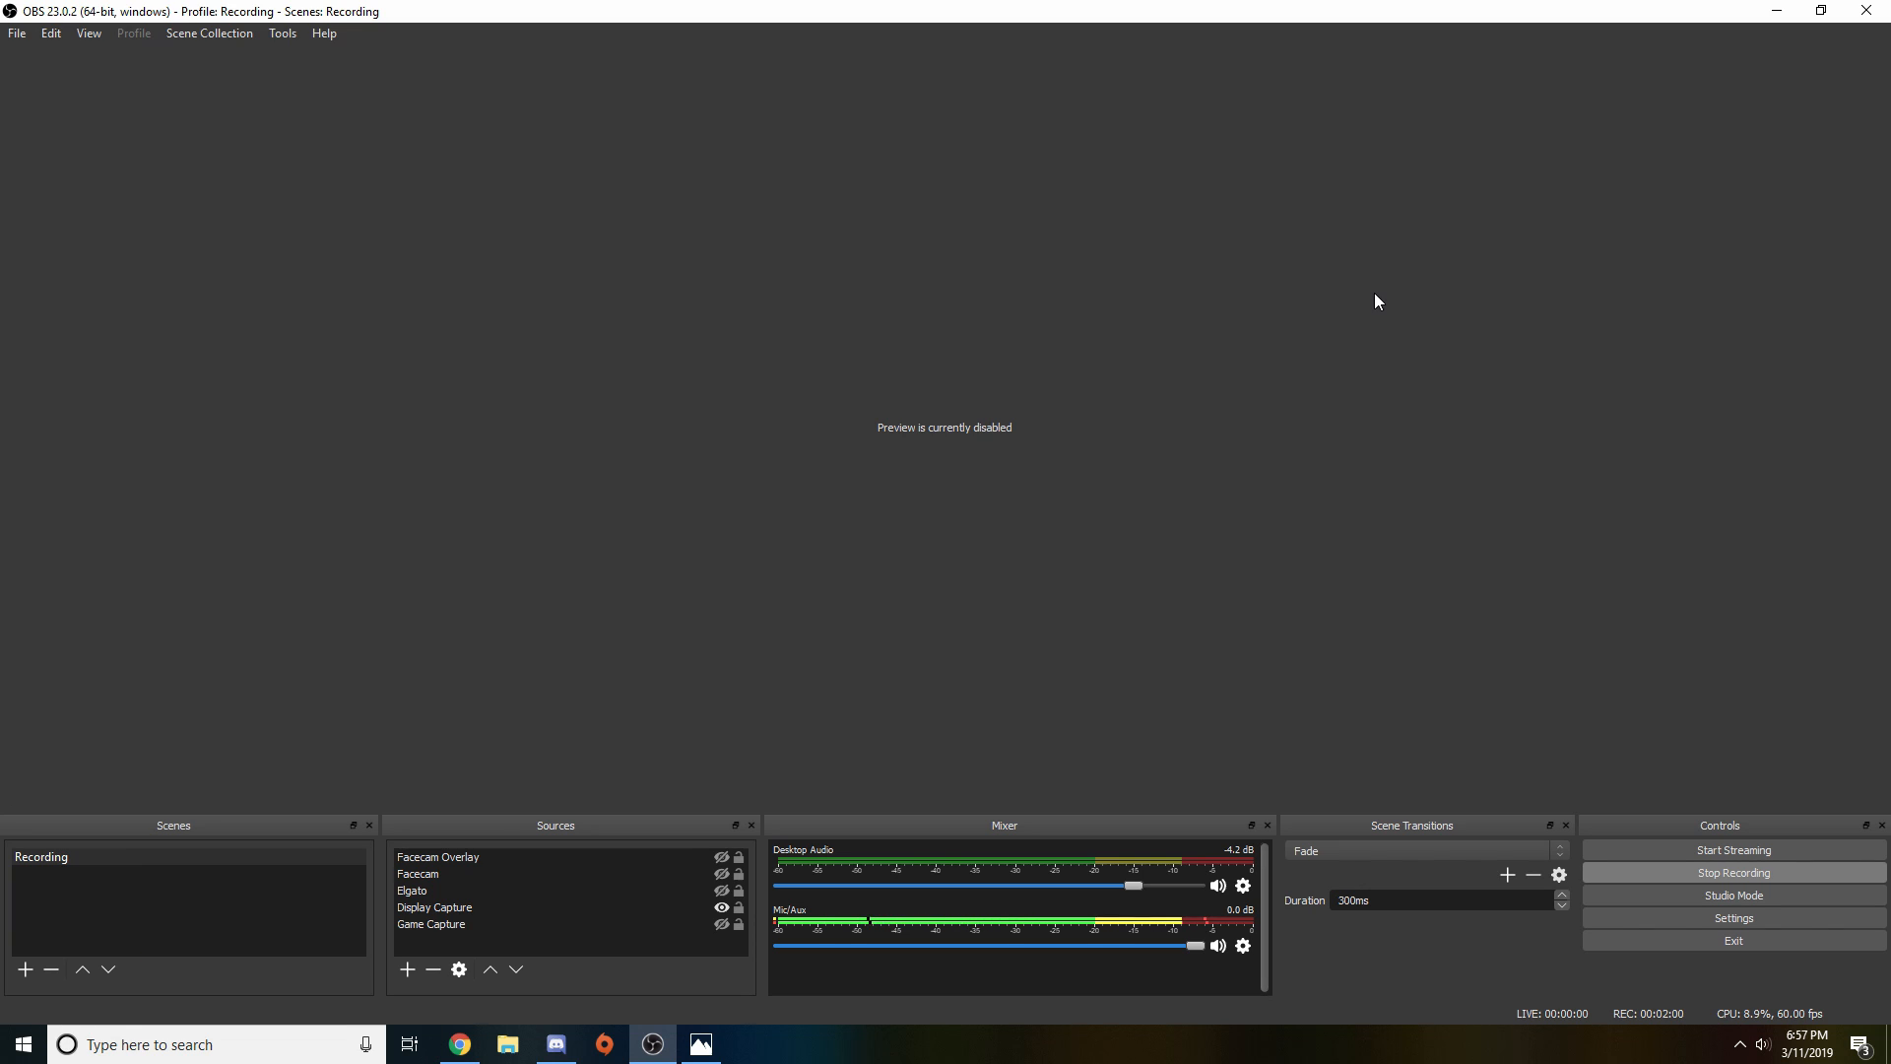
mouse_move(1764, 525)
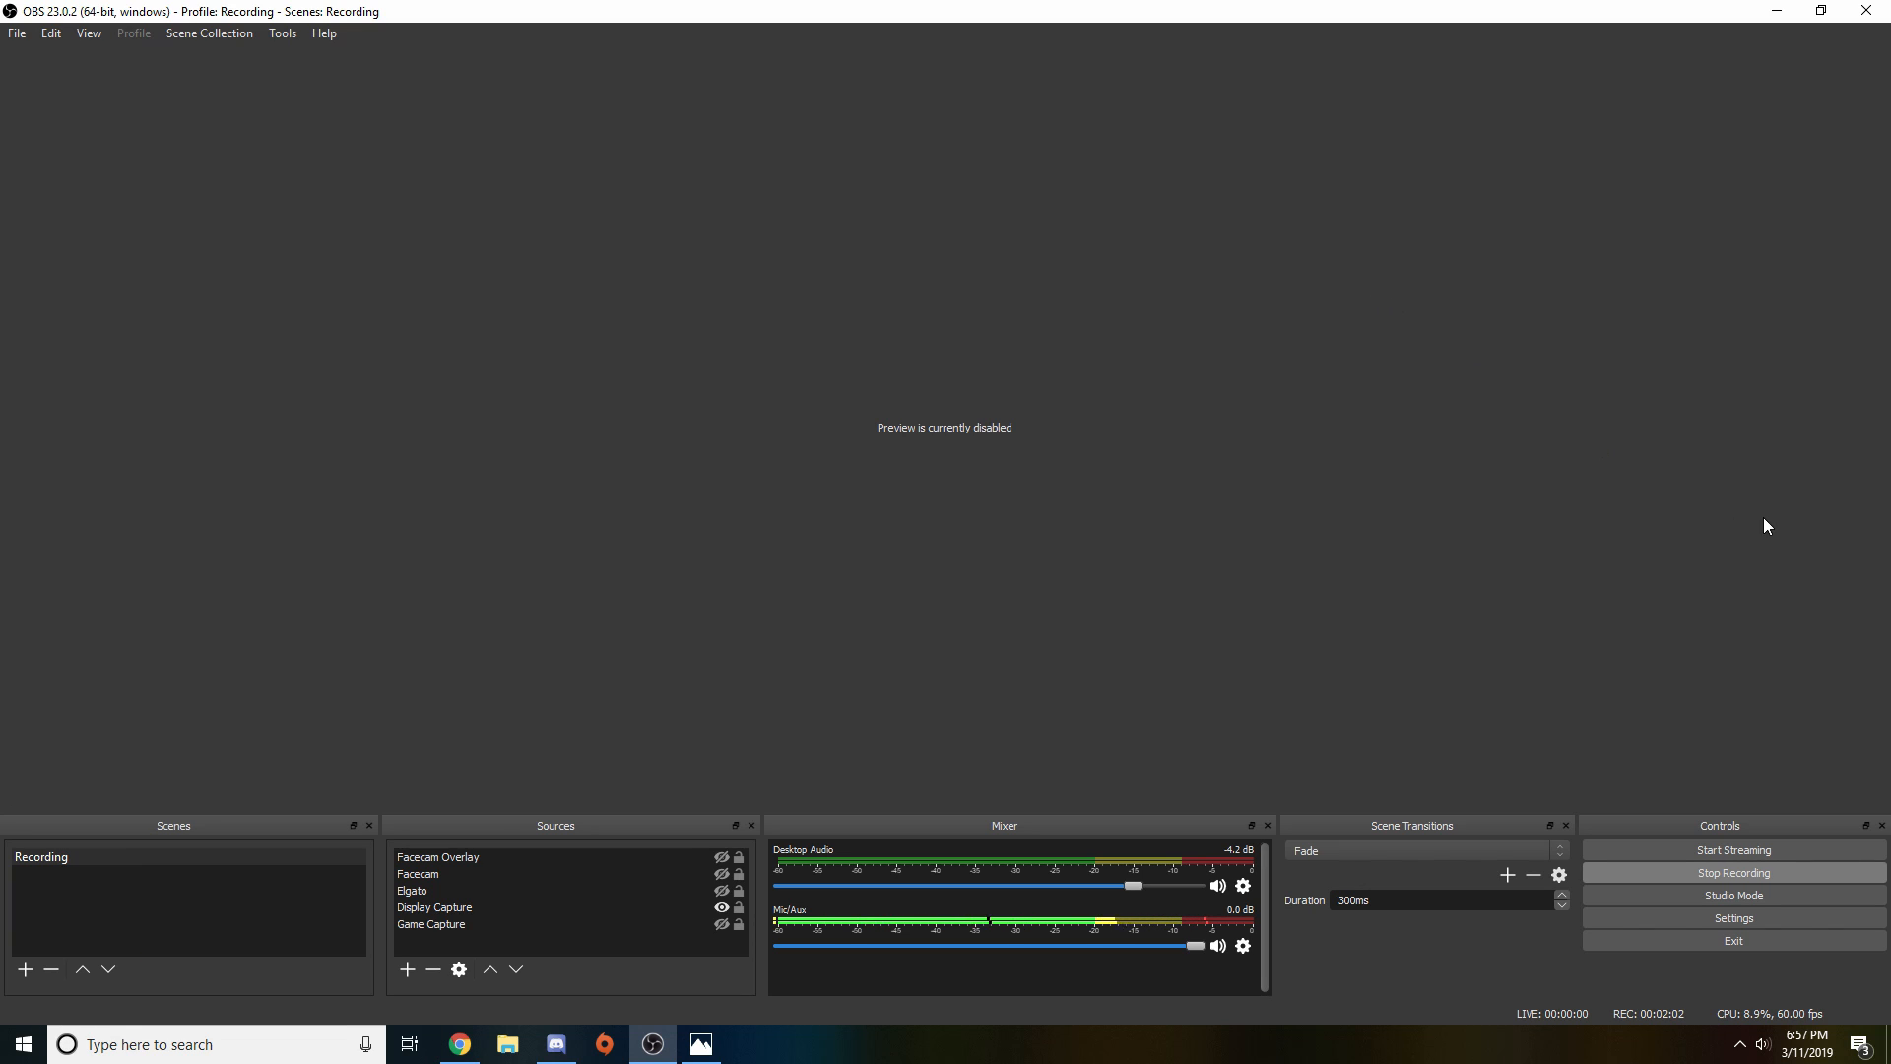